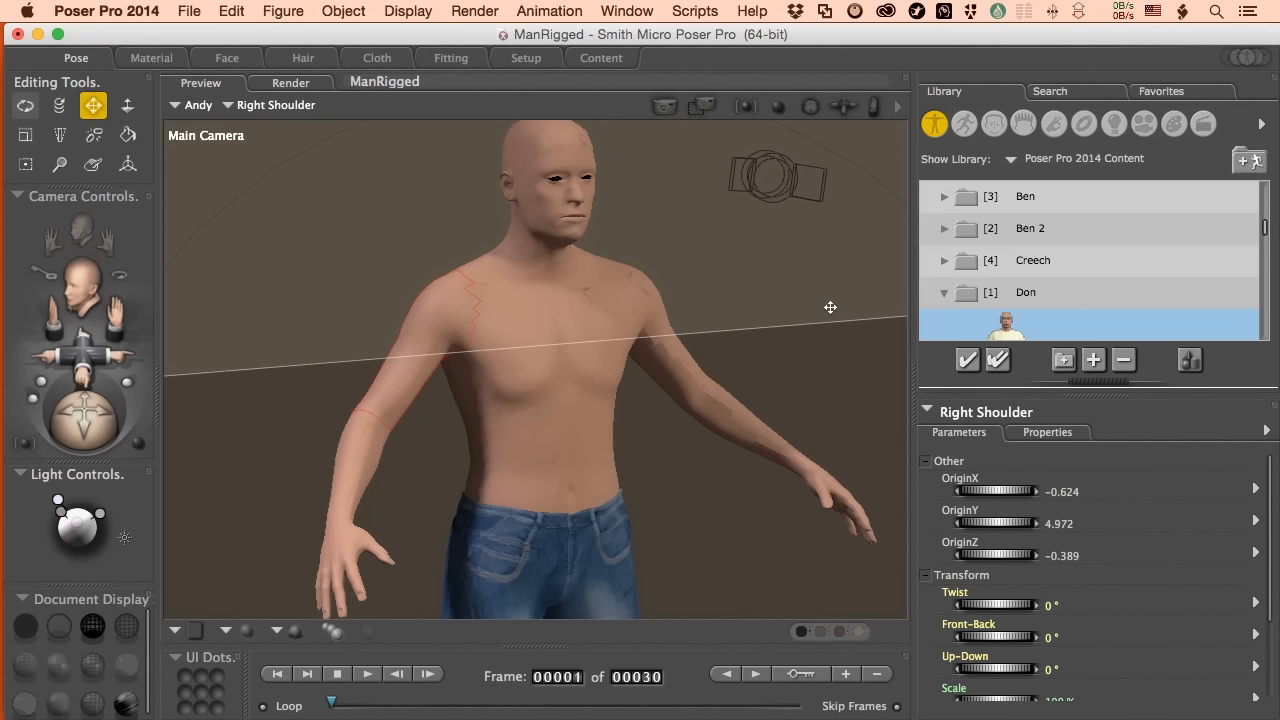
mouse_move(815, 302)
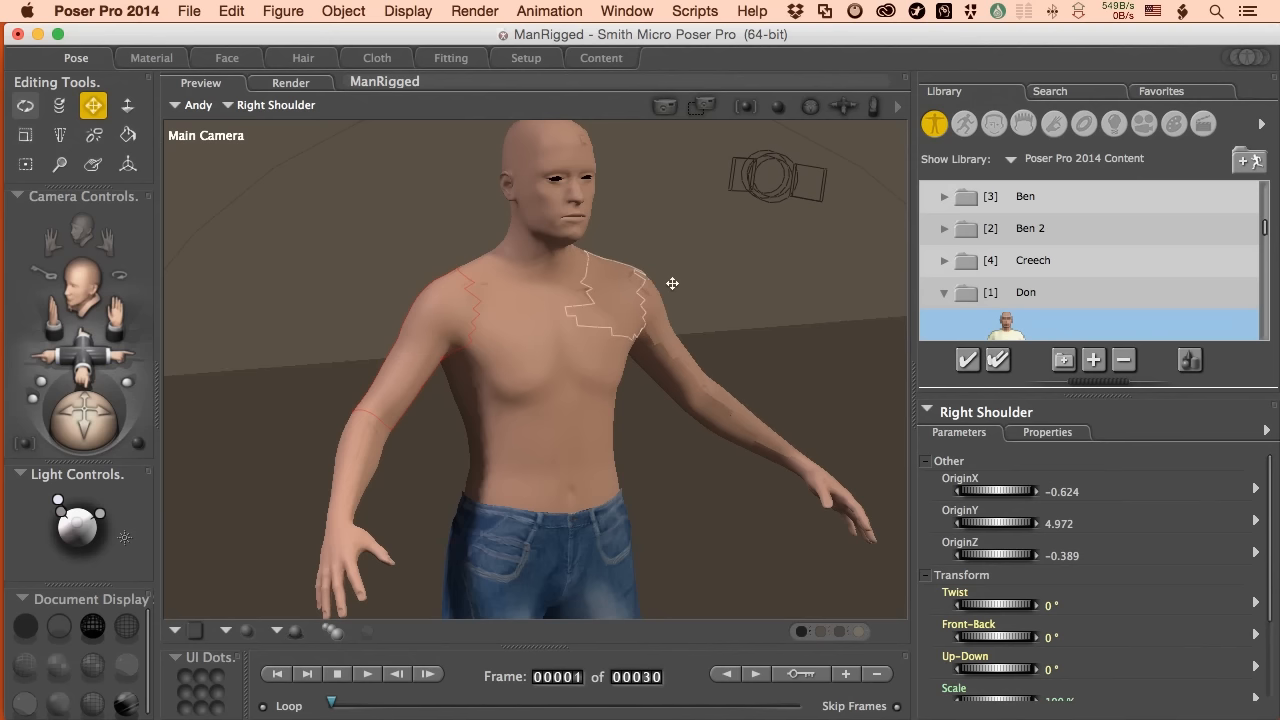
mouse_move(645, 283)
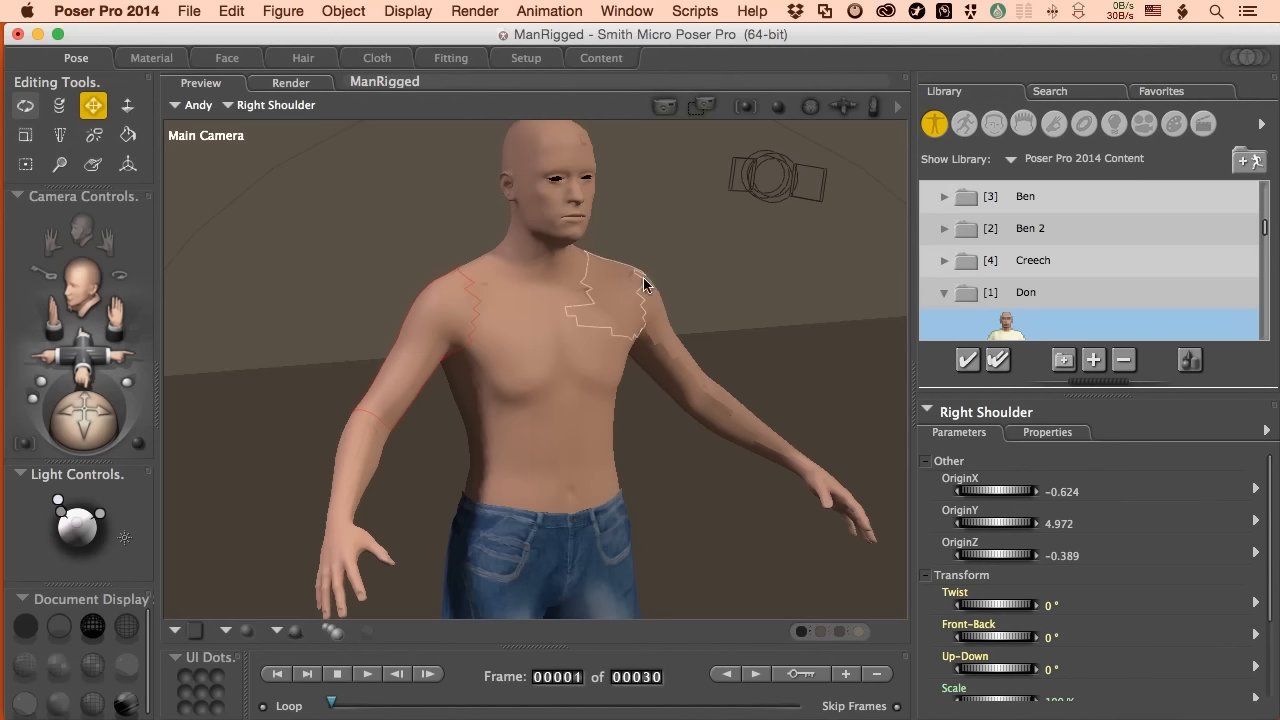
mouse_move(638, 281)
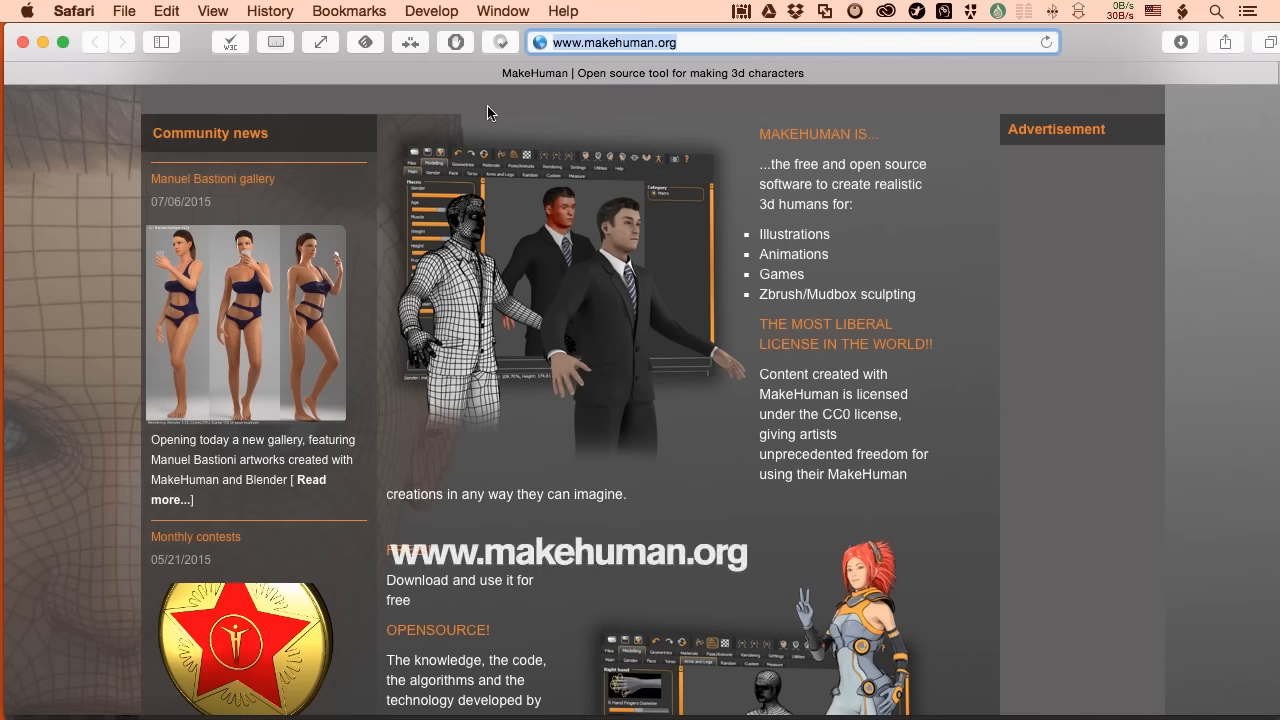
mouse_move(386, 159)
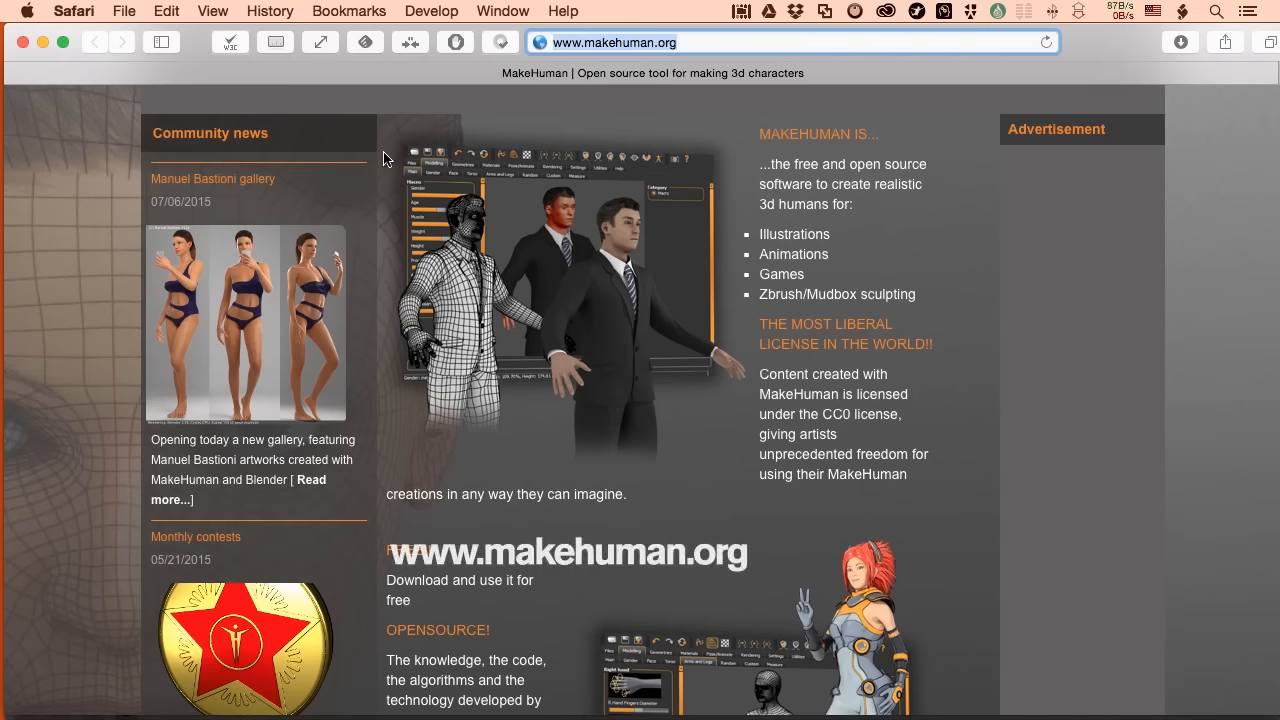
mouse_move(370, 200)
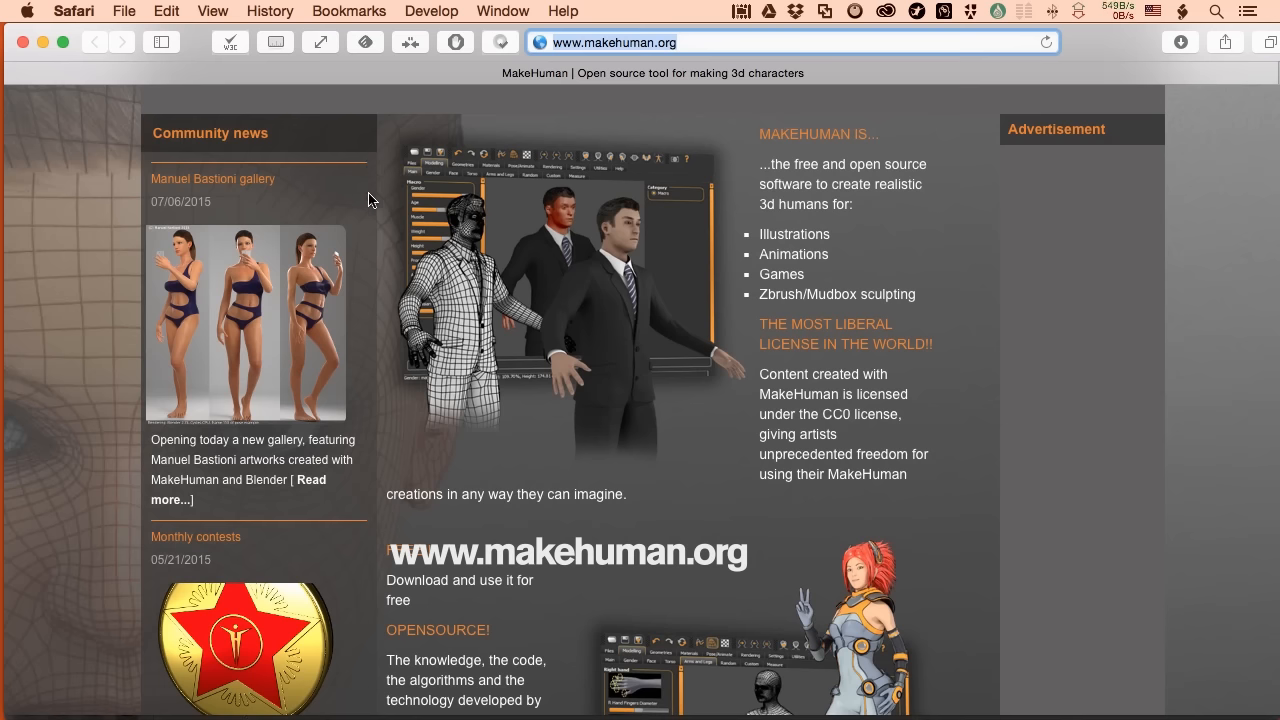
mouse_move(379, 209)
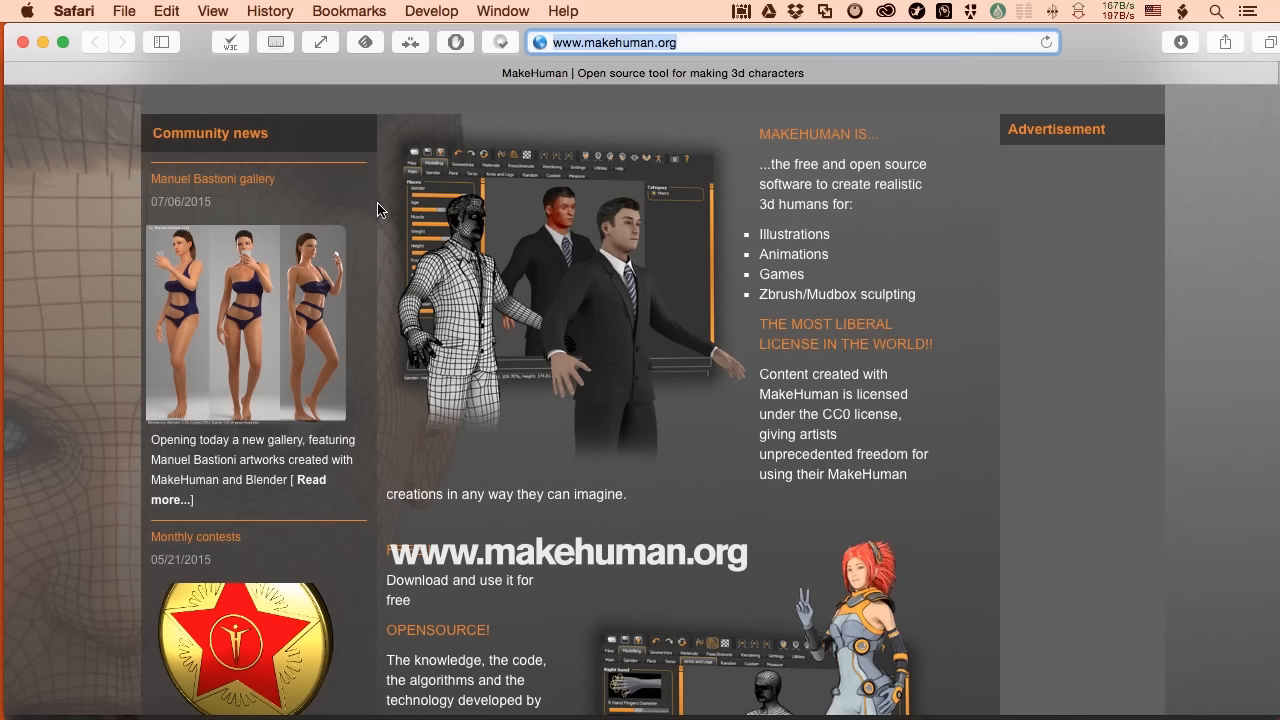
Step: Browse the Library's Figures to the Don folder and add Don Casual beside Andy
scroll("down", 3)
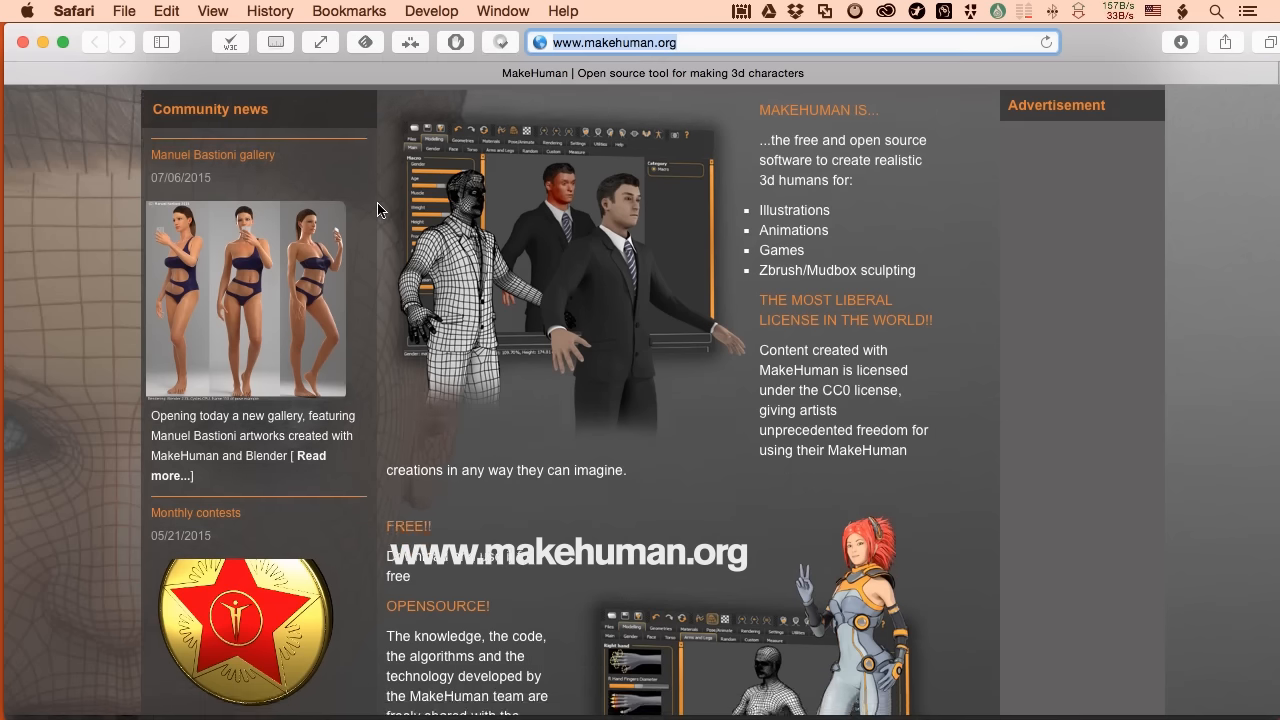
scroll("down", 3)
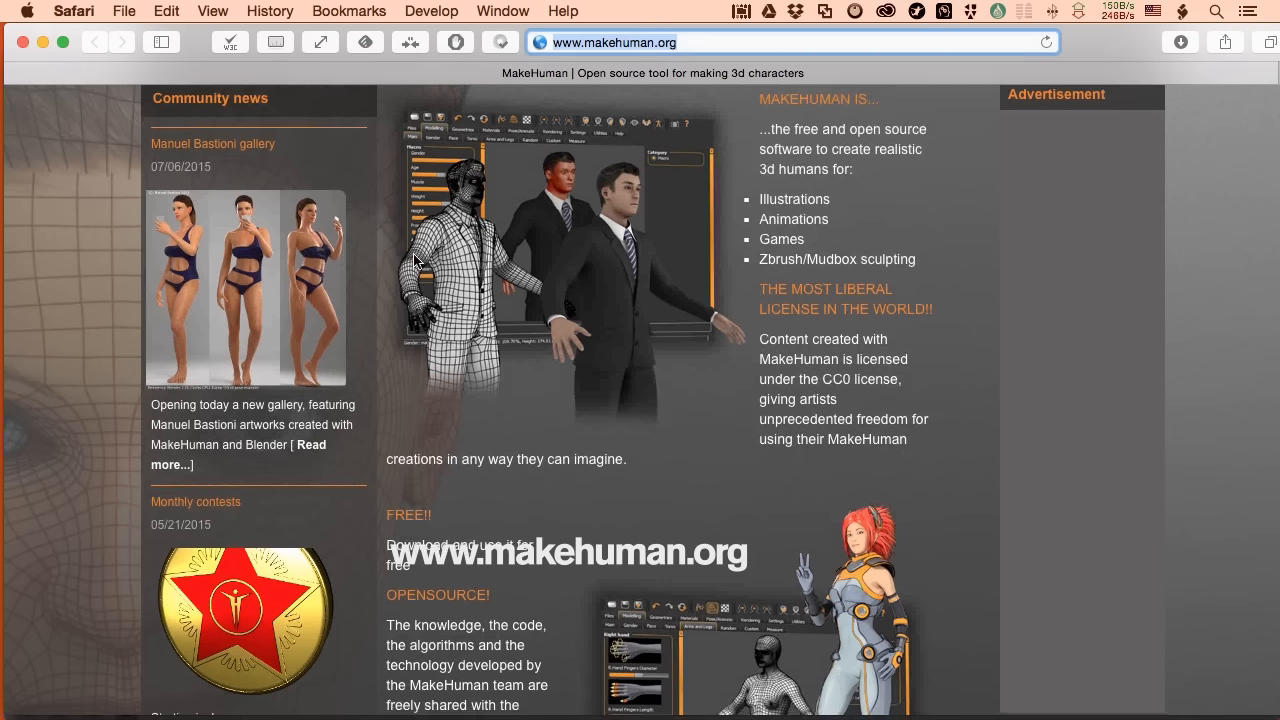
mouse_move(470, 242)
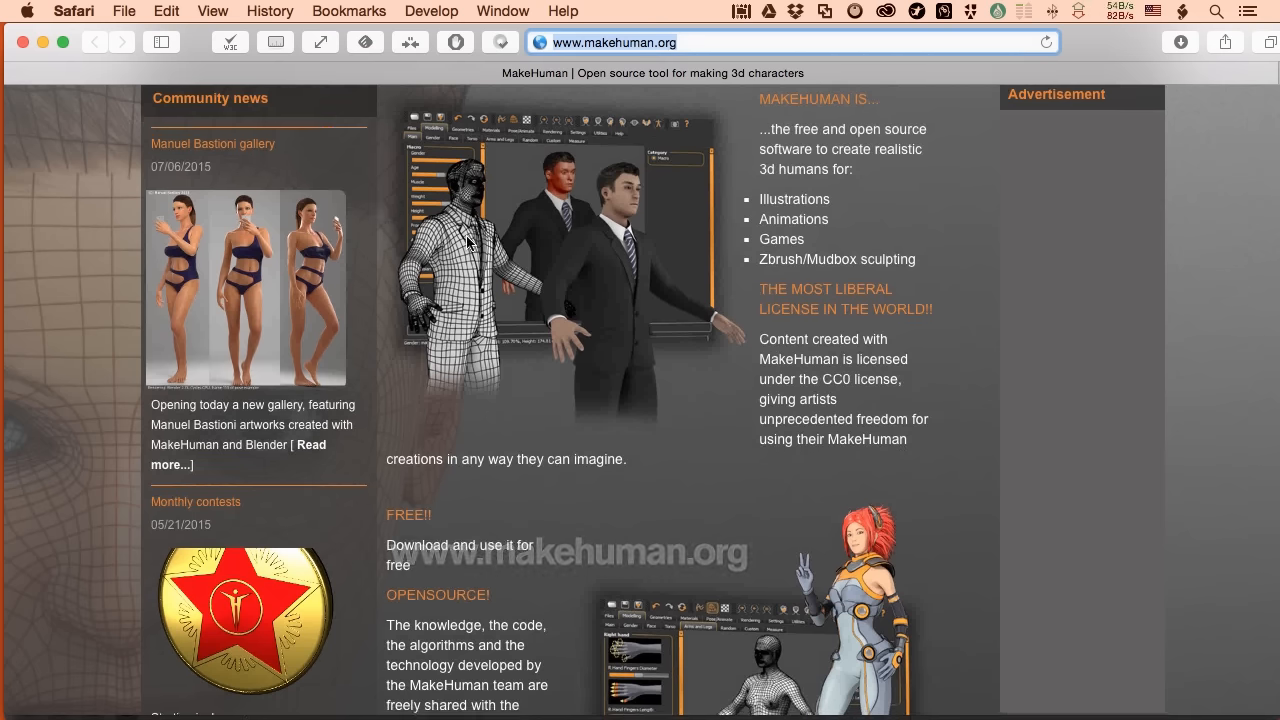
mouse_move(423, 292)
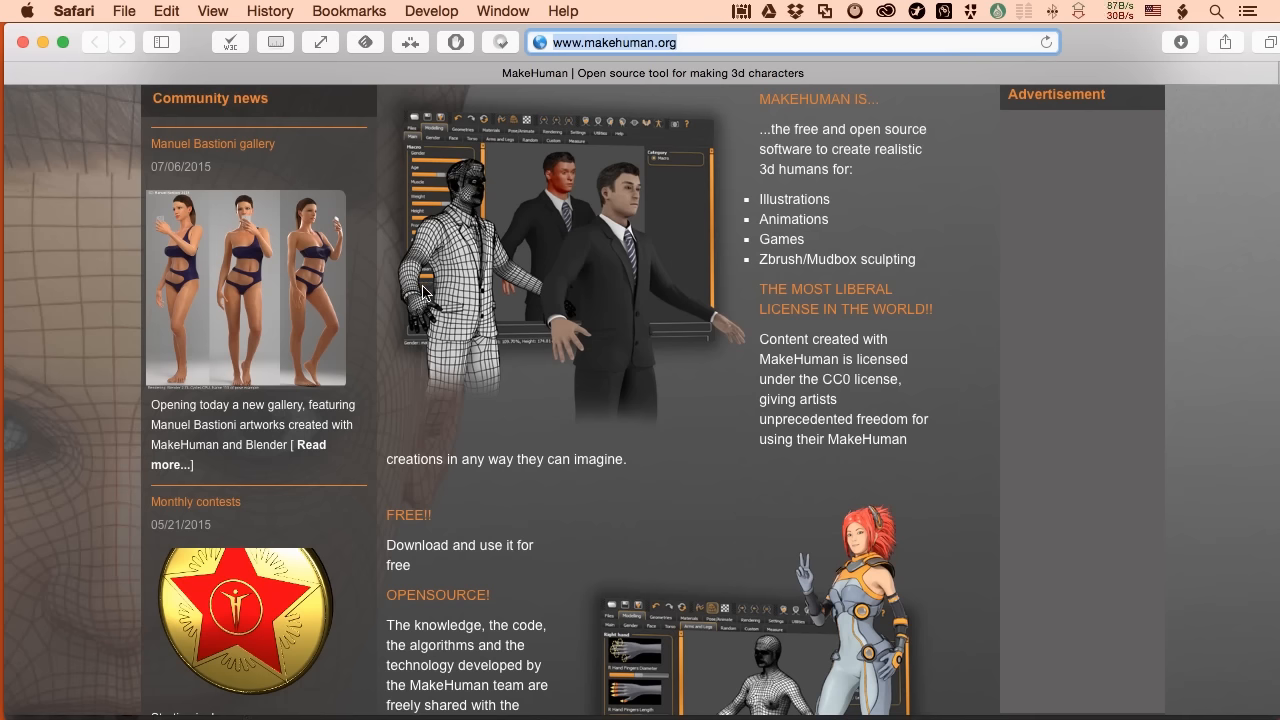
mouse_move(479, 293)
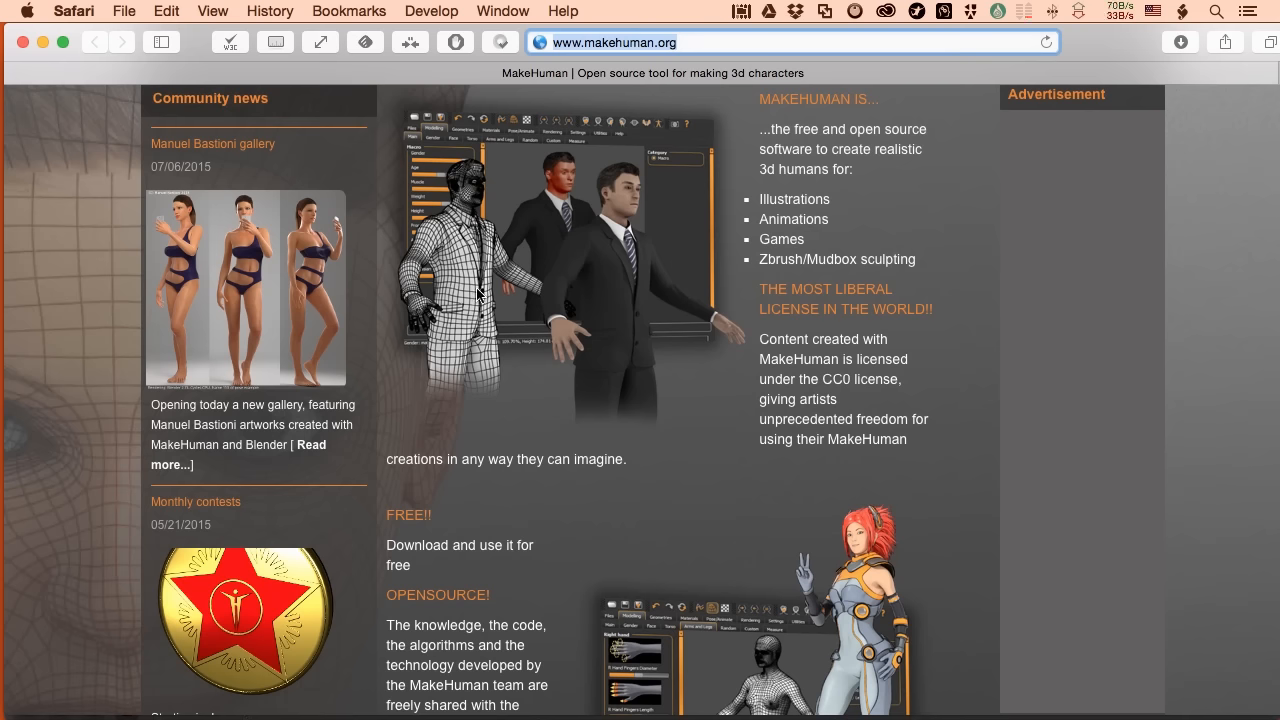
scroll("down", 3)
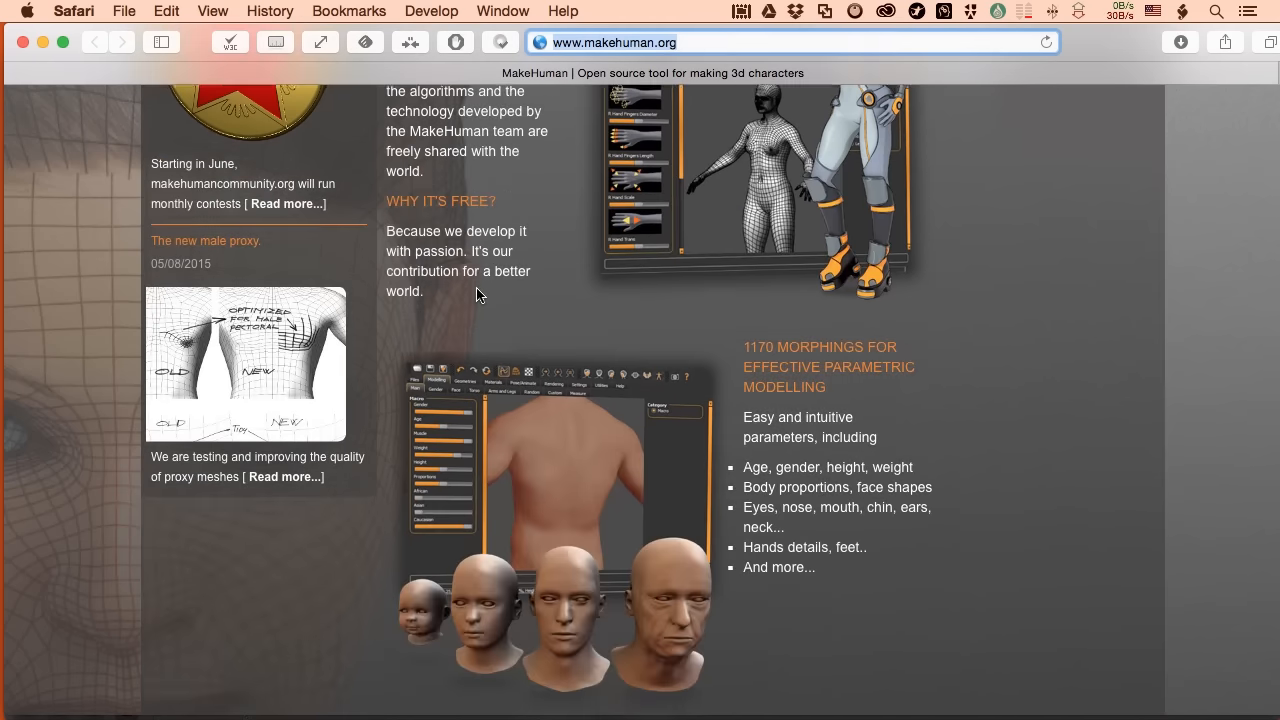
scroll("down", 3)
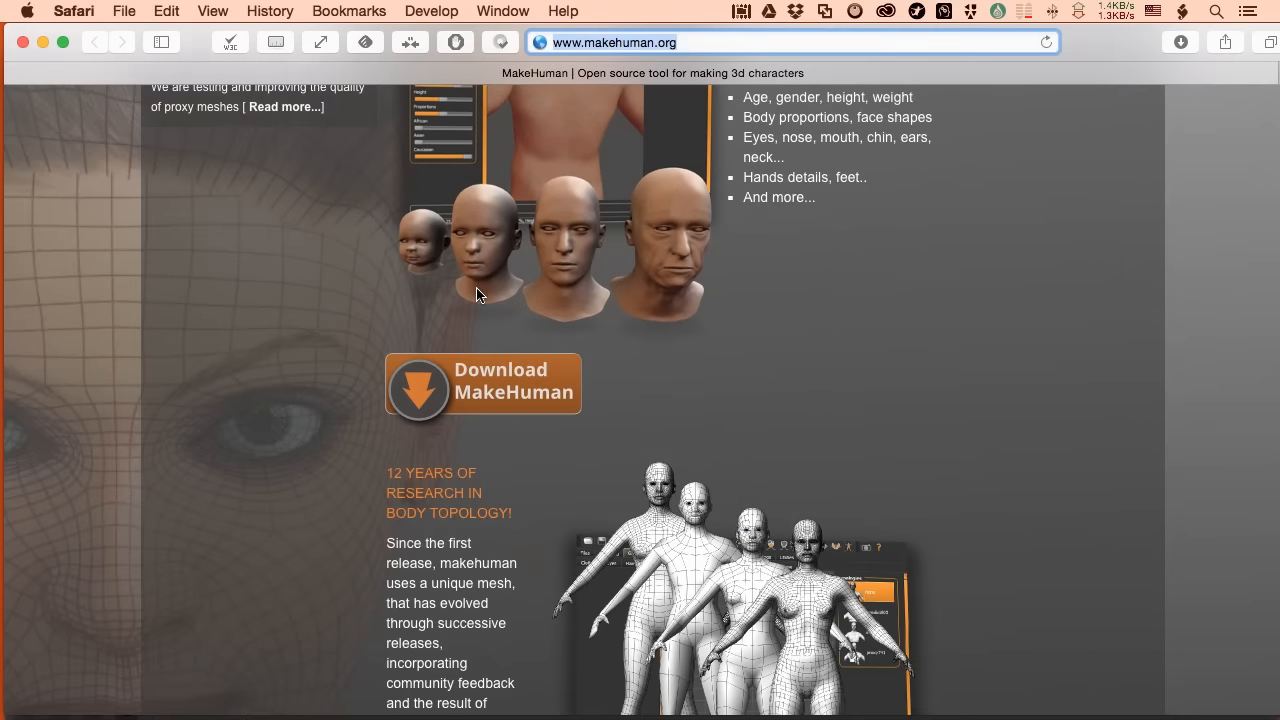
scroll("down", 3)
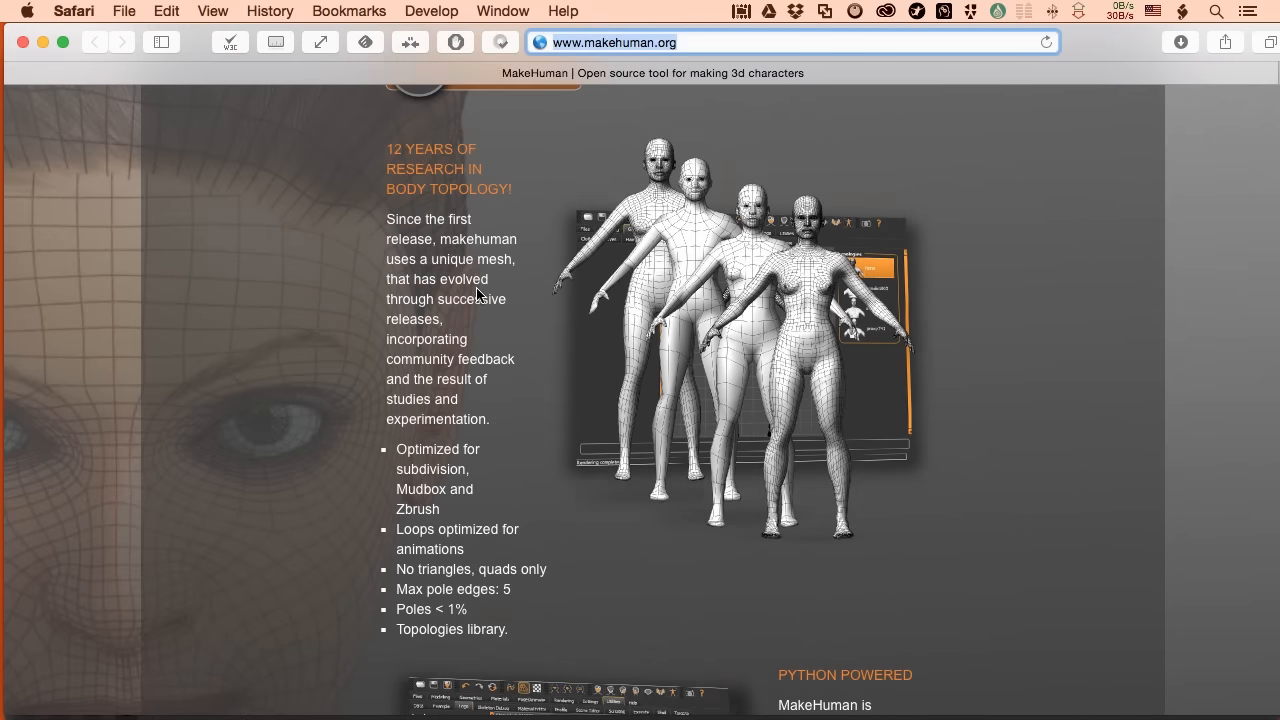
scroll("down", 3)
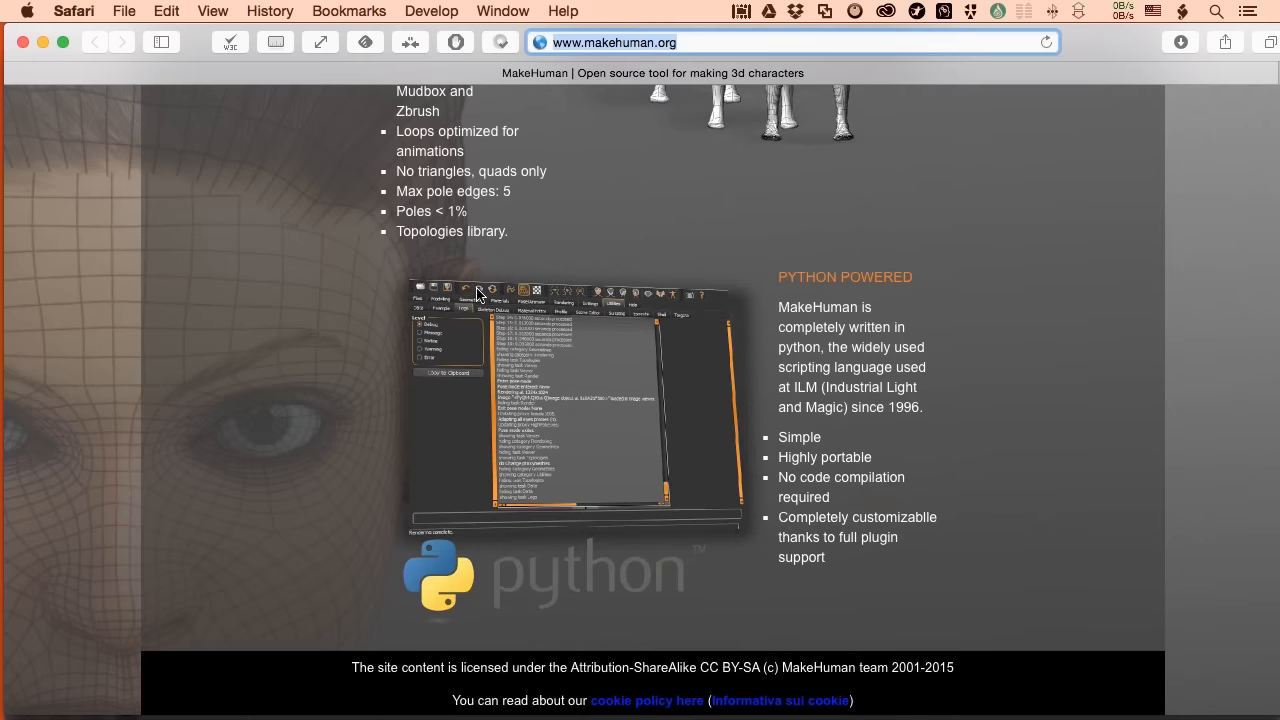
scroll("up", 3)
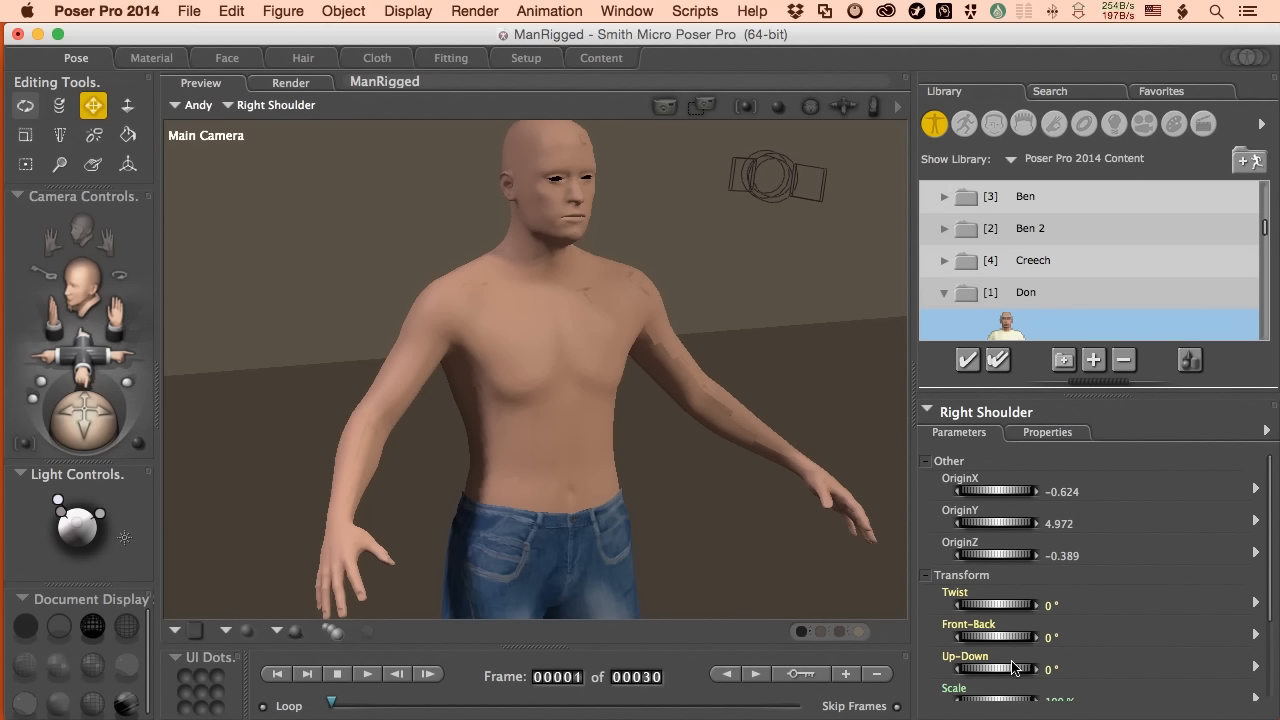
mouse_move(1030, 642)
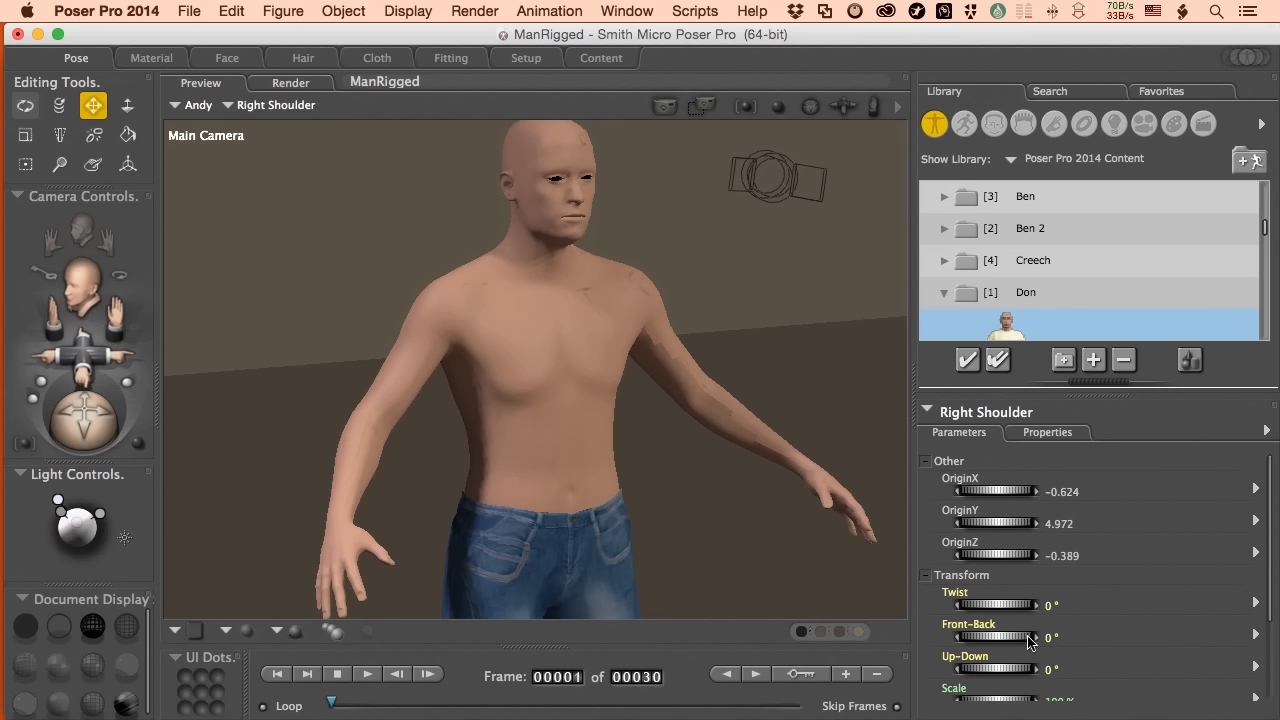
mouse_move(1067, 540)
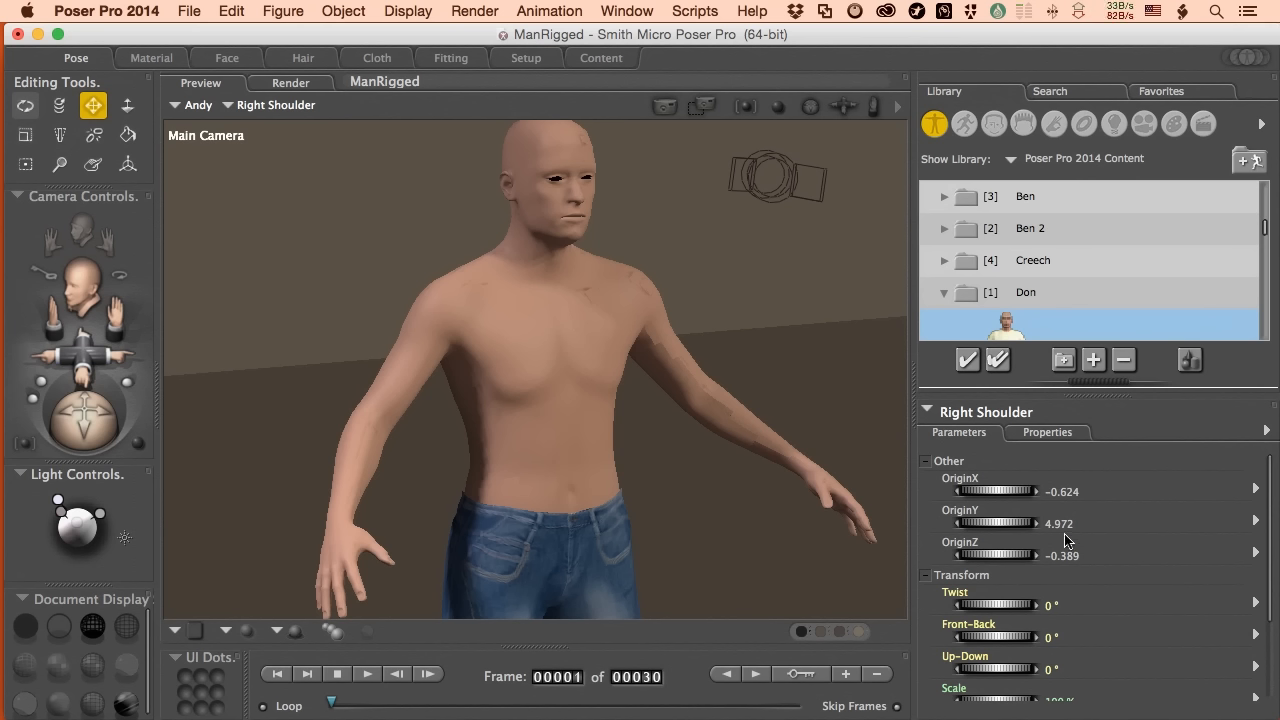
mouse_move(1091, 312)
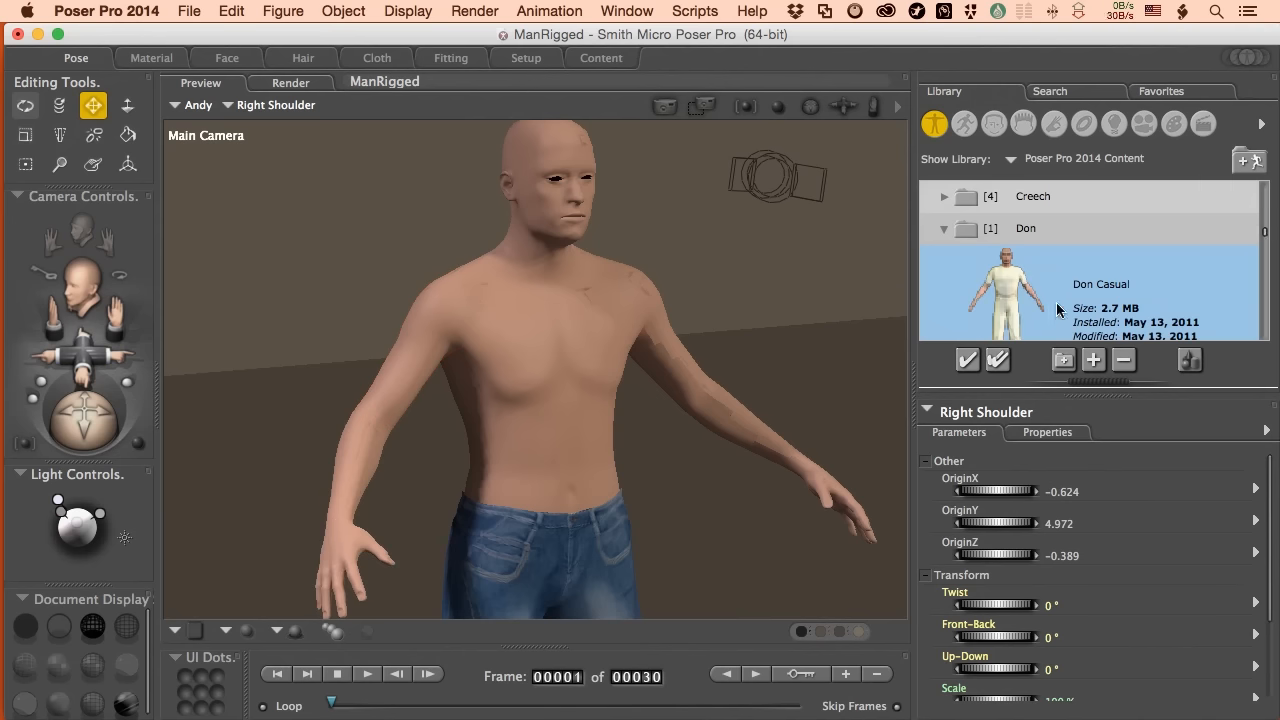
mouse_move(1014, 297)
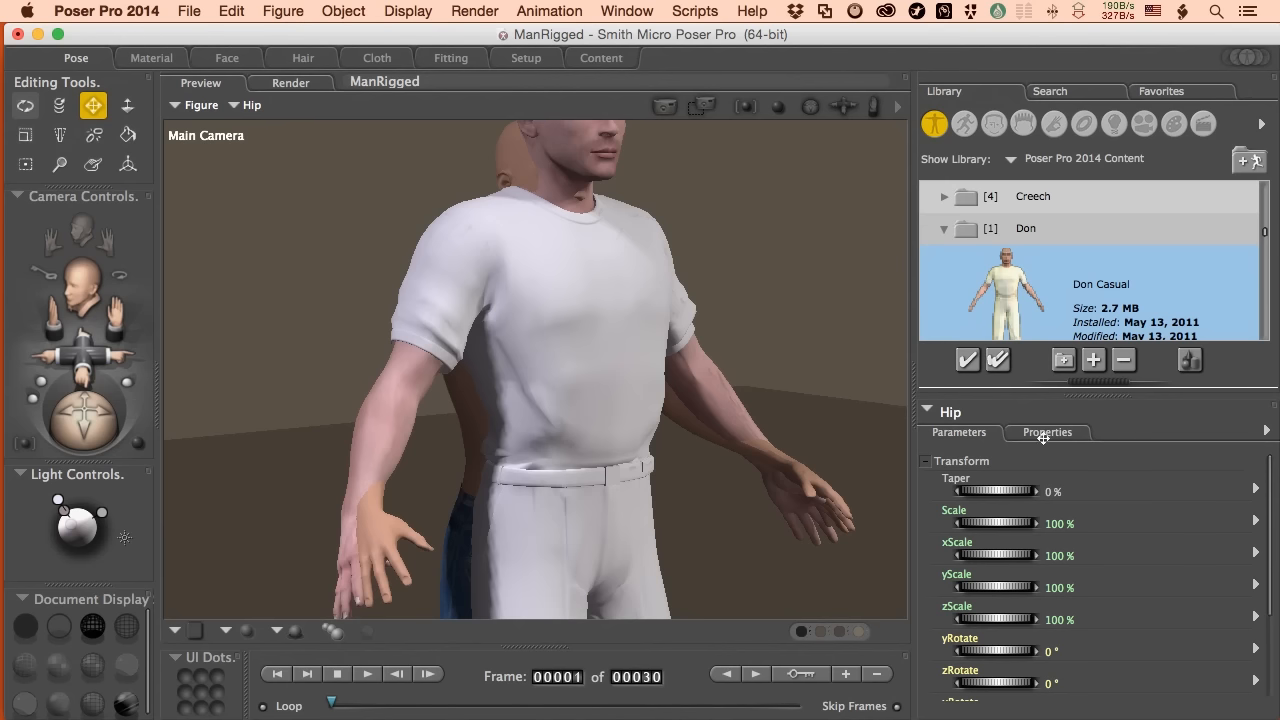
Step: Show the Properties tab and switch the current figure from Don to Andy
left_click(1047, 432)
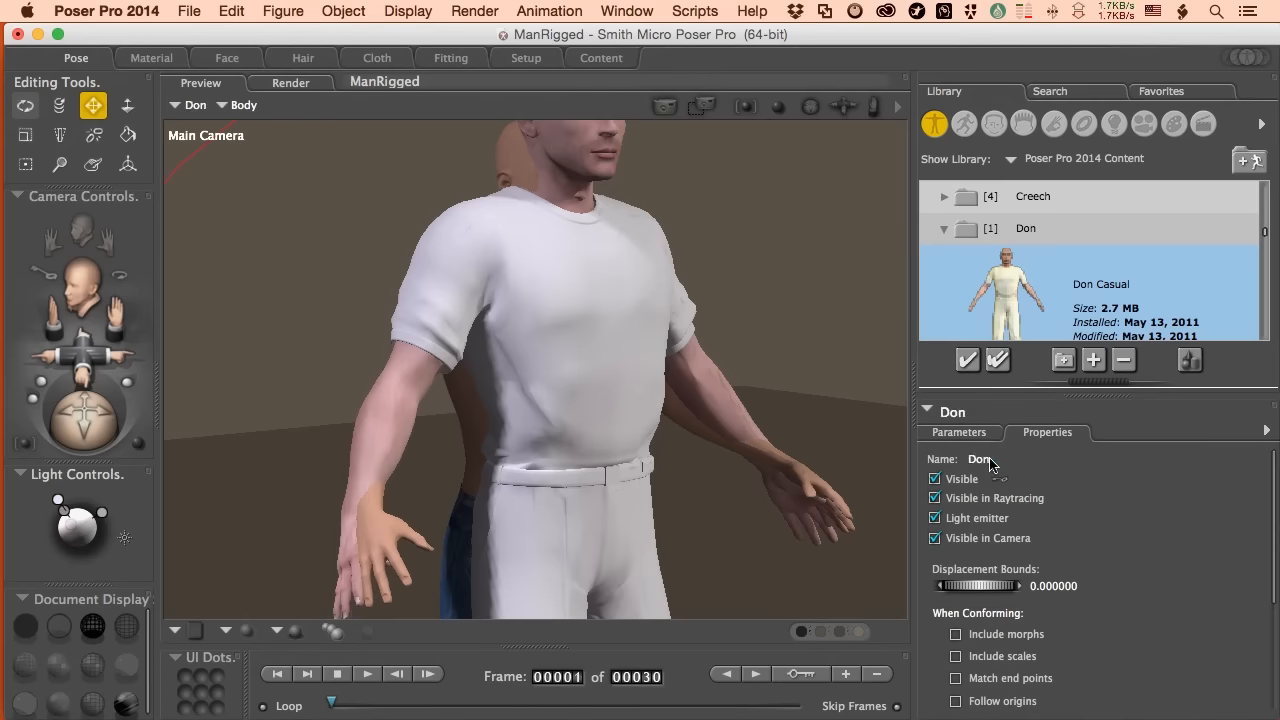
mouse_move(203, 117)
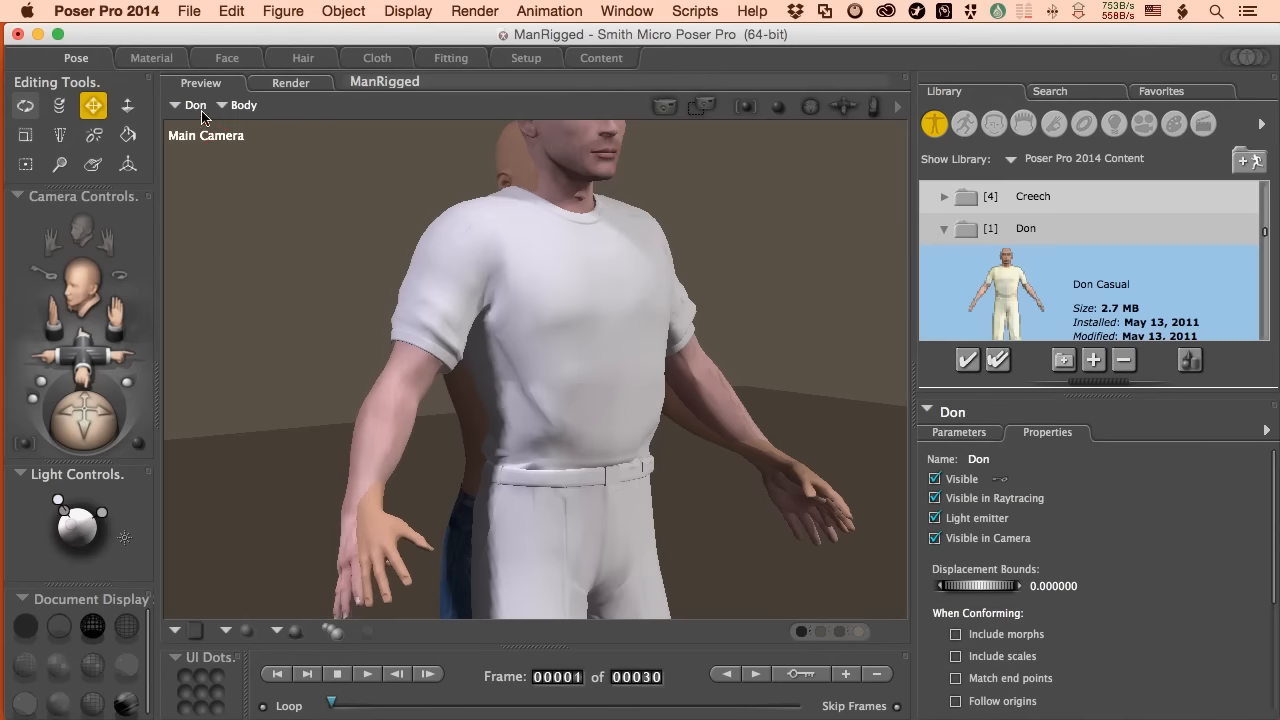
left_click(189, 105)
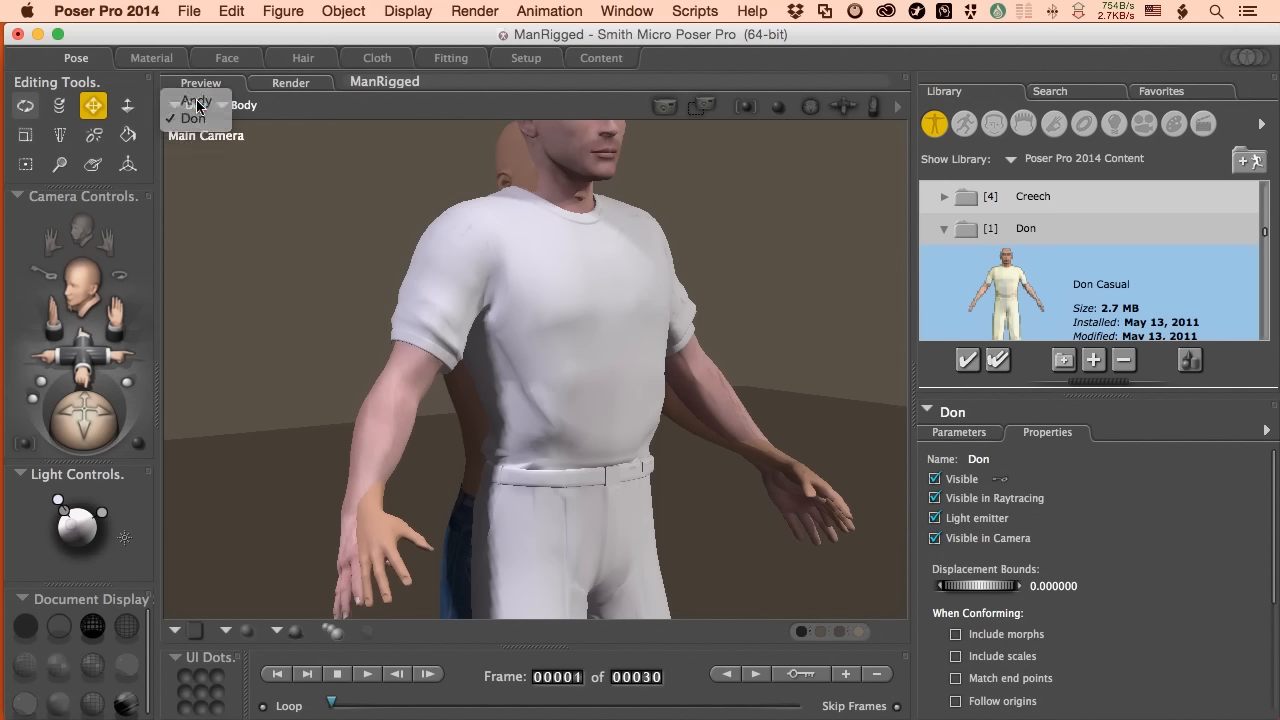
left_click(197, 100)
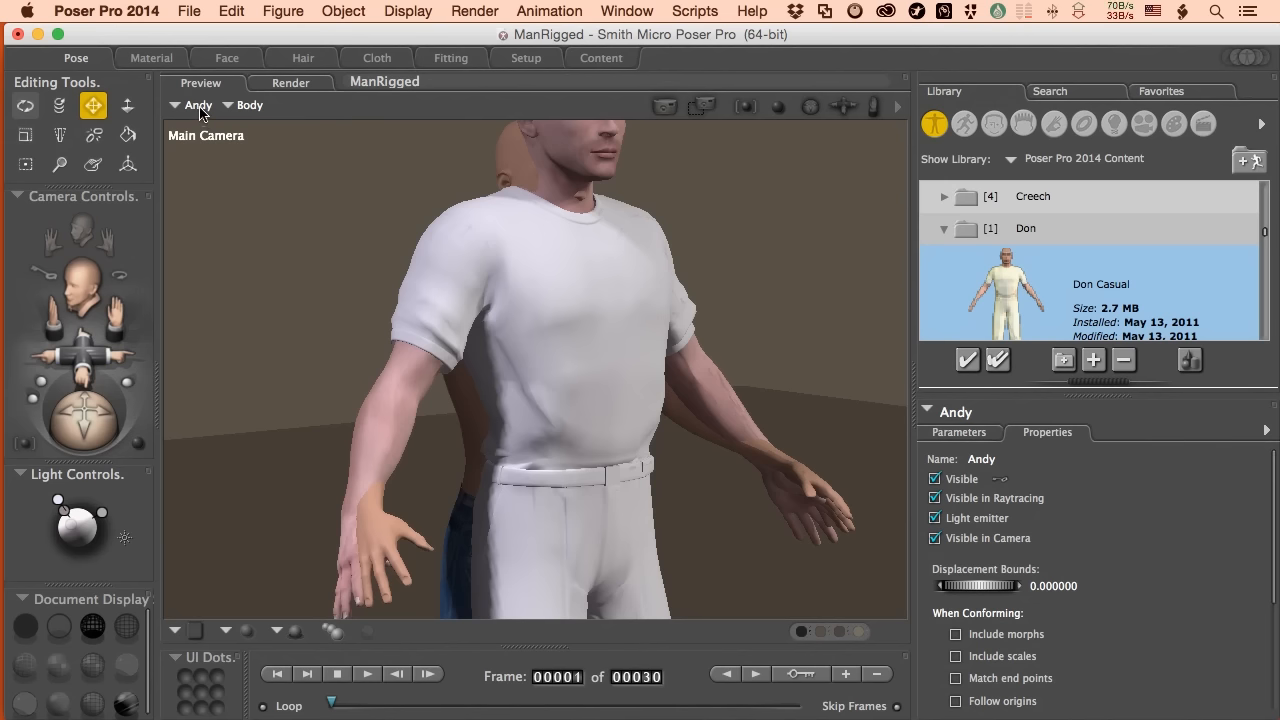
left_click(283, 11)
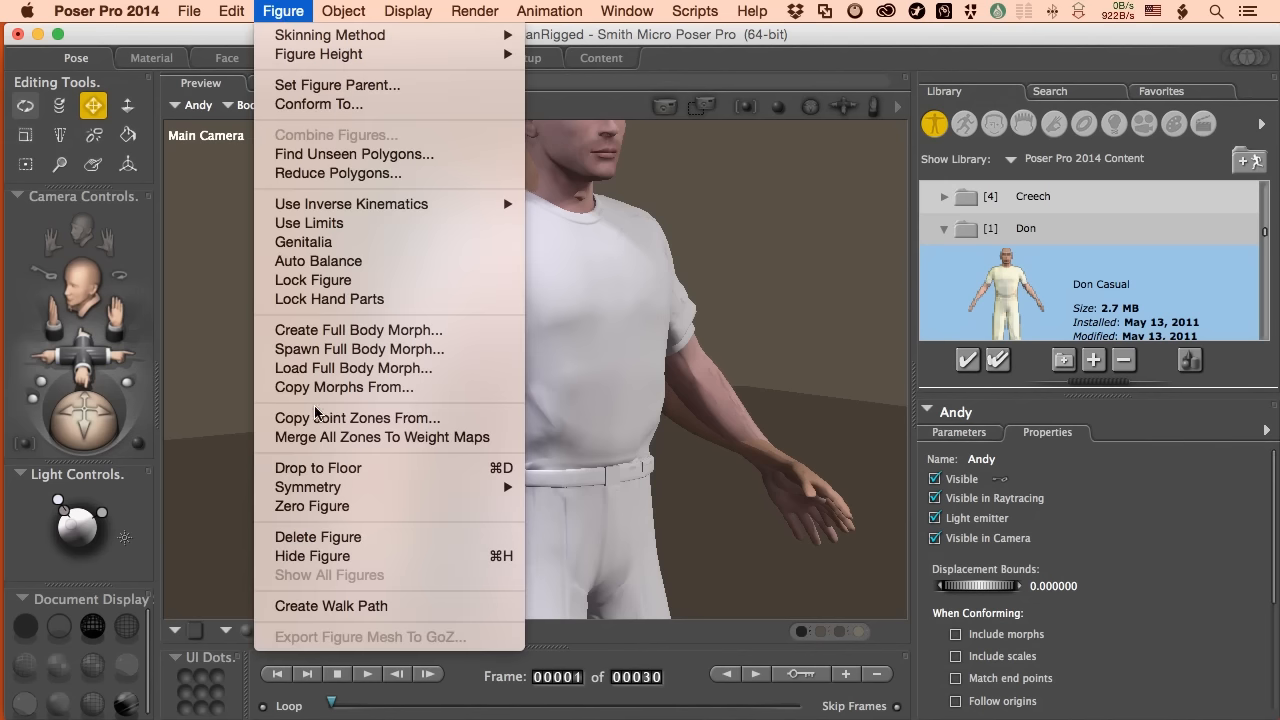
mouse_move(358, 417)
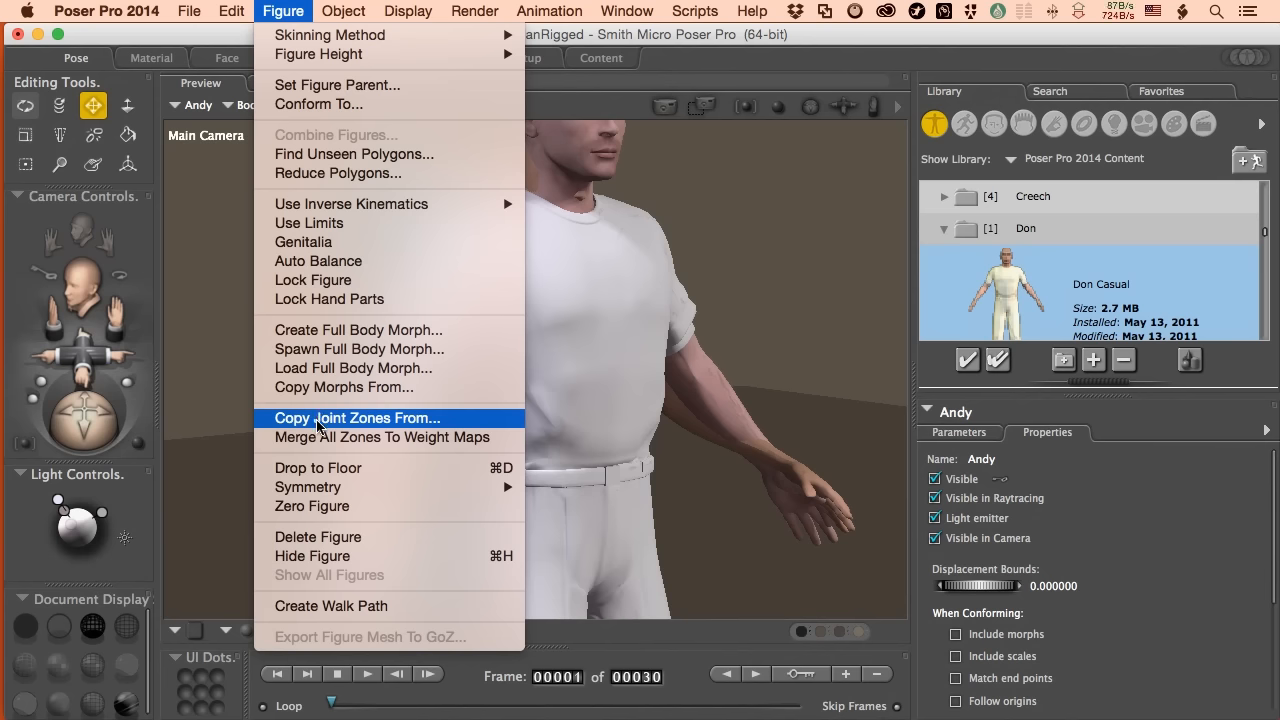
left_click(356, 417)
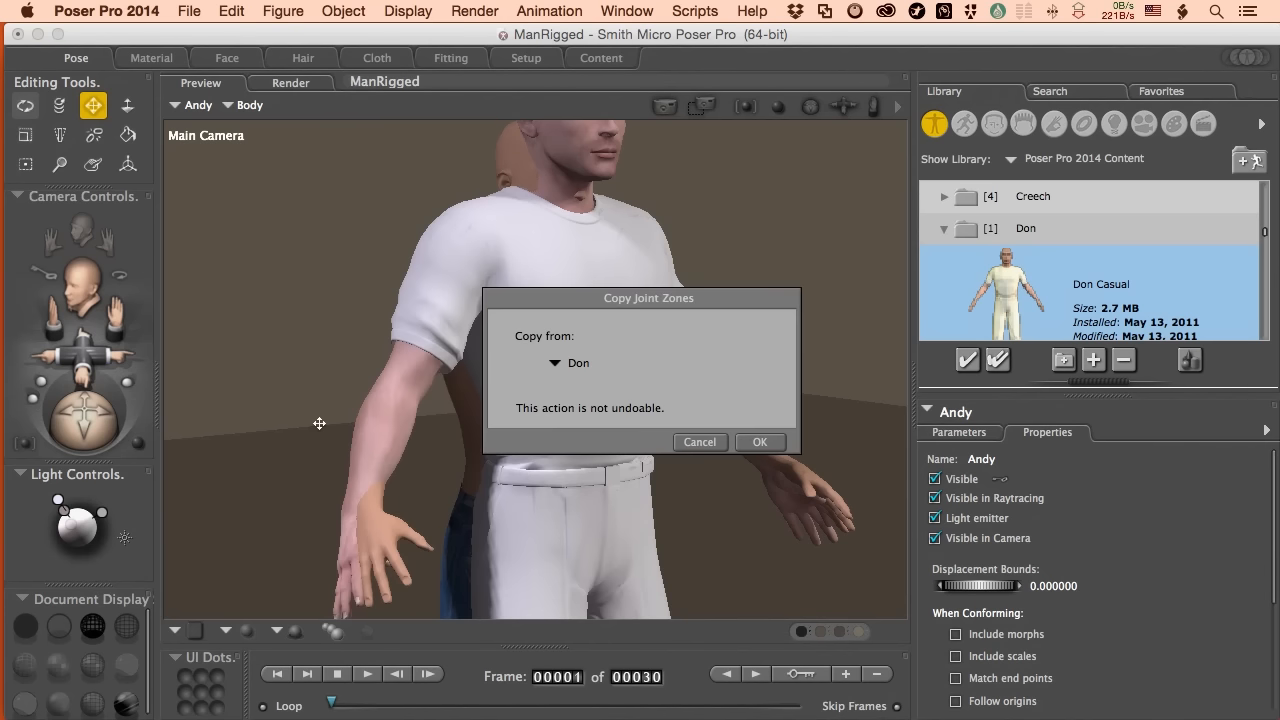
mouse_move(560, 375)
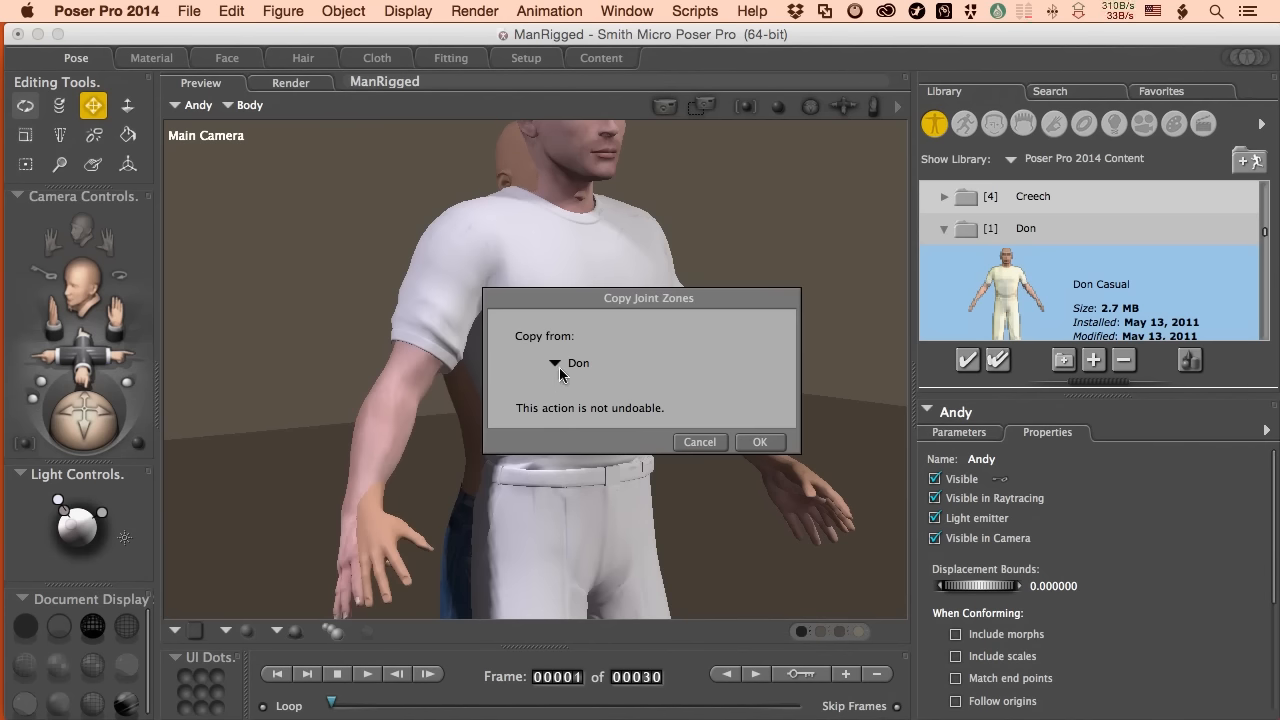
mouse_move(580, 372)
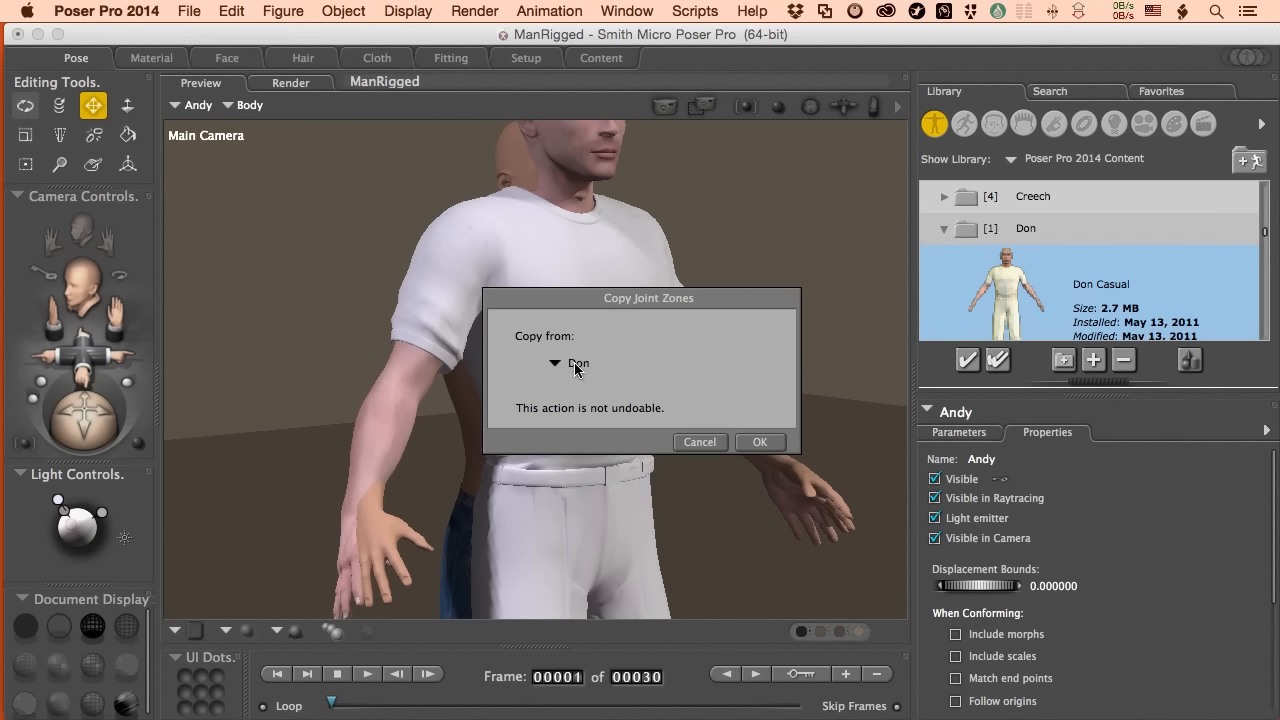
left_click(570, 363)
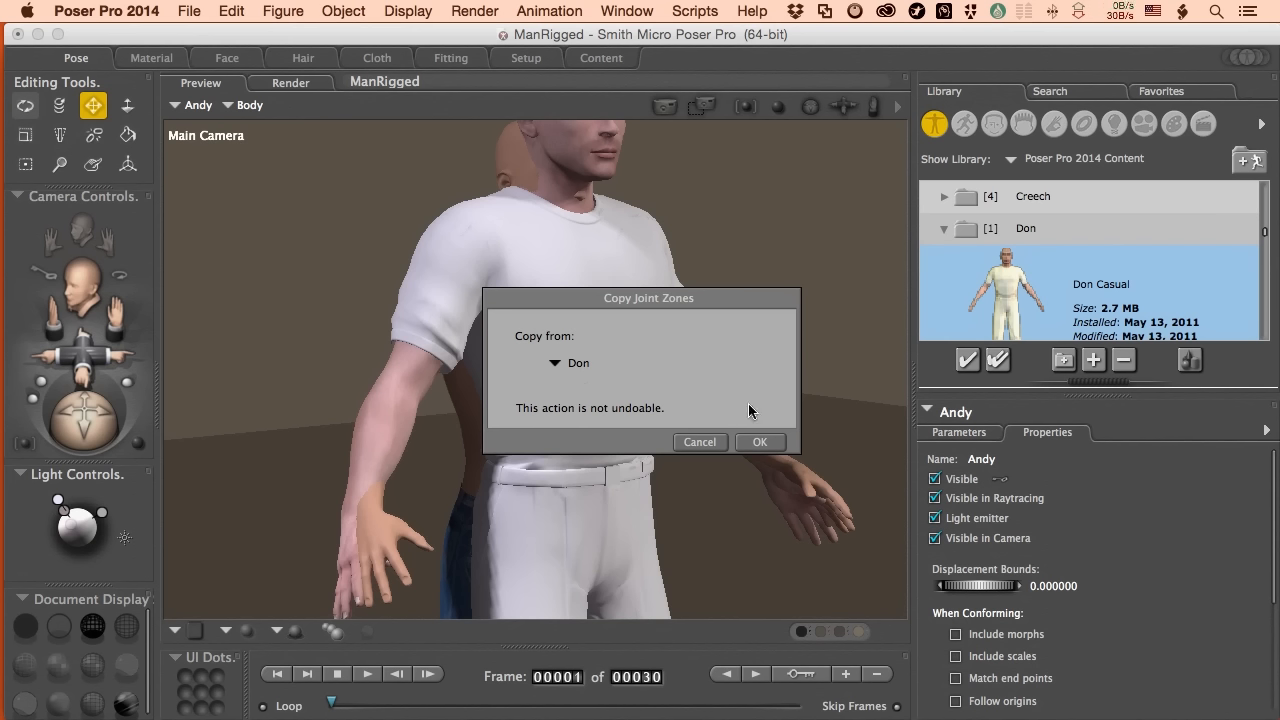
mouse_move(737, 408)
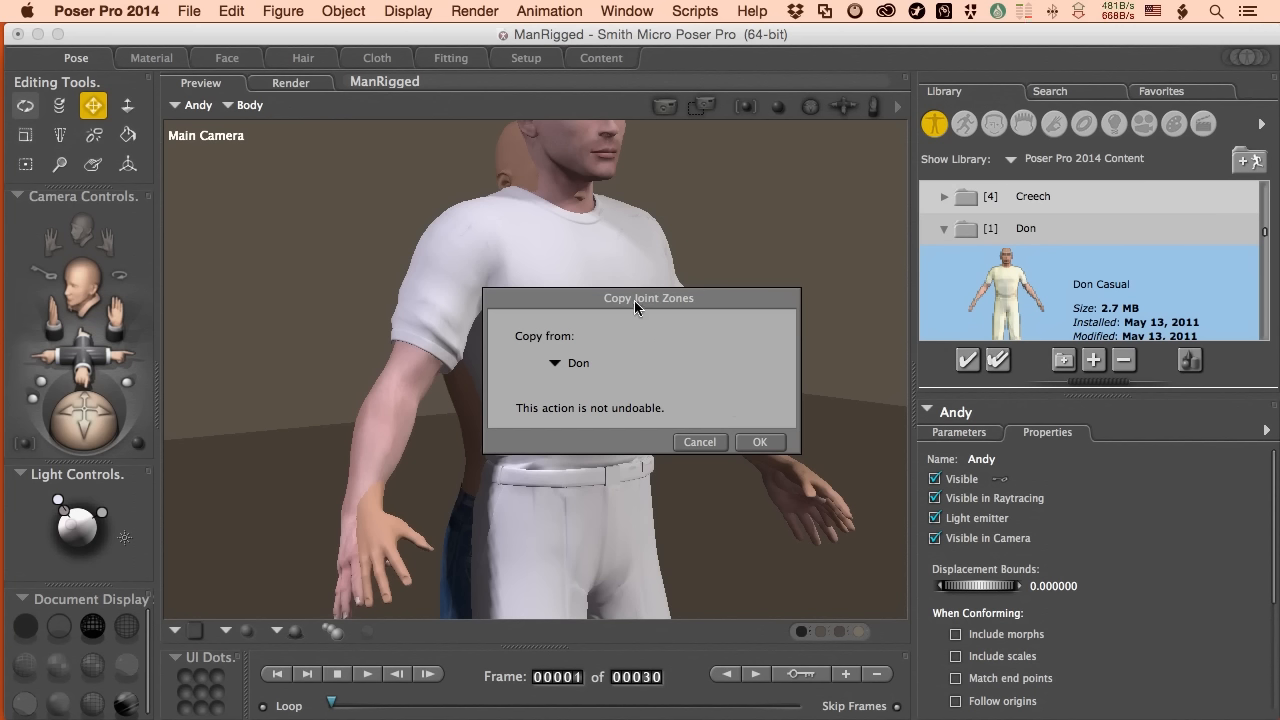
mouse_move(683, 310)
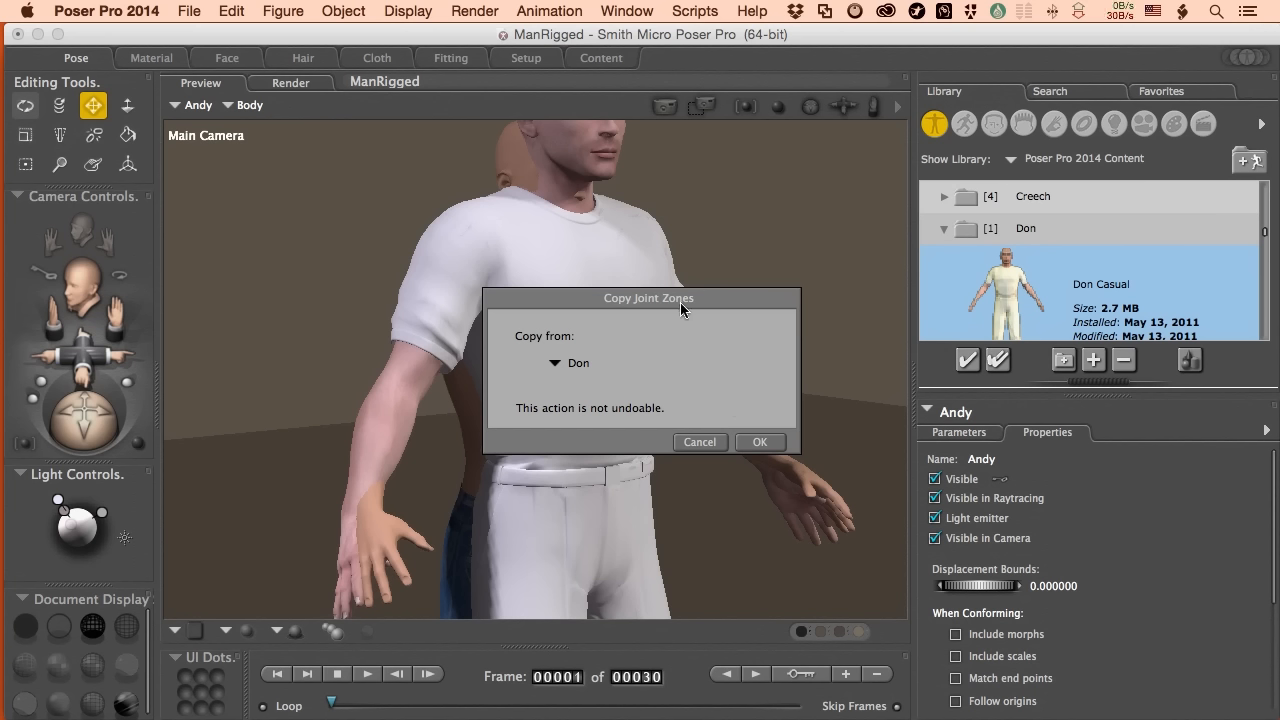
mouse_move(687, 382)
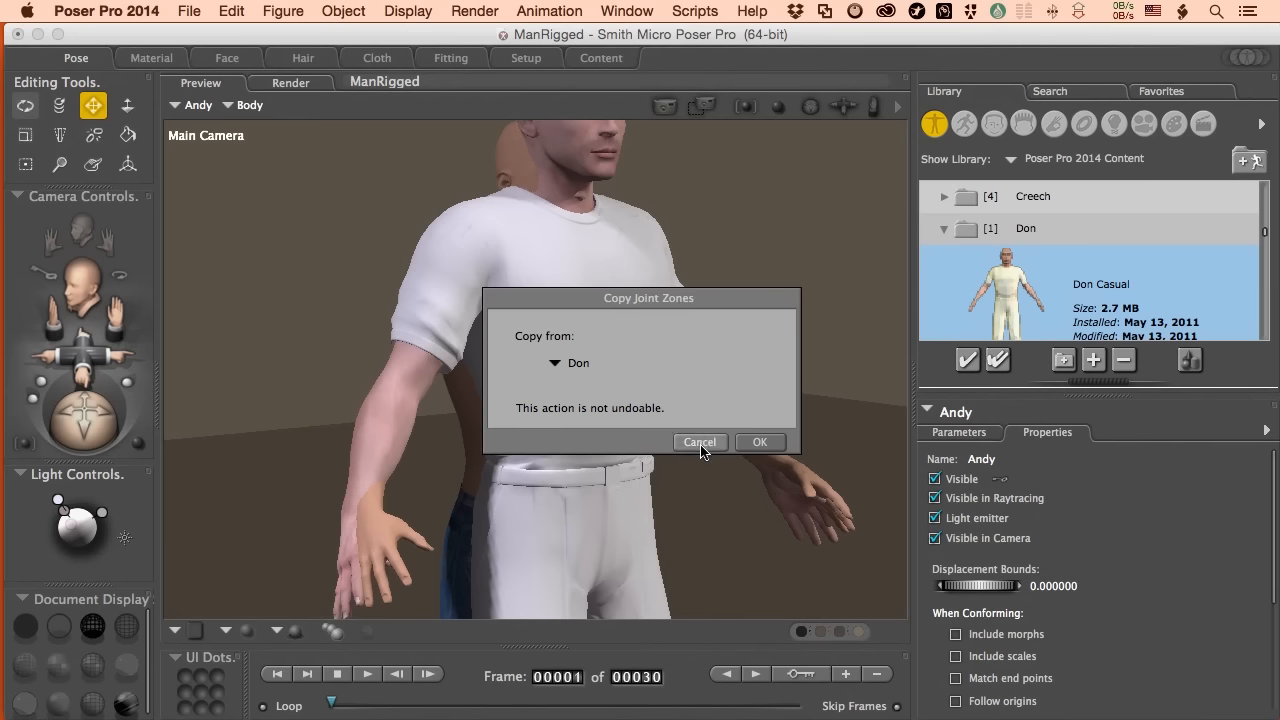
Step: Cancel Copy Joint Zones, select and hide Don, then reselect Andy's chest
left_click(759, 442)
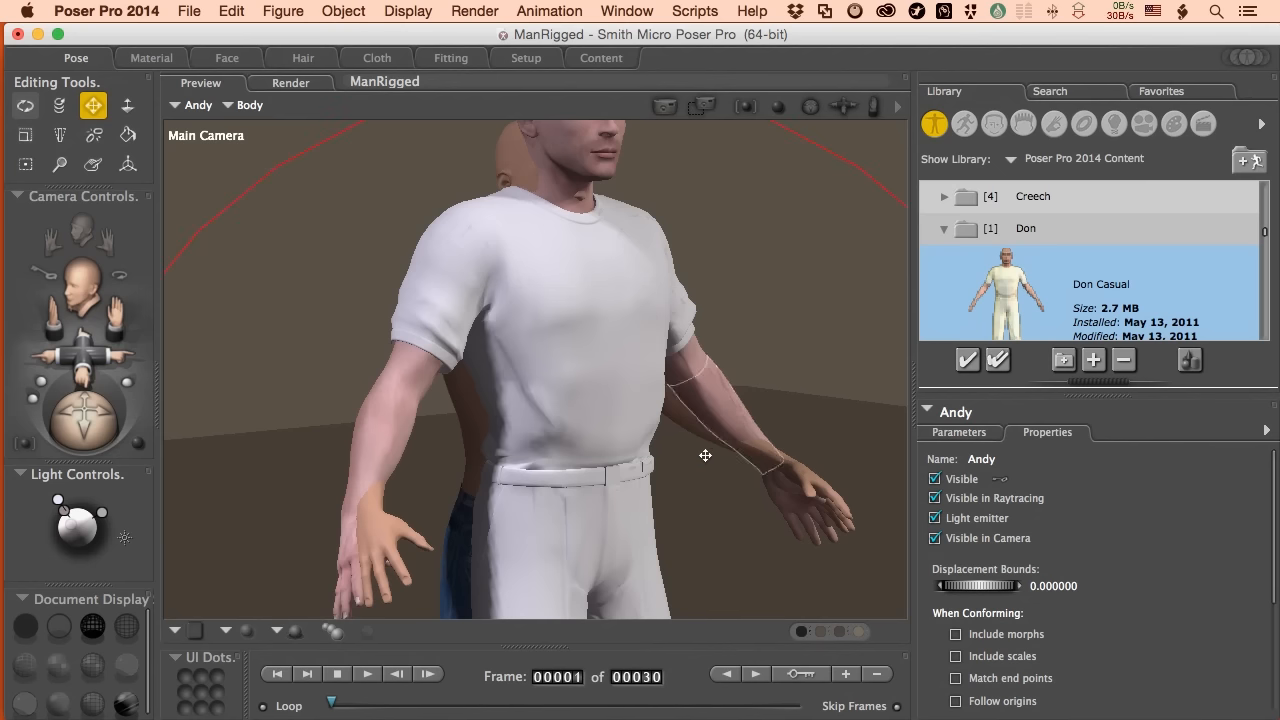
left_click(200, 105)
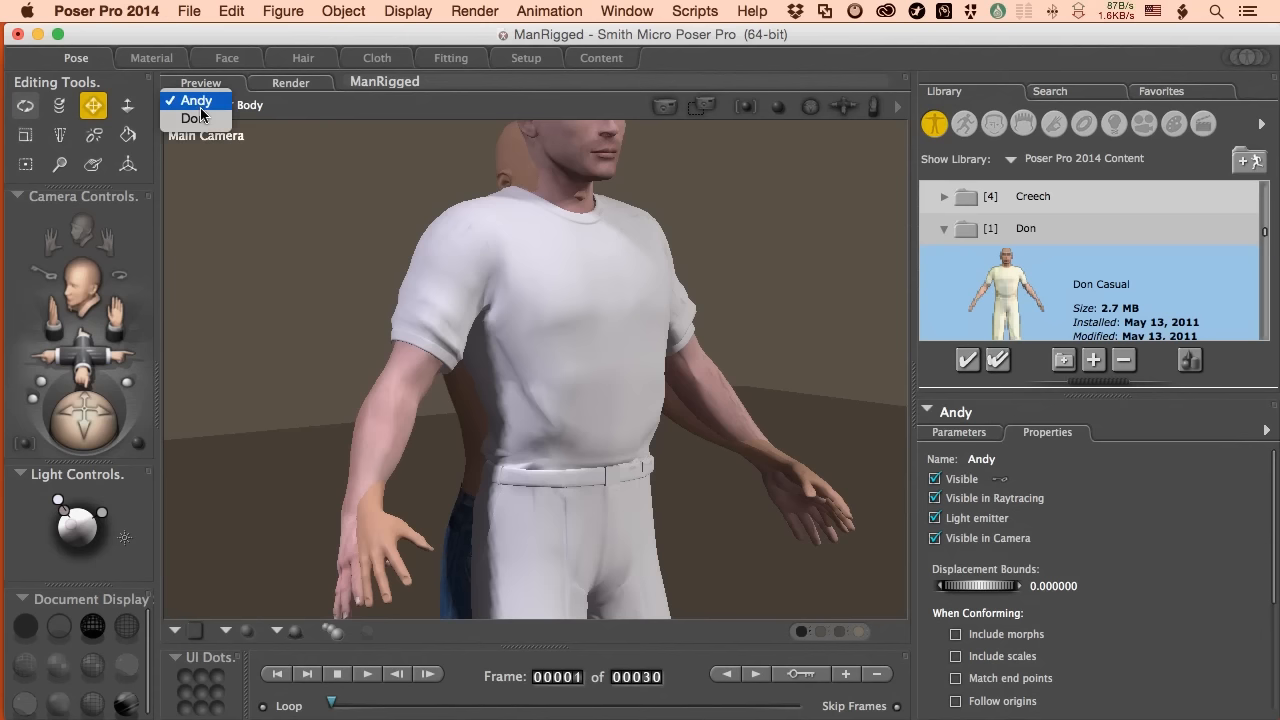
left_click(188, 118)
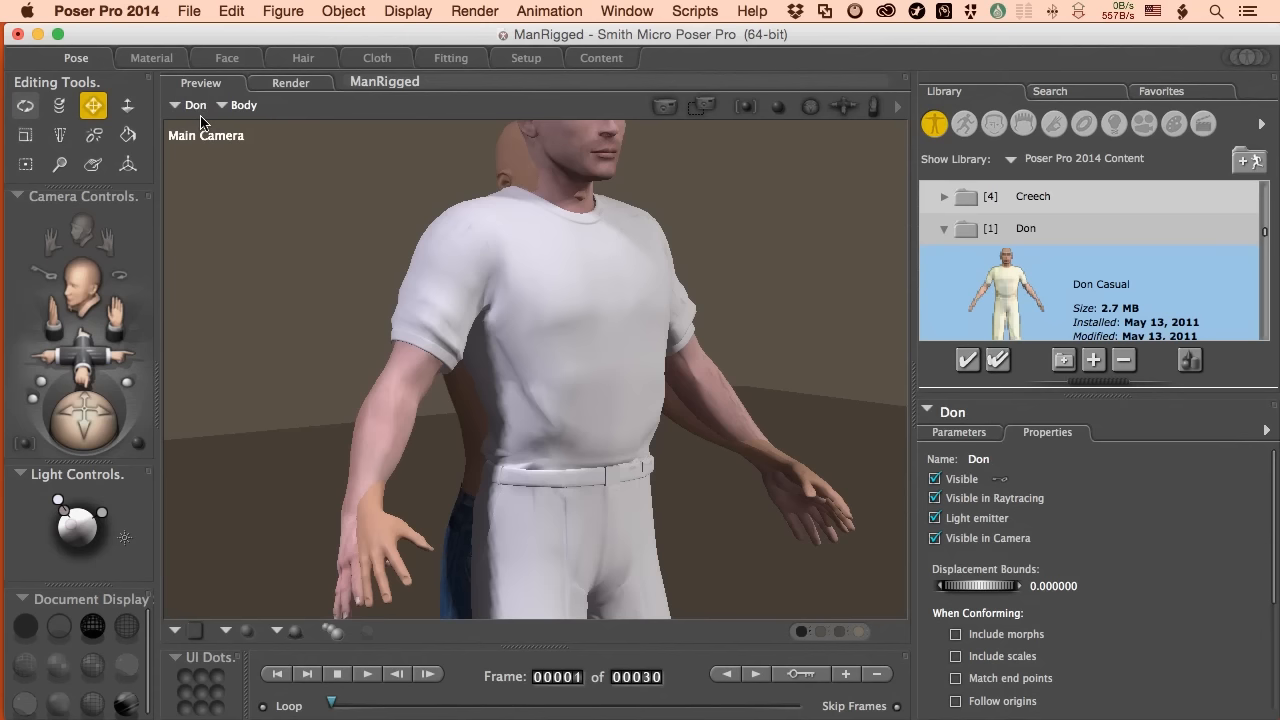
mouse_move(750, 468)
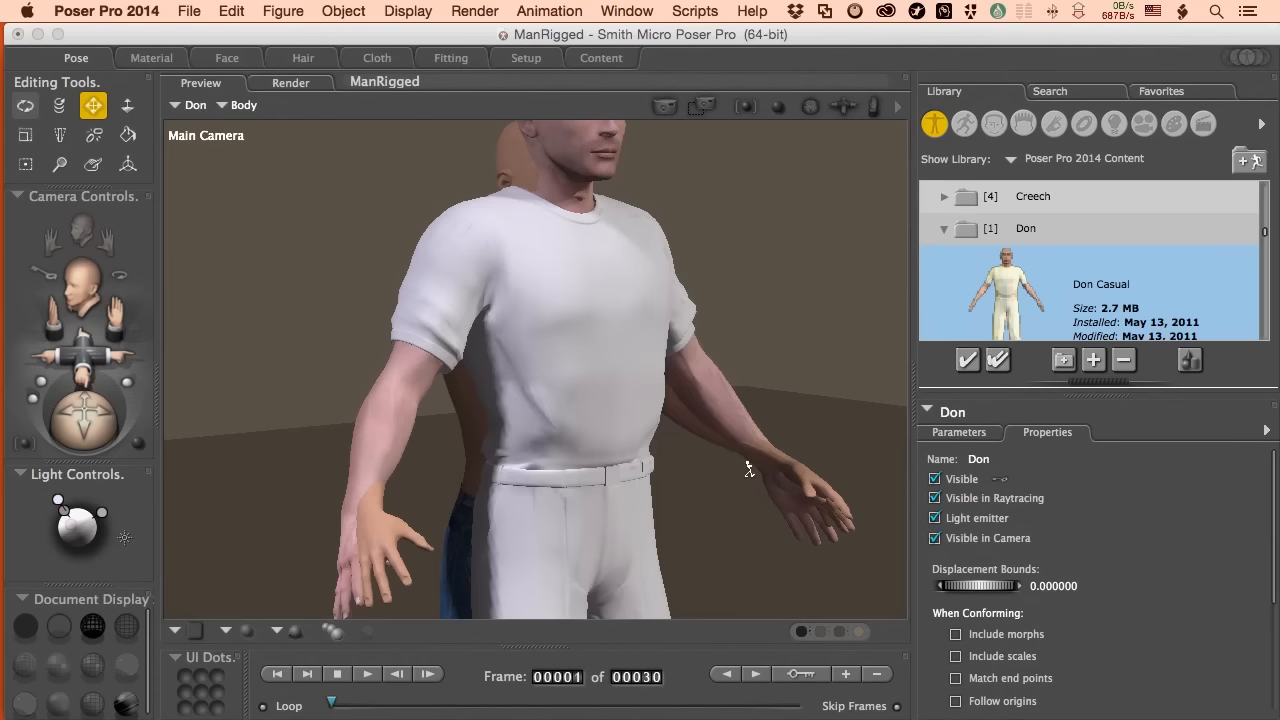
left_click(570, 443)
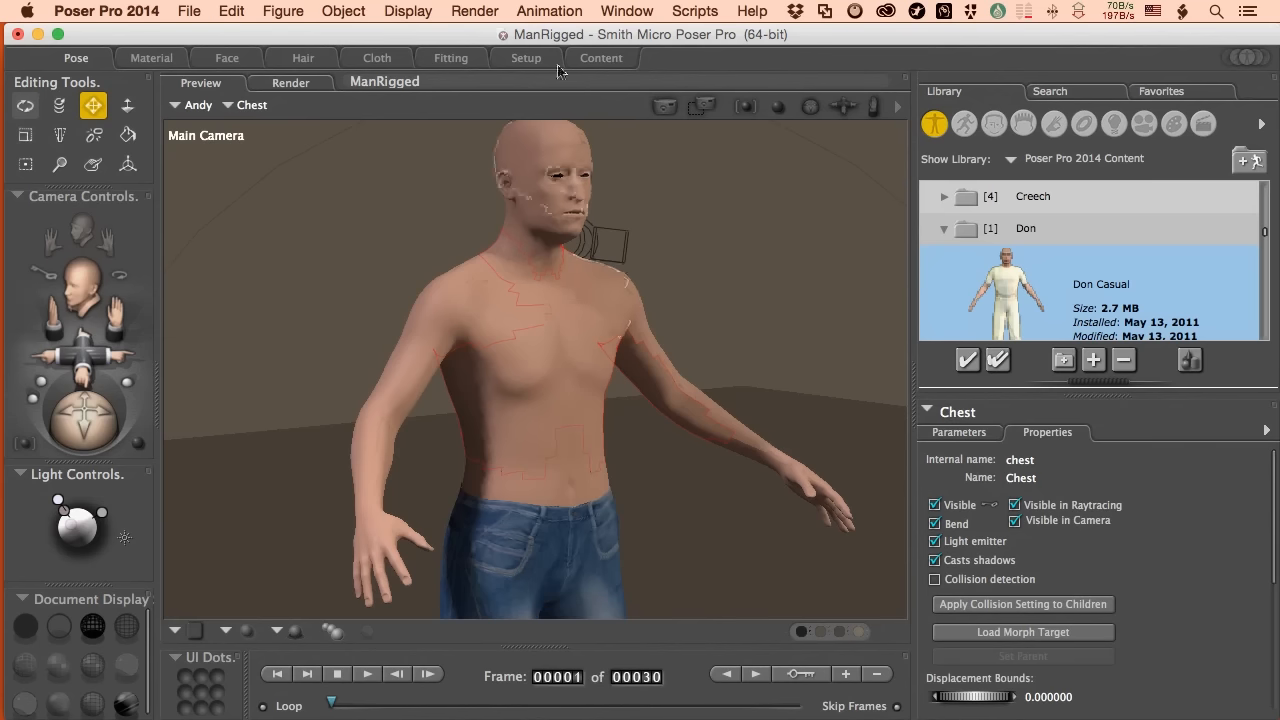
Step: Enter the Setup room, apply Right to Left symmetry, and open the Group Editor
left_click(525, 57)
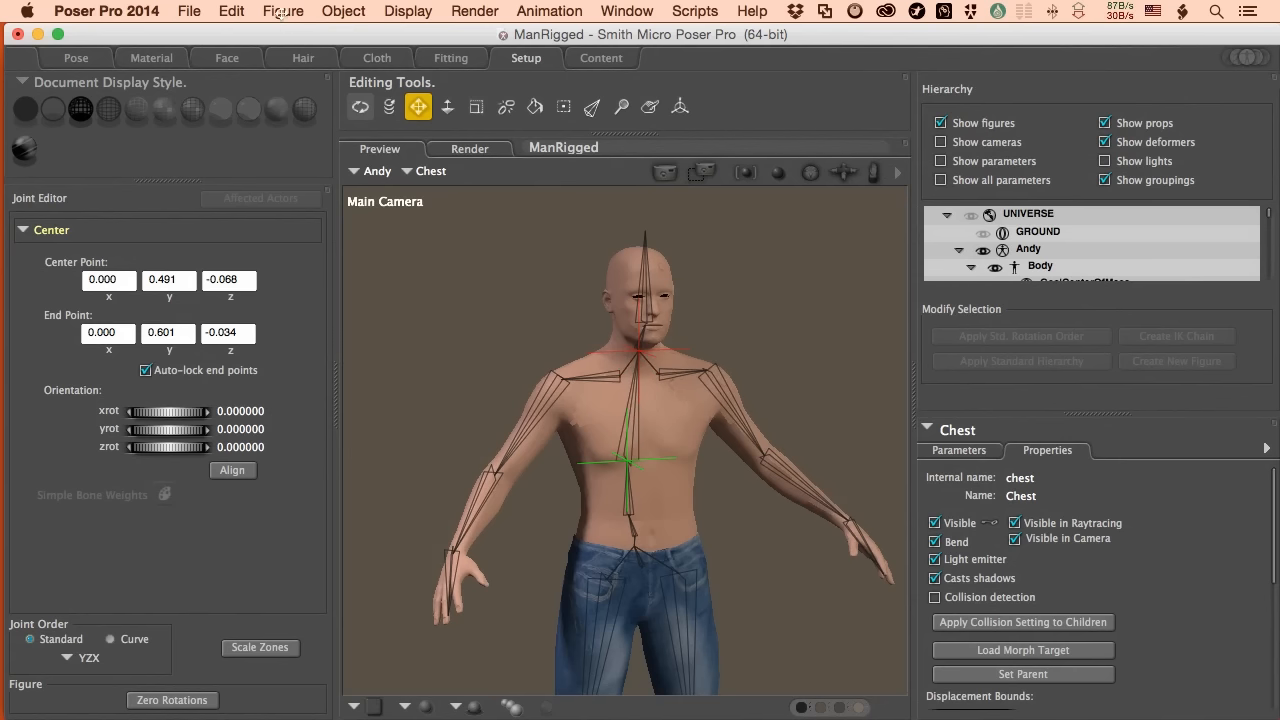
left_click(283, 11)
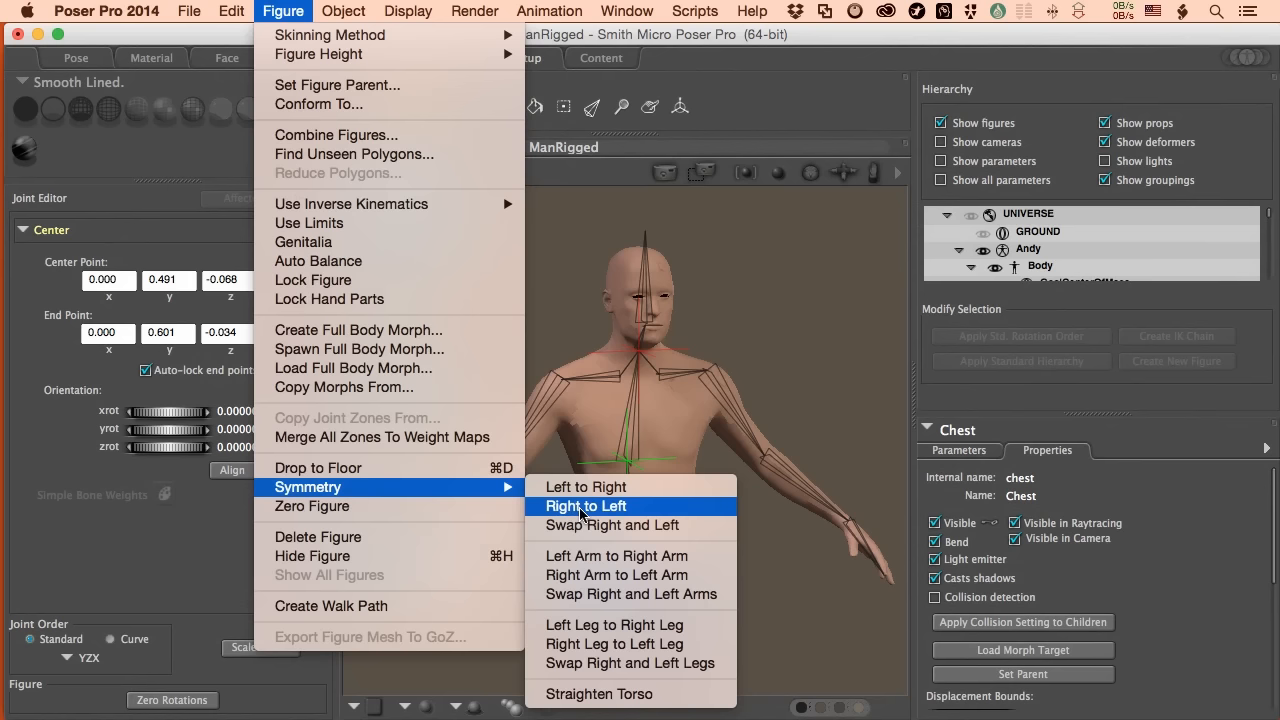
left_click(585, 506)
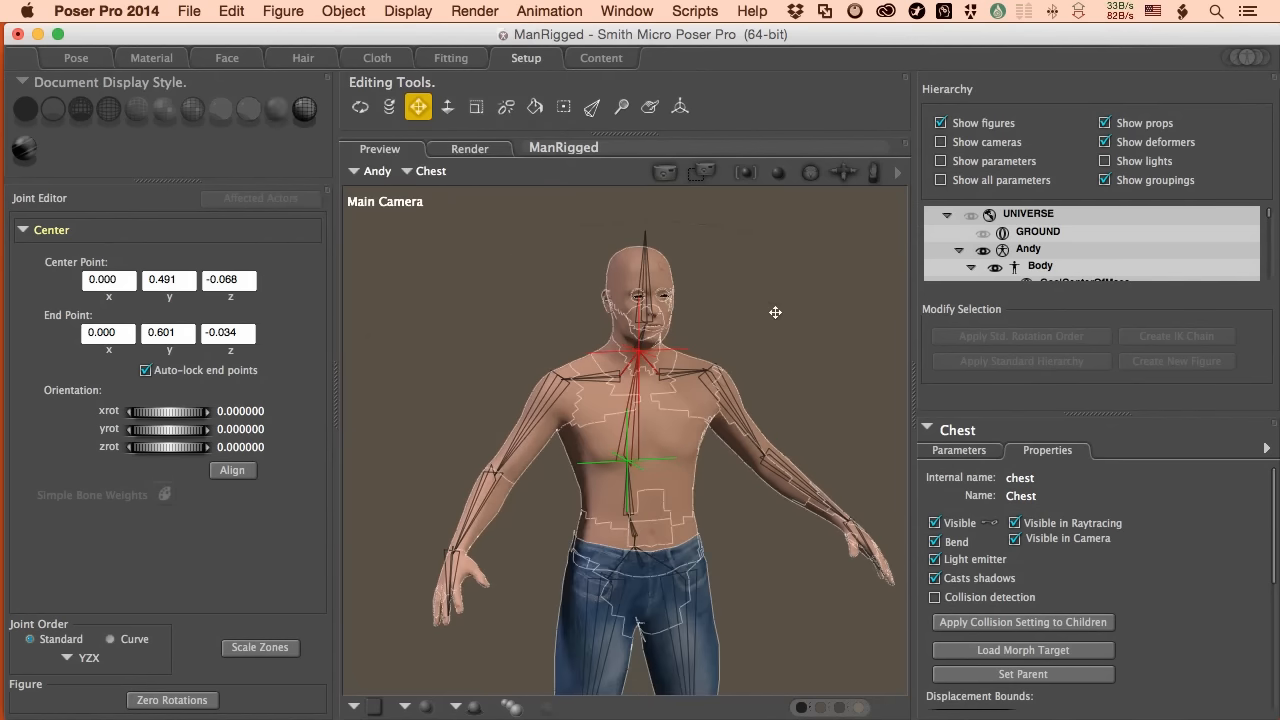
mouse_move(761, 330)
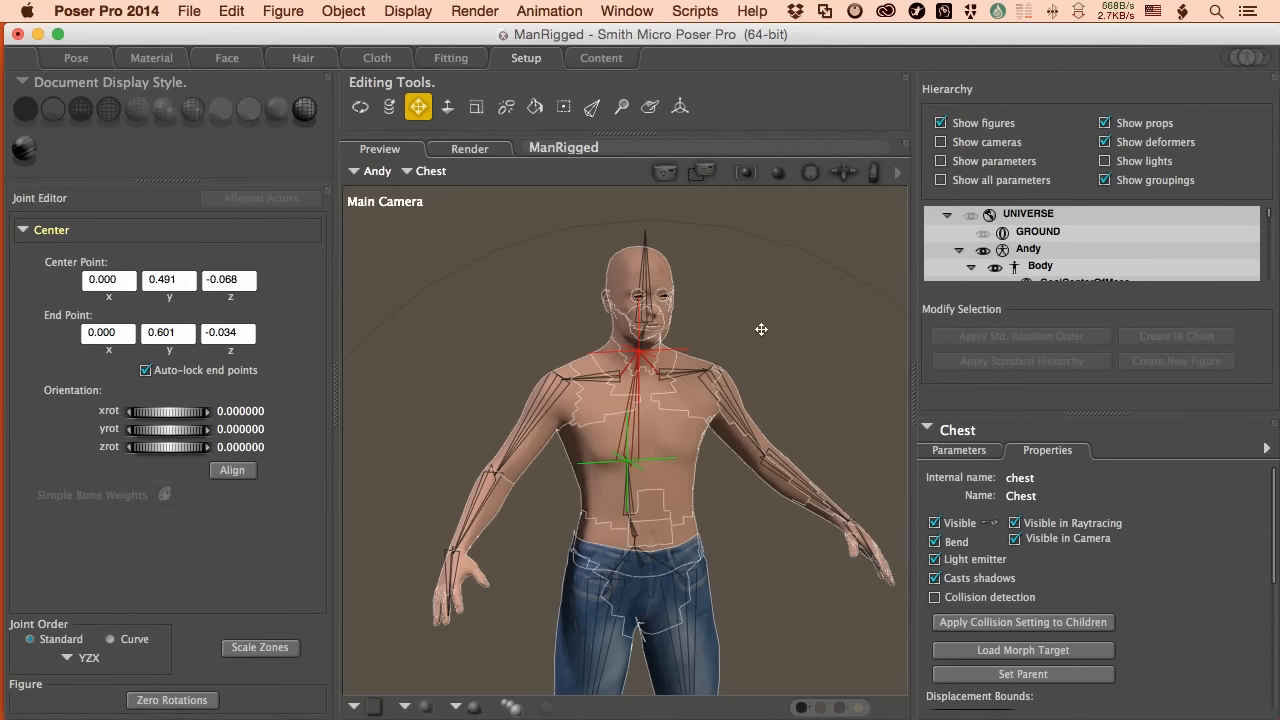
mouse_move(754, 331)
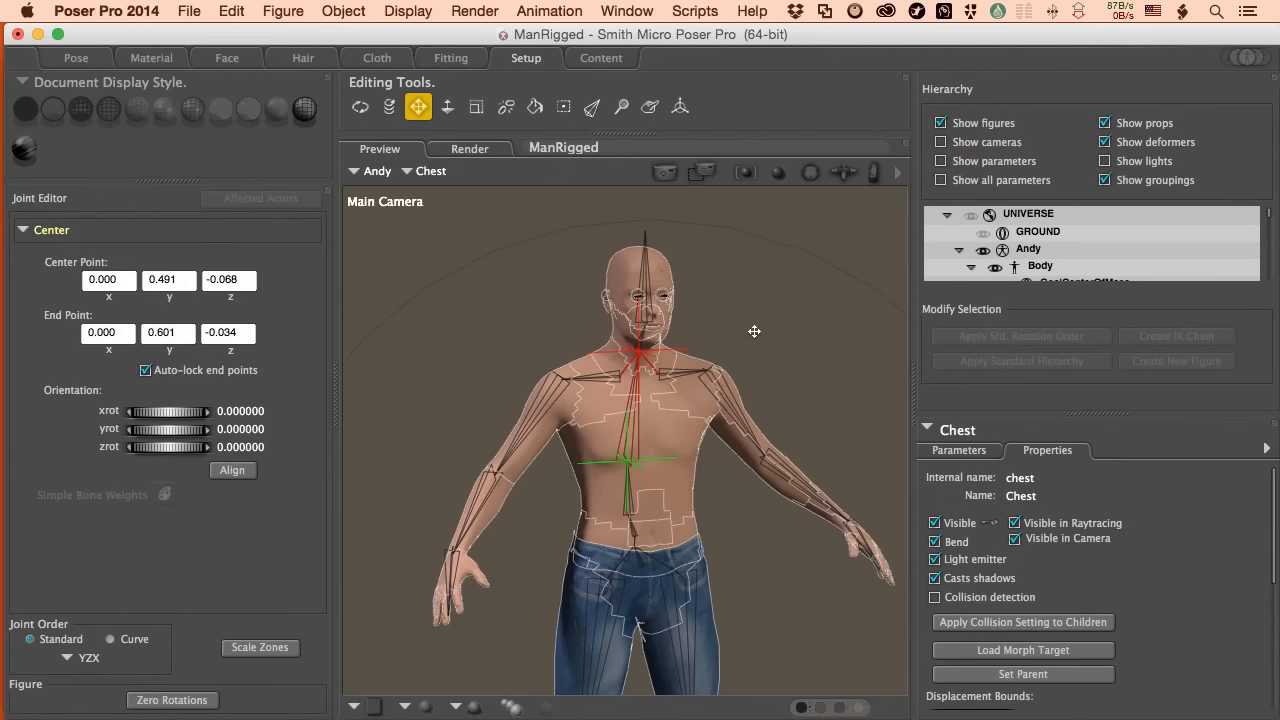
left_click(564, 107)
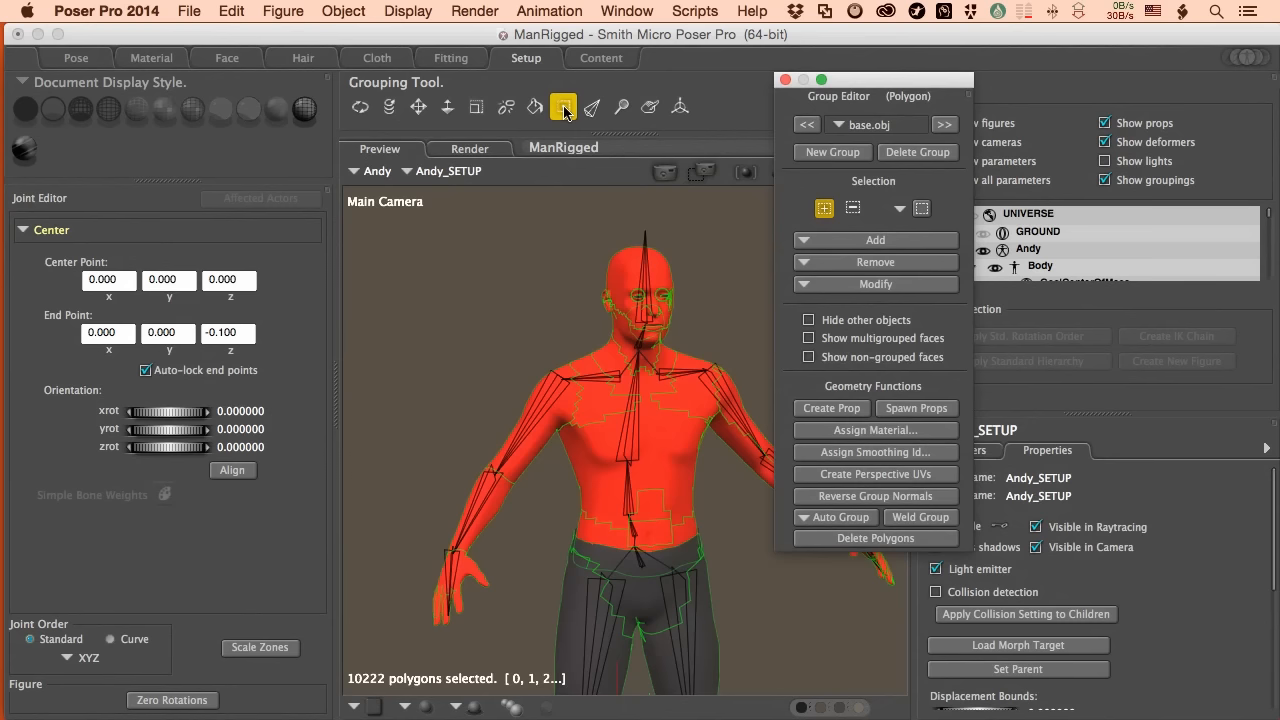
Step: Pick the rCollar group and add right-shoulder chest polygons until it holds 87
left_click(880, 124)
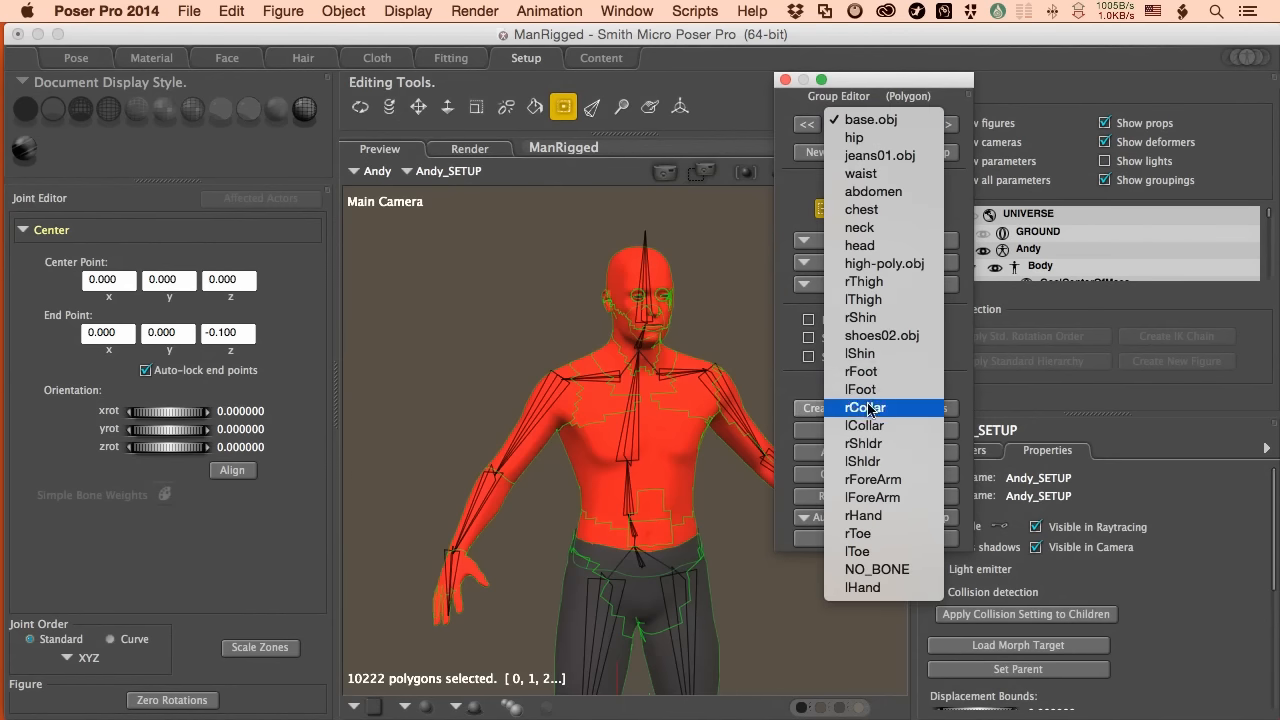
left_click(864, 407)
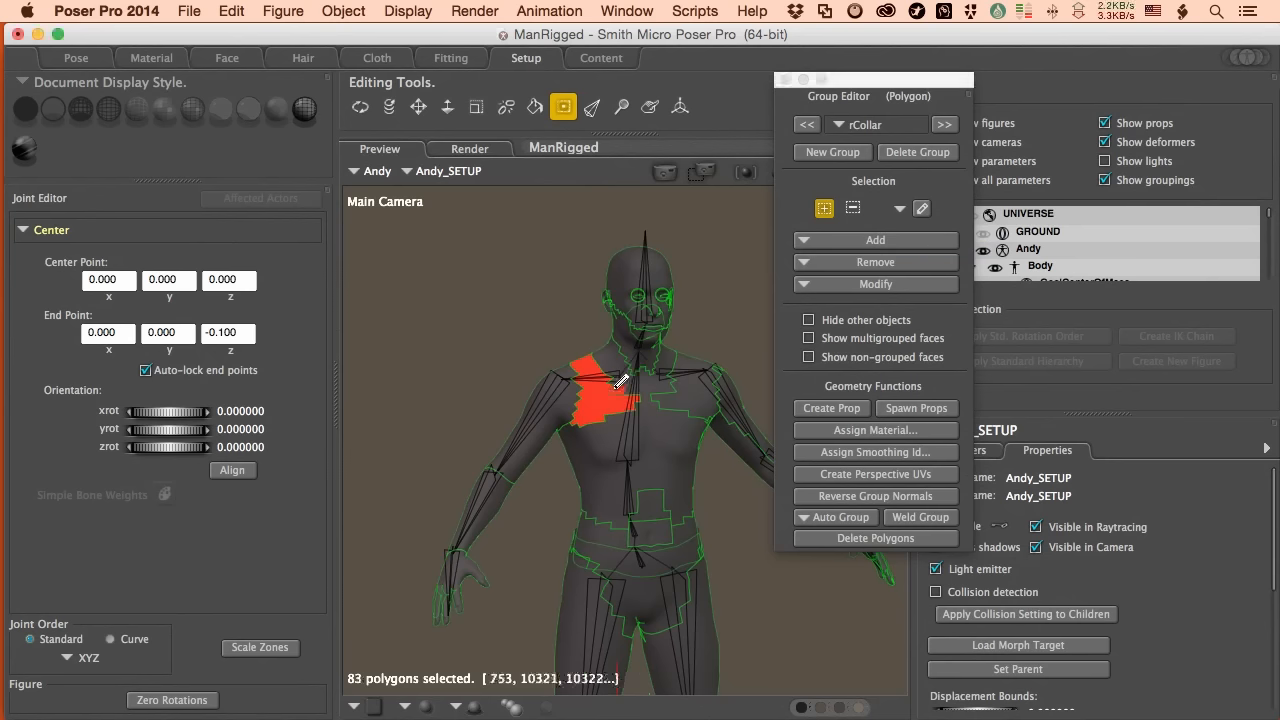
left_click(635, 385)
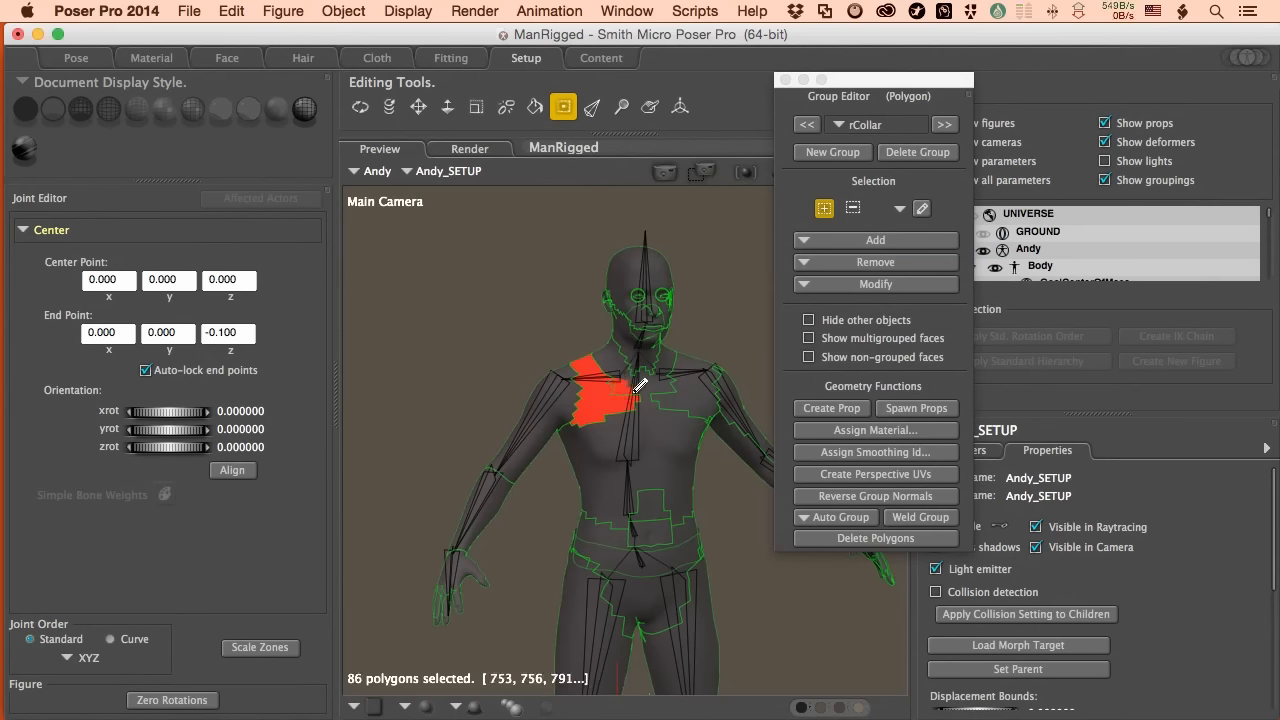
left_click(632, 388)
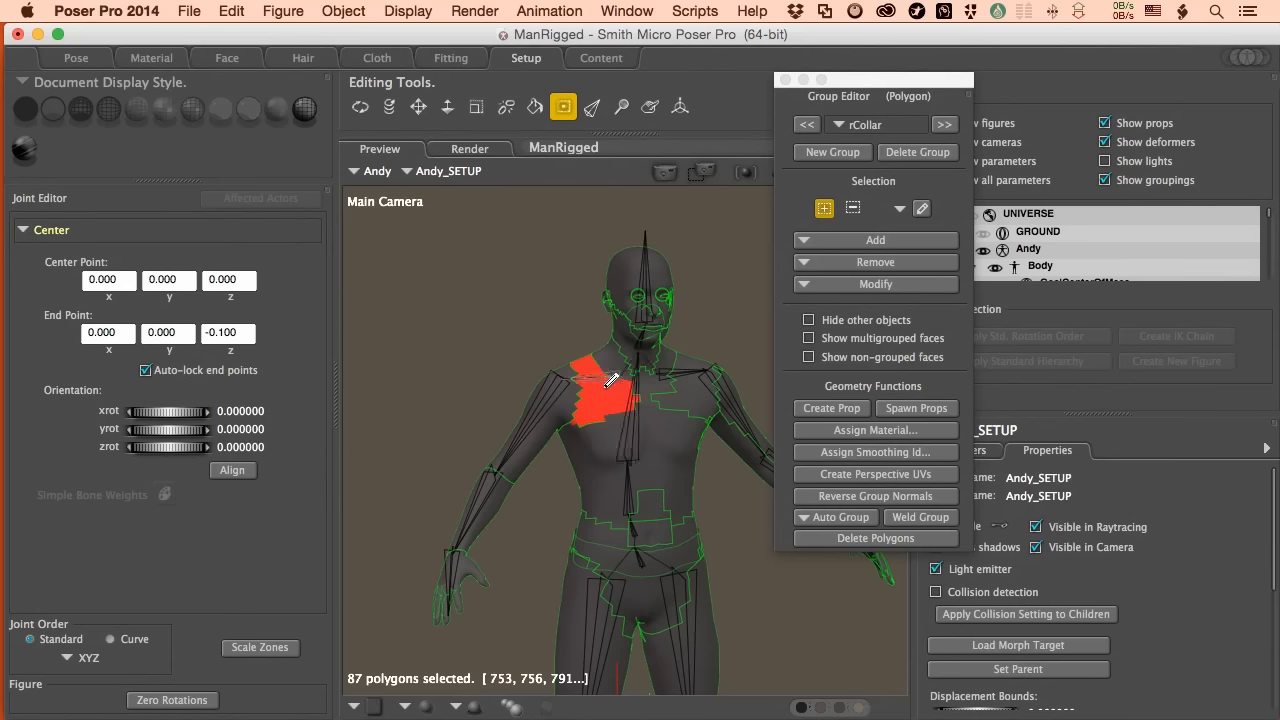
left_click(418, 107)
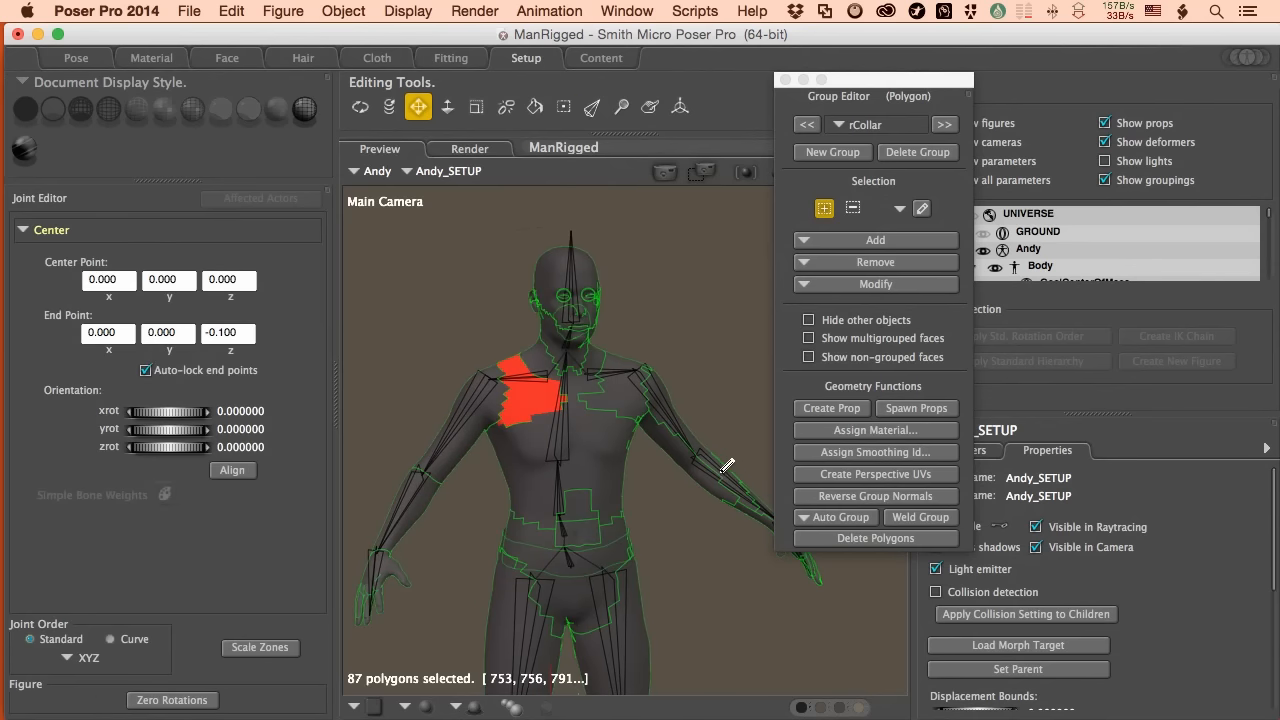
mouse_move(710, 457)
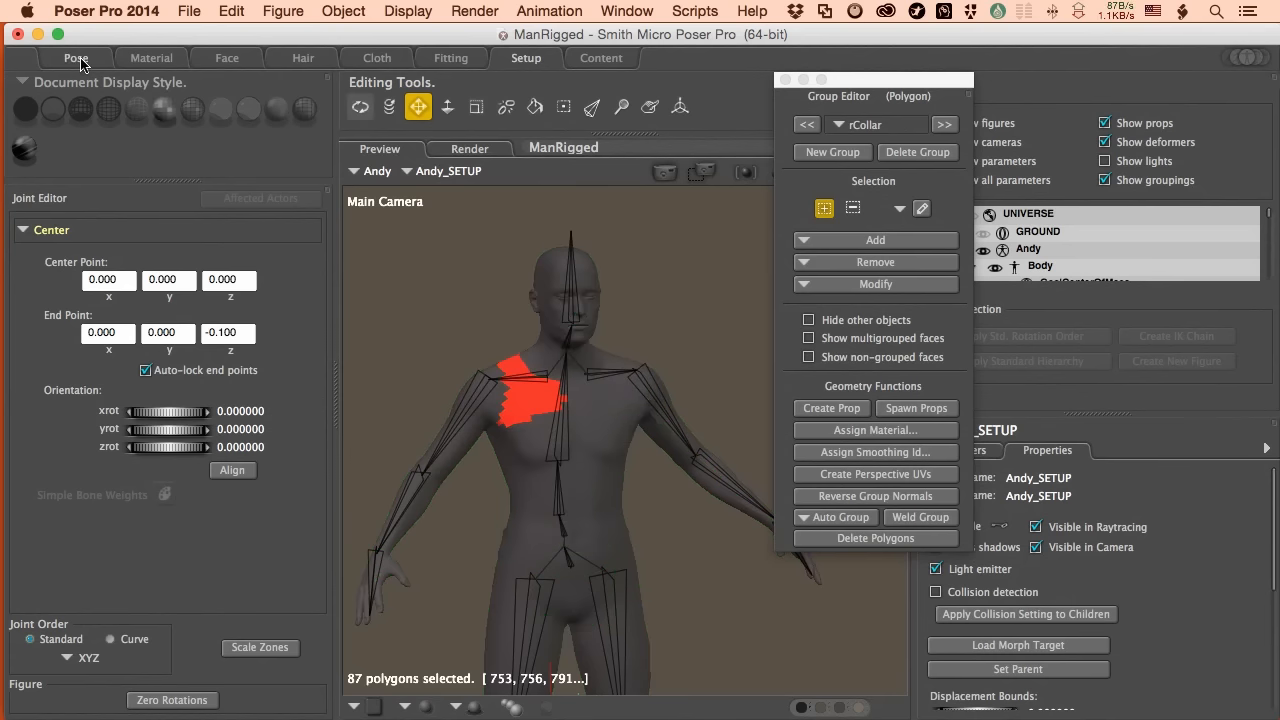
Step: Switch to the Pose room, answering Yes to the ungrouped-polygons warning
left_click(75, 57)
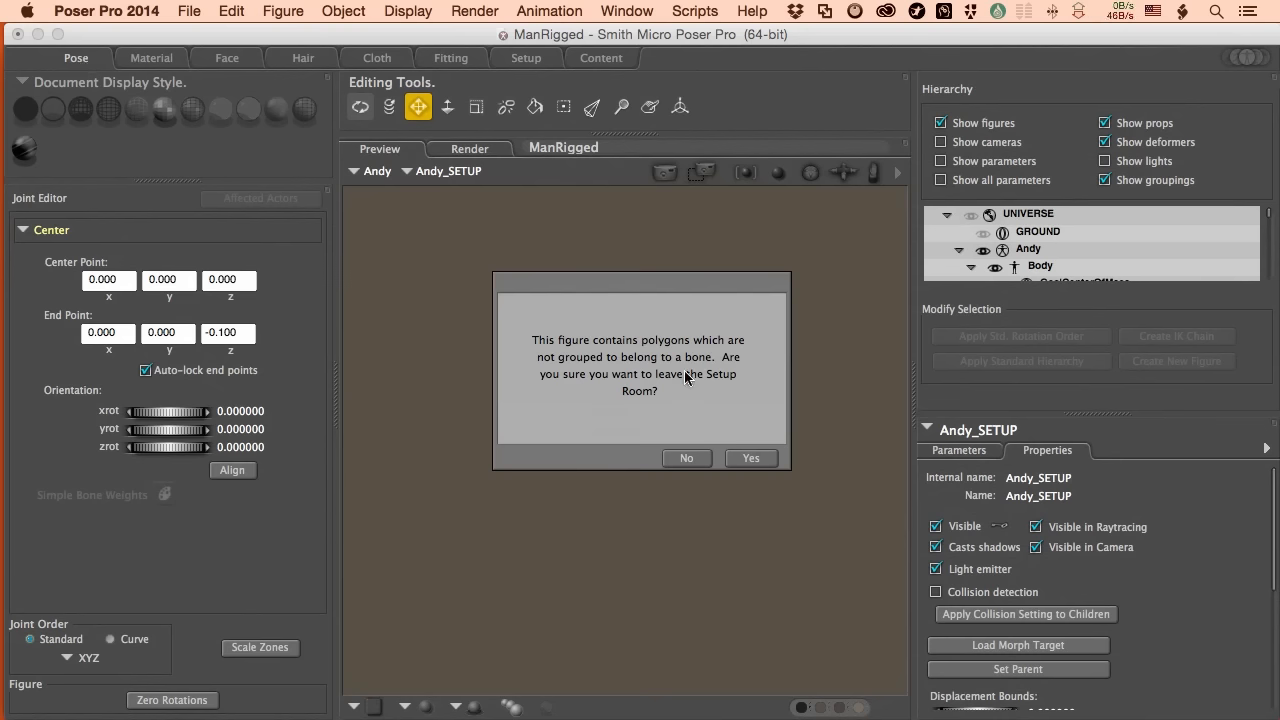
mouse_move(668, 398)
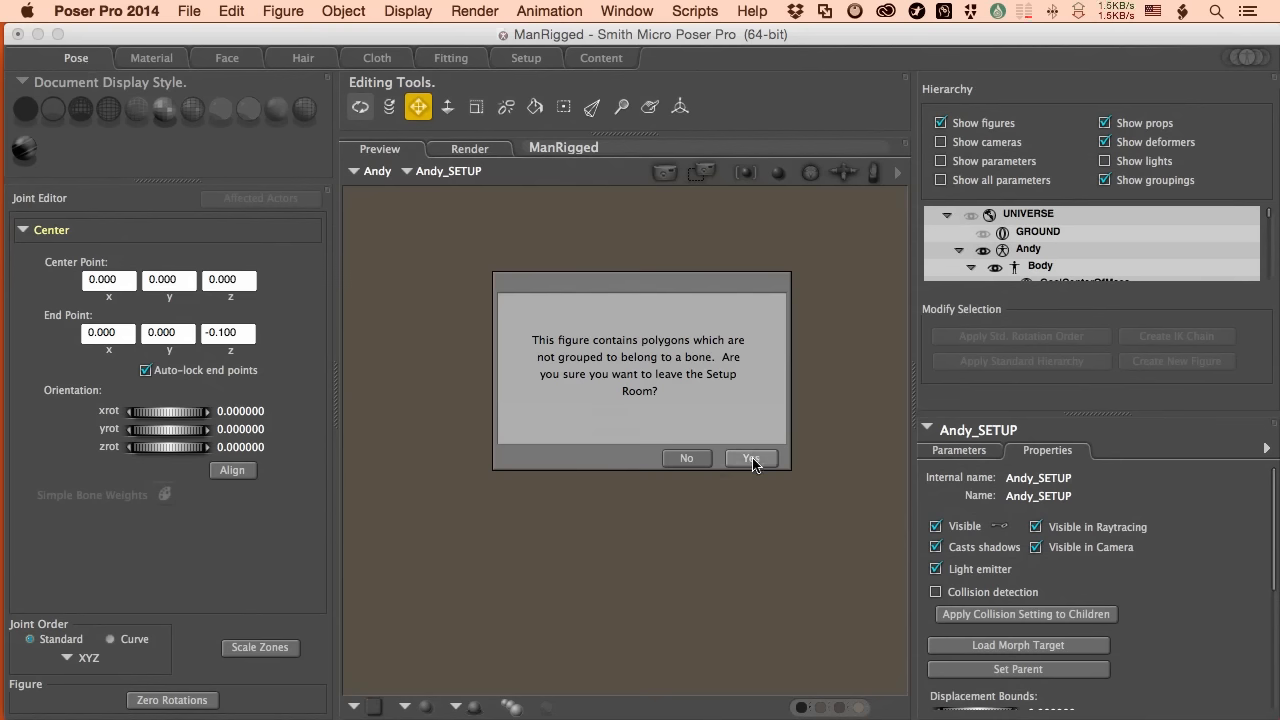
left_click(750, 458)
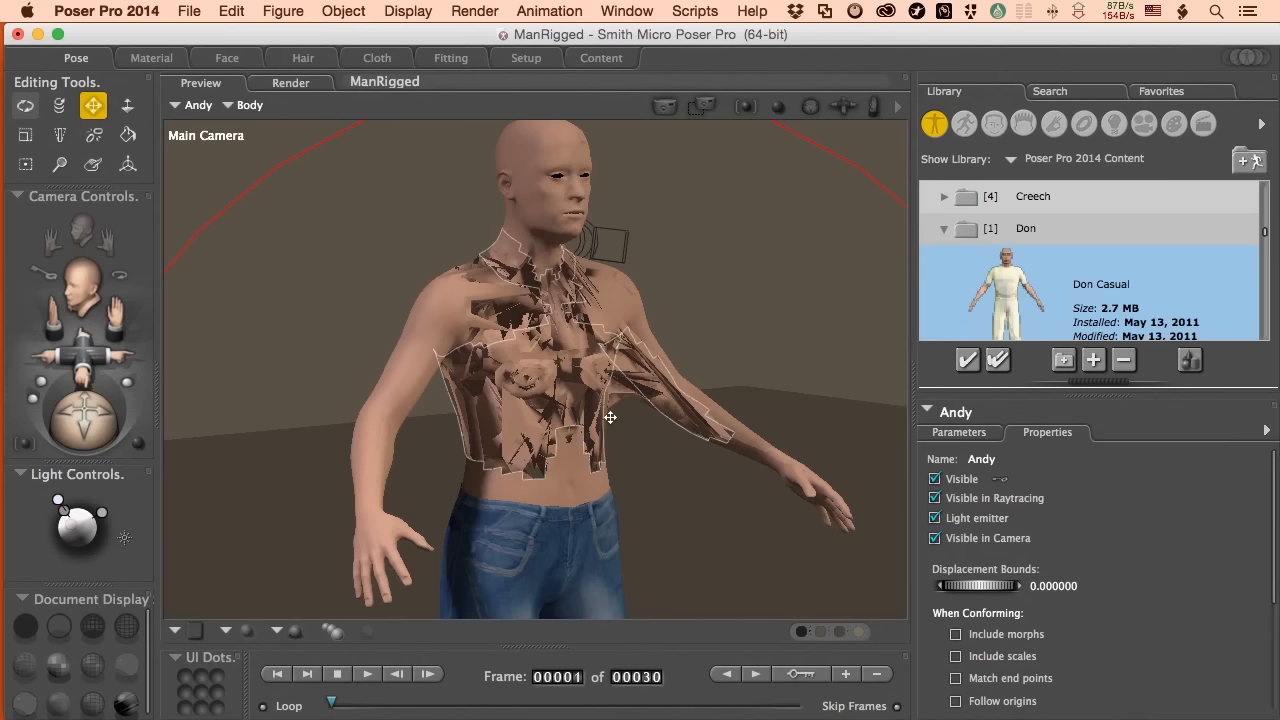
mouse_move(604, 413)
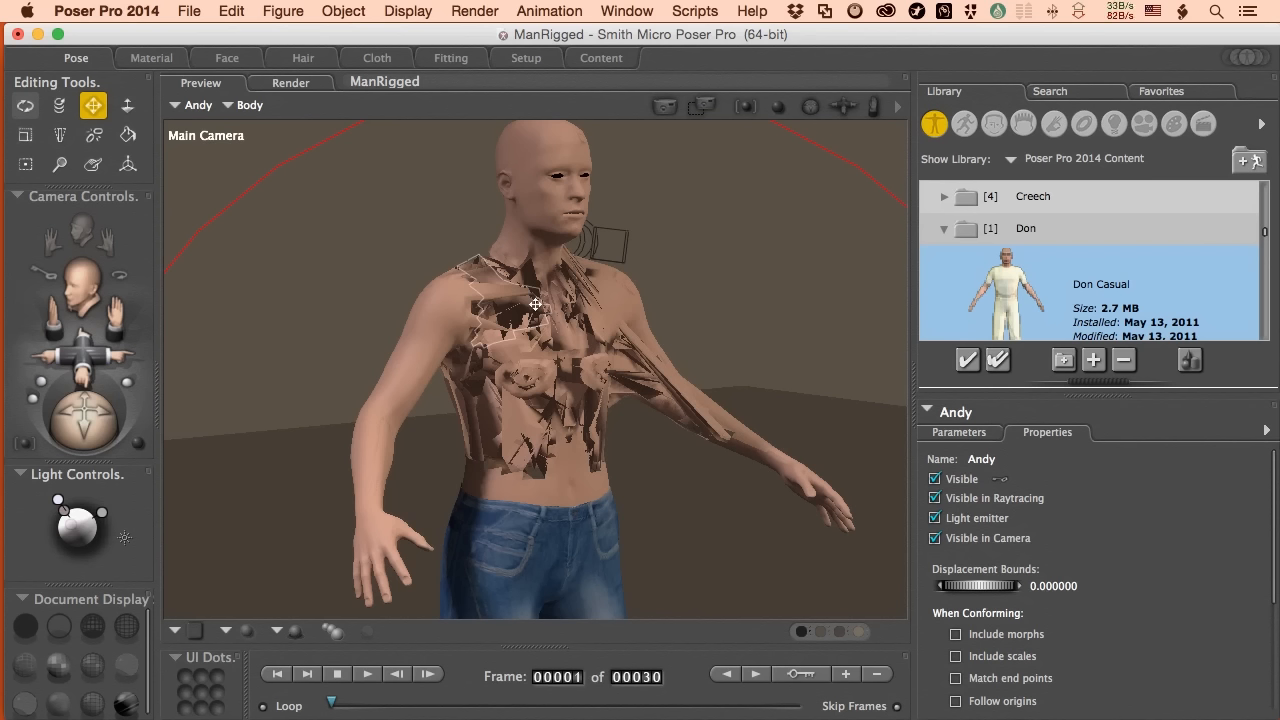
mouse_move(517, 319)
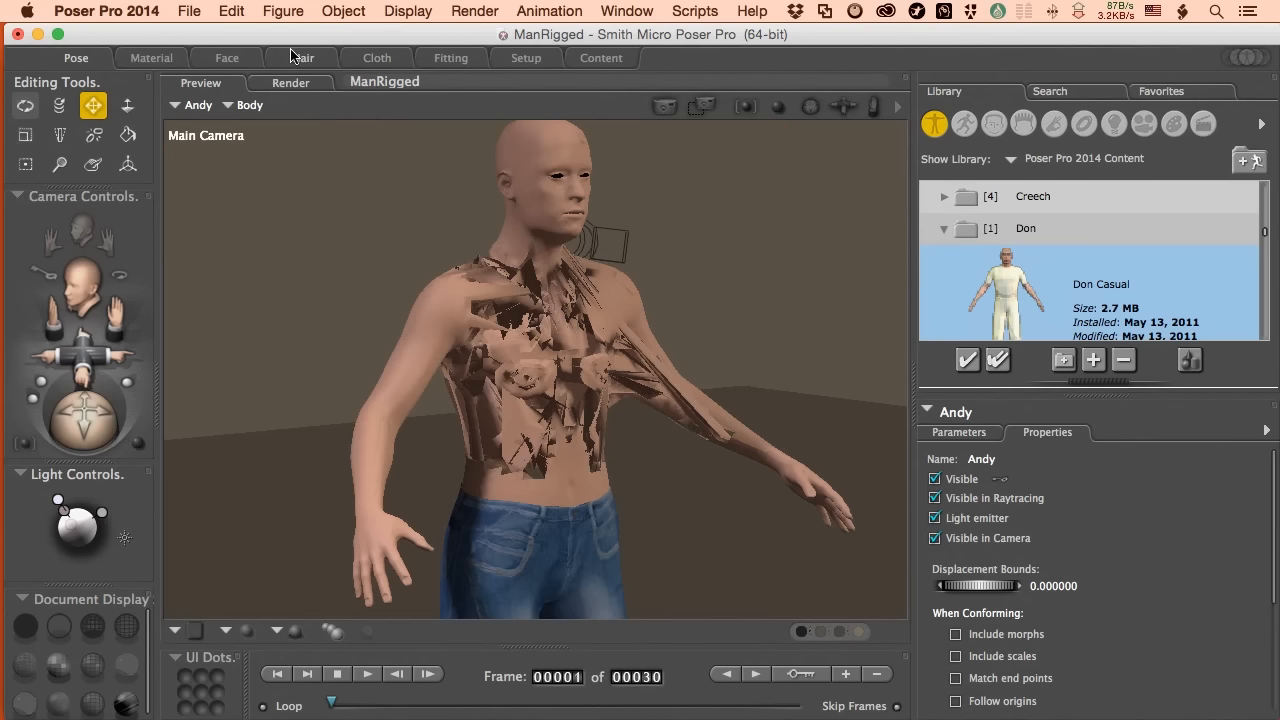
Step: Close the ManRigged scene and discard its unsaved changes
left_click(189, 11)
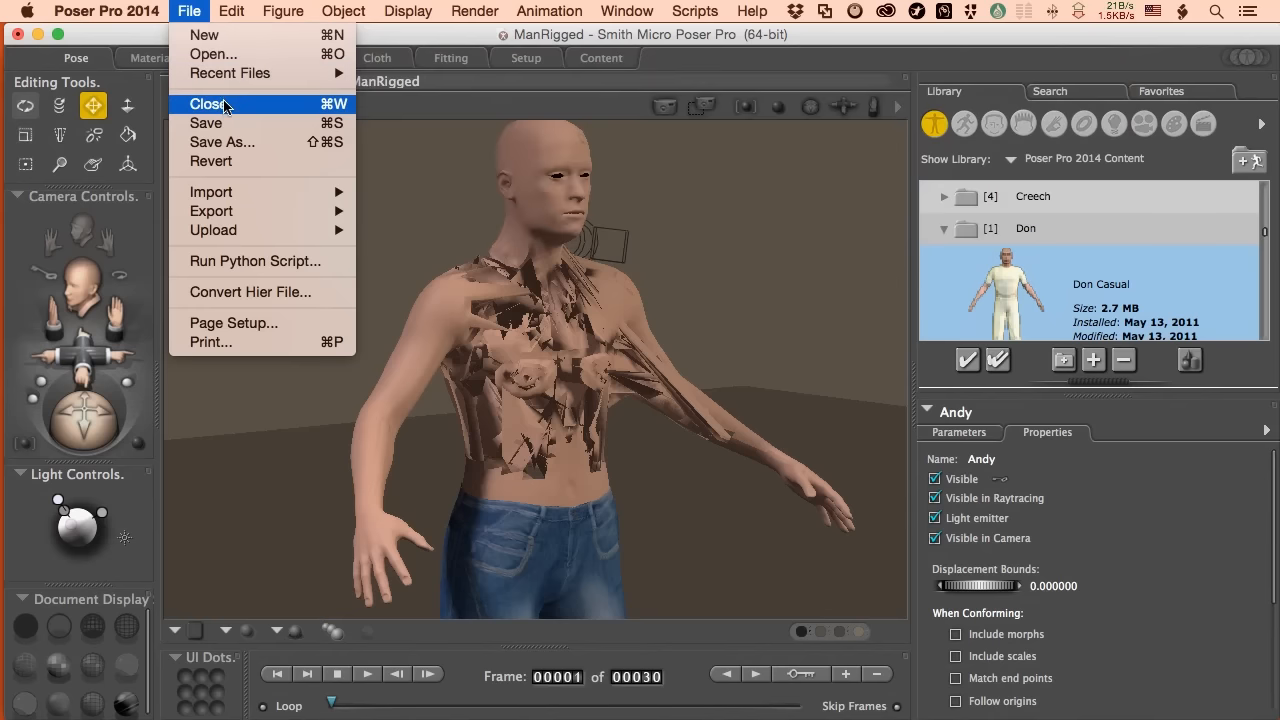
left_click(210, 103)
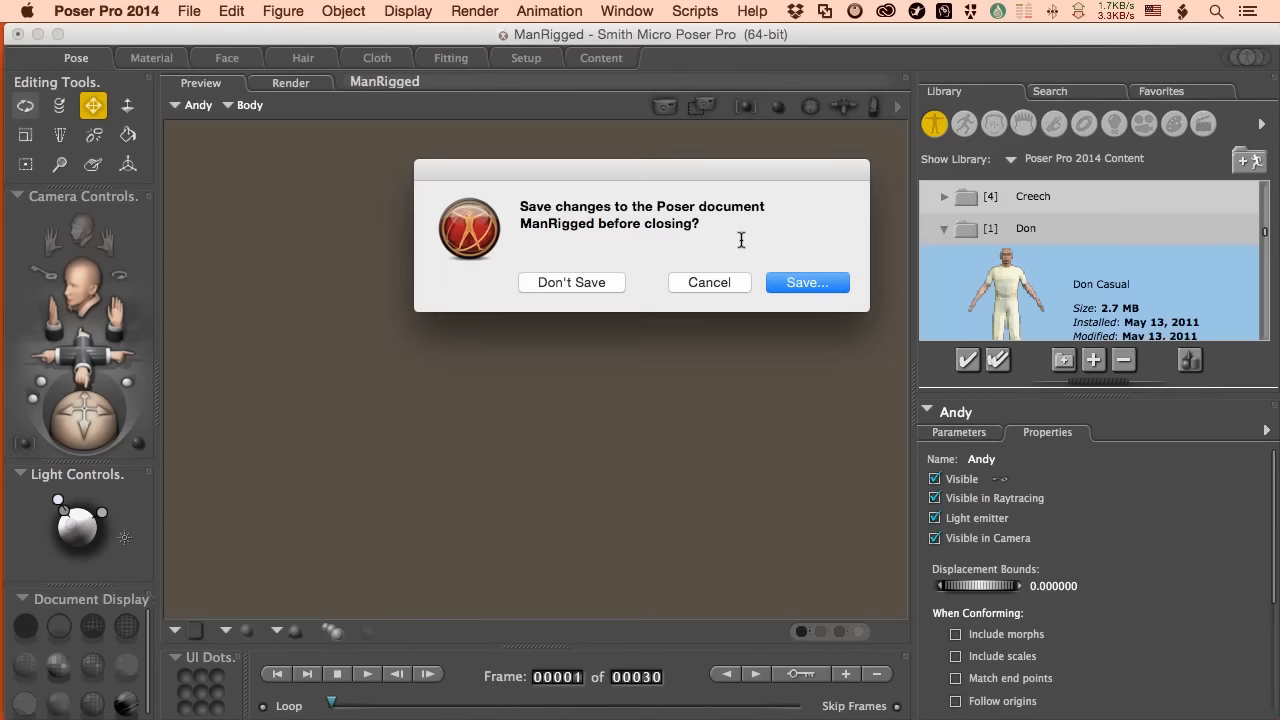
left_click(189, 11)
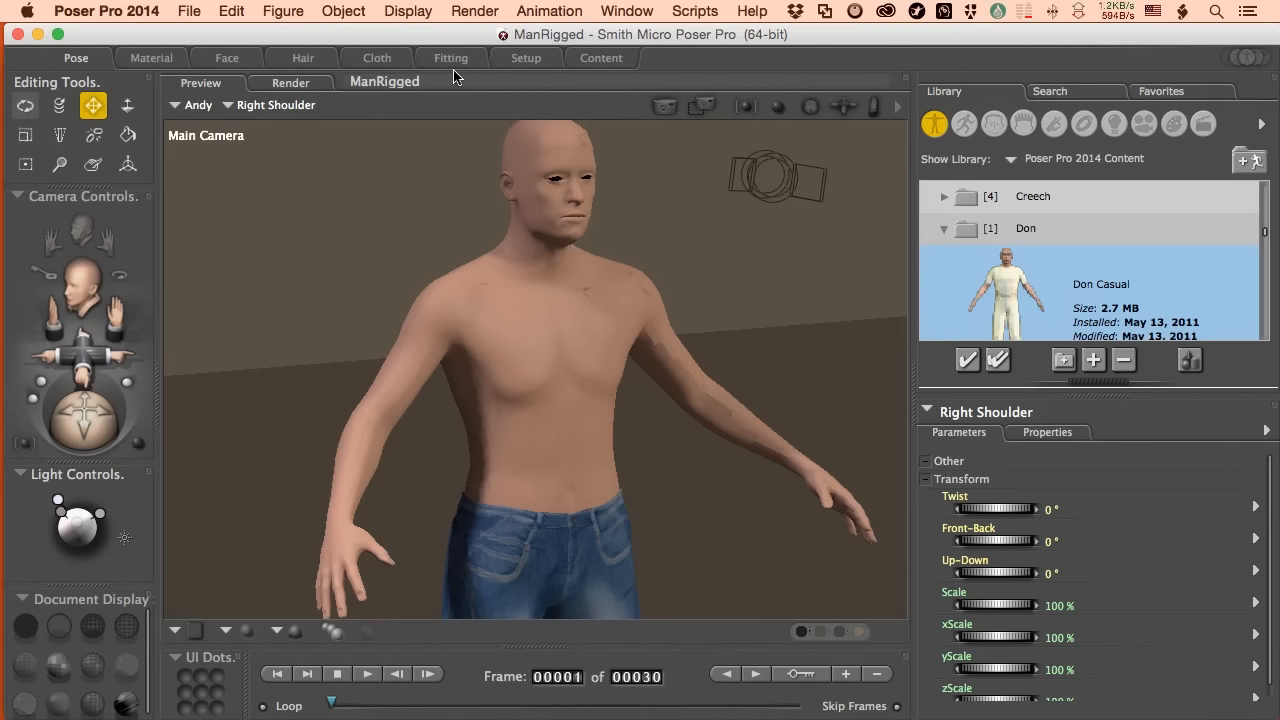
mouse_move(1002, 283)
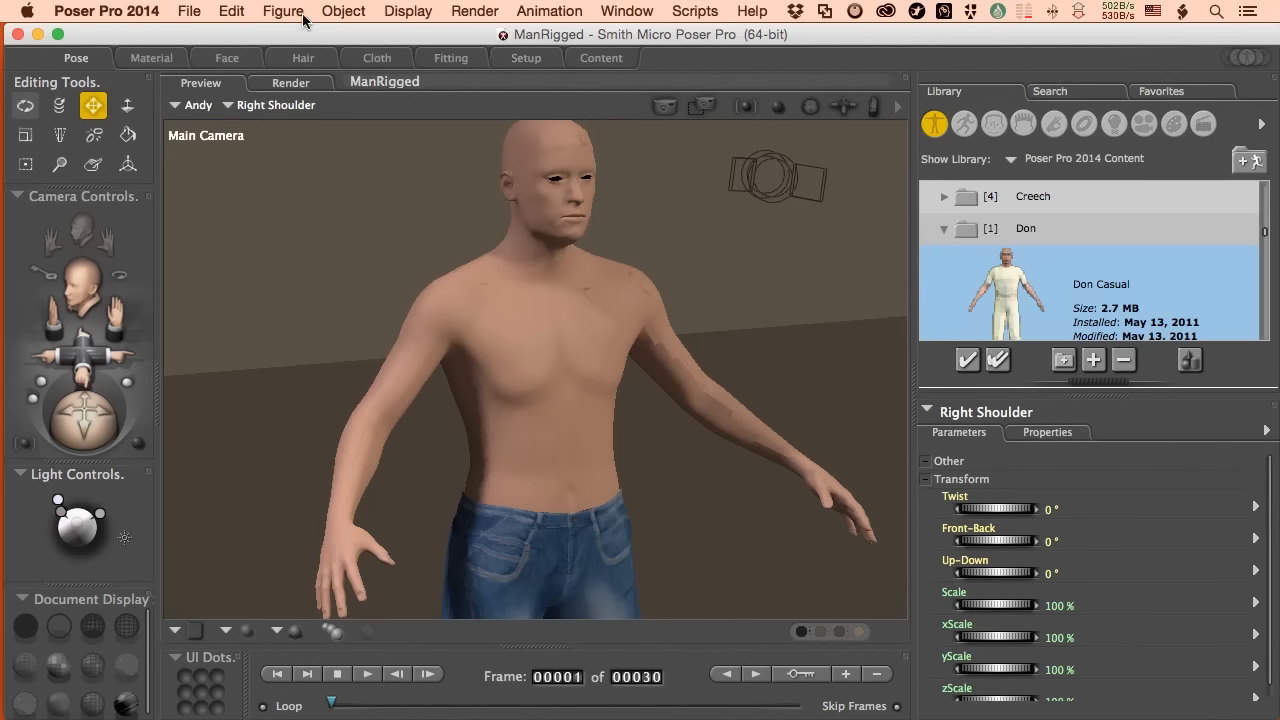
Step: Confirm Copy Joint Zones From is greyed out in the Figure menu, then open the Window menu
left_click(283, 11)
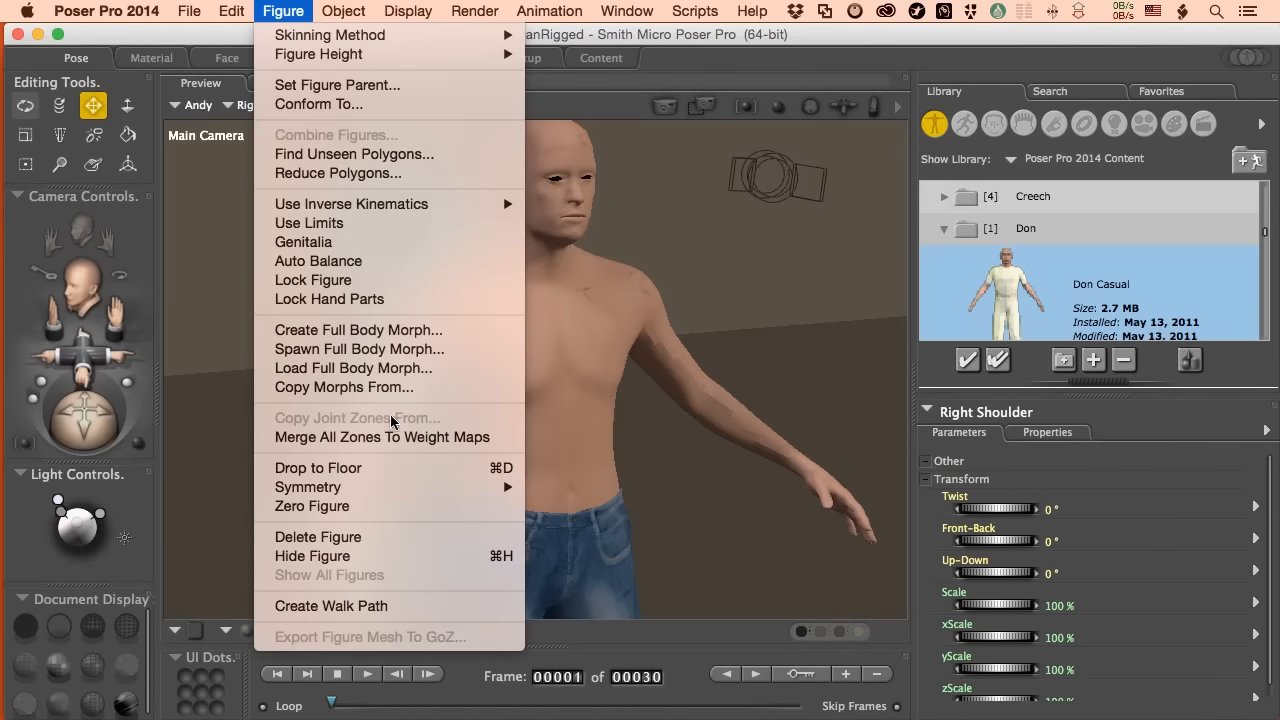
mouse_move(388, 420)
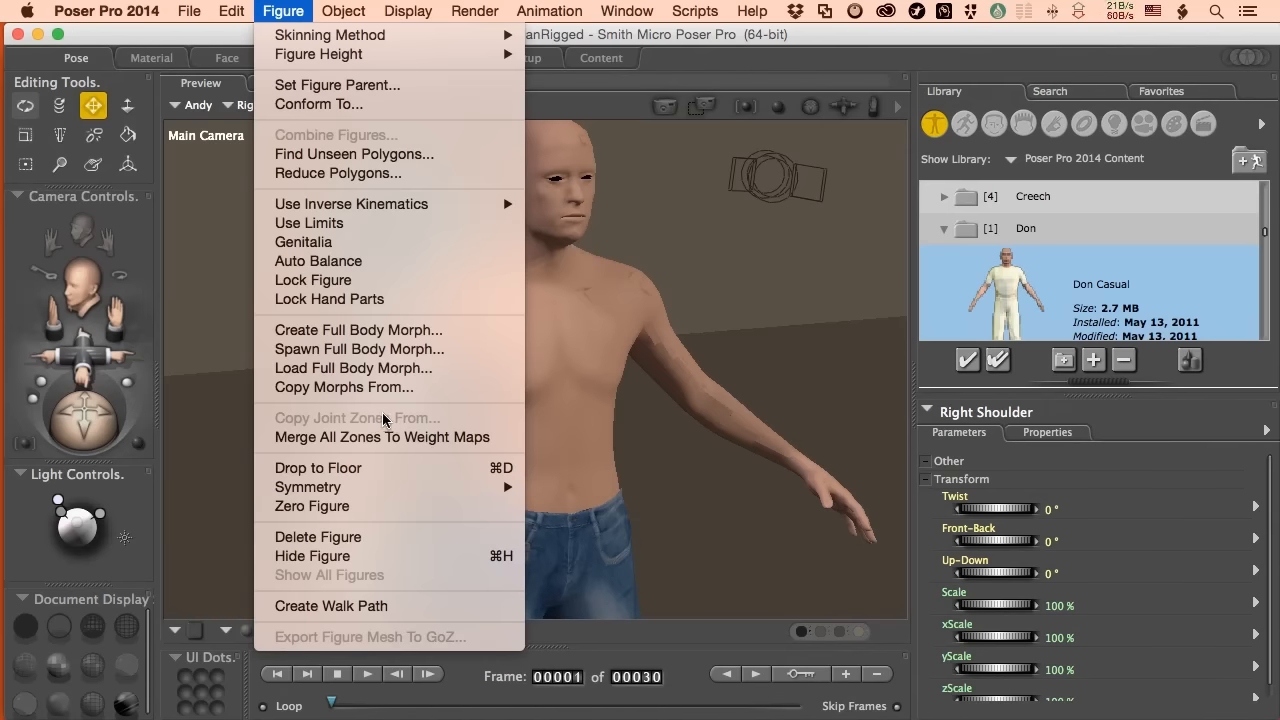
left_click(1175, 427)
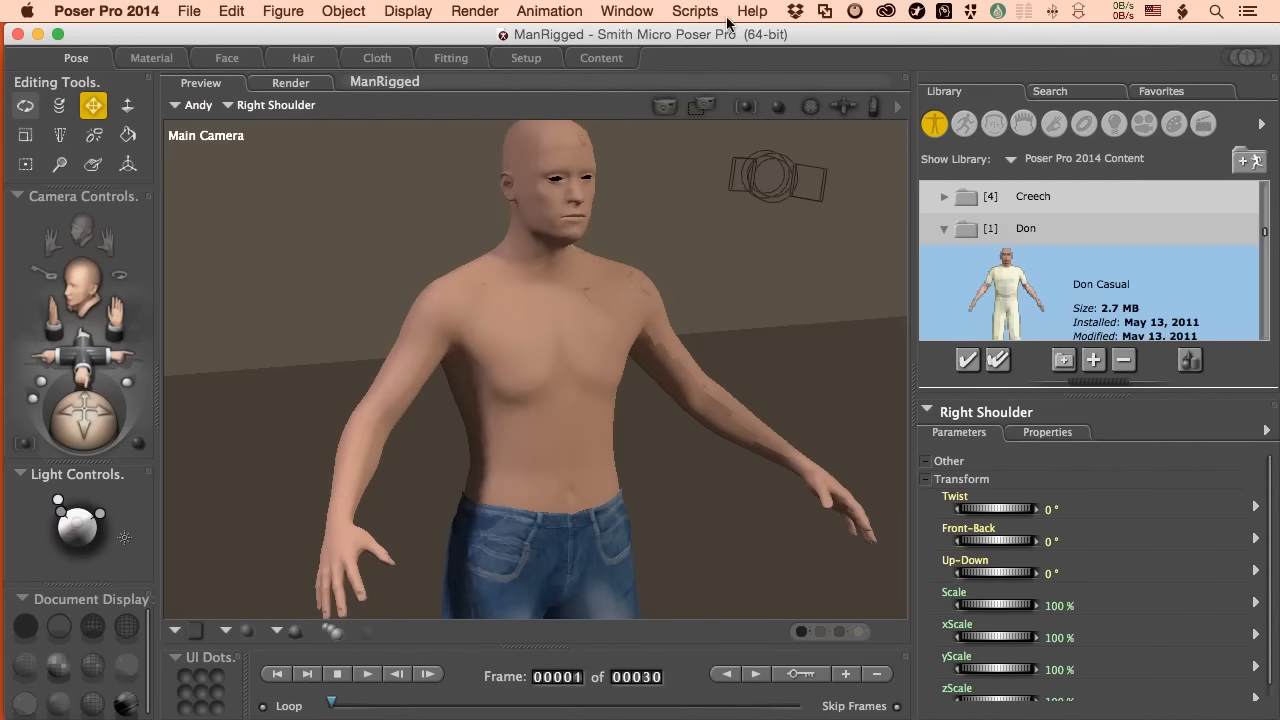
left_click(626, 11)
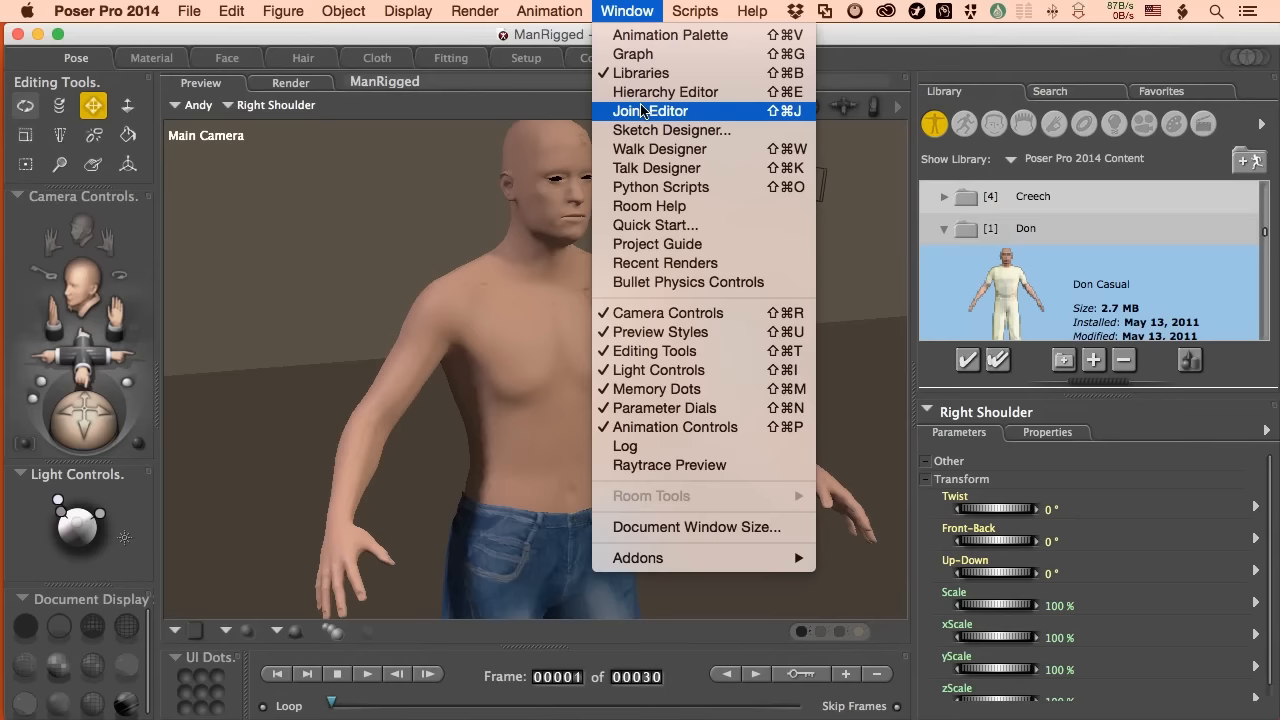
Step: Open the right shoulder's Joint Editor, view its Twist settings, then return to Center
left_click(649, 111)
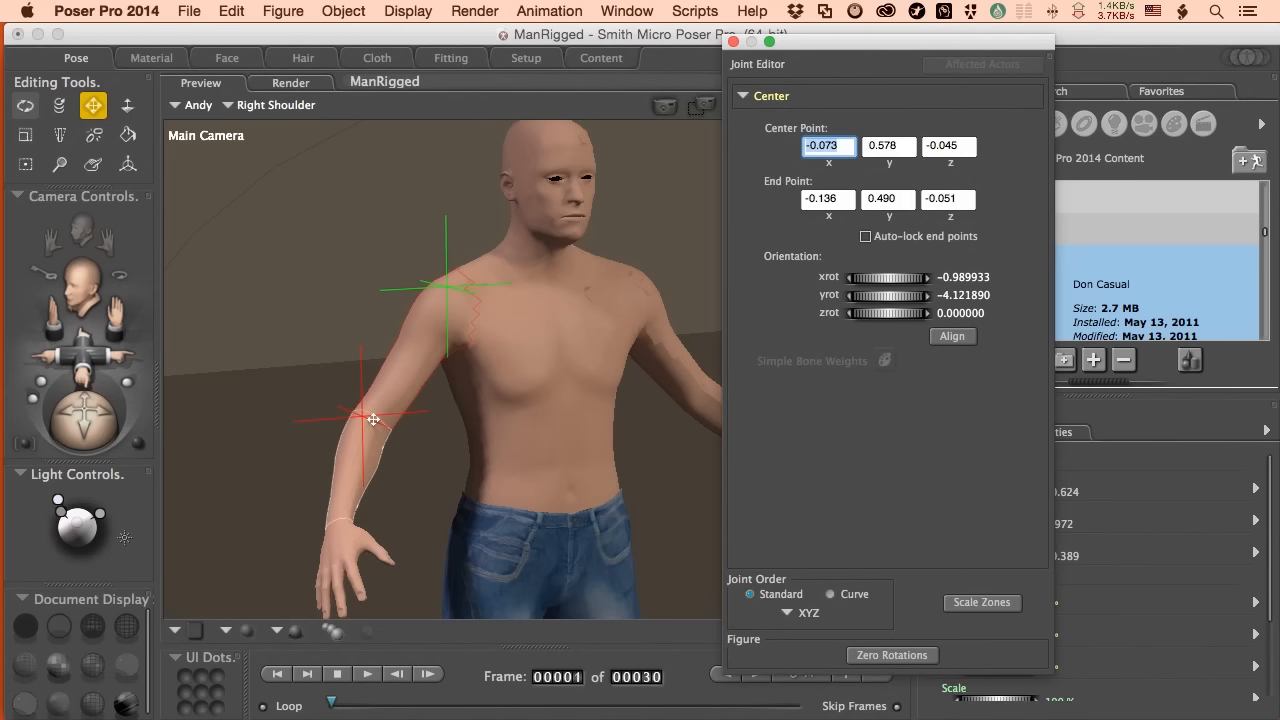
left_click(770, 95)
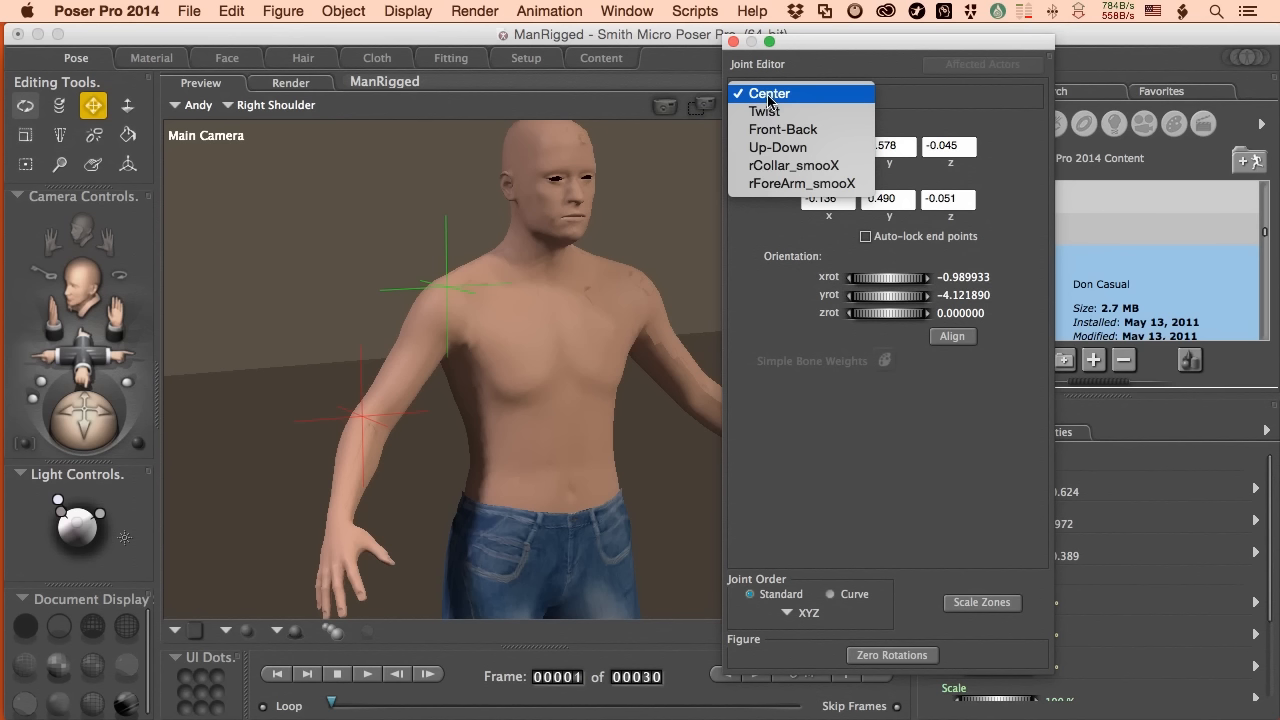
mouse_move(771, 104)
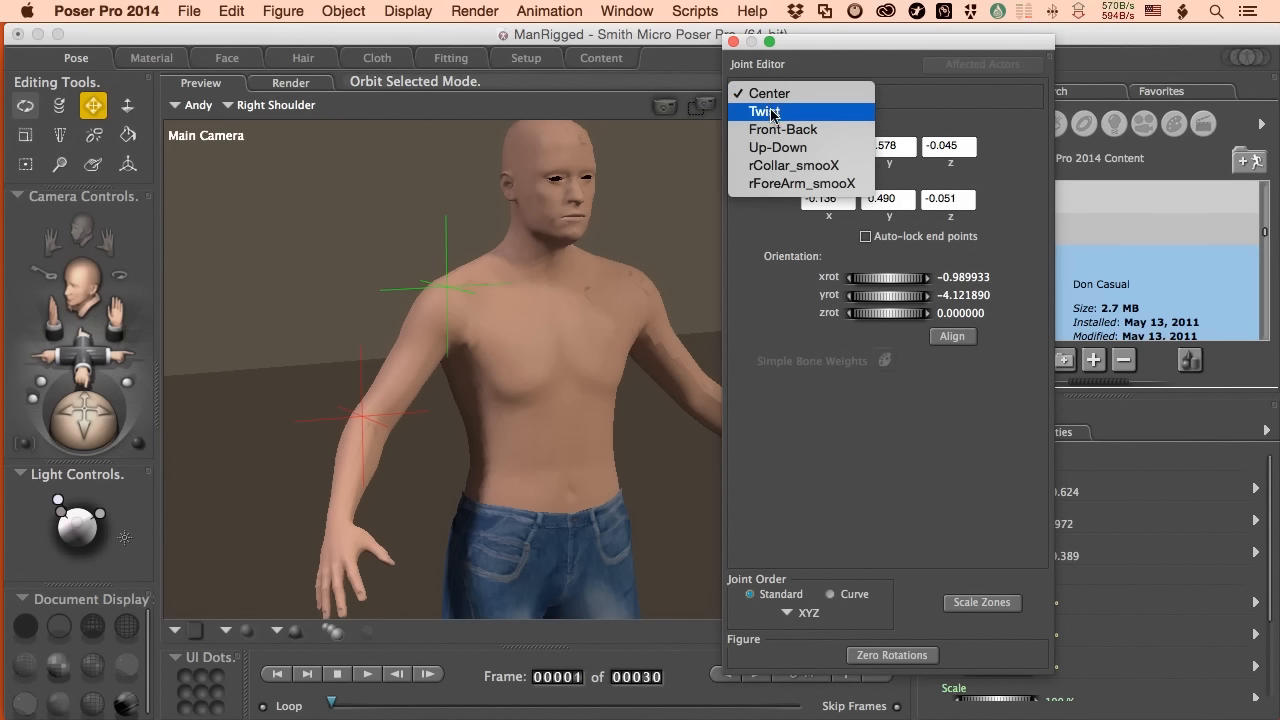
mouse_move(779, 129)
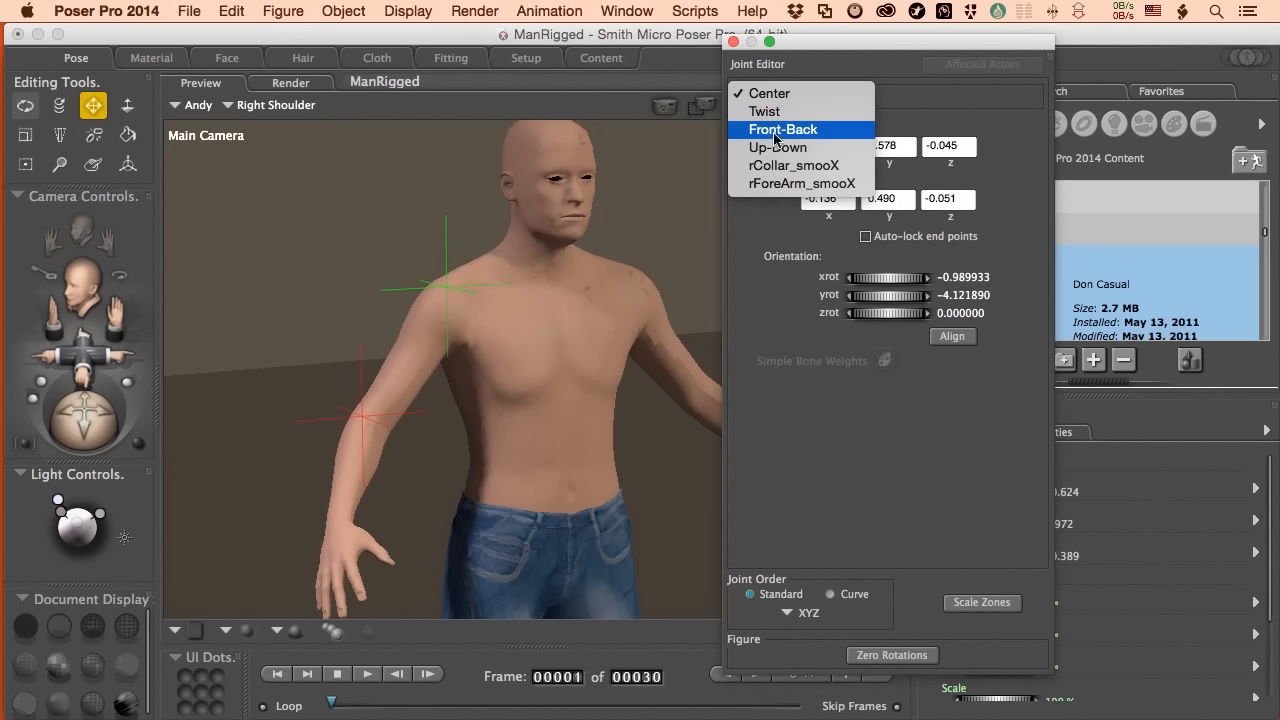
mouse_move(778, 147)
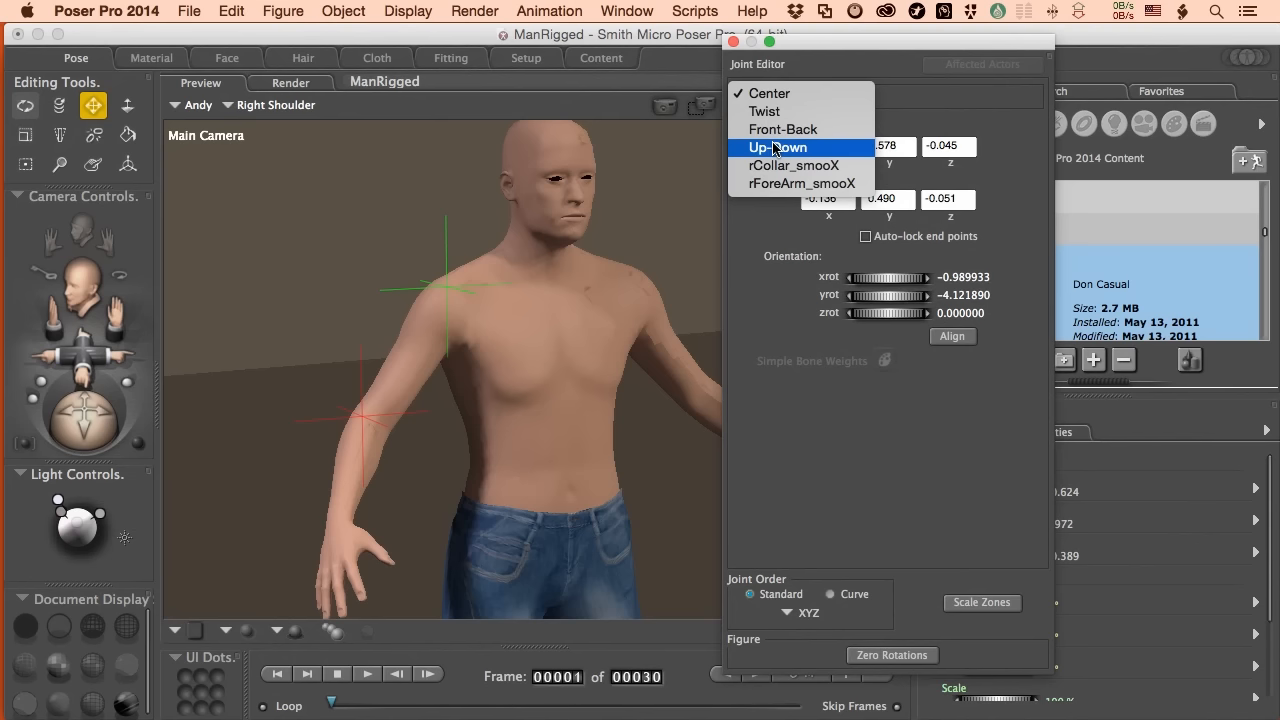
mouse_move(765, 111)
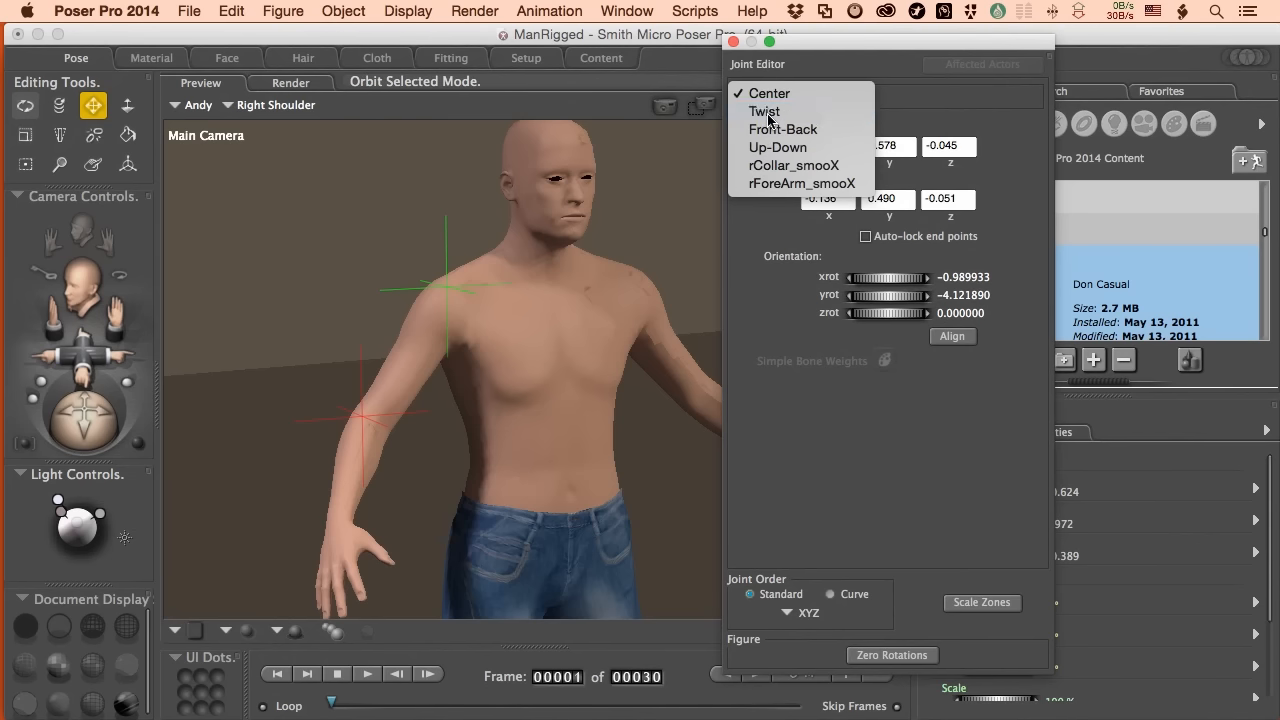
left_click(765, 111)
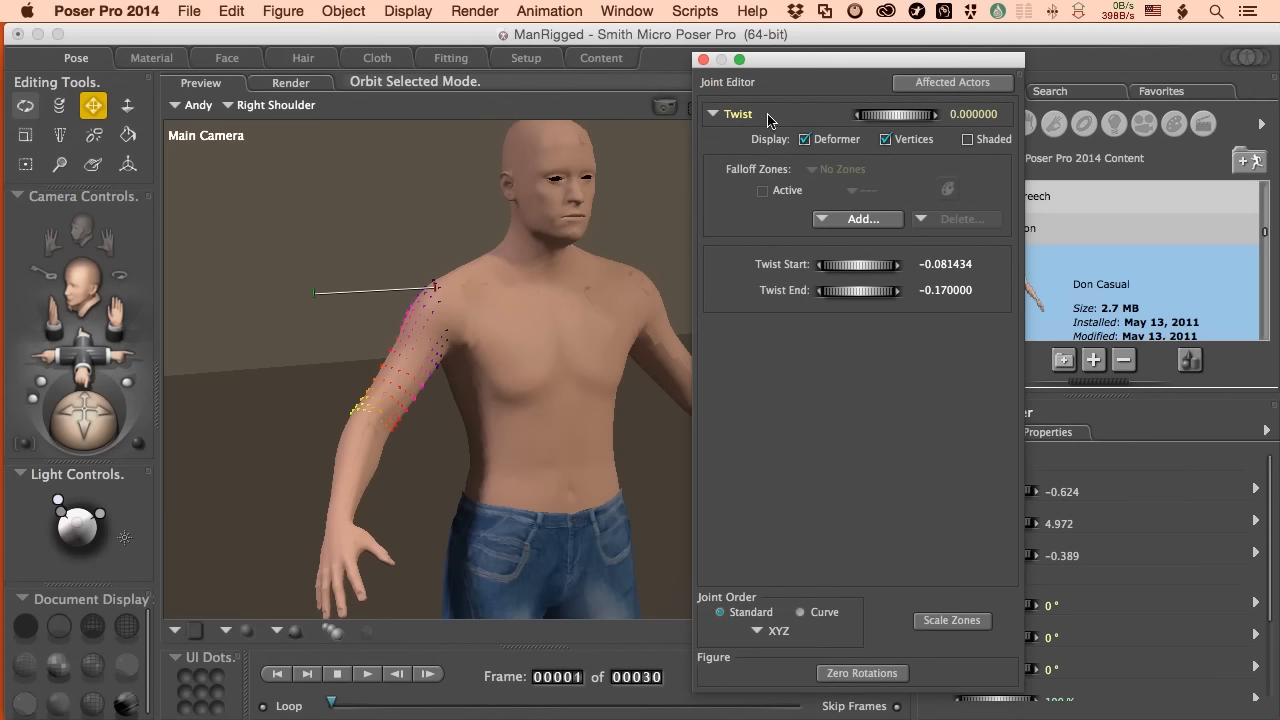
left_click(437, 290)
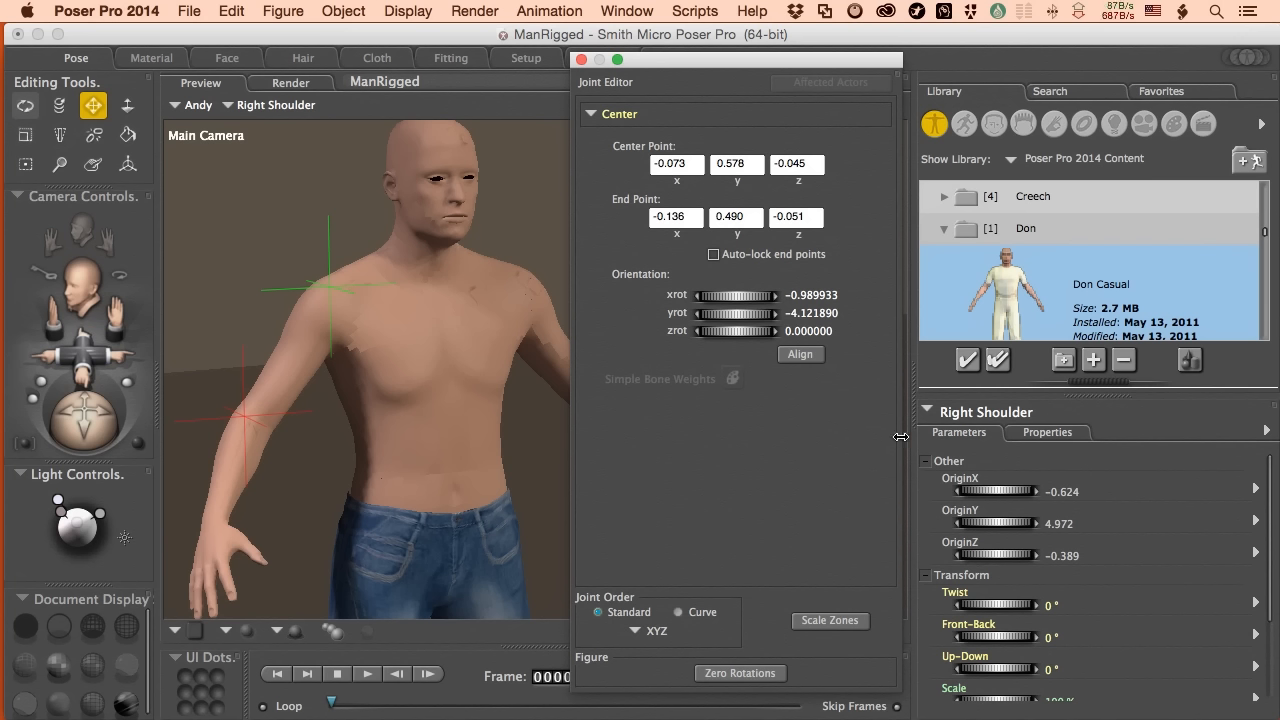
mouse_move(940, 446)
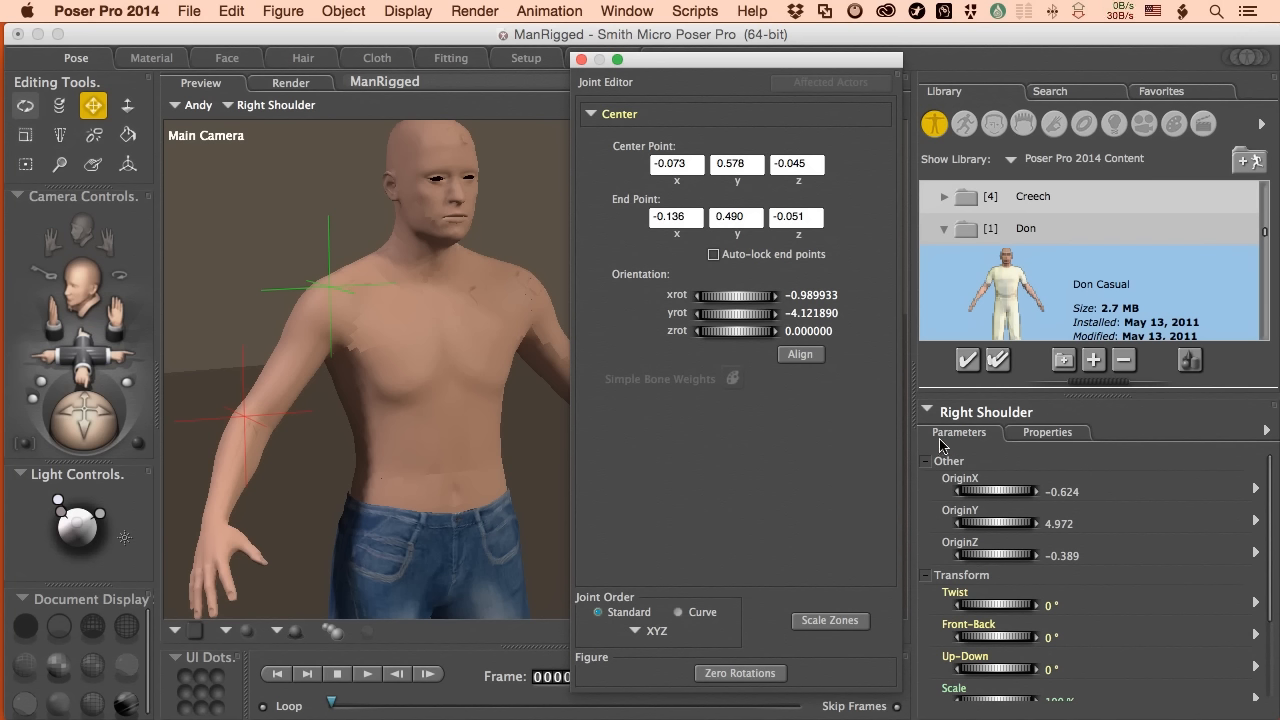
mouse_move(985, 477)
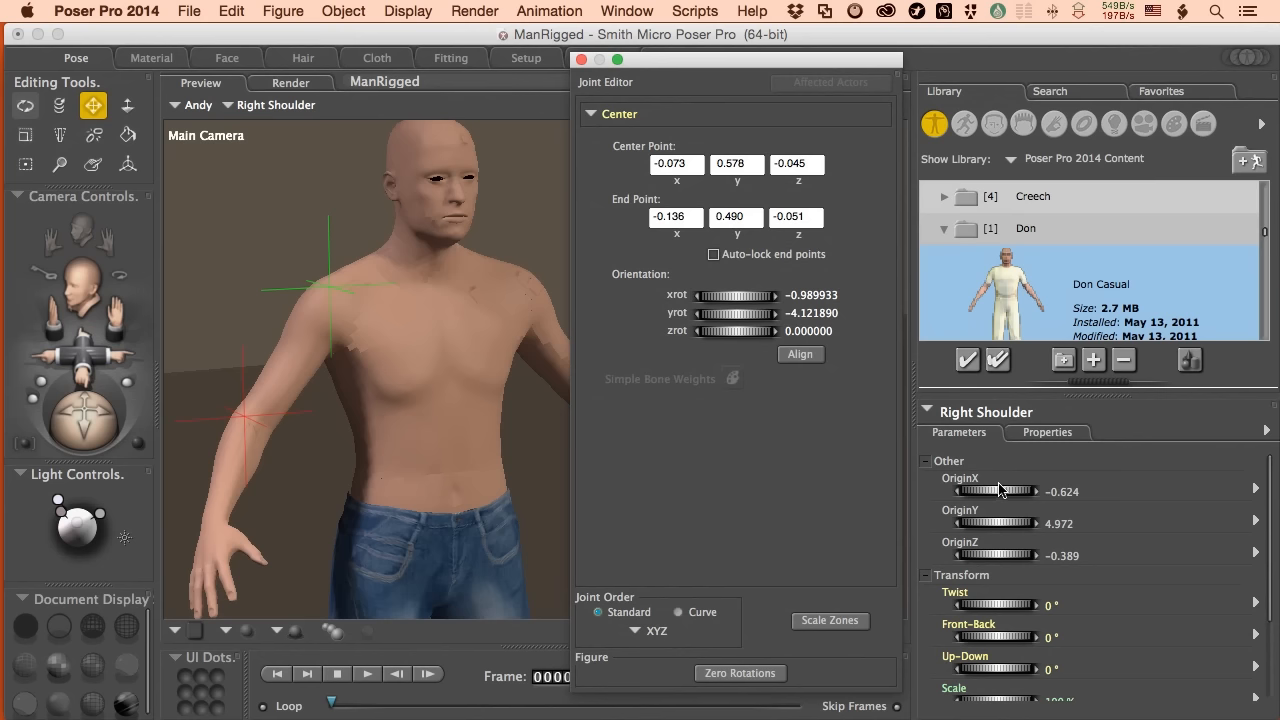
mouse_move(1000, 610)
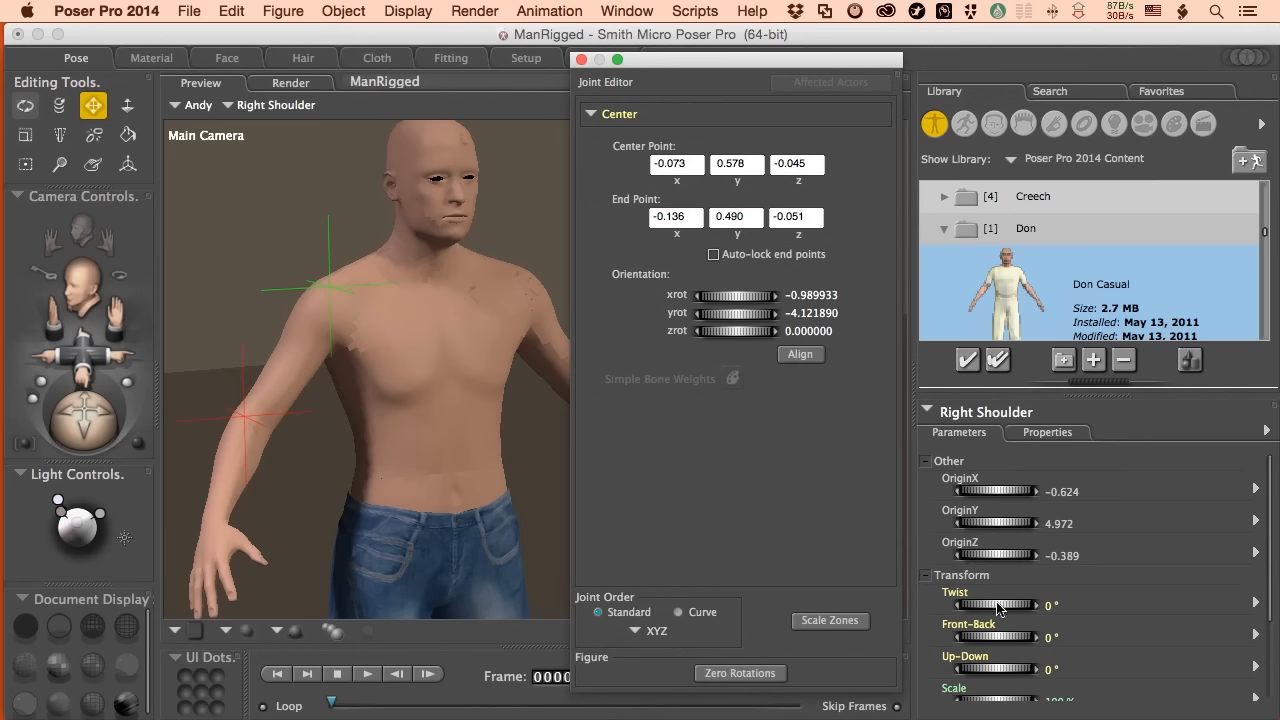
Step: Test the right shoulder twist at 16°, then reset it to 0°
left_click_drag(995, 604, 1010, 604)
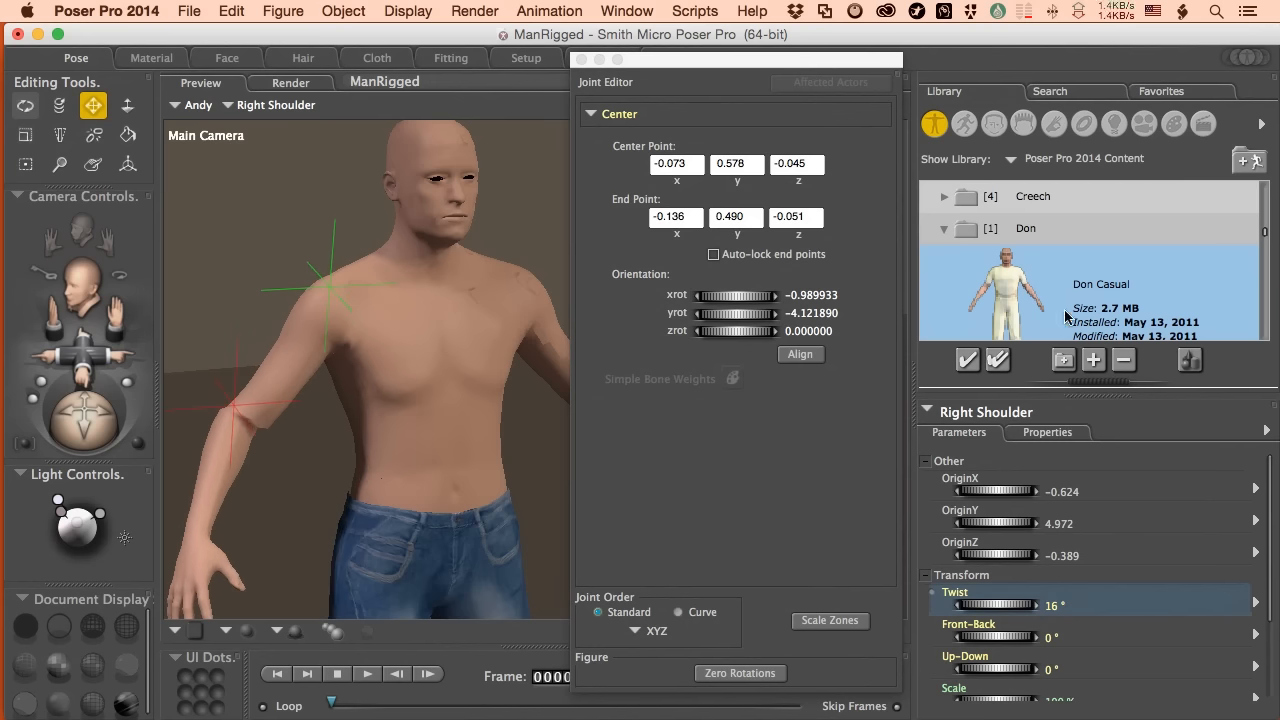
mouse_move(1040, 300)
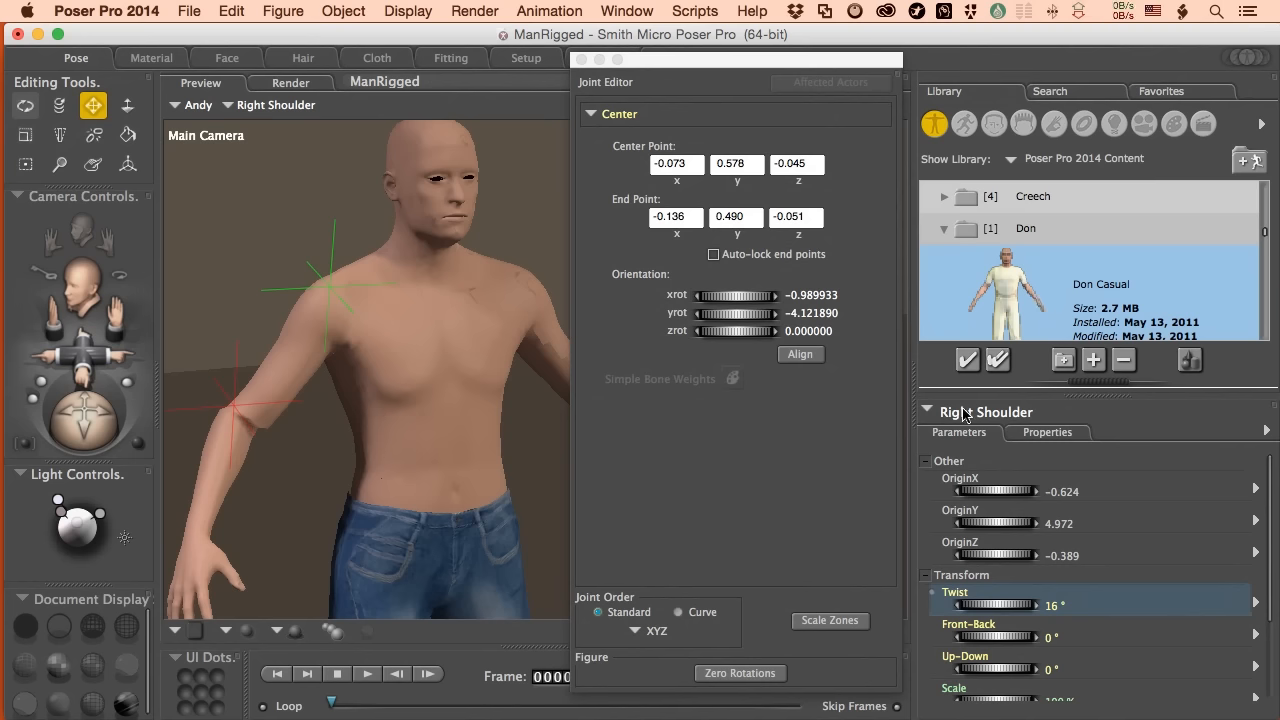
left_click(390, 295)
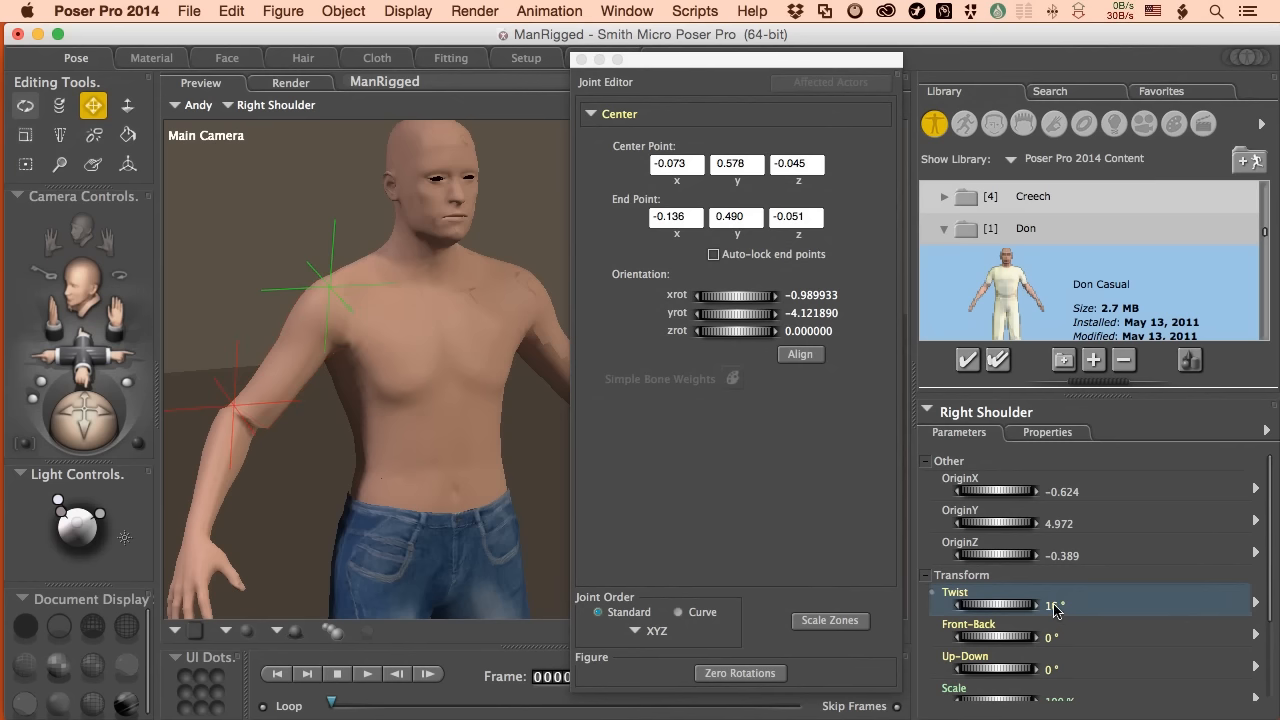
left_click(1080, 604)
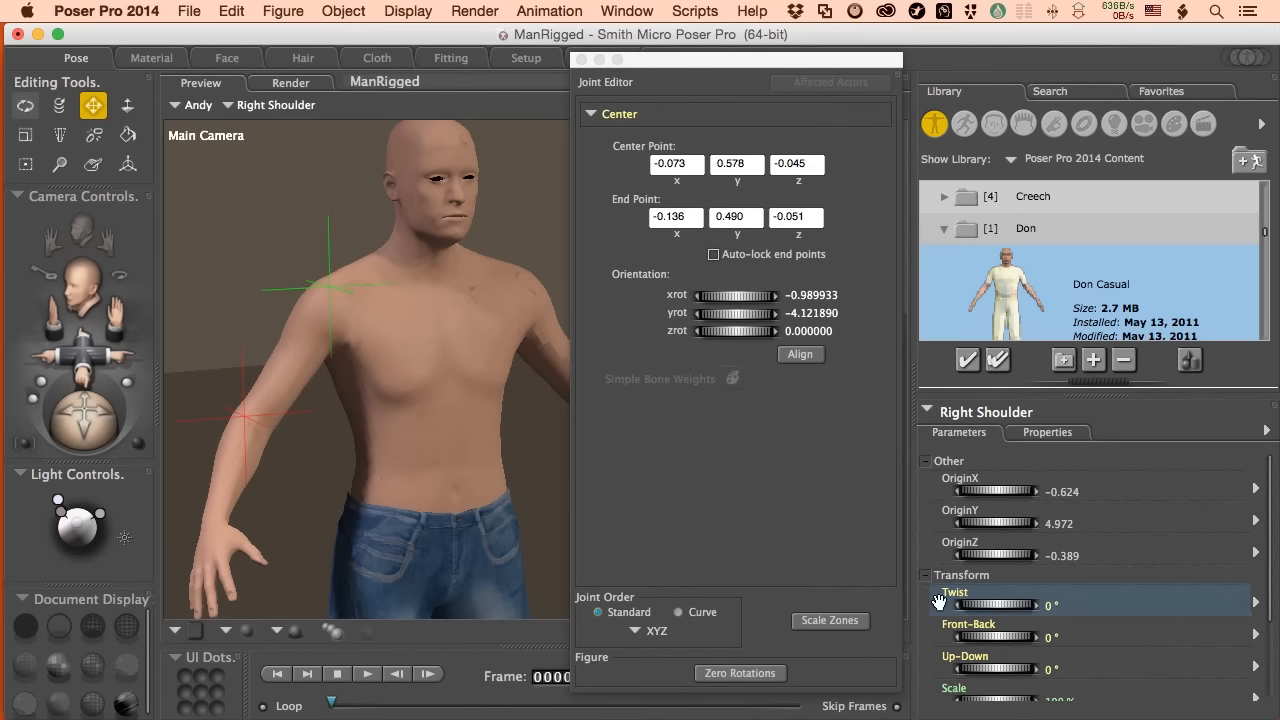
mouse_move(674, 378)
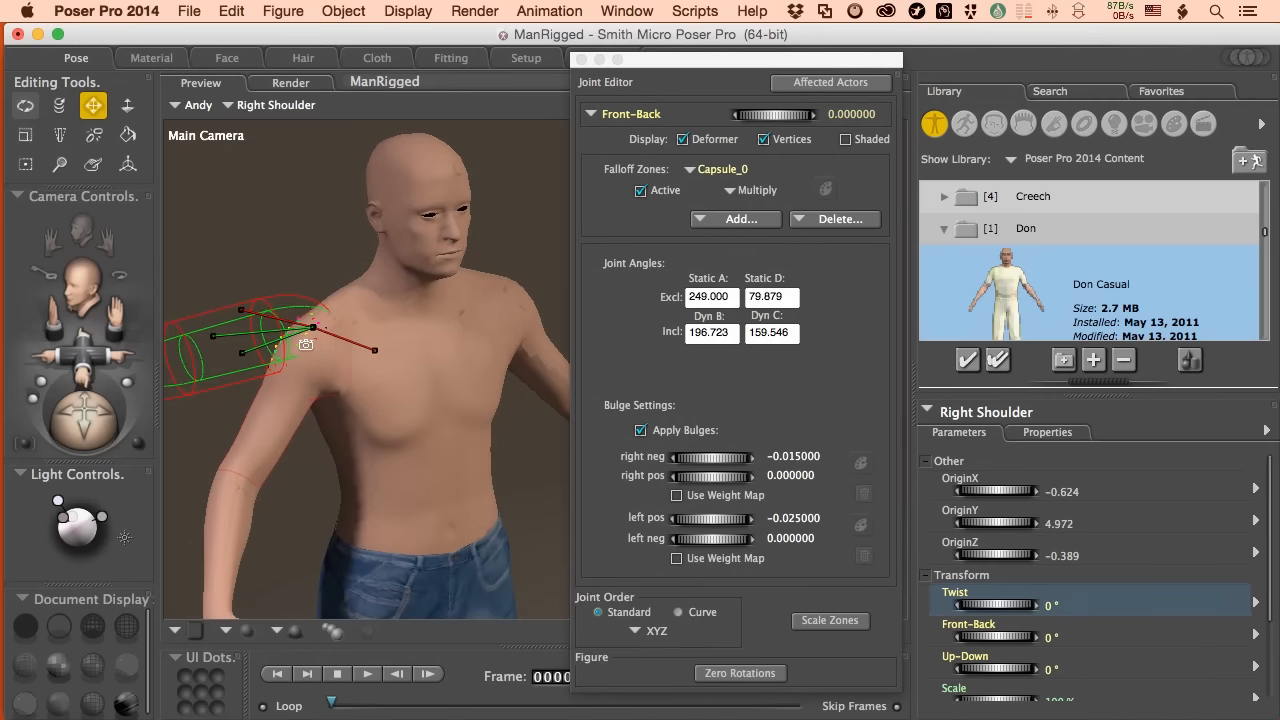
Step: Switch the Joint Editor to the right shoulder's Up-Down joint parameter
left_click(630, 113)
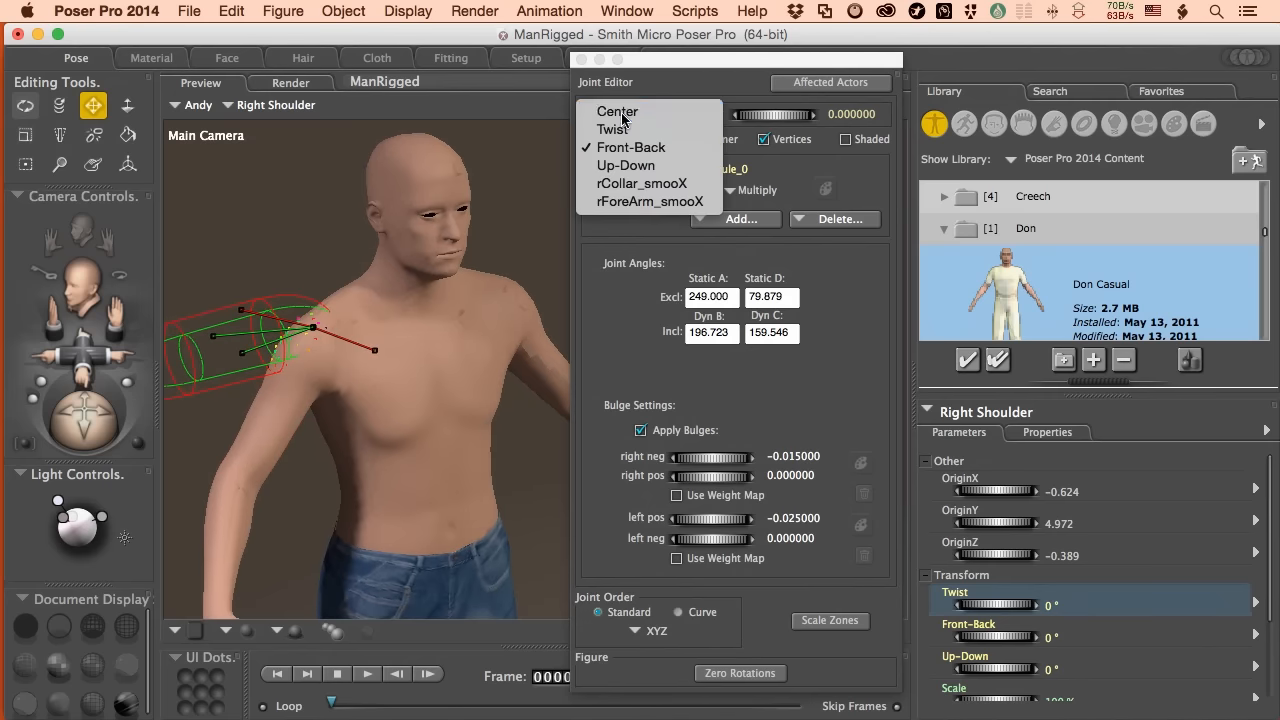
left_click(626, 165)
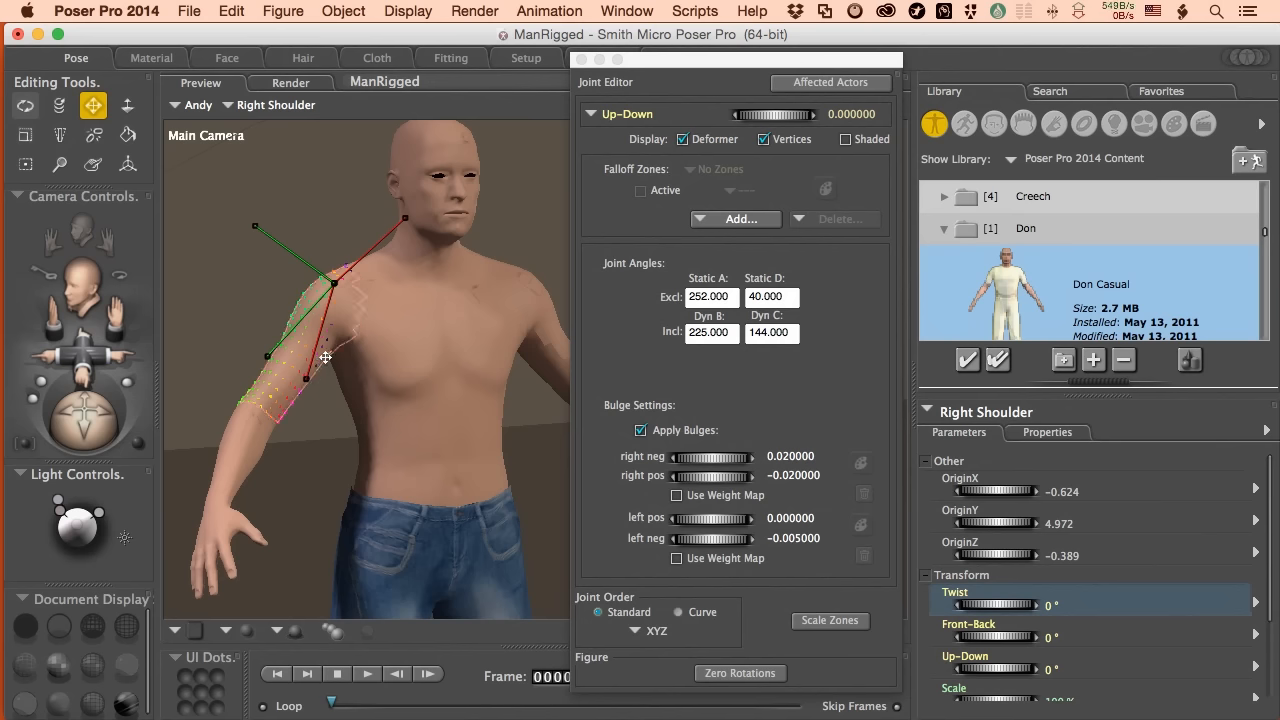
mouse_move(335, 360)
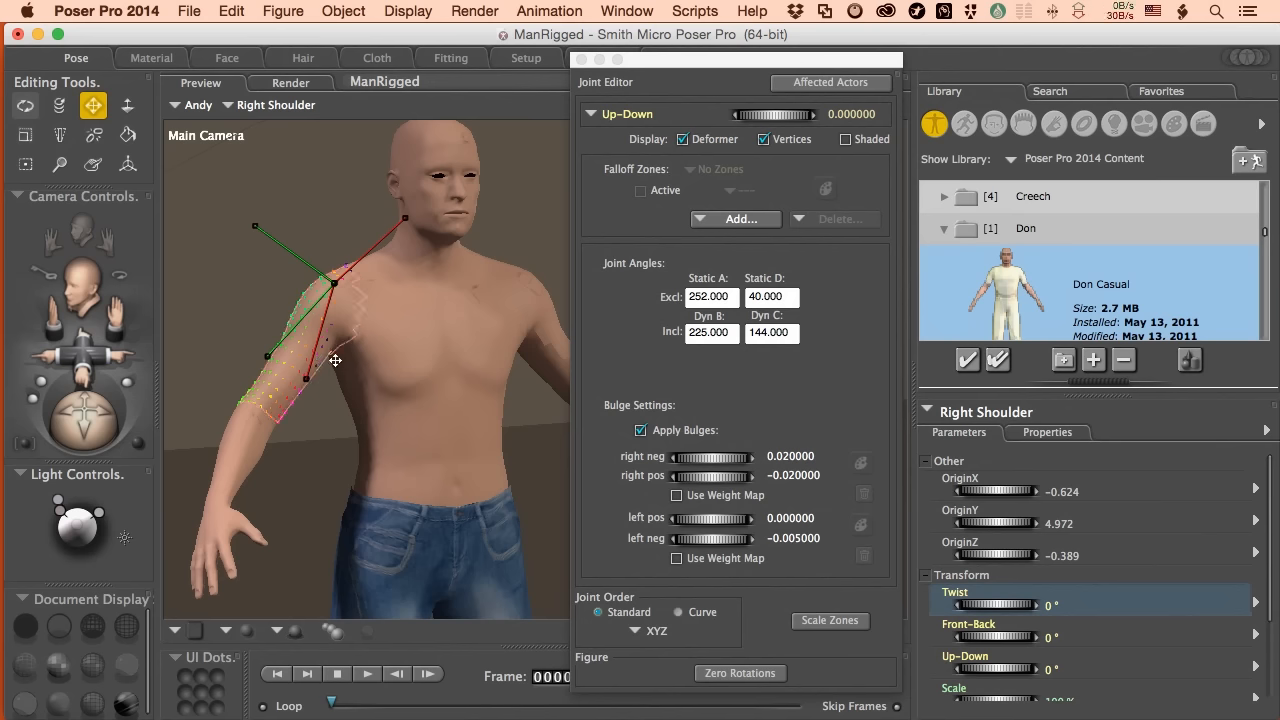
Step: Test-bend the right forearm at 44°, reset it, and reselect the right shoulder
right_click(335, 360)
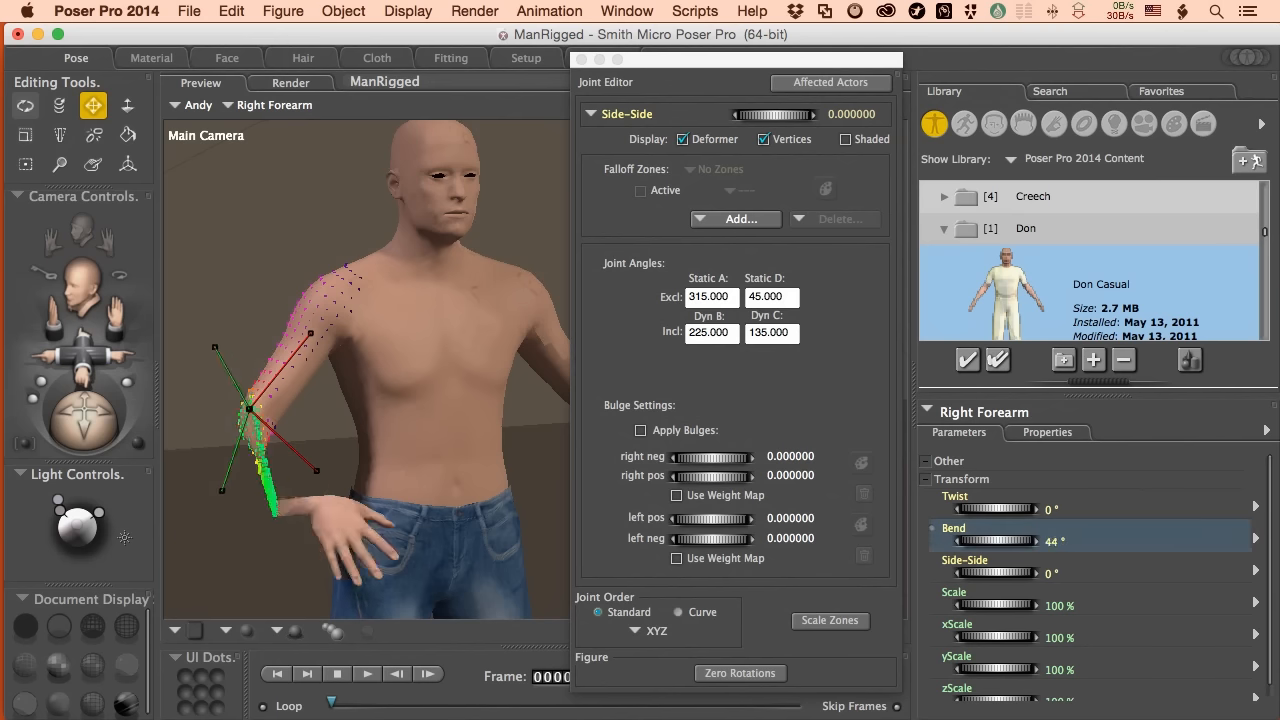
left_click_drag(1020, 541, 995, 541)
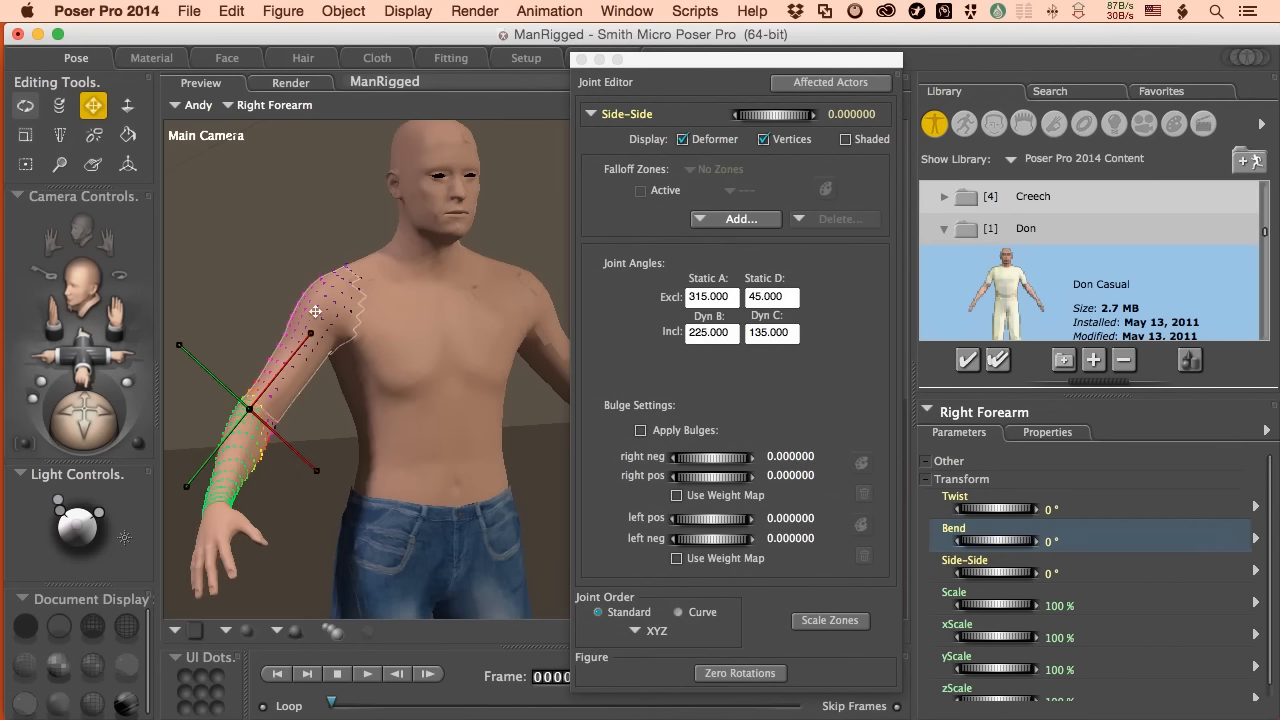
right_click(320, 313)
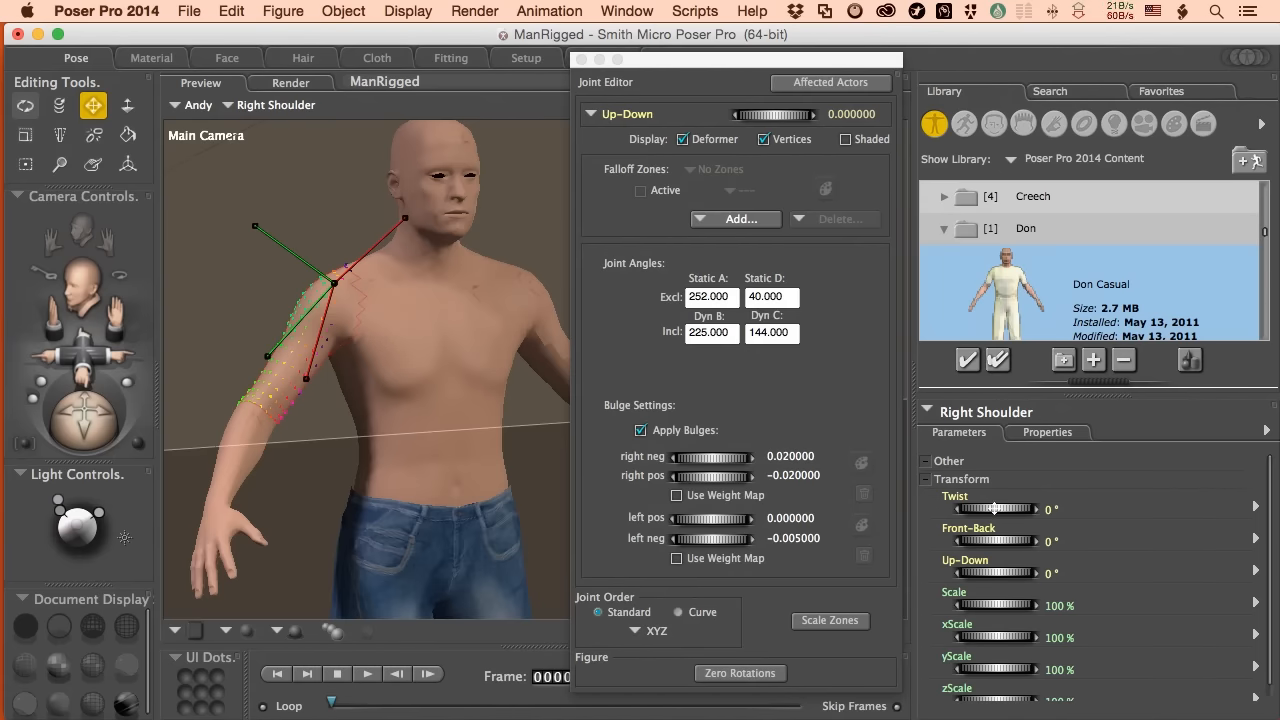
mouse_move(1032, 508)
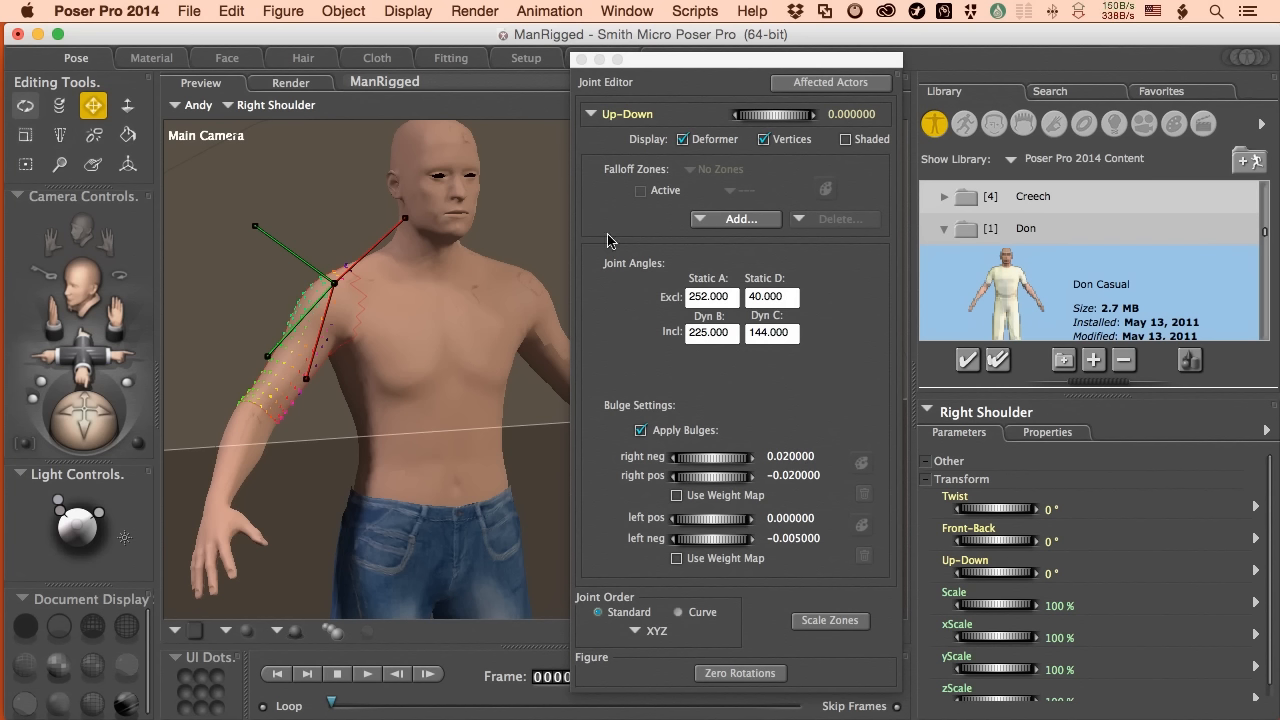
mouse_move(628, 118)
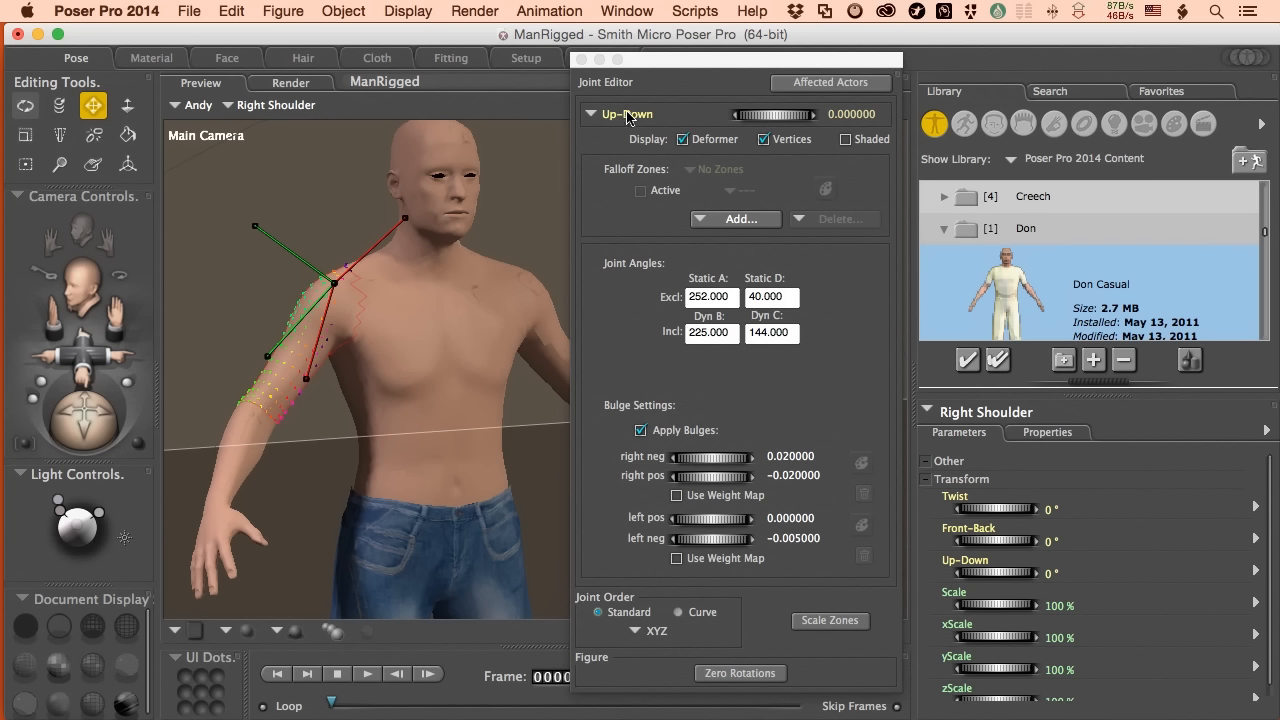
Step: Show the right shoulder's Twist joint settings and test a -4° twist
left_click(627, 113)
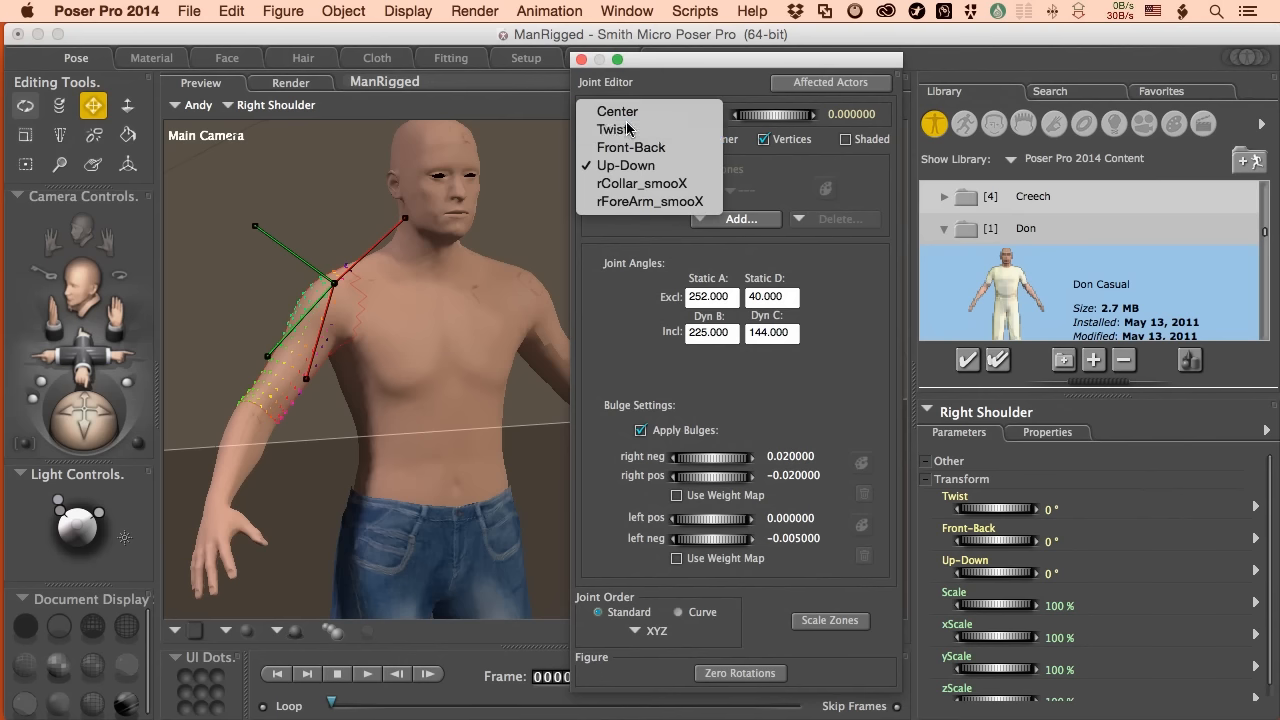
left_click(613, 128)
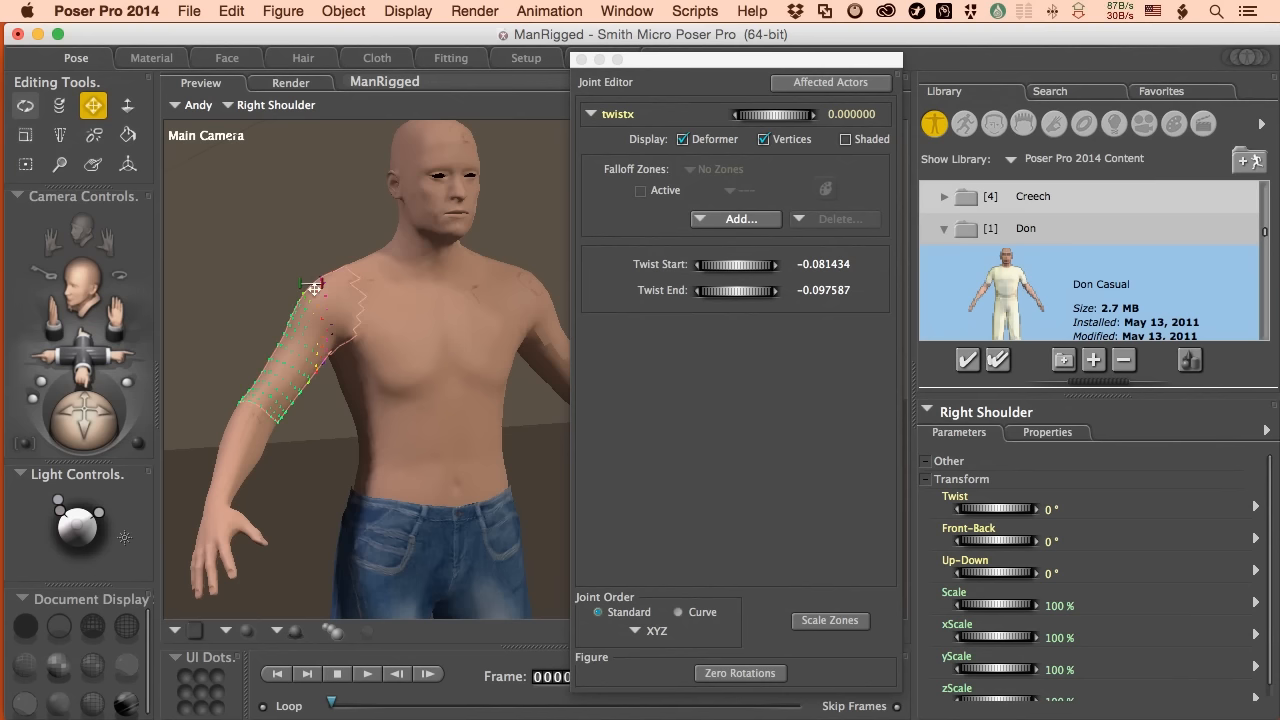
left_click_drag(990, 509, 1010, 509)
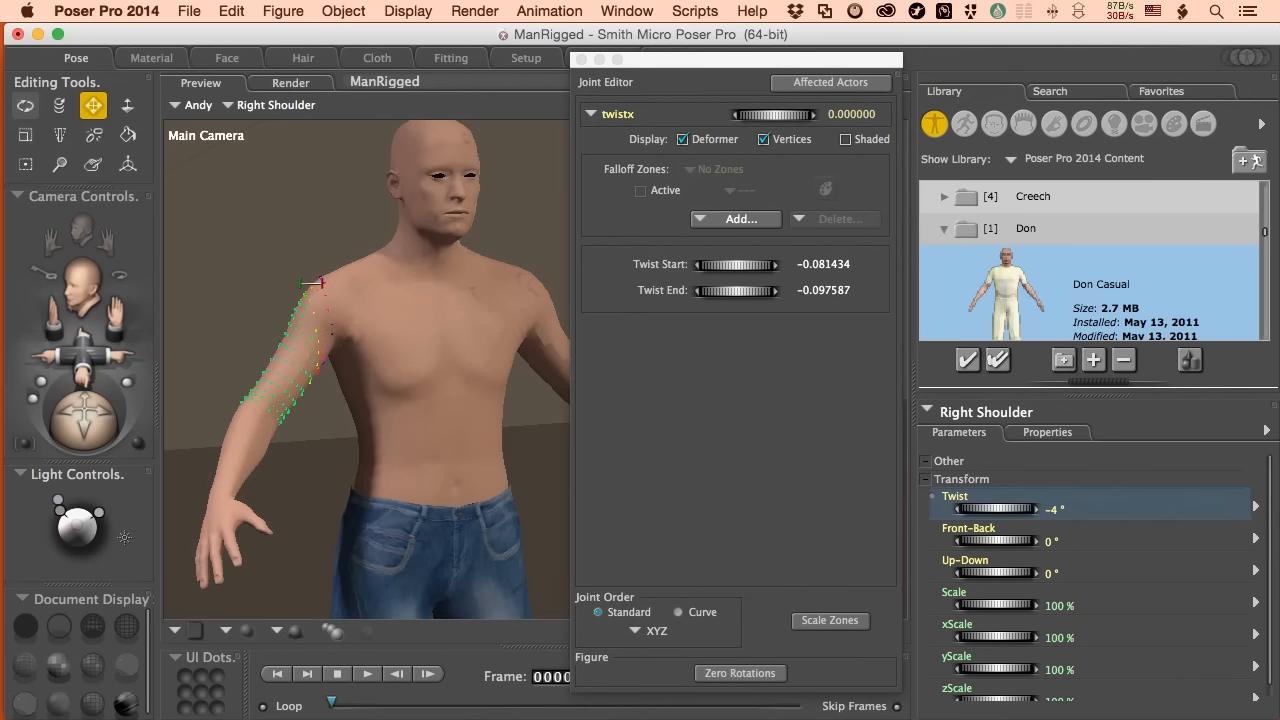
mouse_move(994, 509)
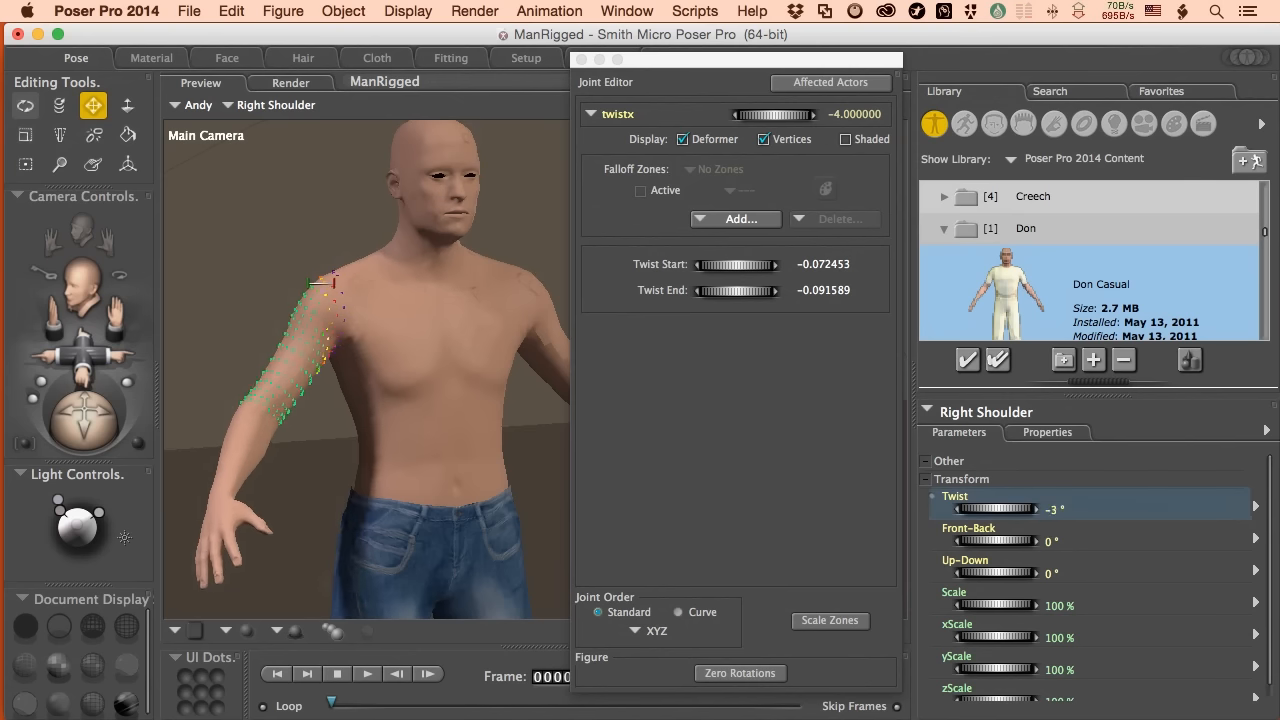
Step: Return the shoulder twist to 0° with twist start -0.072453 and end -0.091589
left_click_drag(1010, 509, 990, 509)
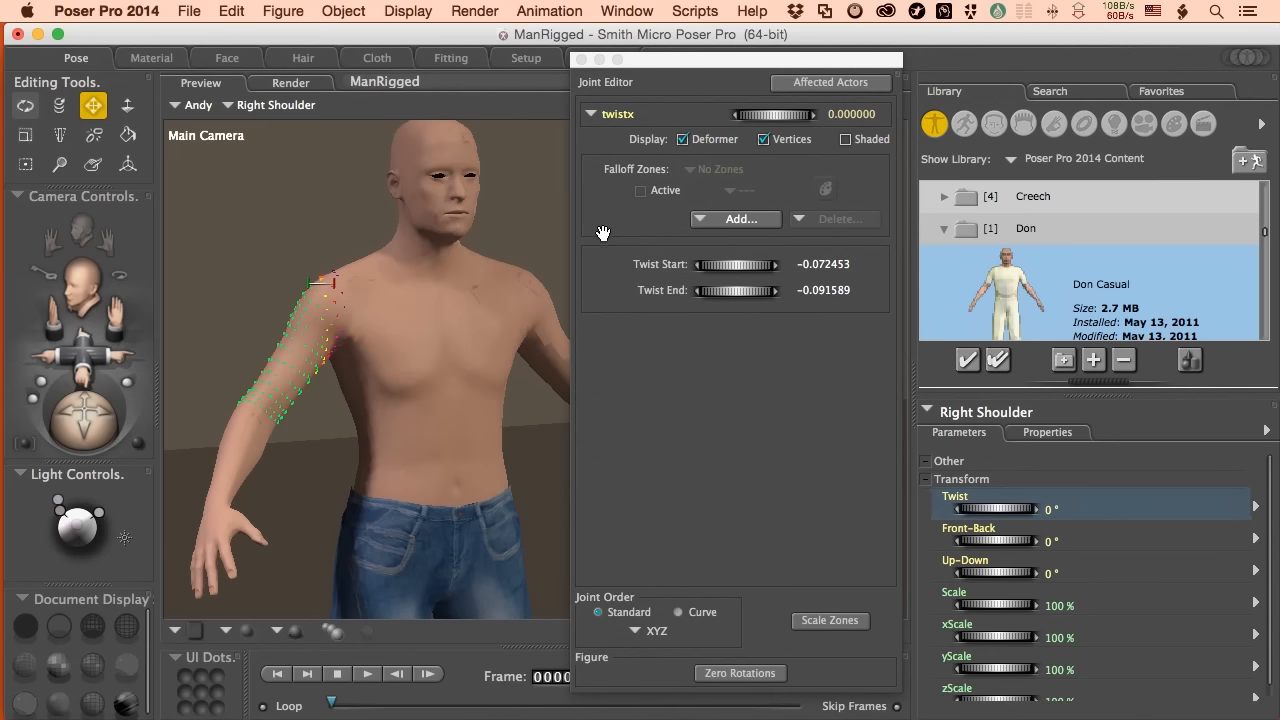
left_click(617, 113)
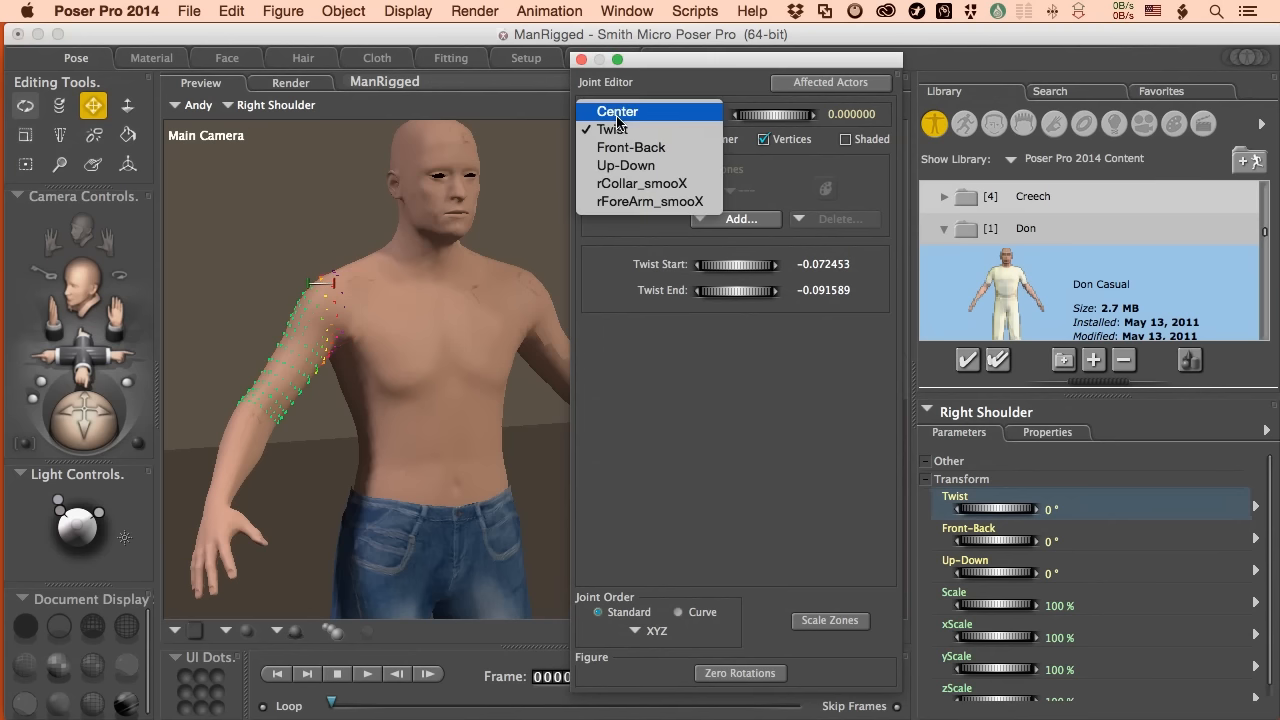
mouse_move(629, 147)
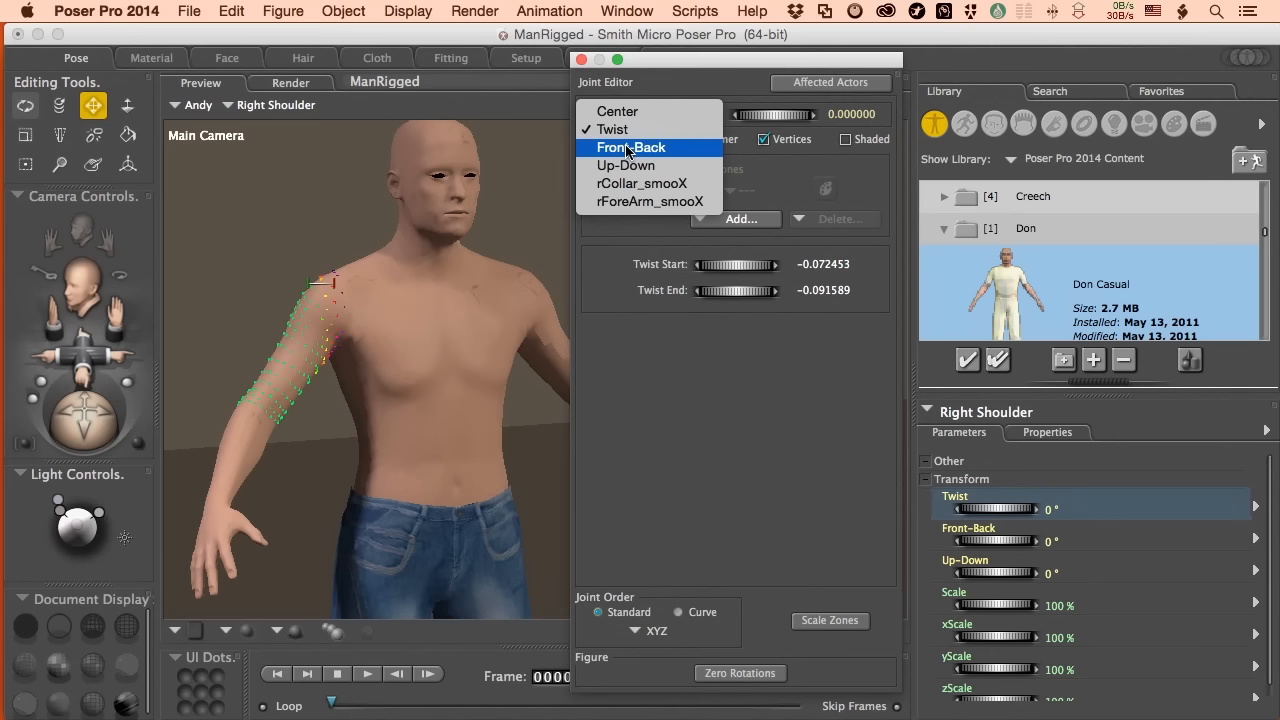
Step: Show the shoulder's Front-Back settings, test-bend to -21°, then return to 0°
left_click(631, 147)
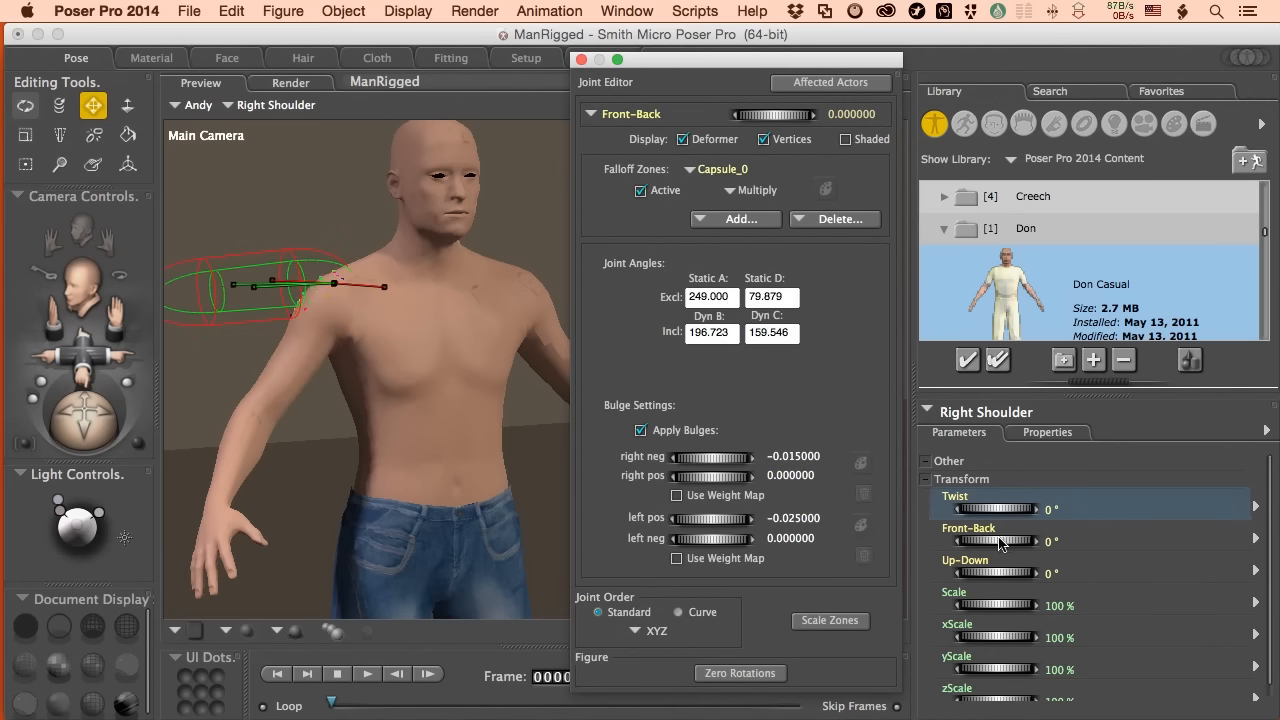
mouse_move(768, 124)
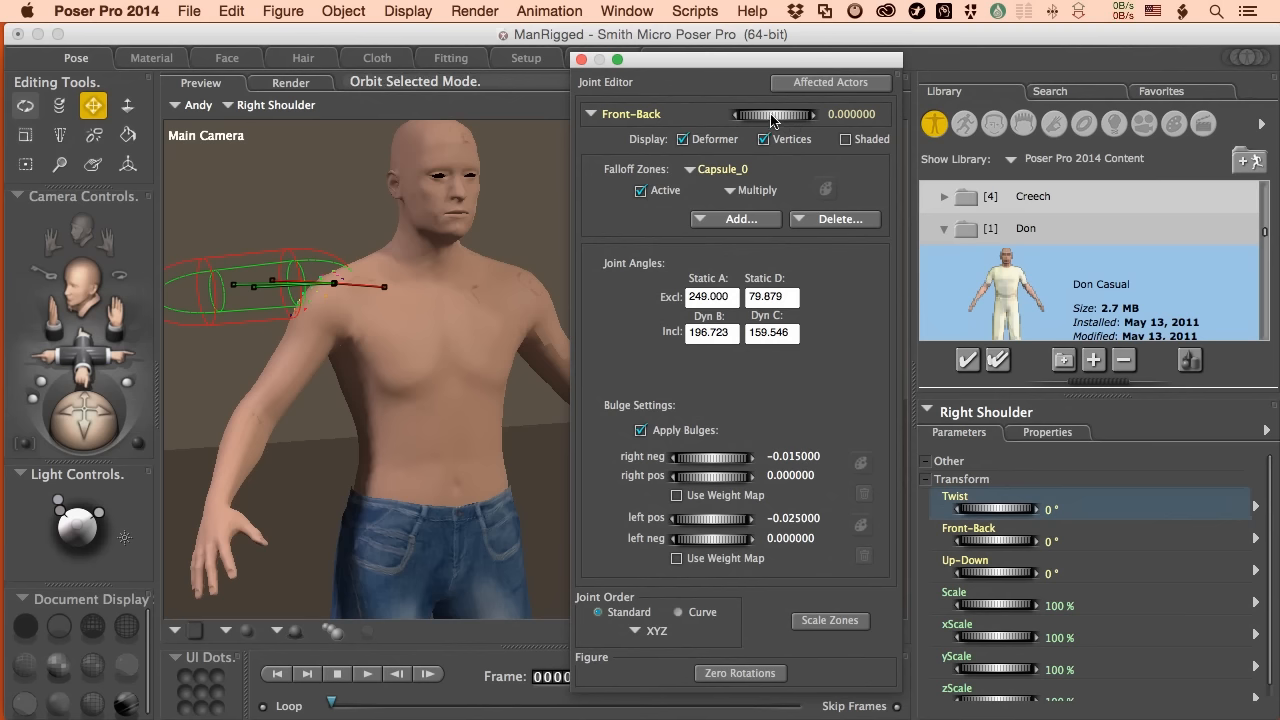
left_click_drag(775, 113, 815, 113)
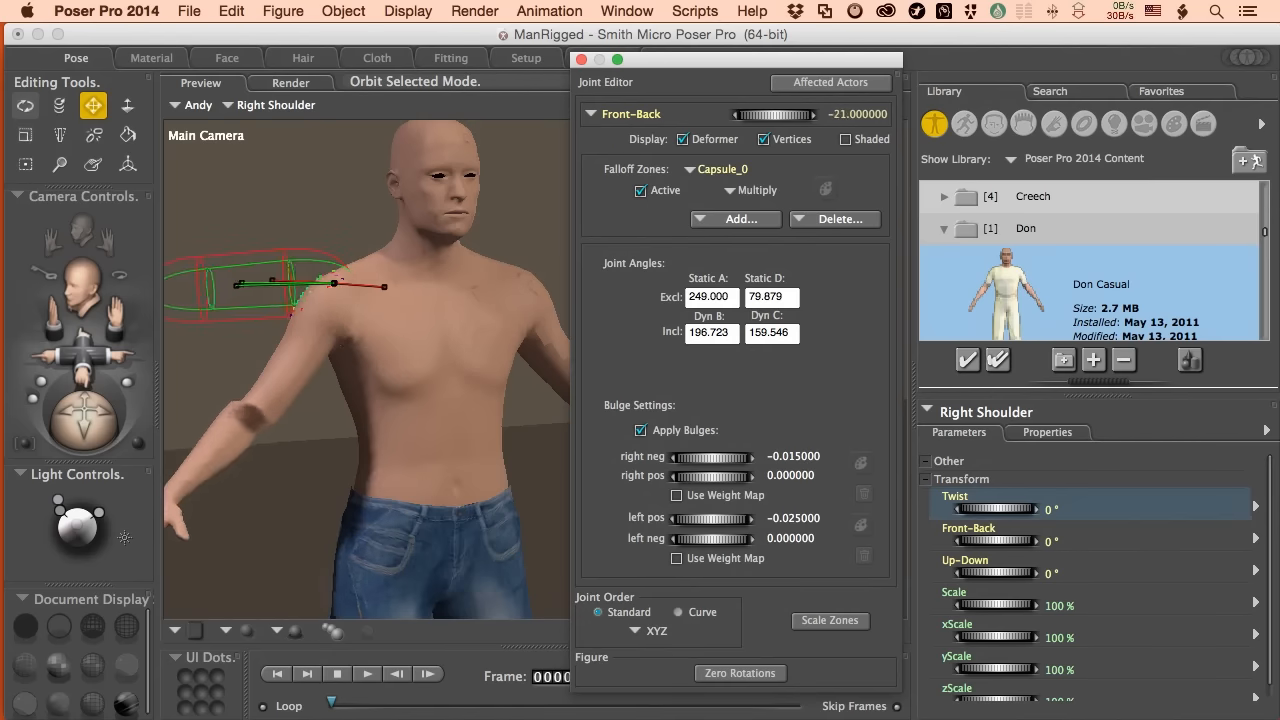
left_click_drag(775, 114, 740, 114)
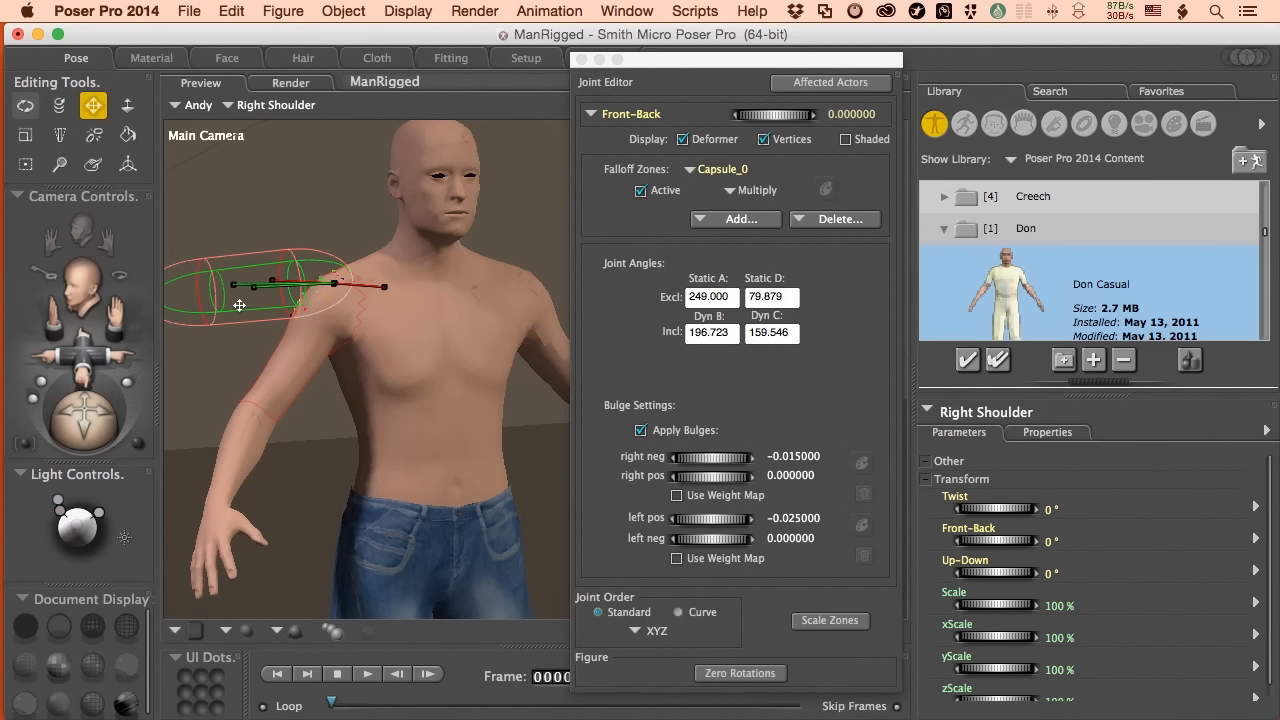
mouse_move(253, 274)
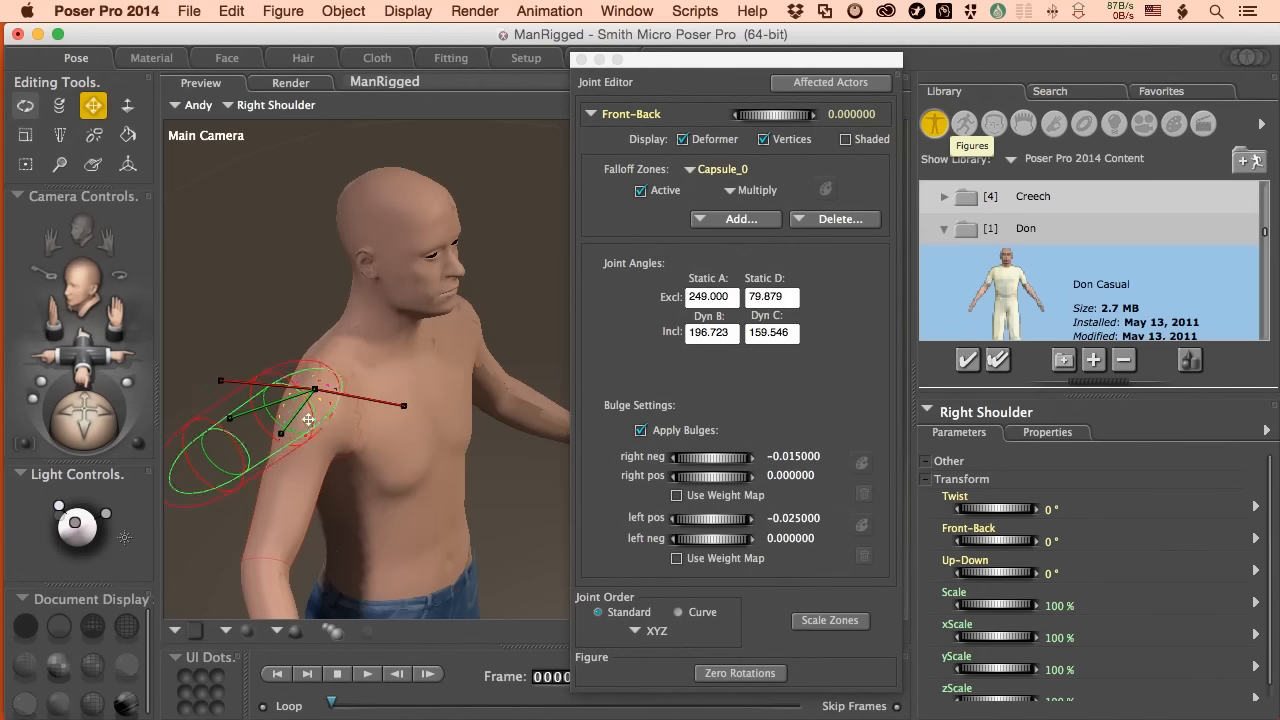
Step: Drag the shoulder's joint angle handles so Static D reads 89.231 and Dyn C 140.807
left_click_drag(310, 420, 258, 460)
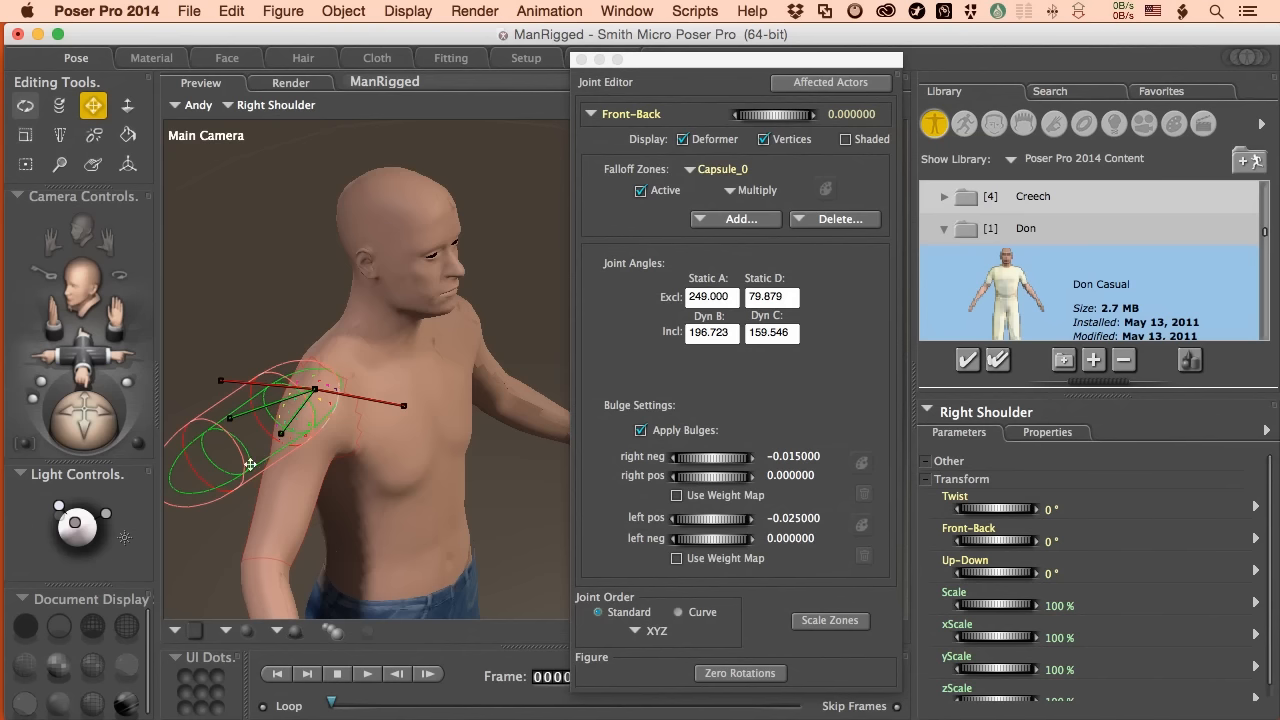
mouse_move(238, 486)
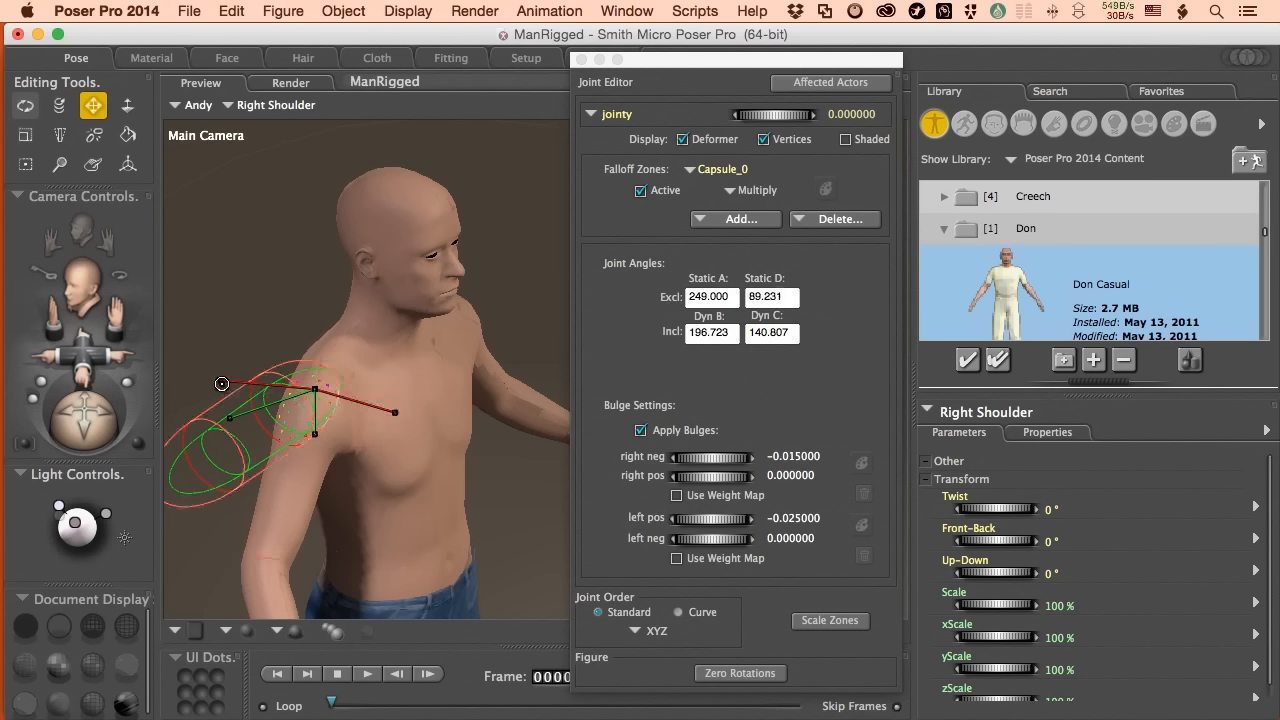
Step: Reshape Front-Back angles to Static A 250.978, Static D 104.507, Dyn B 192.421, Dyn C 152.542
left_click_drag(221, 384, 227, 403)
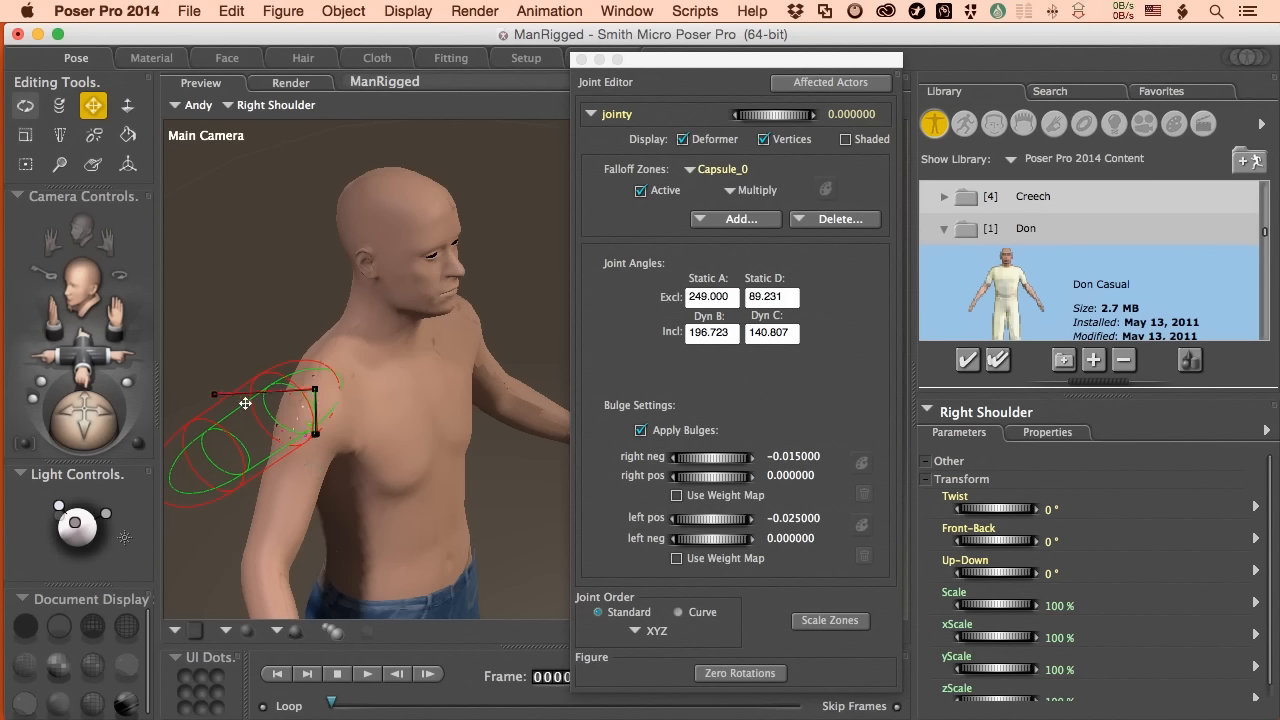
left_click_drag(245, 403, 314, 435)
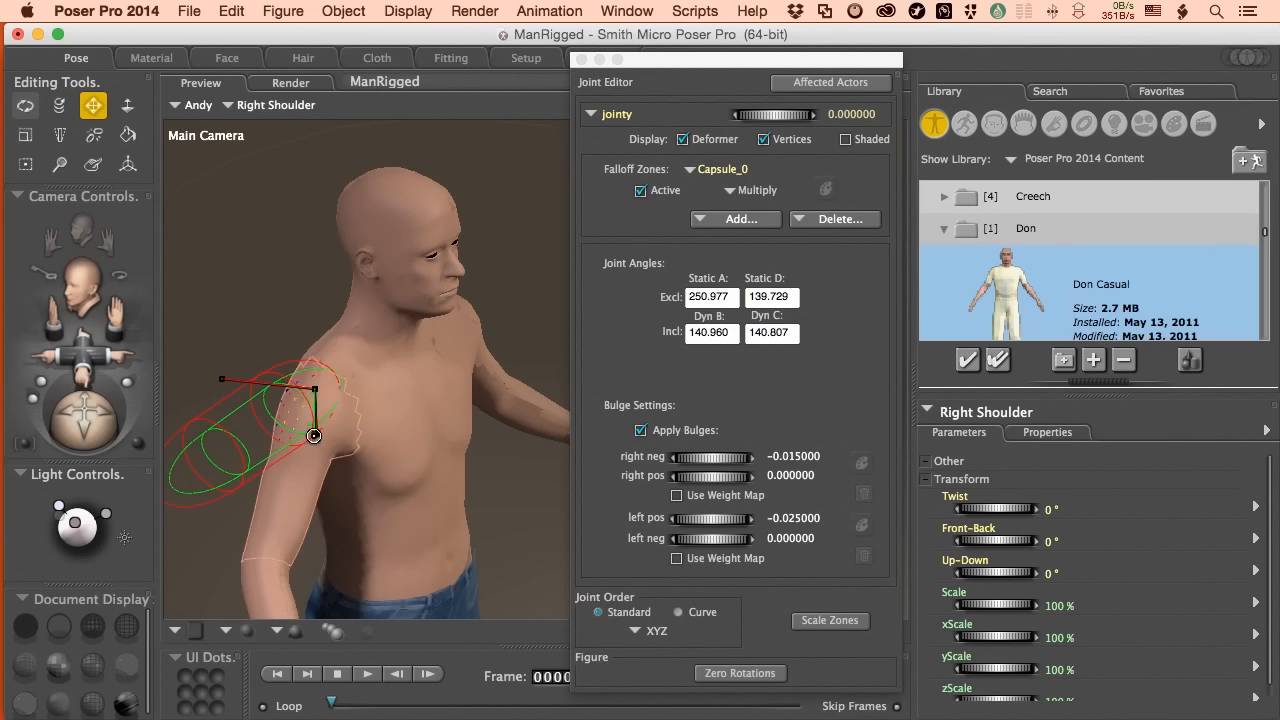
left_click_drag(313, 435, 270, 420)
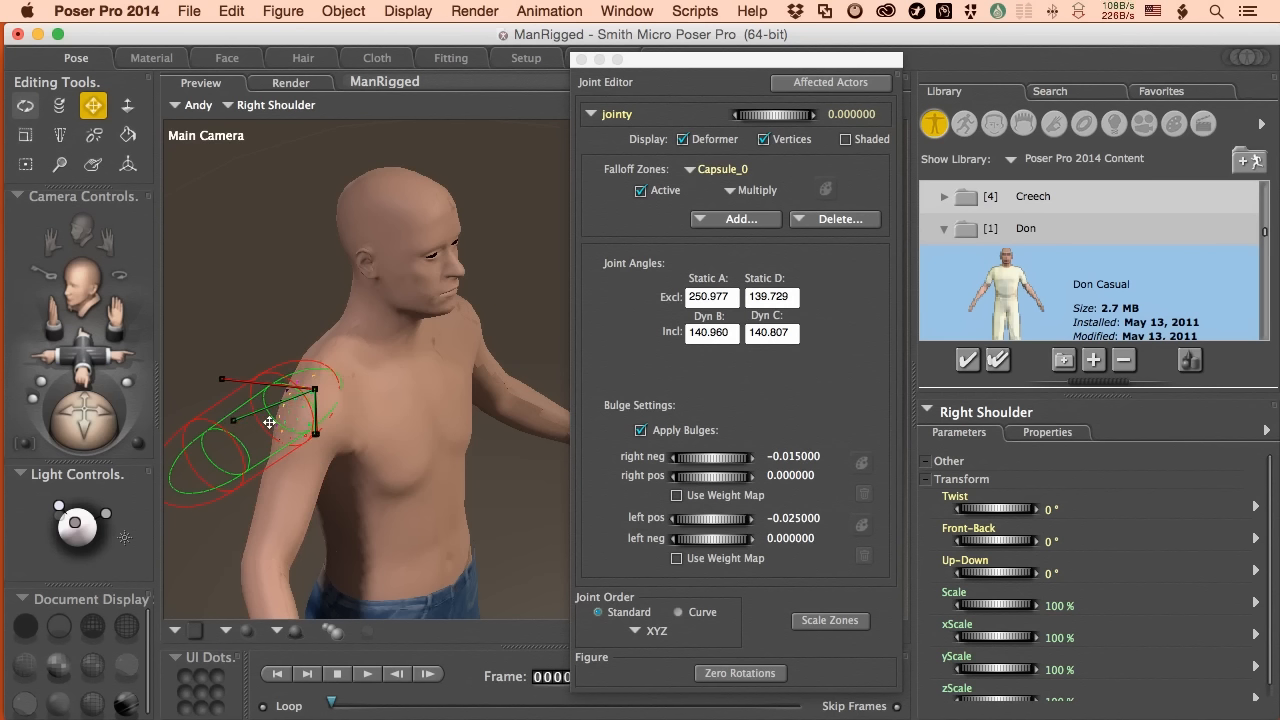
left_click_drag(270, 420, 300, 432)
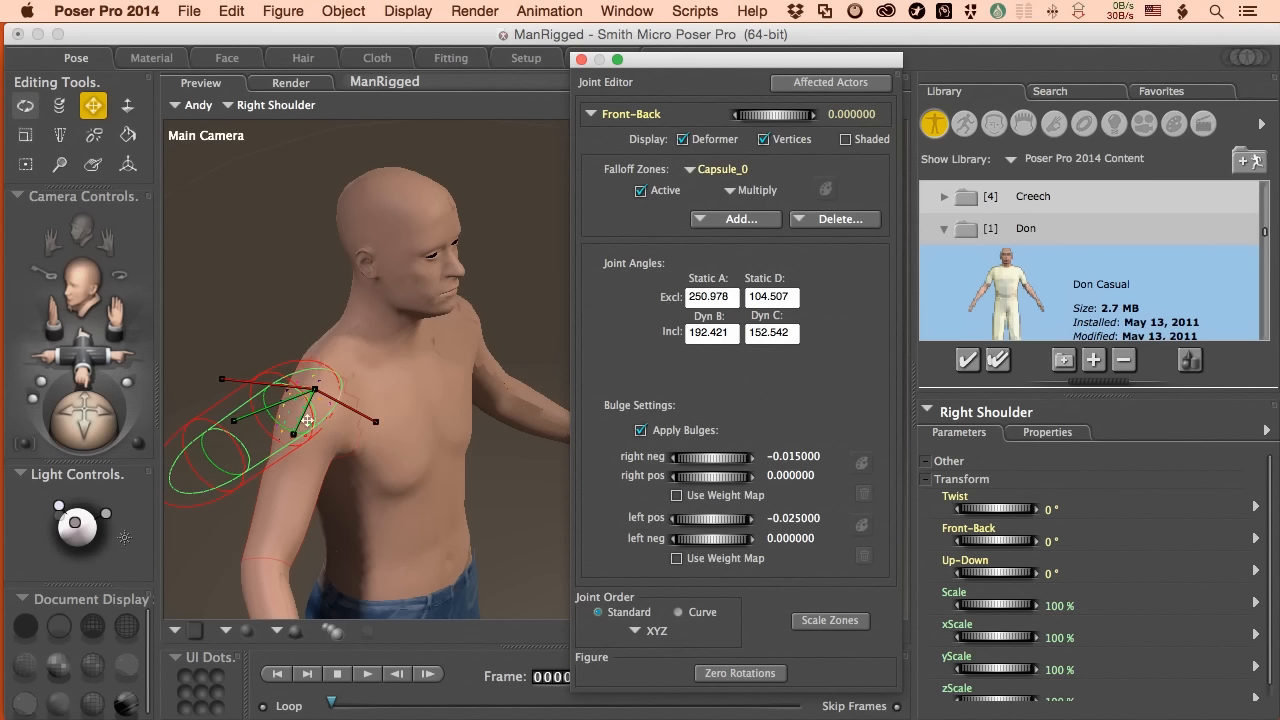
mouse_move(270, 440)
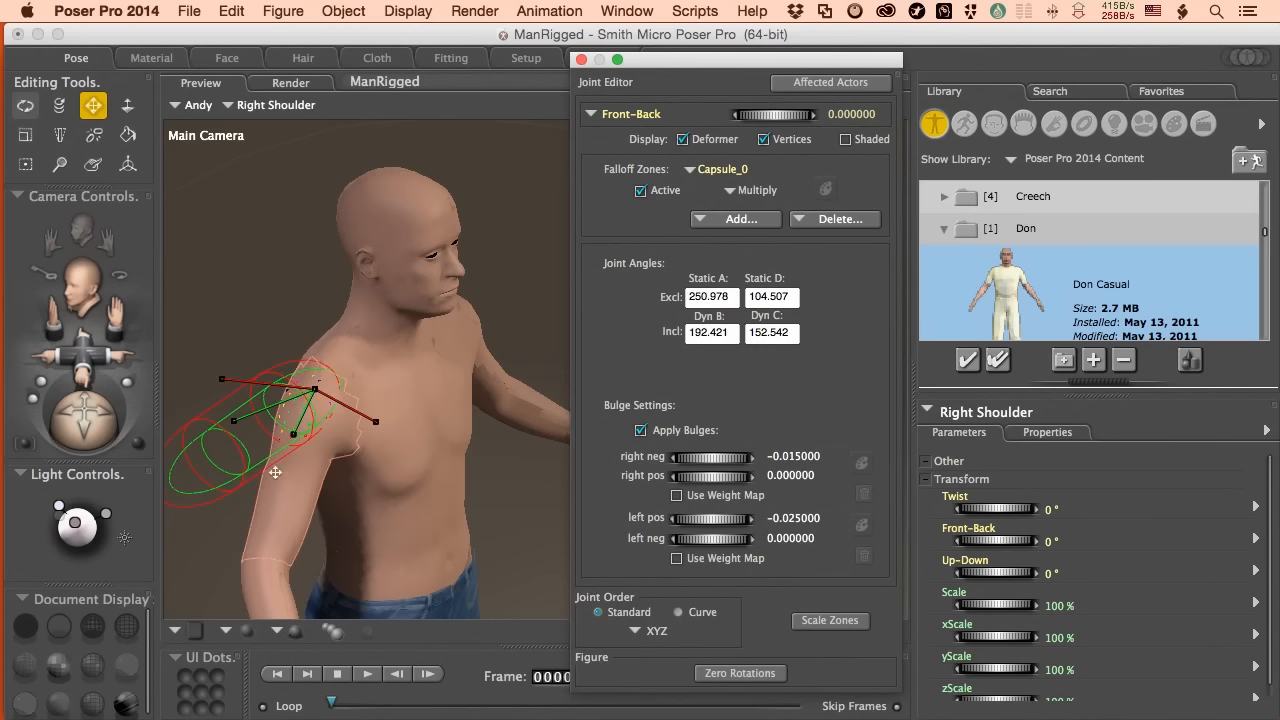
mouse_move(282, 455)
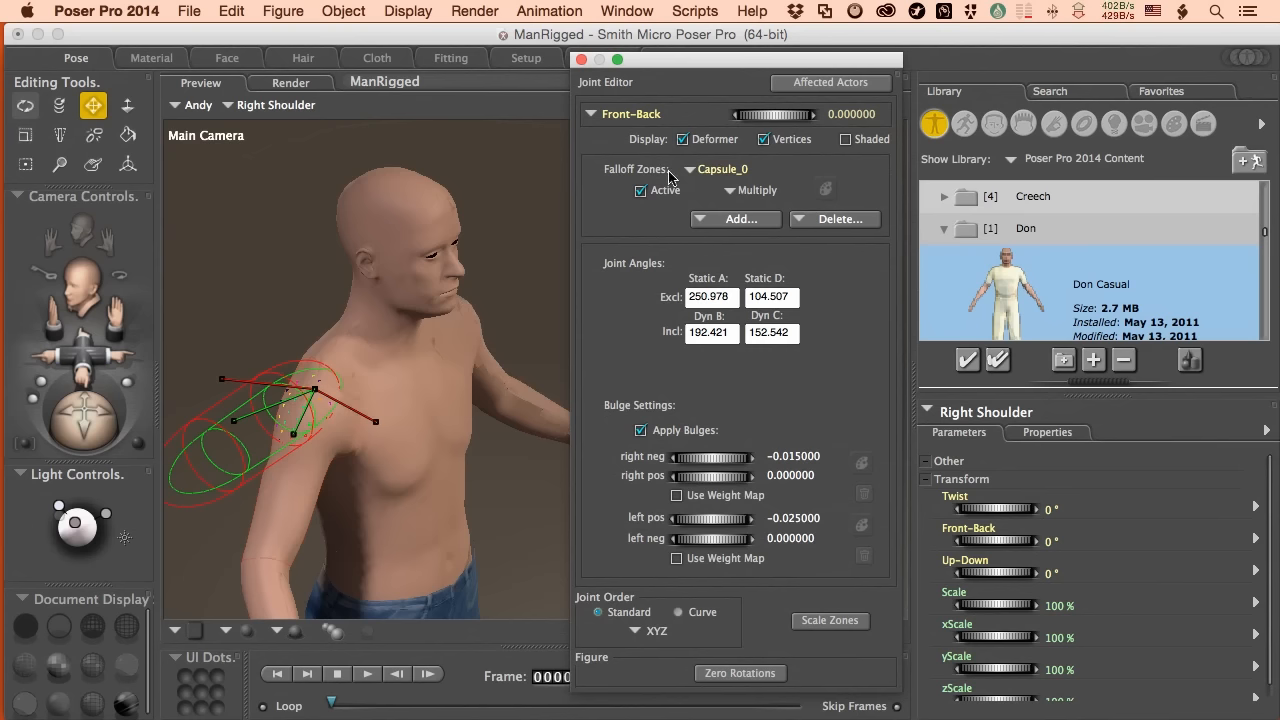
mouse_move(728, 177)
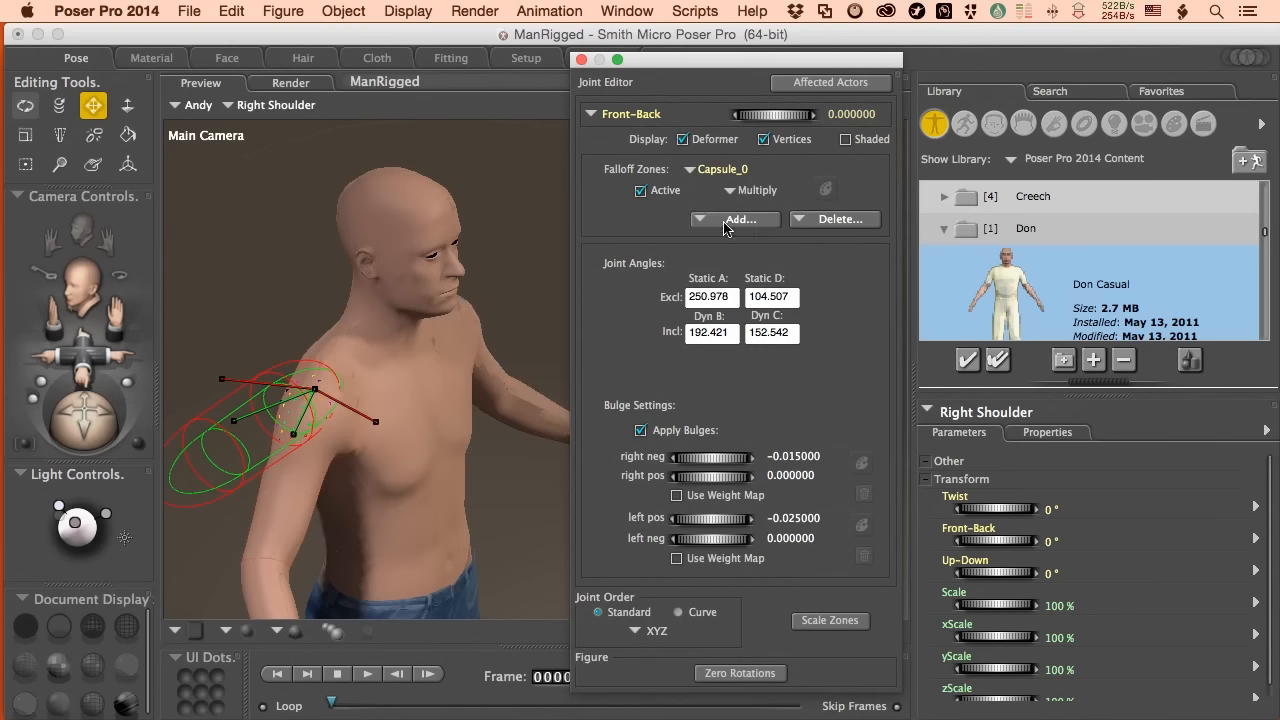
Step: Add sphere and capsule falloff zones and merge them into WeightMap_3
left_click(738, 219)
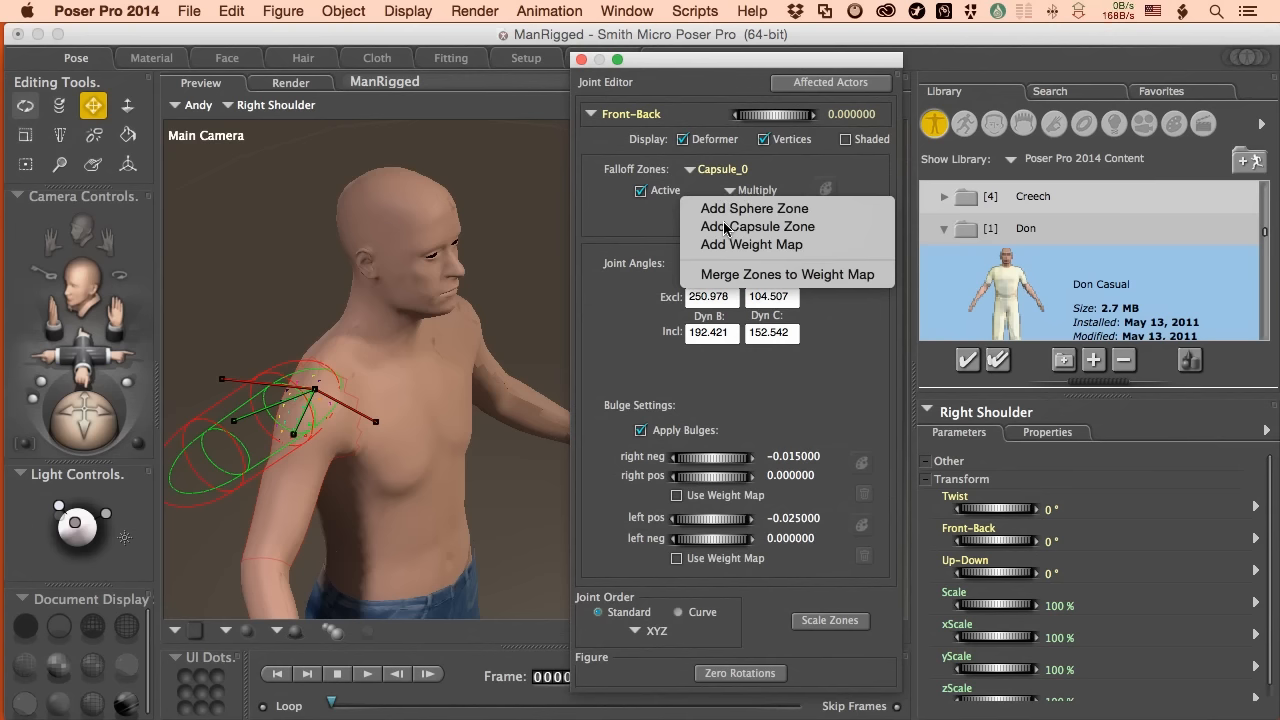
mouse_move(754, 208)
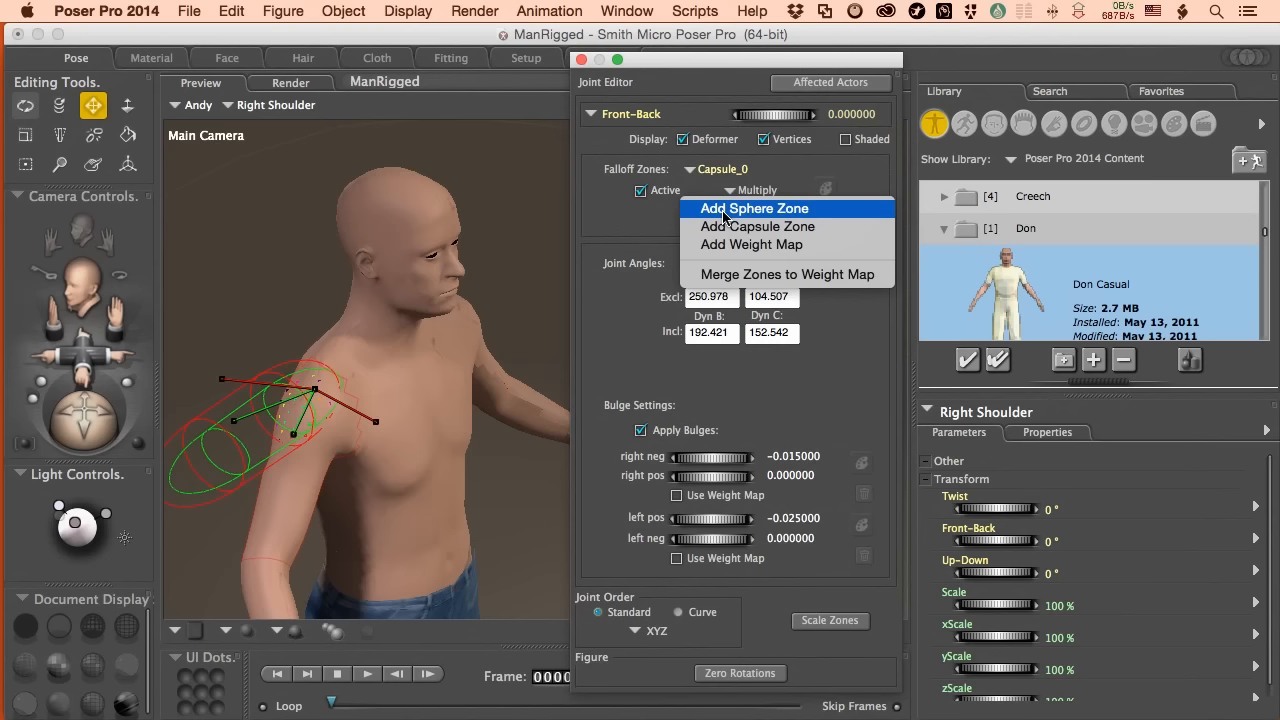
left_click(754, 208)
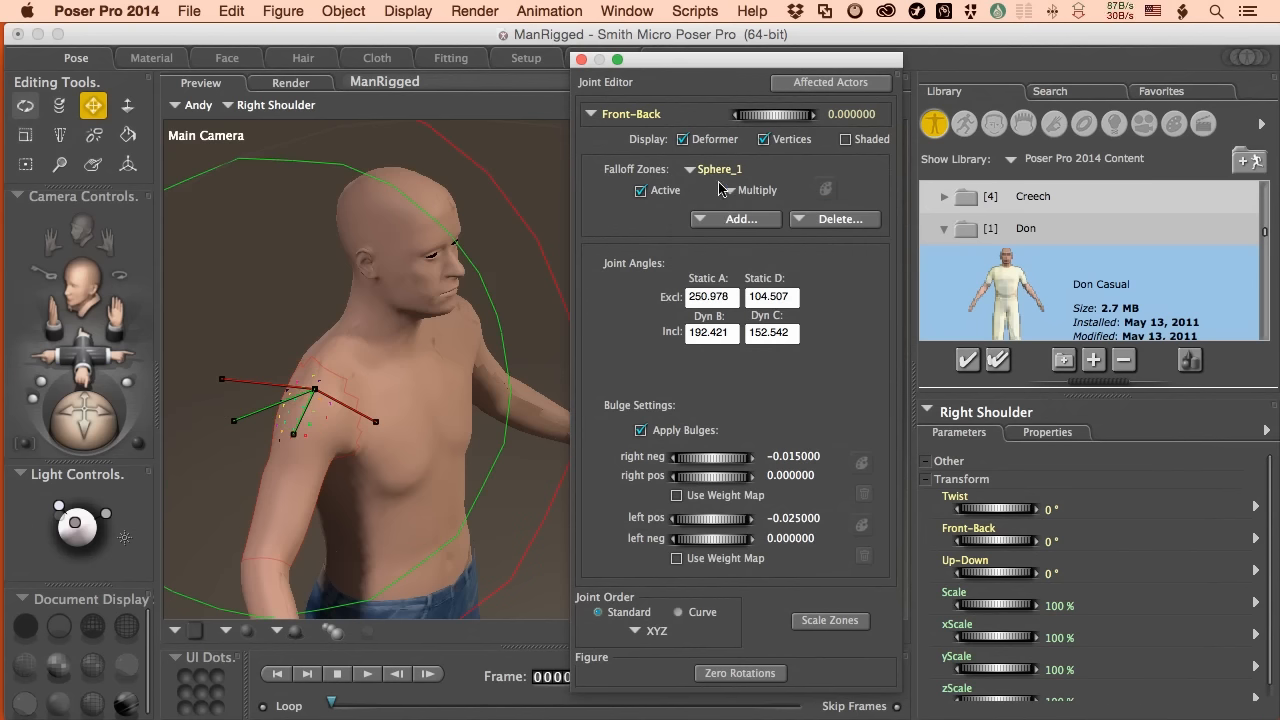
left_click(719, 168)
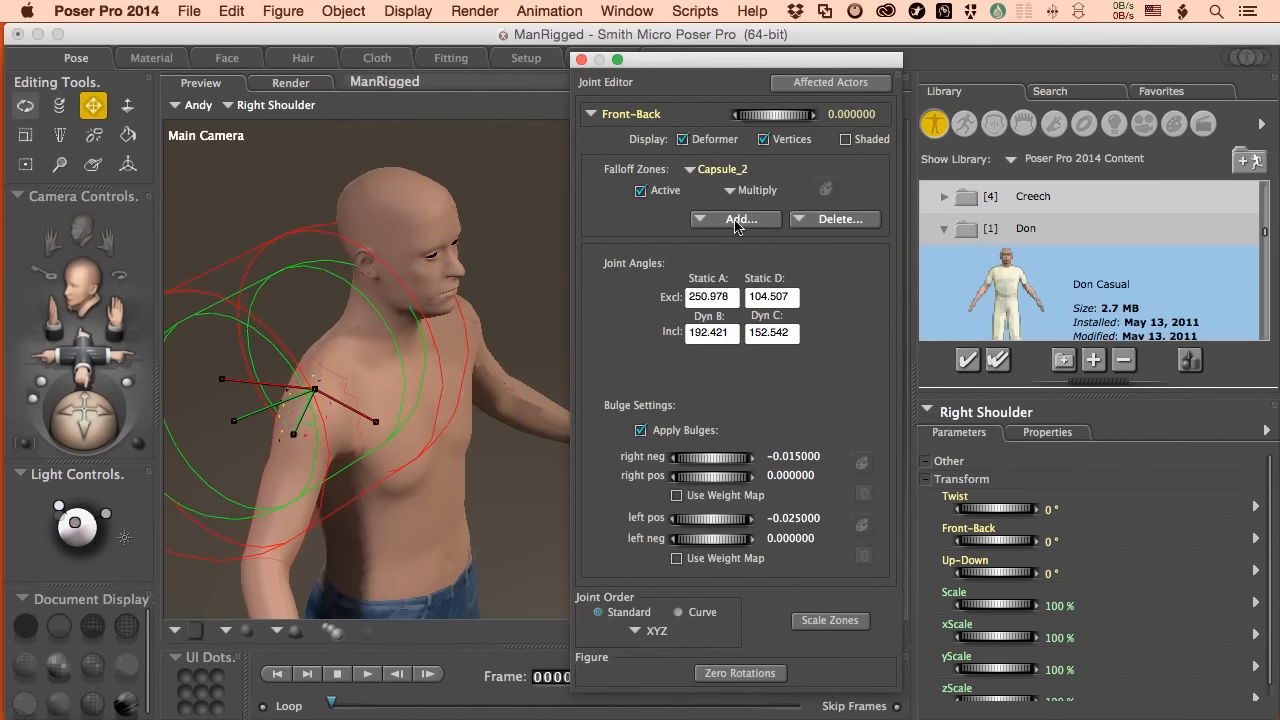
left_click(736, 219)
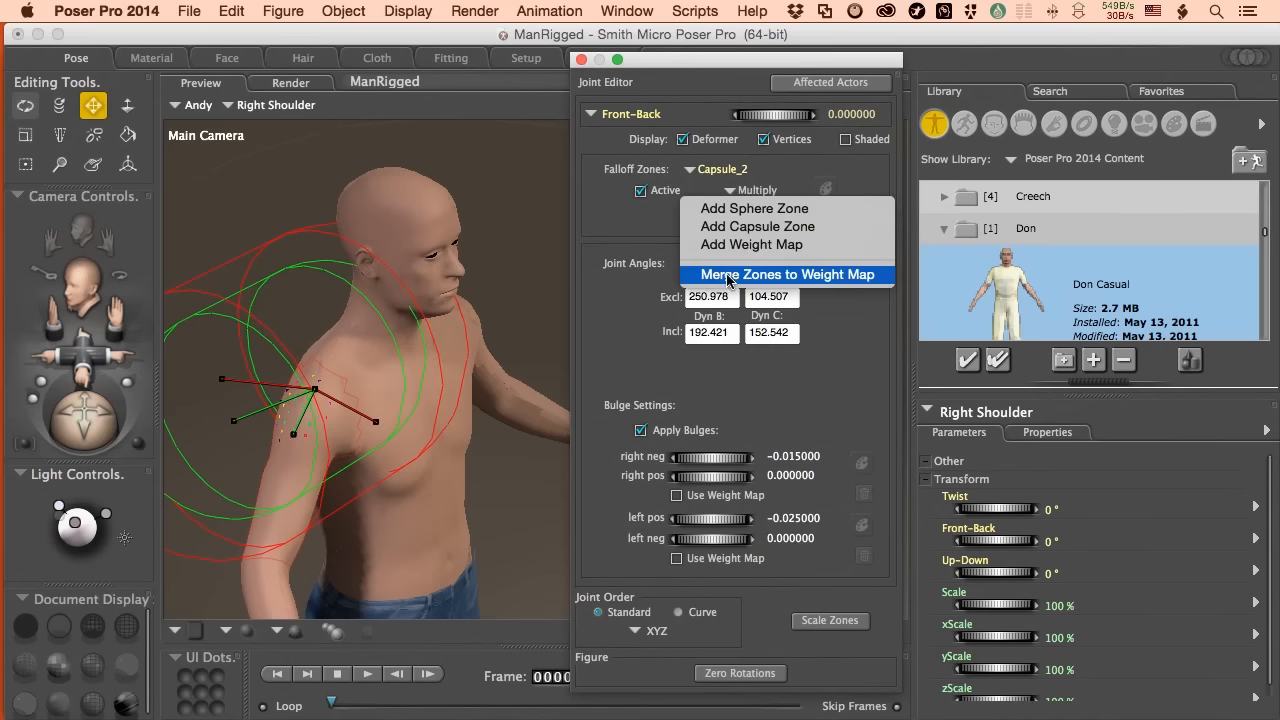
left_click(789, 274)
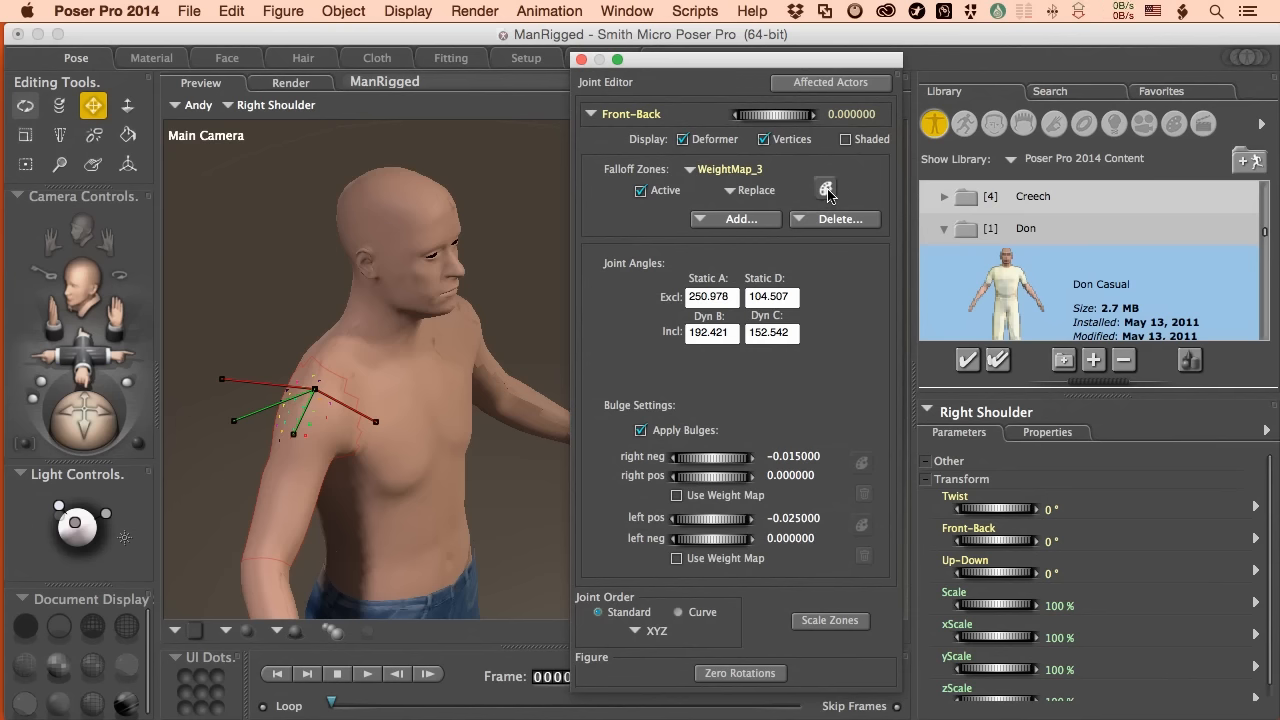
Step: Open the weight map painting tools and test-rotate the shoulder, resetting it to 0
left_click(825, 189)
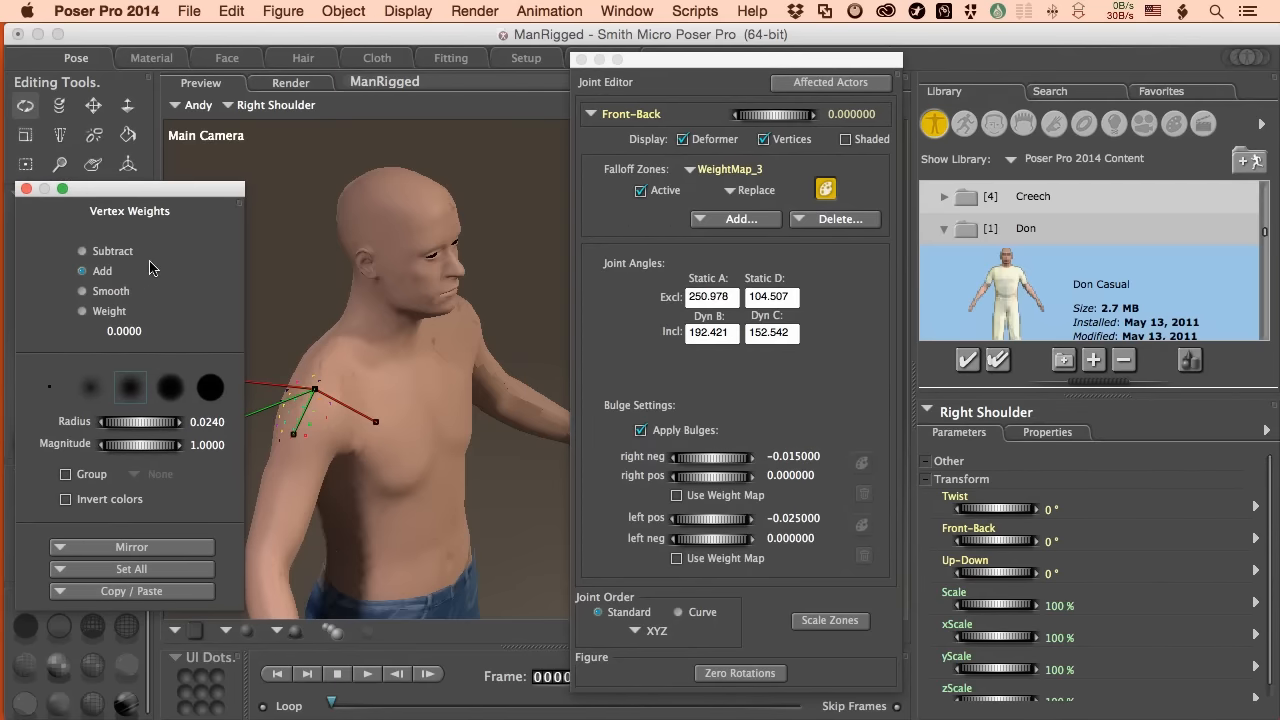
mouse_move(313, 288)
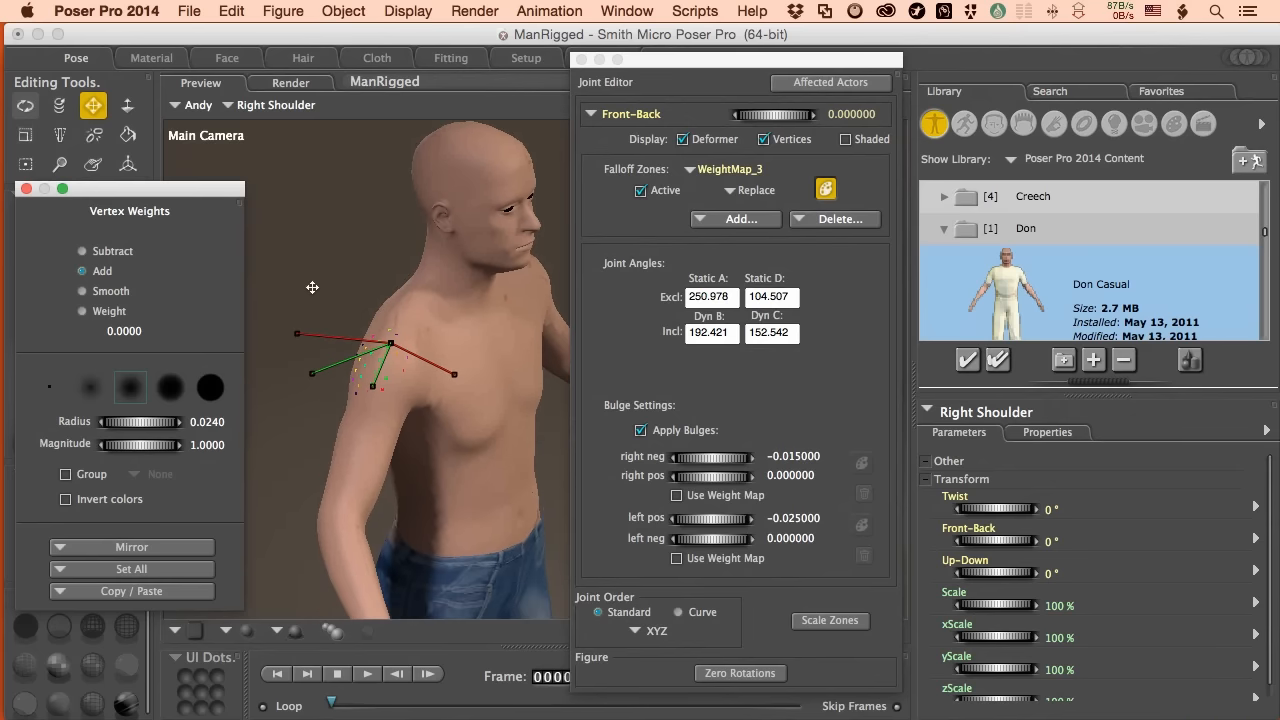
mouse_move(350, 432)
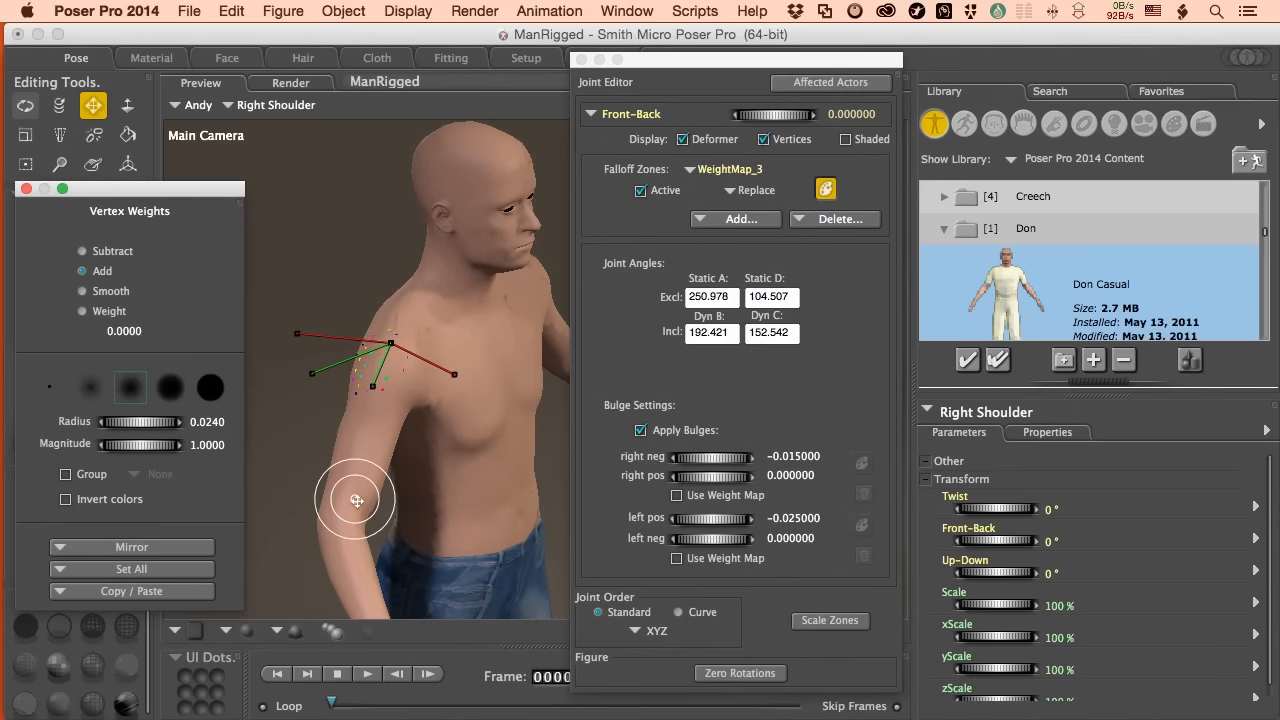
mouse_move(367, 423)
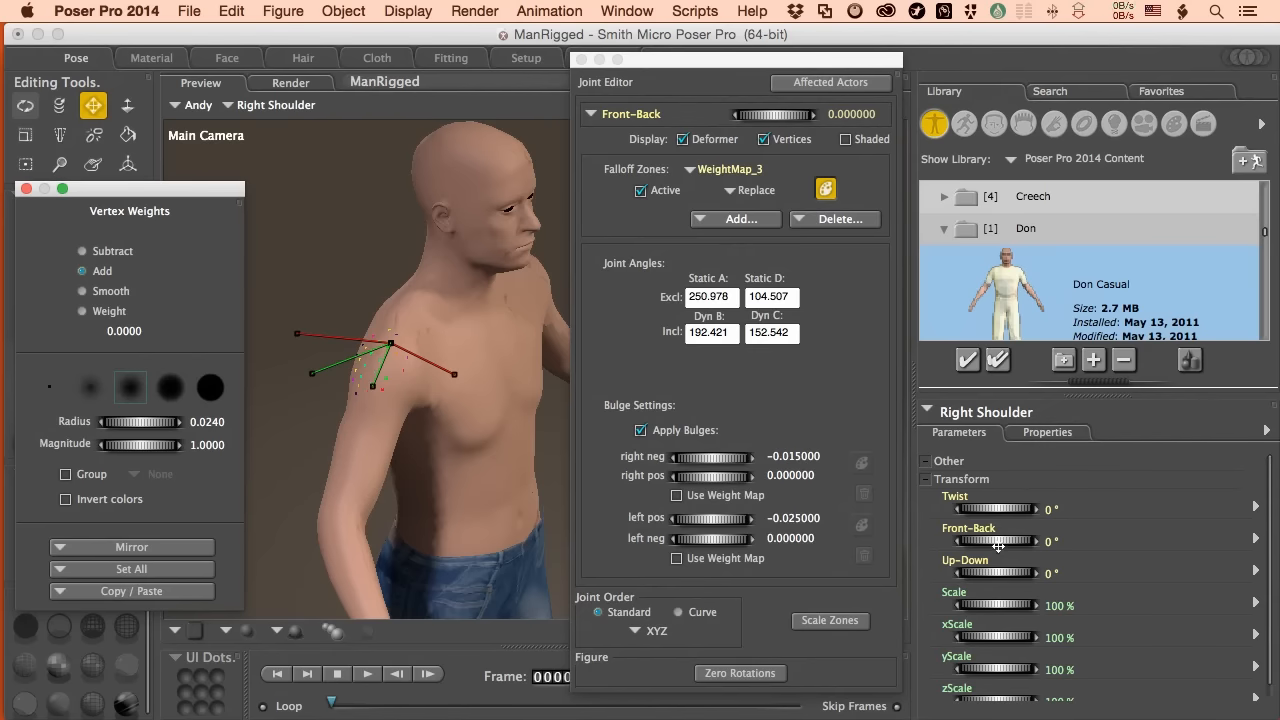
left_click_drag(980, 541, 1010, 541)
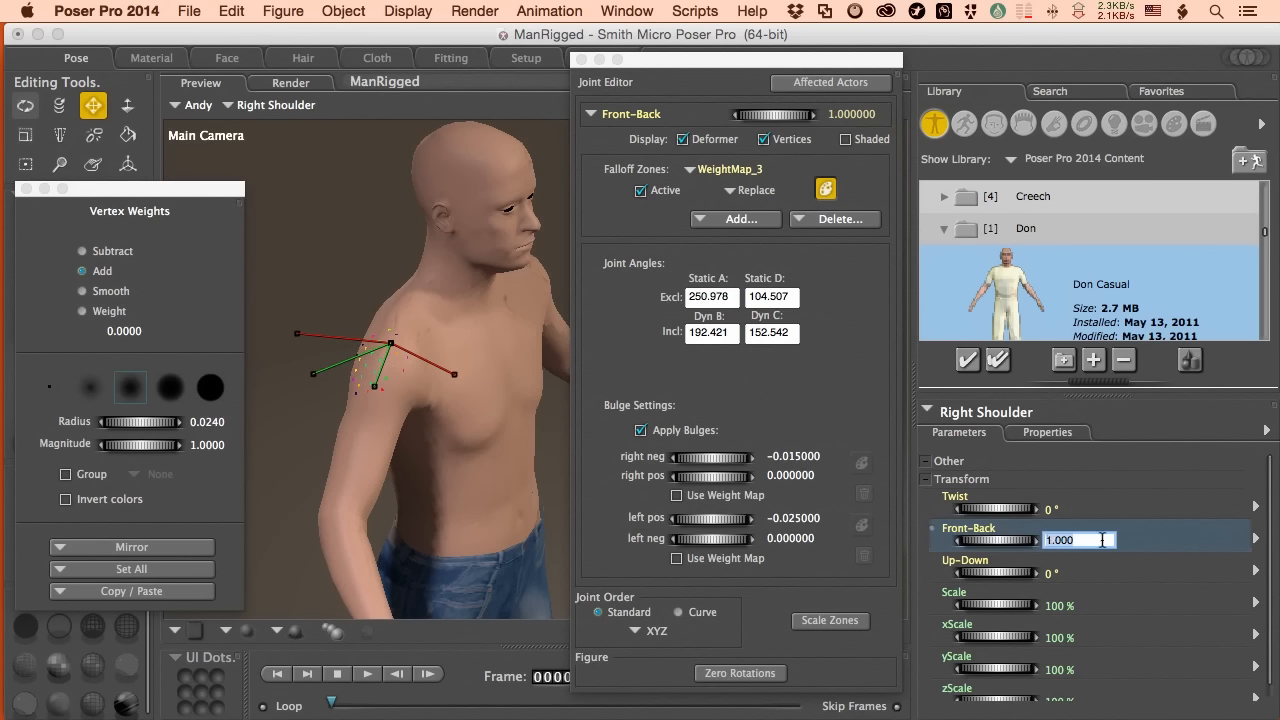
type("0")
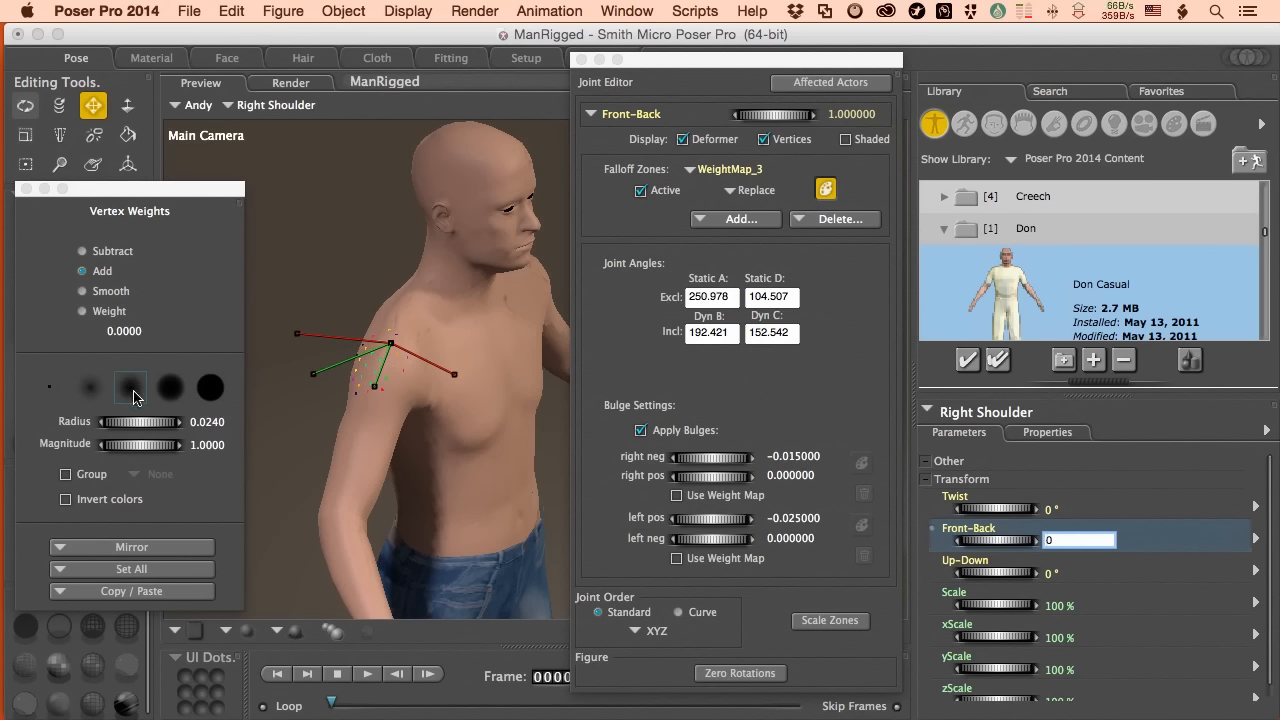
mouse_move(381, 403)
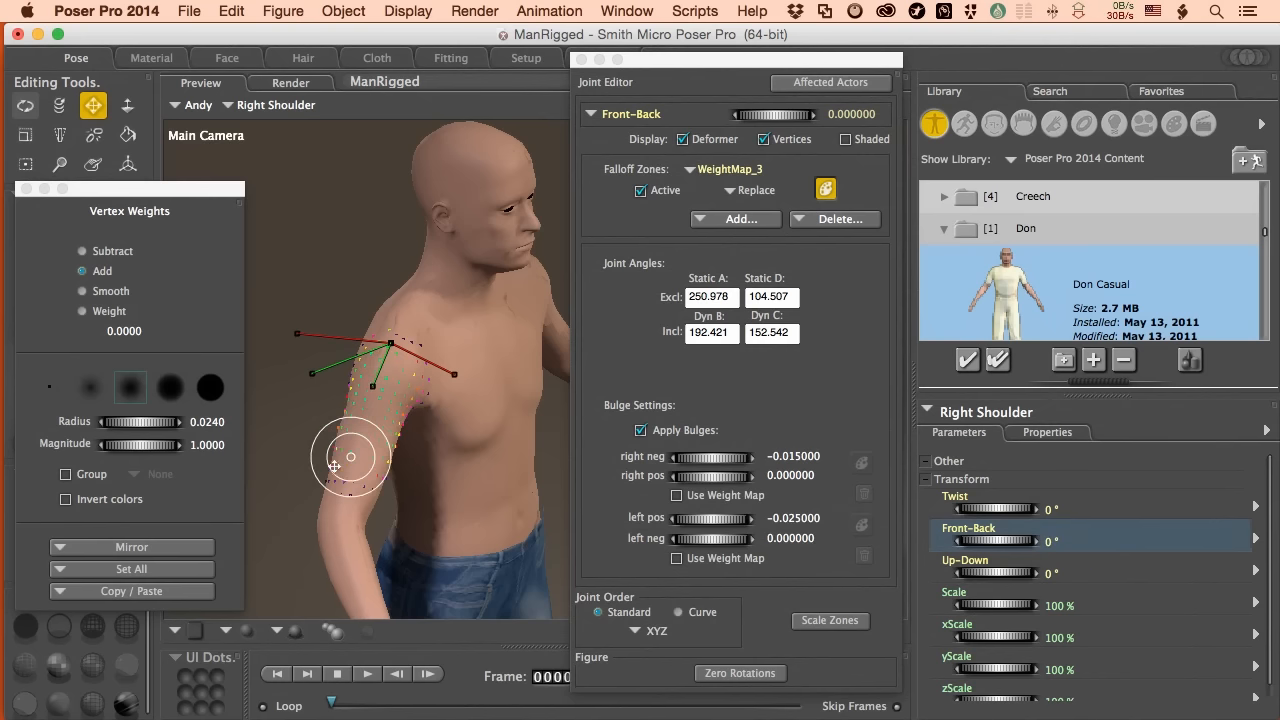
Step: Paint and smooth weights along the upper arm, then test a -13° Front-Back swing
left_click_drag(350, 457, 310, 515)
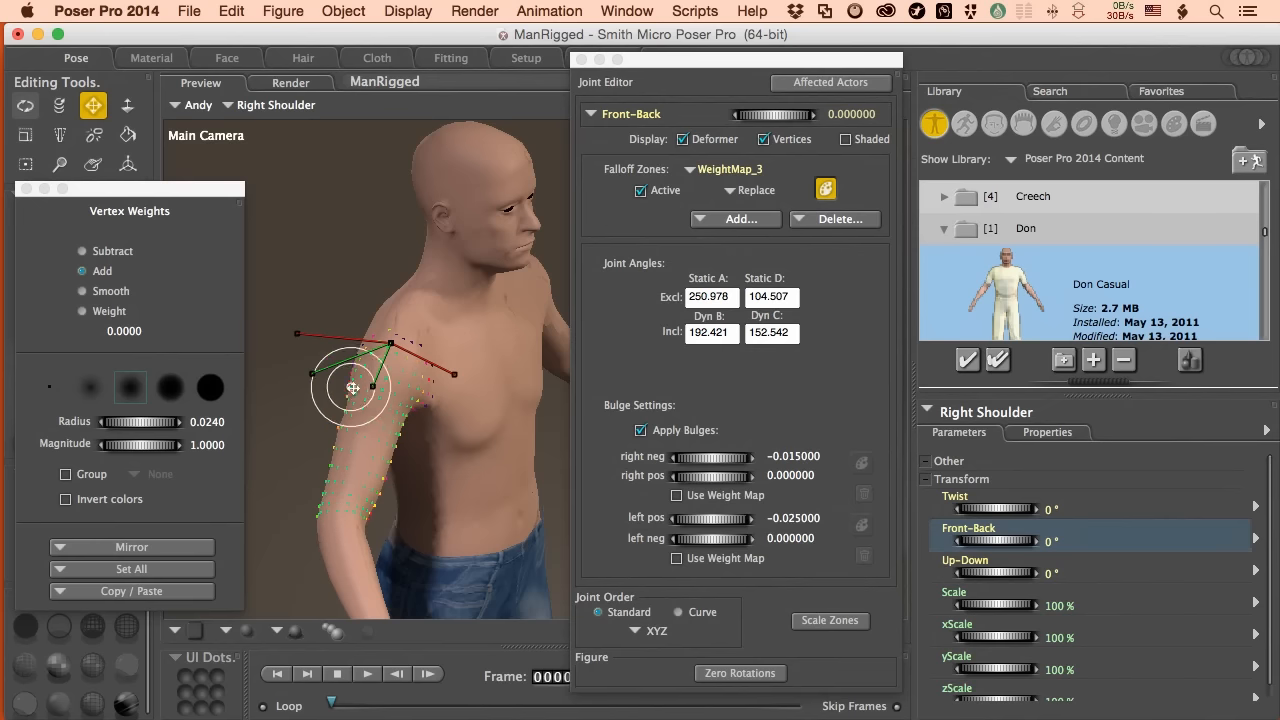
left_click_drag(353, 387, 354, 457)
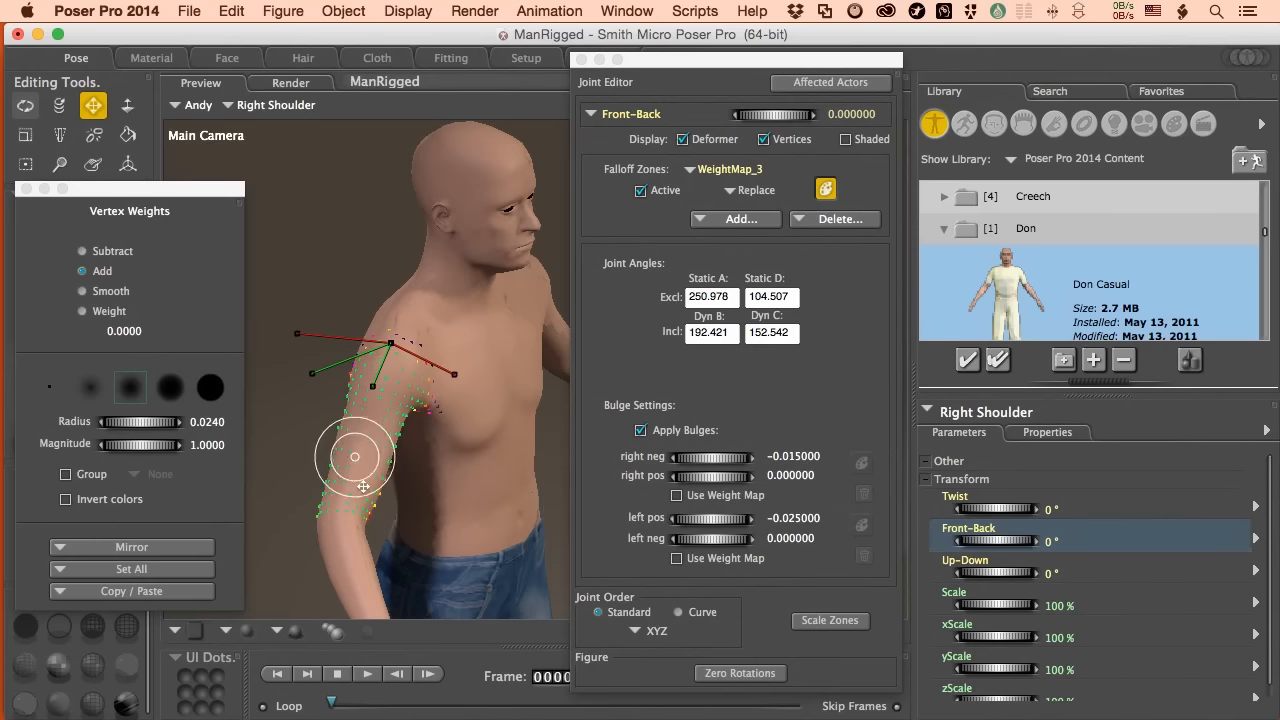
mouse_move(363, 473)
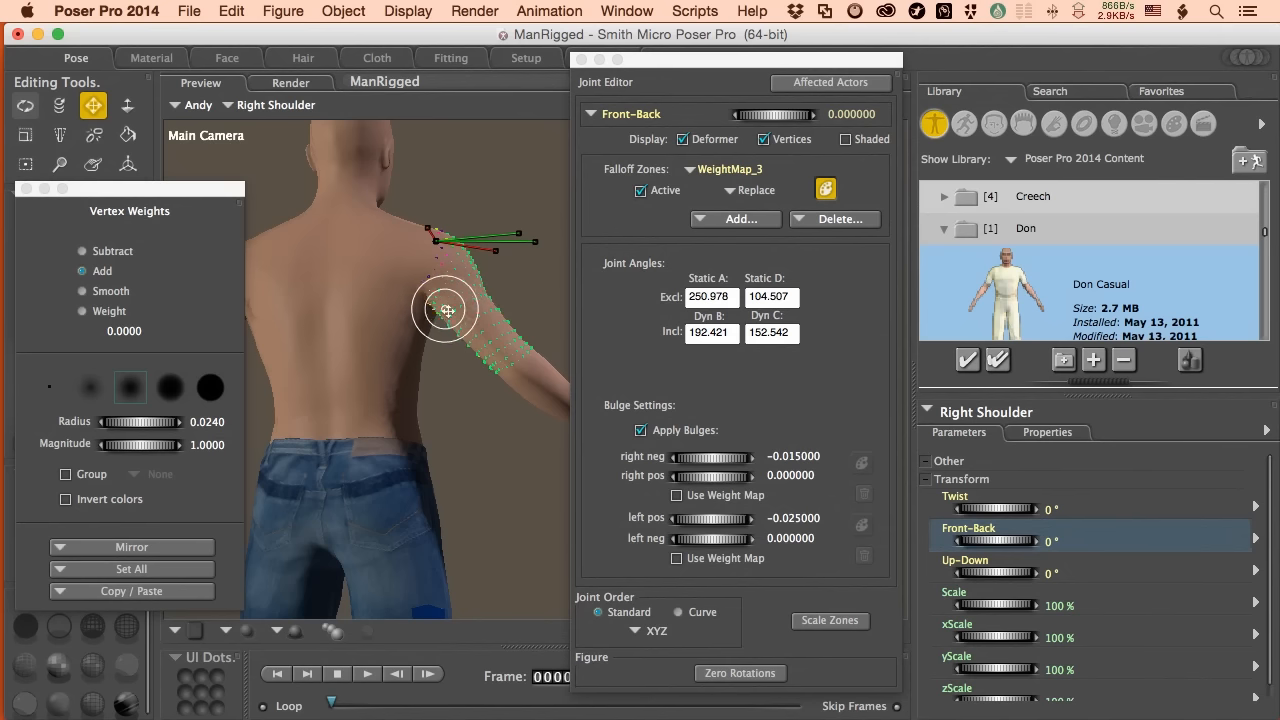
mouse_move(500, 353)
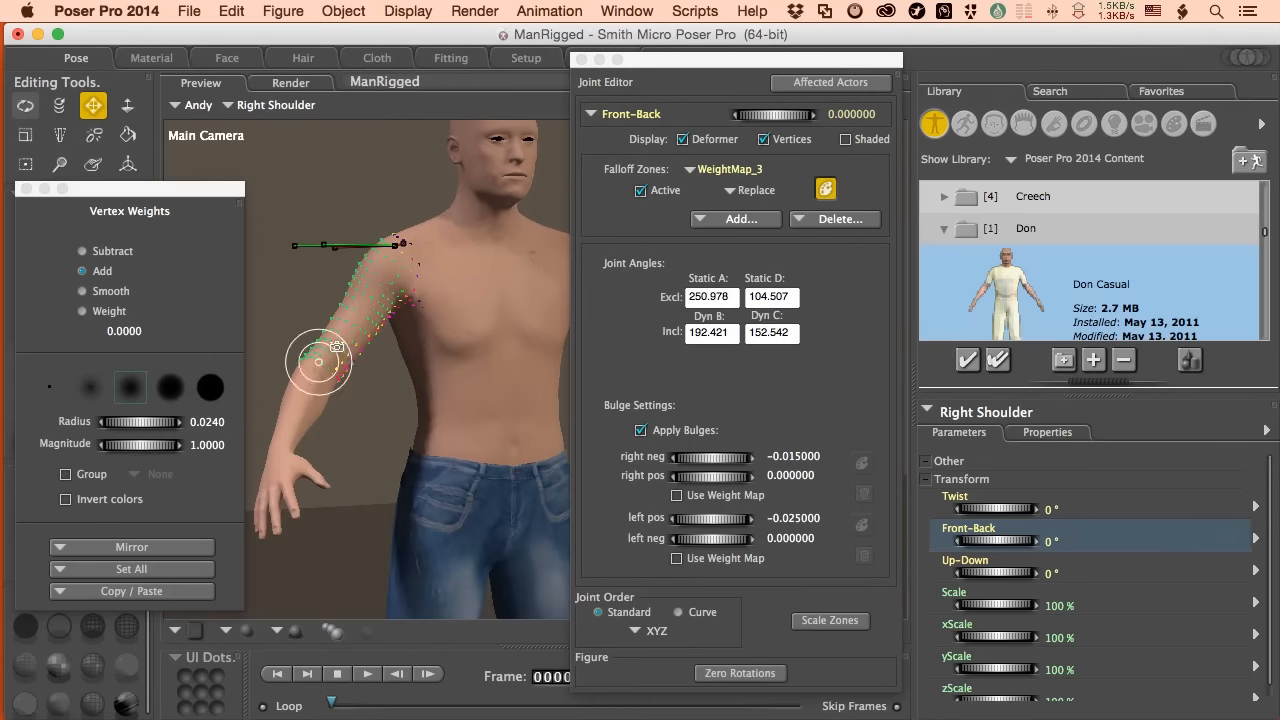
left_click_drag(320, 360, 360, 385)
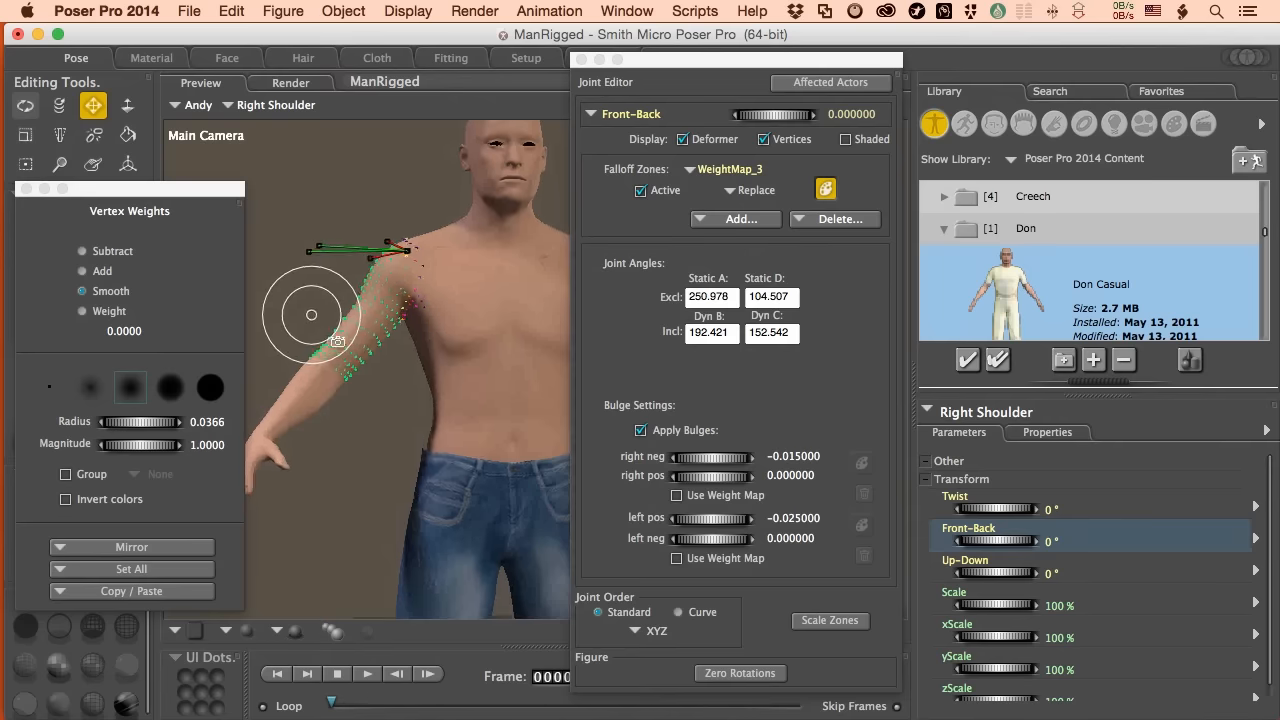
left_click_drag(312, 315, 415, 313)
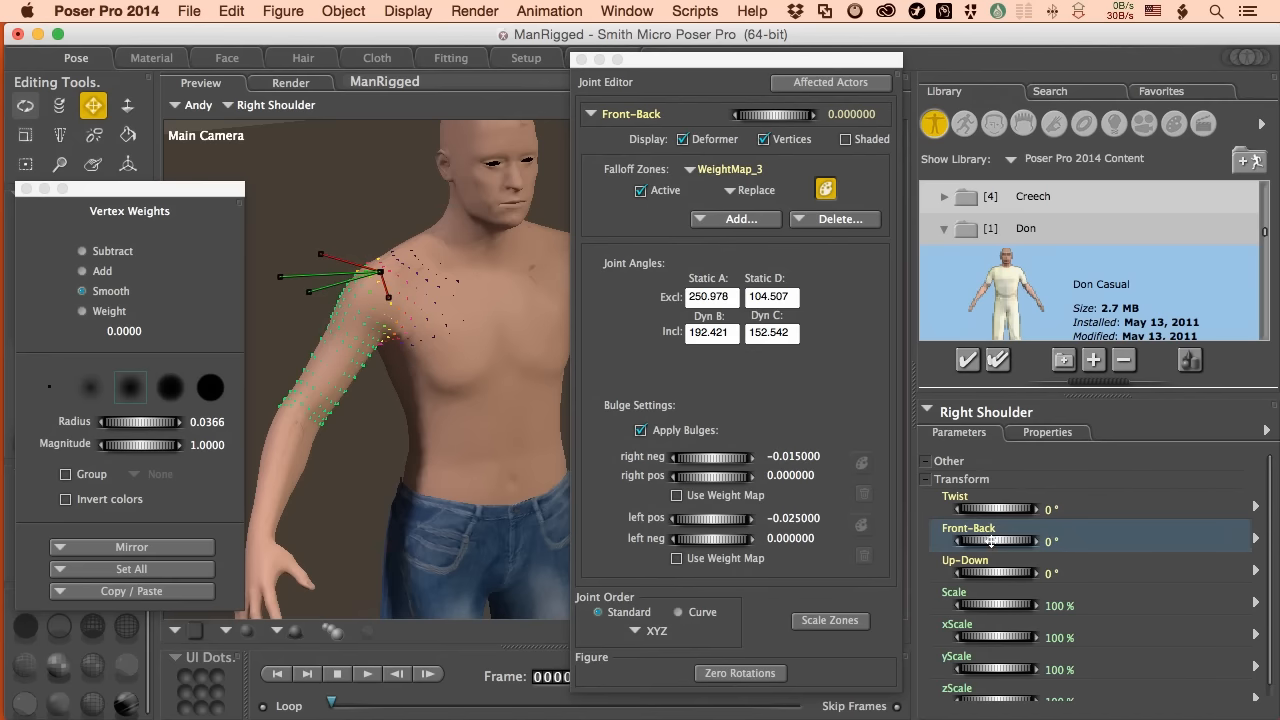
left_click_drag(960, 540, 1010, 540)
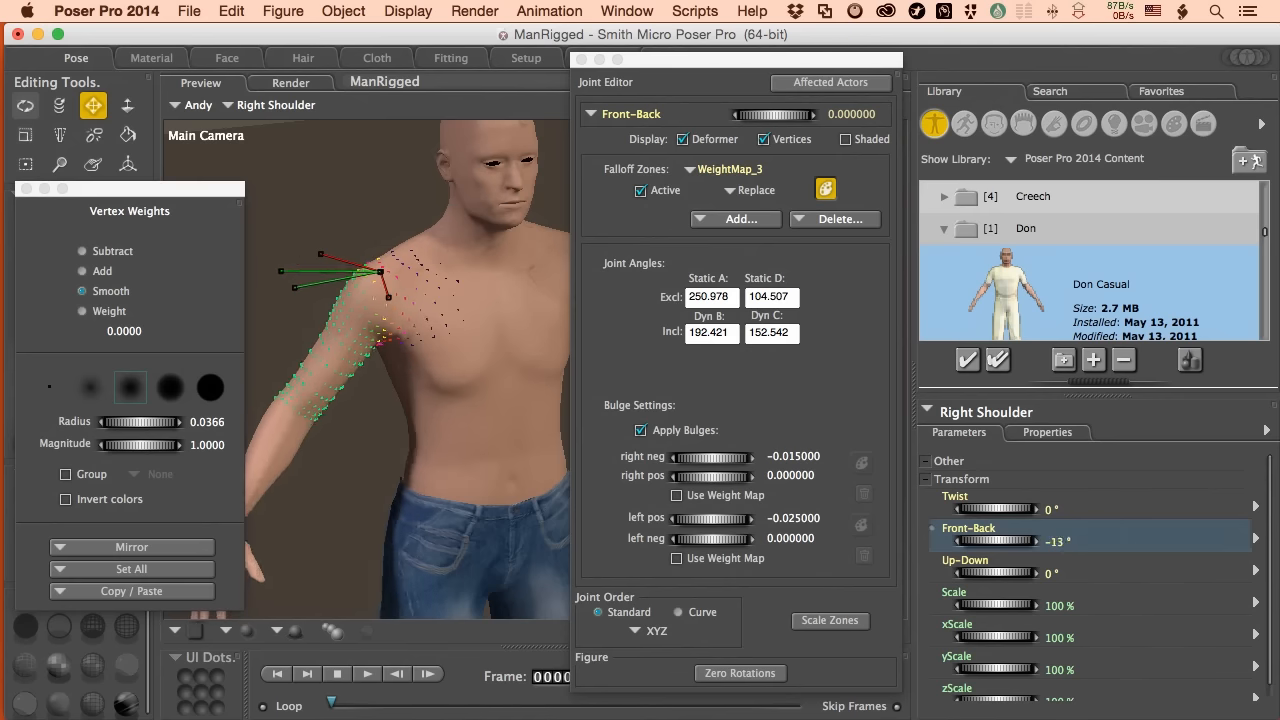
Step: Recheck the shoulder swing, select the right forearm, and bend the elbow to -22°
left_click_drag(970, 540, 1010, 540)
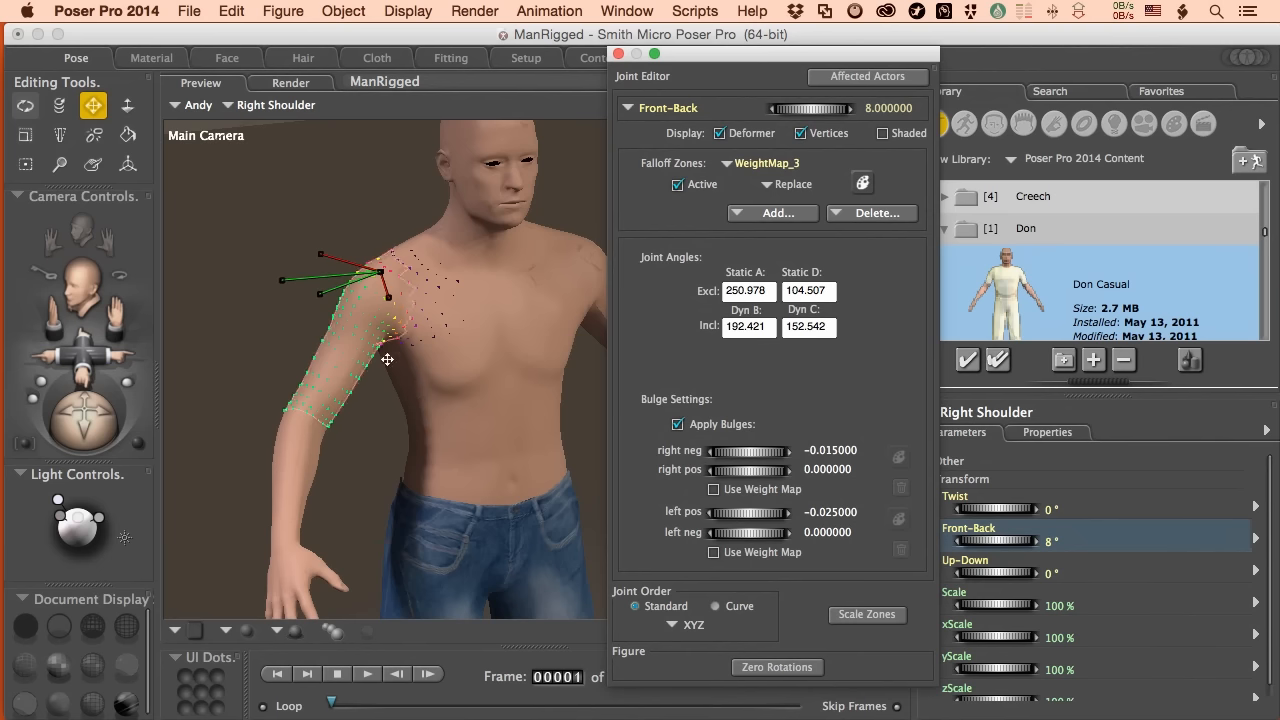
right_click(387, 358)
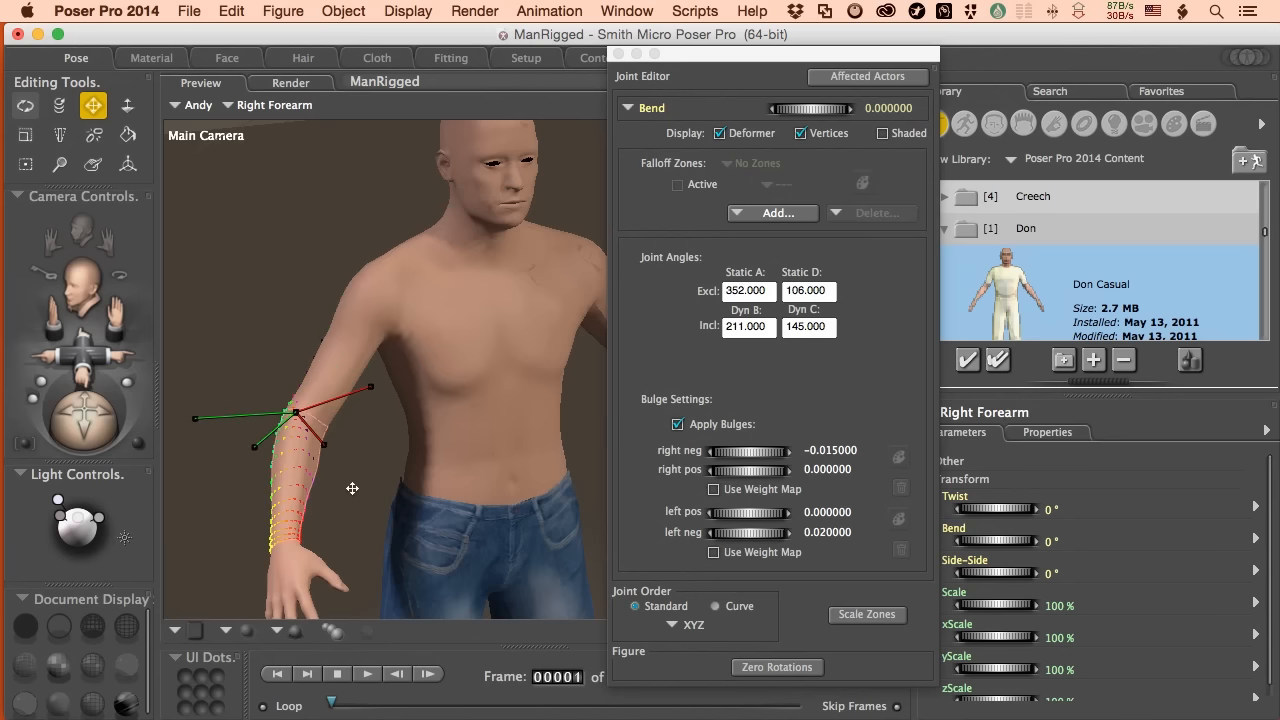
mouse_move(317, 503)
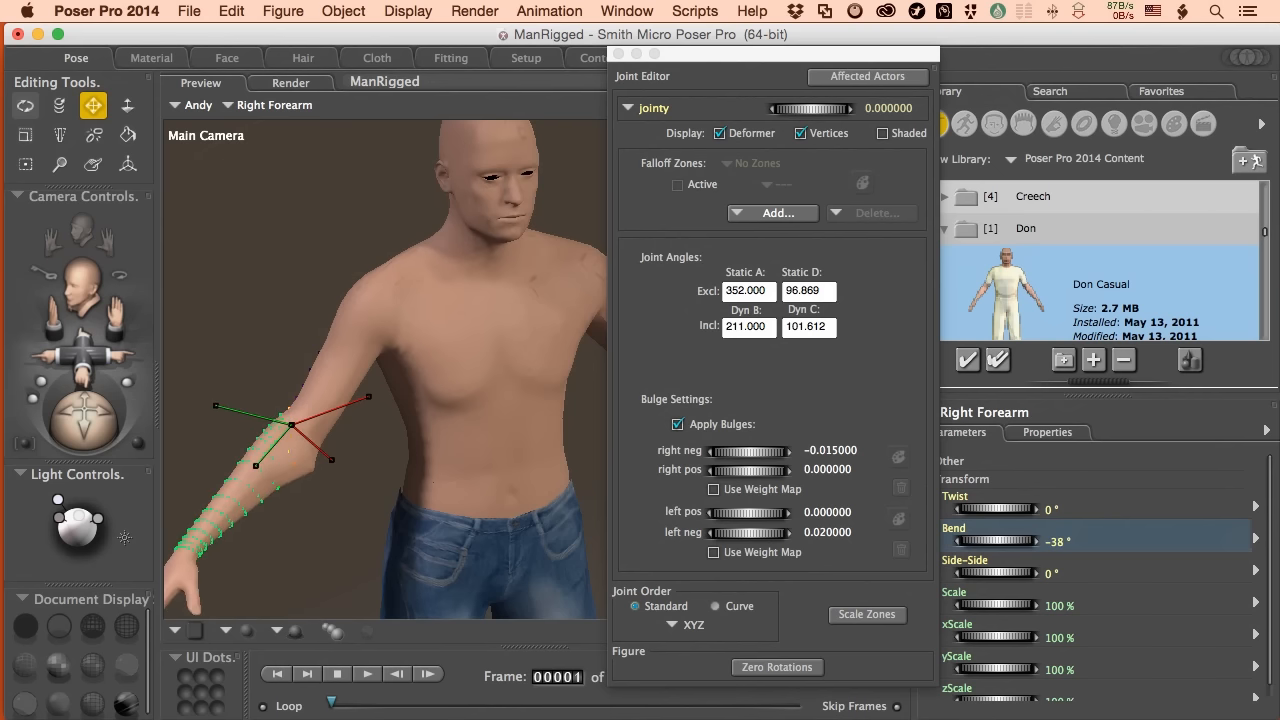
left_click_drag(1000, 540, 980, 540)
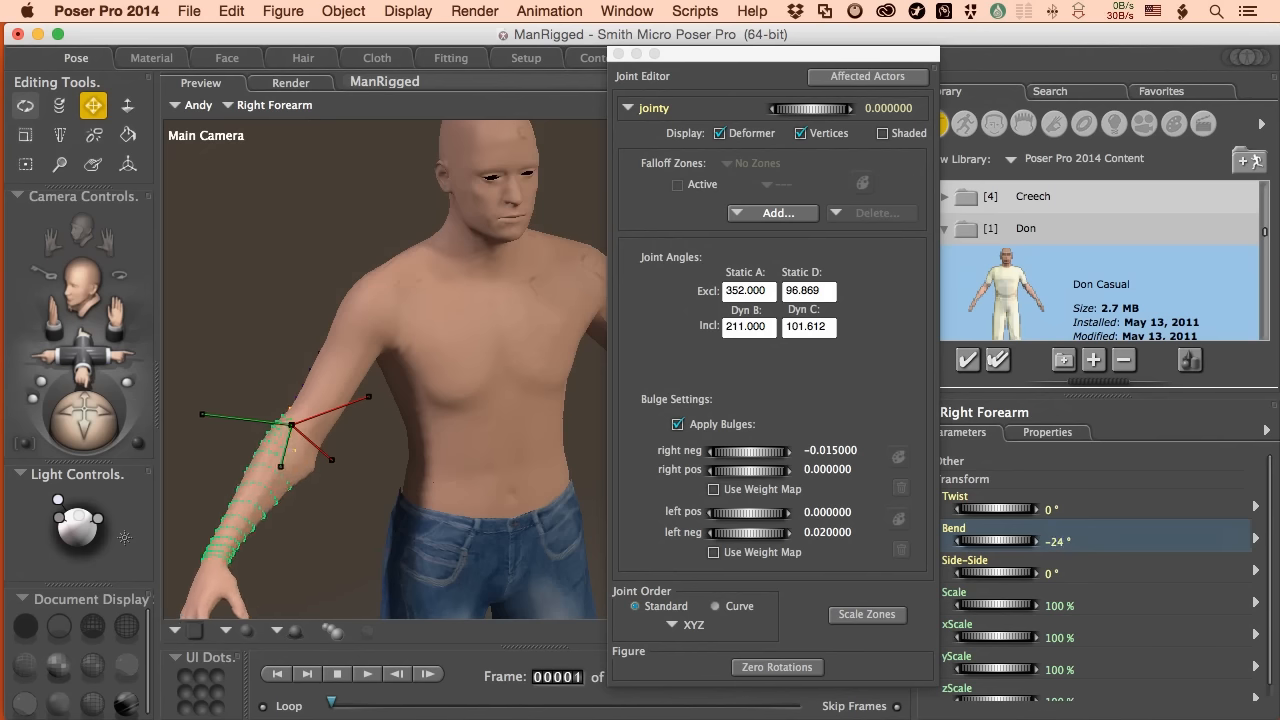
left_click_drag(1005, 540, 1020, 540)
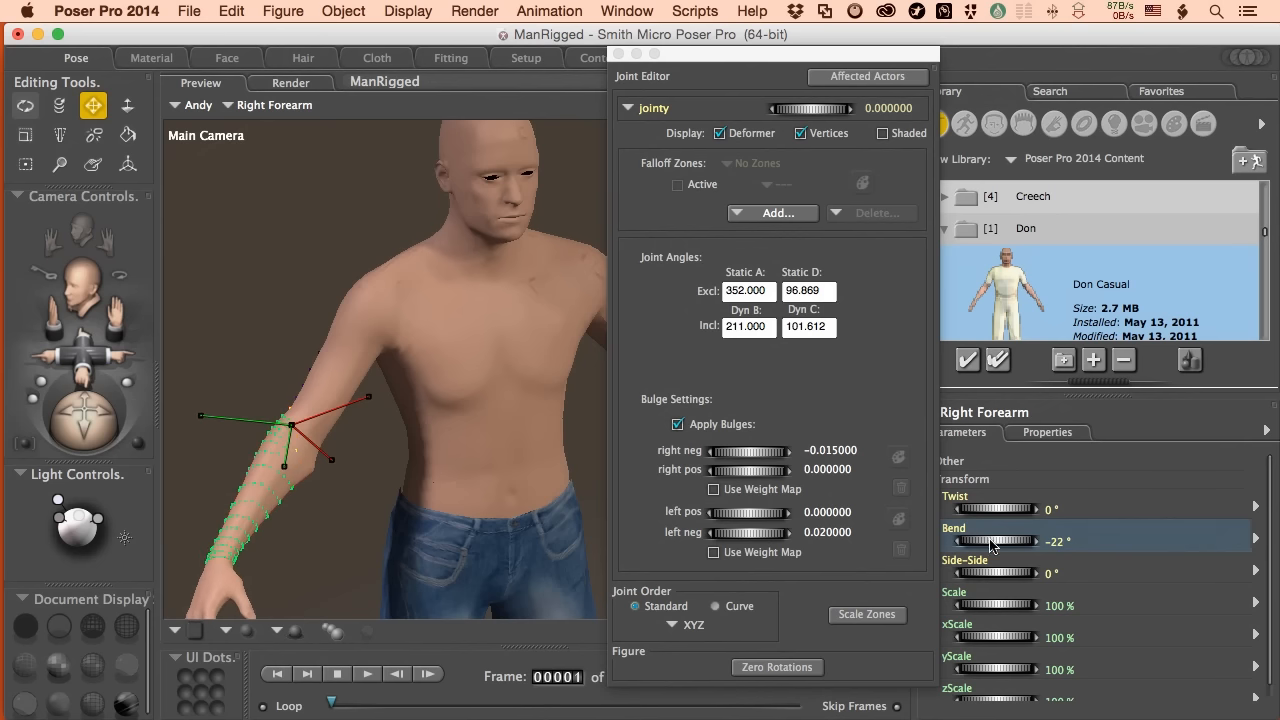
left_click_drag(810, 108, 760, 108)
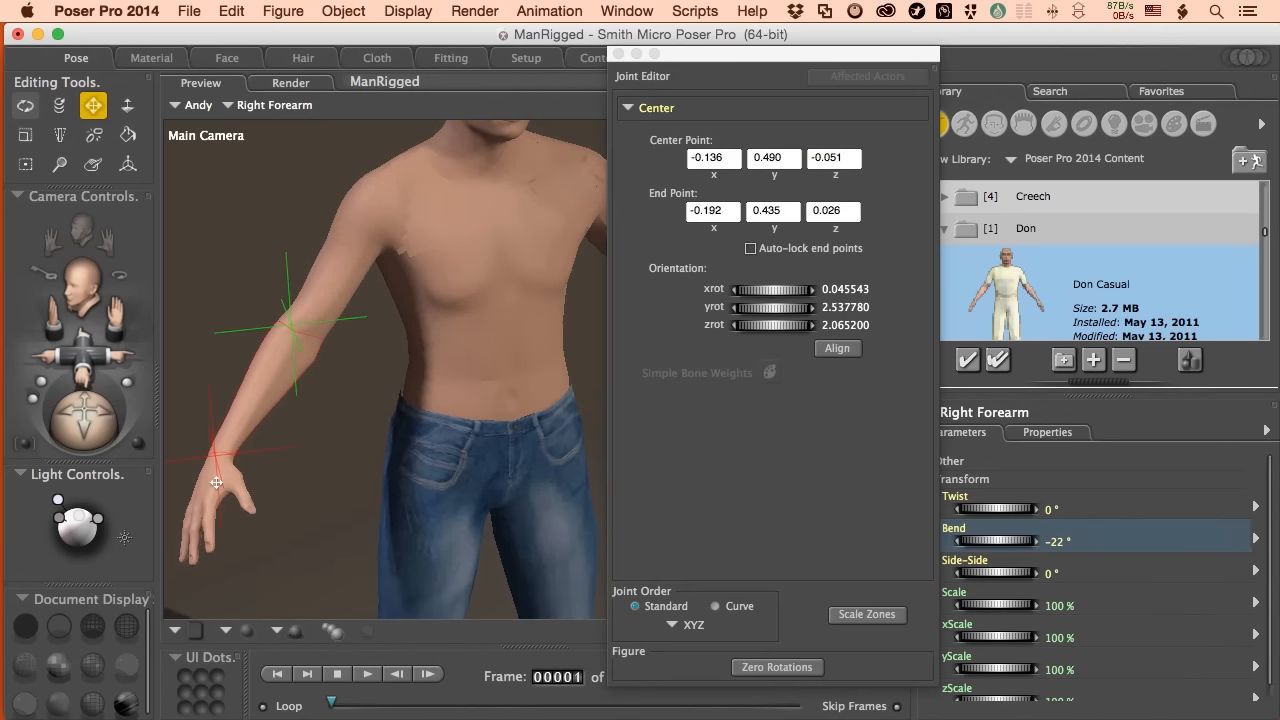
Step: Select Andy's right hand and swing it side to side to test the wrist deformation
right_click(217, 484)
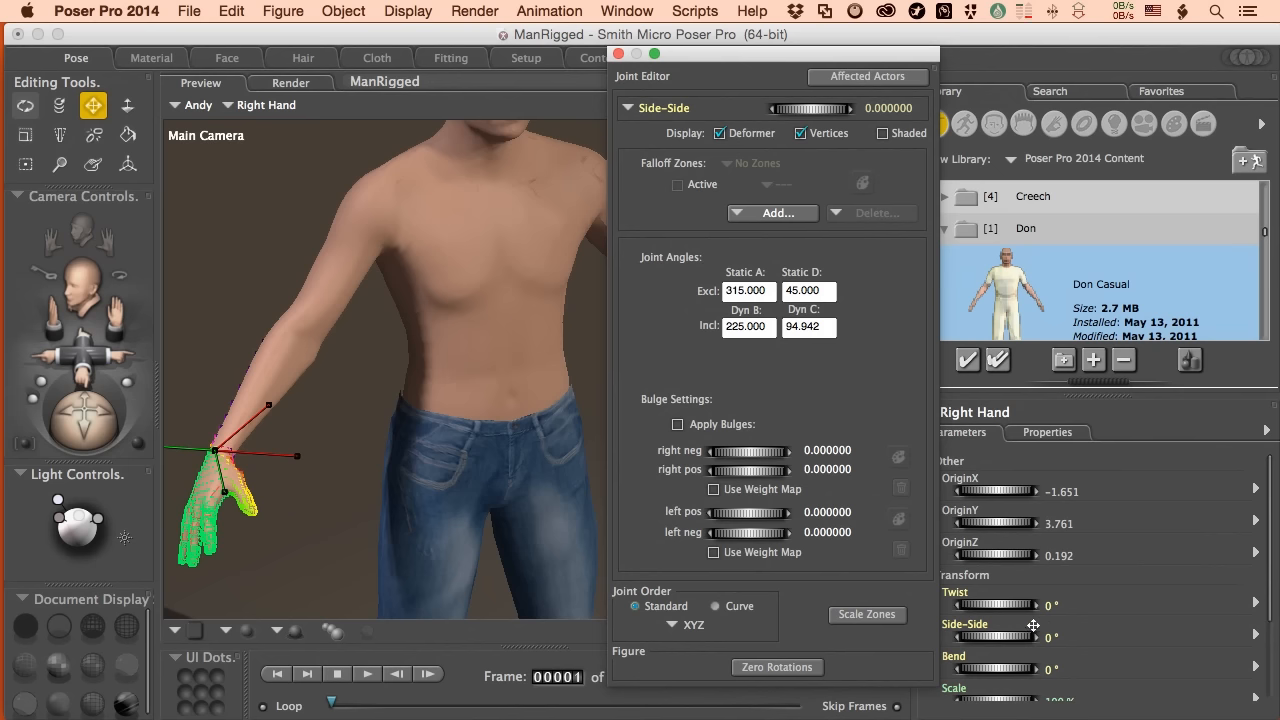
left_click_drag(990, 635, 1010, 635)
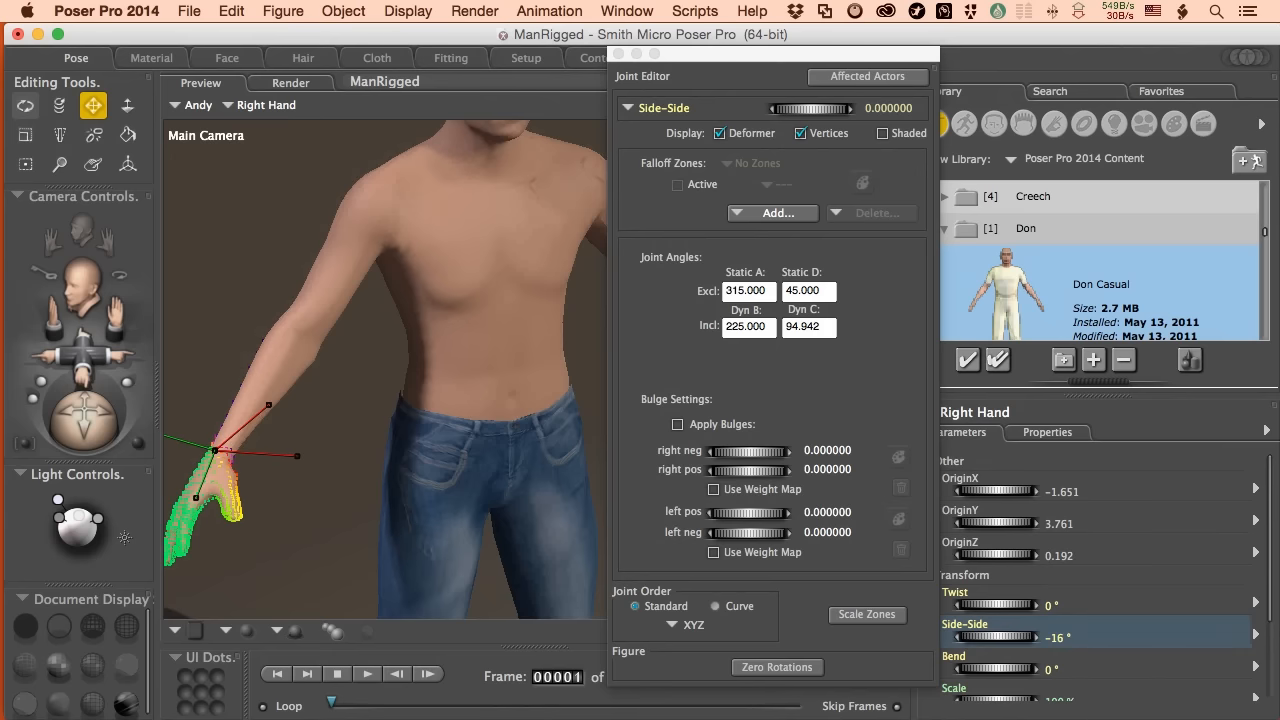
left_click_drag(1000, 637, 1010, 637)
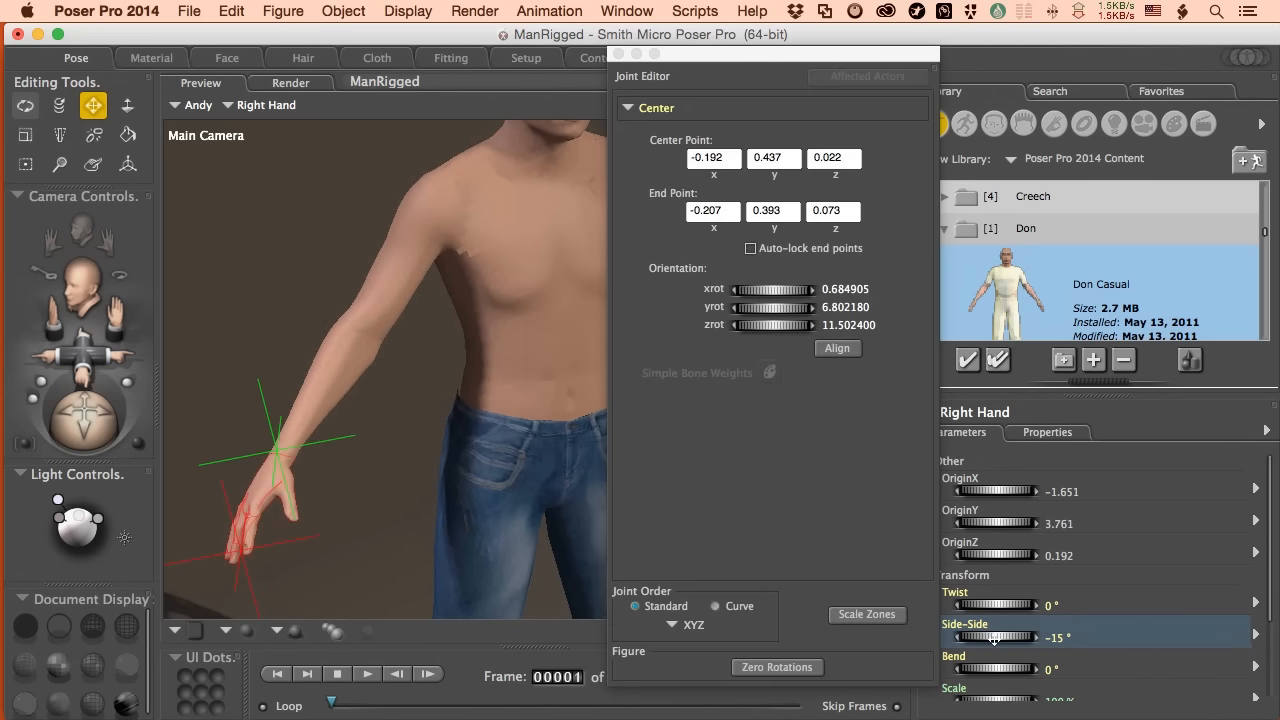
left_click_drag(970, 637, 1020, 637)
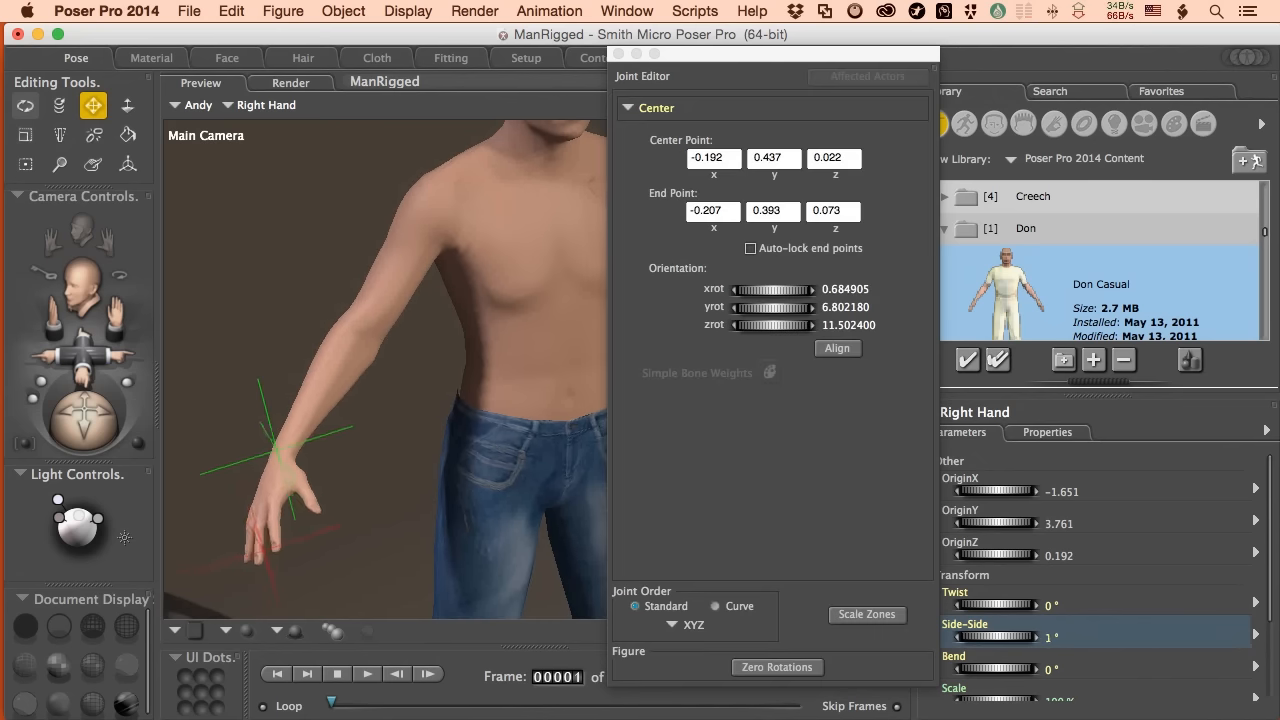
left_click_drag(1020, 637, 960, 637)
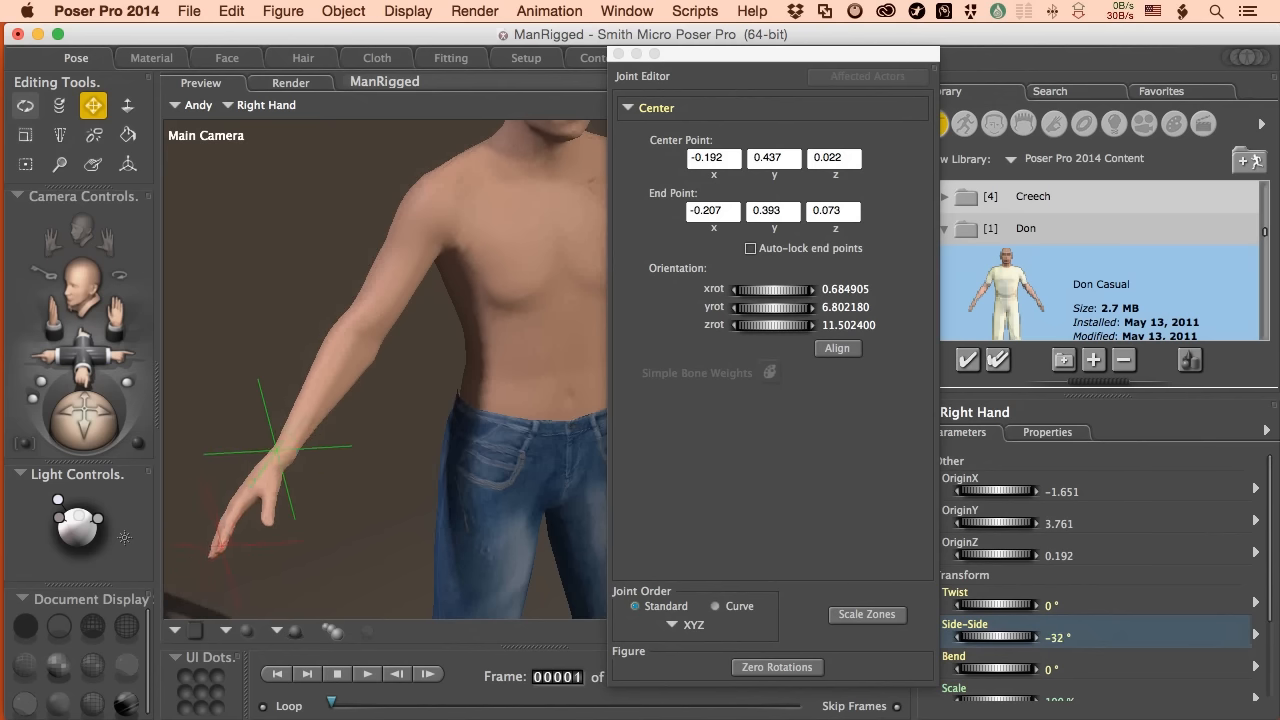
Step: Tilt the hand side-side to -16°, bend it to -15°, and reshape the exclusion angle
left_click_drag(990, 637, 1010, 637)
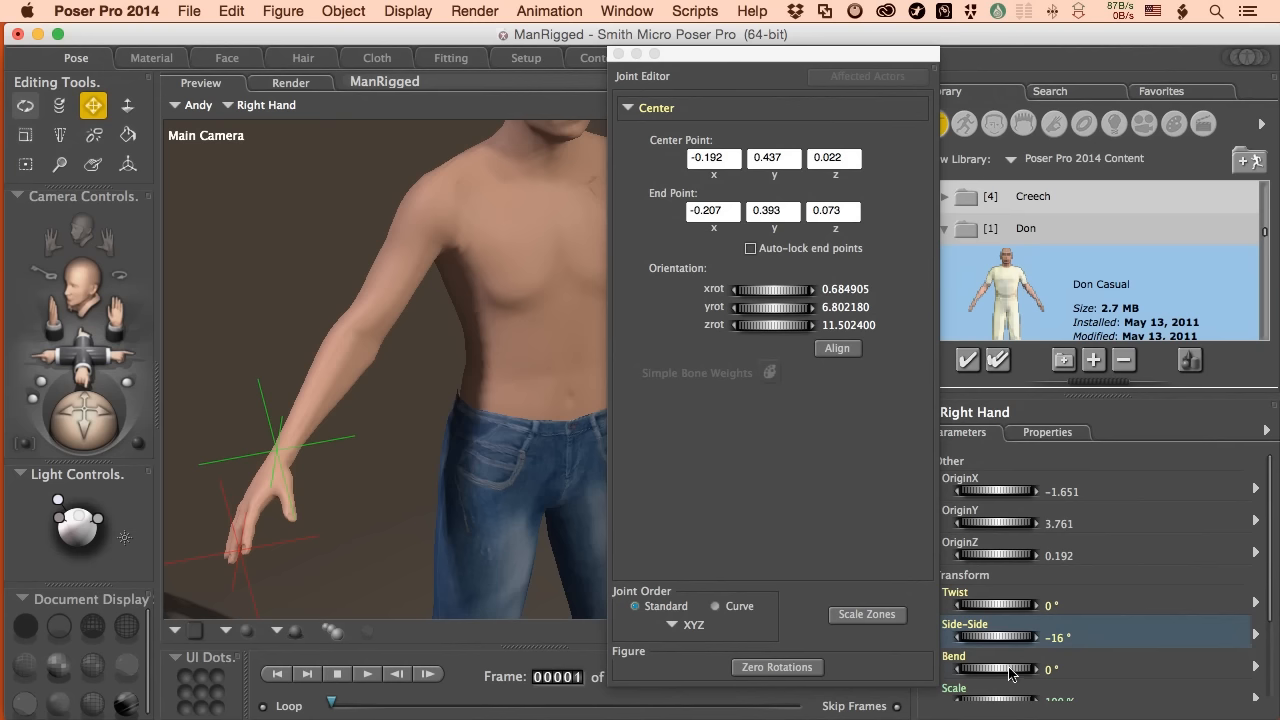
left_click_drag(1000, 668, 980, 668)
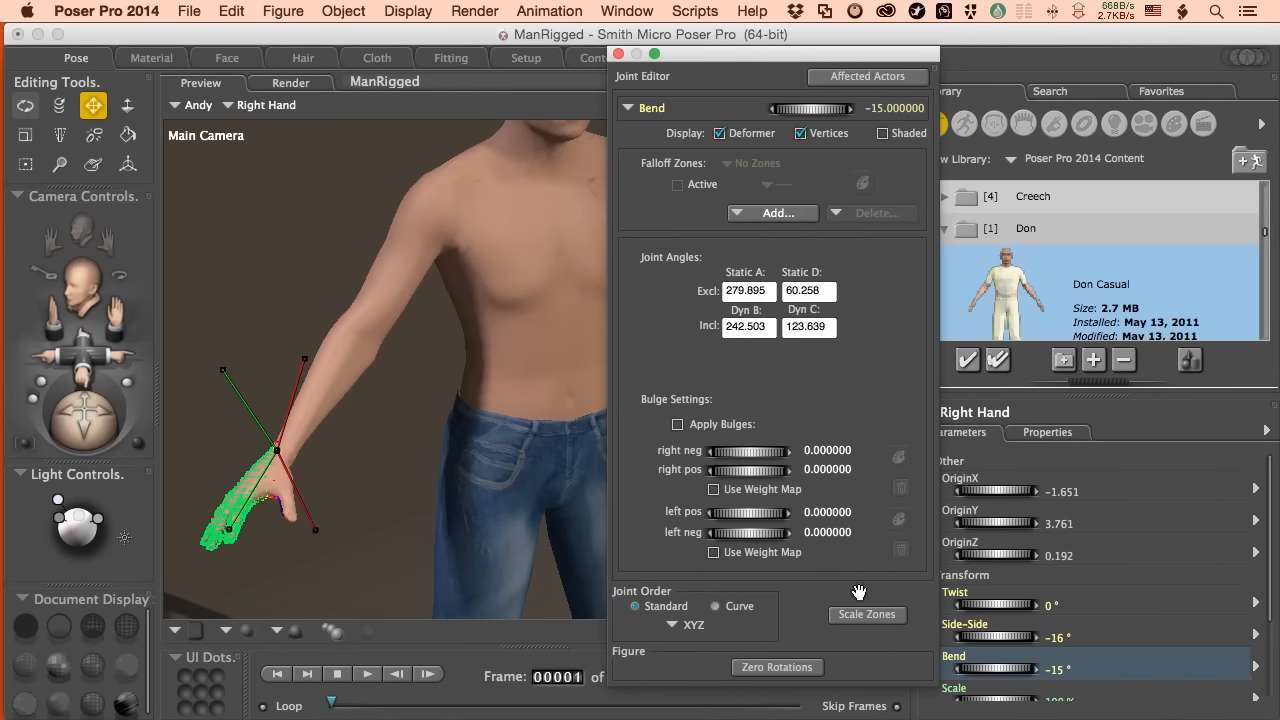
mouse_move(997, 640)
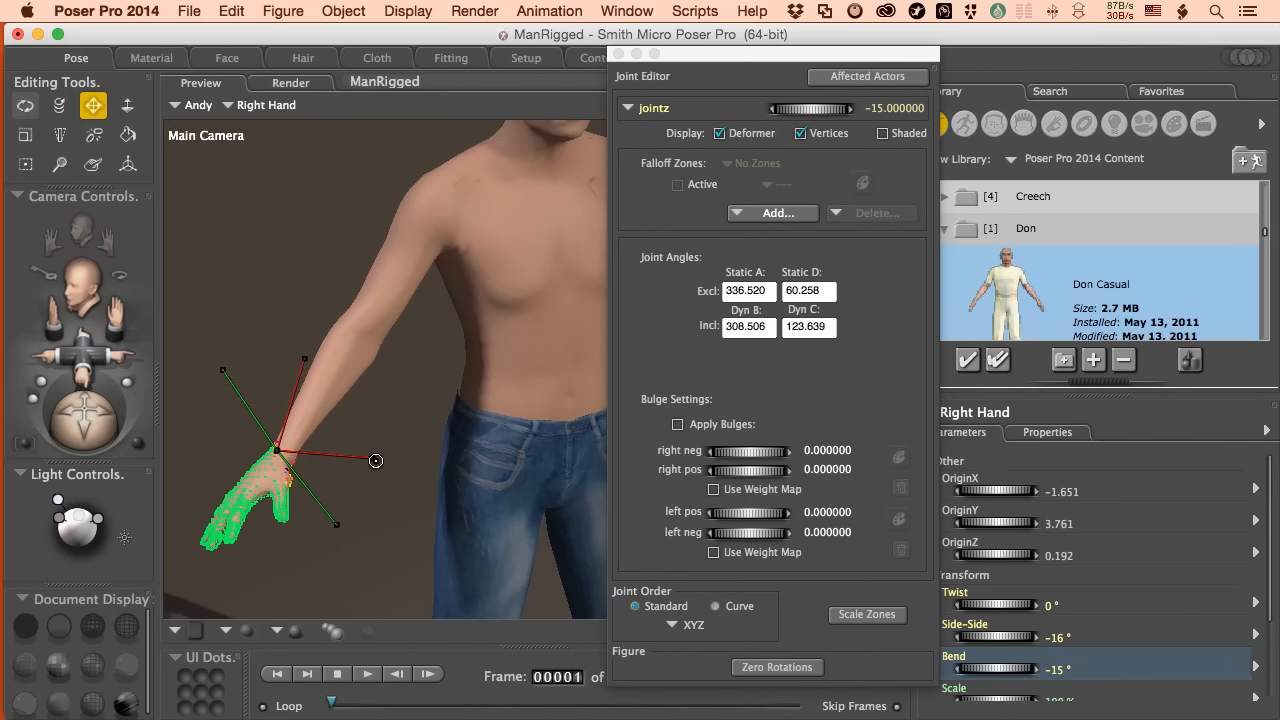
left_click_drag(375, 461, 302, 463)
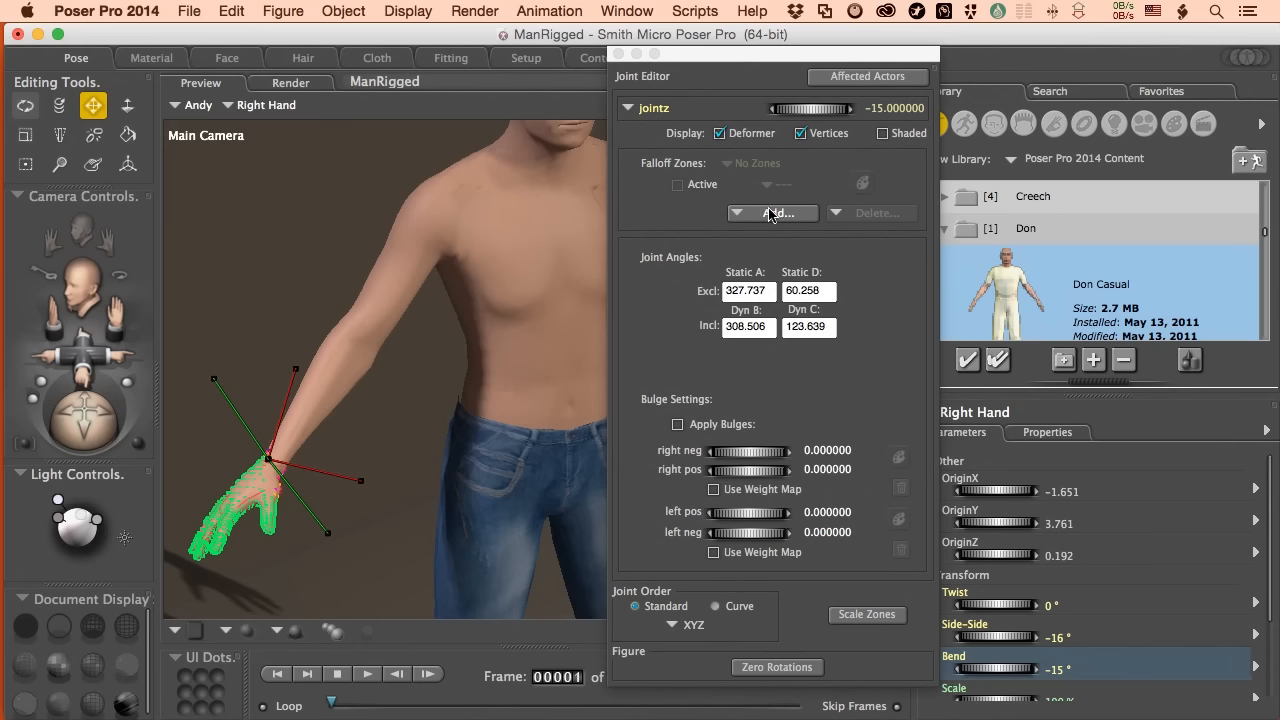
Step: Add a weight map to the hand's bend joint and paint it with radius 0.0086, magnitude 0.5
left_click(771, 213)
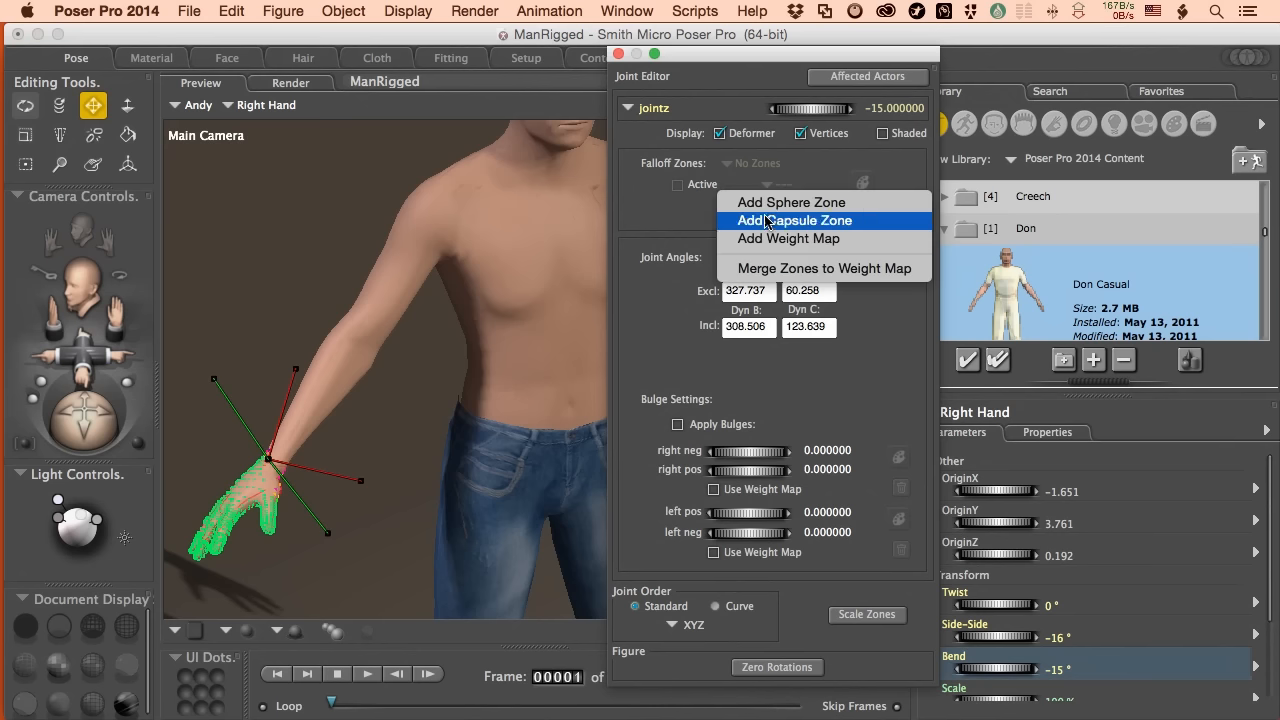
left_click(788, 238)
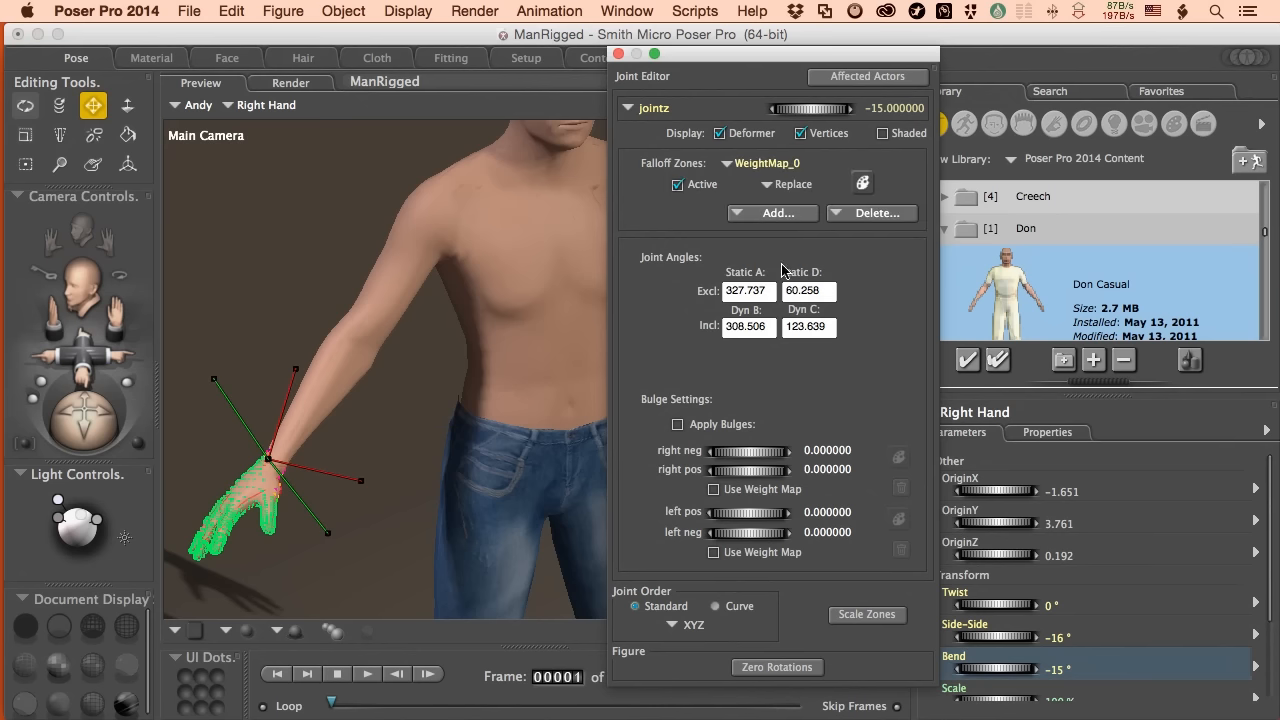
left_click(862, 183)
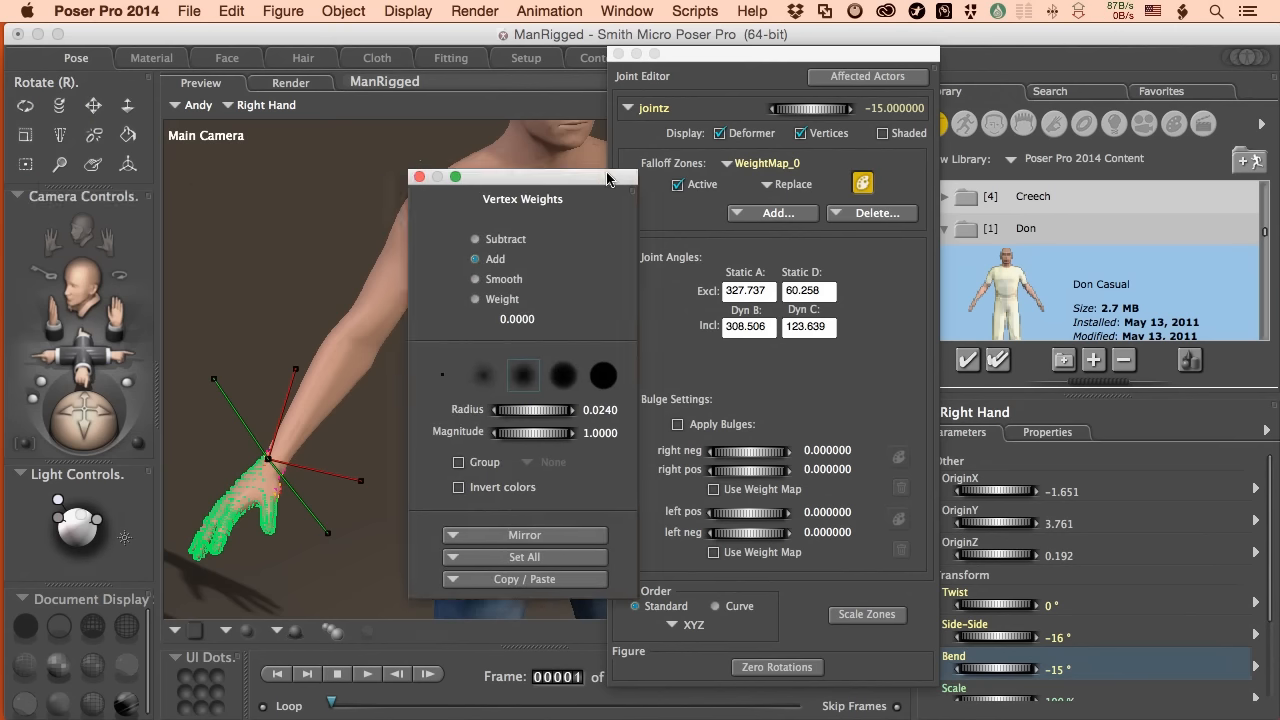
left_click_drag(522, 176, 687, 161)
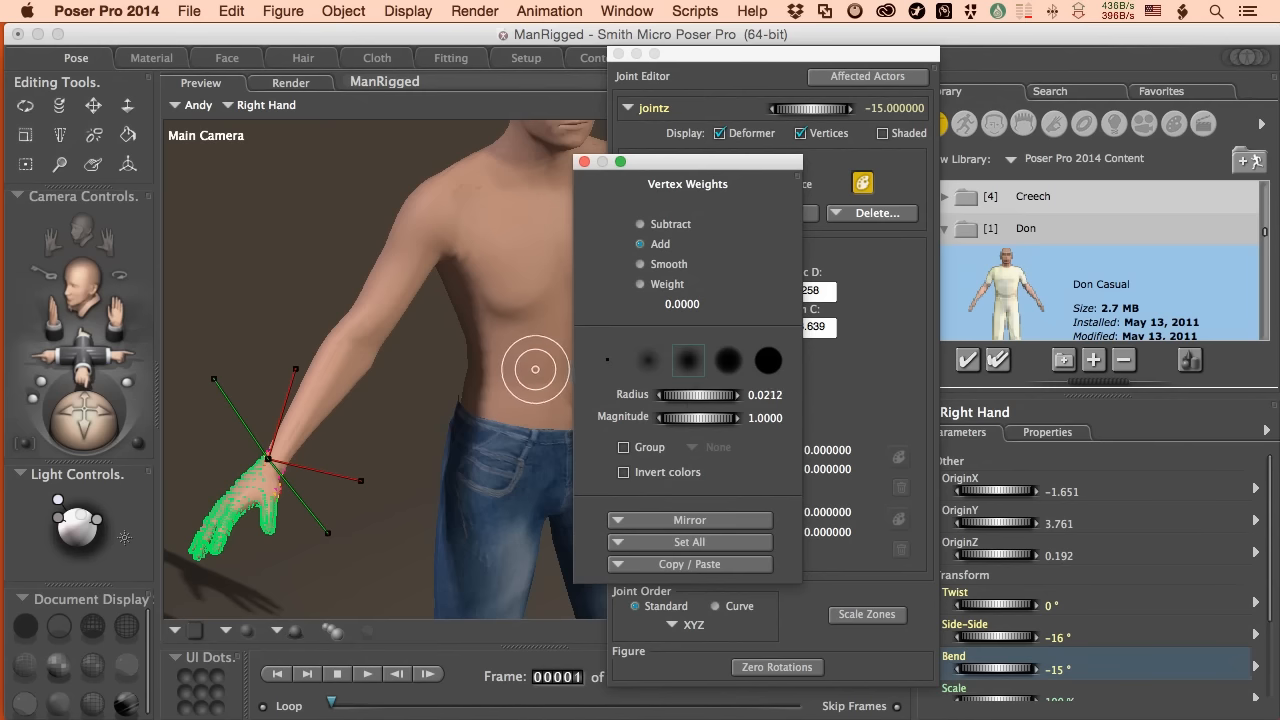
left_click_drag(720, 394, 697, 394)
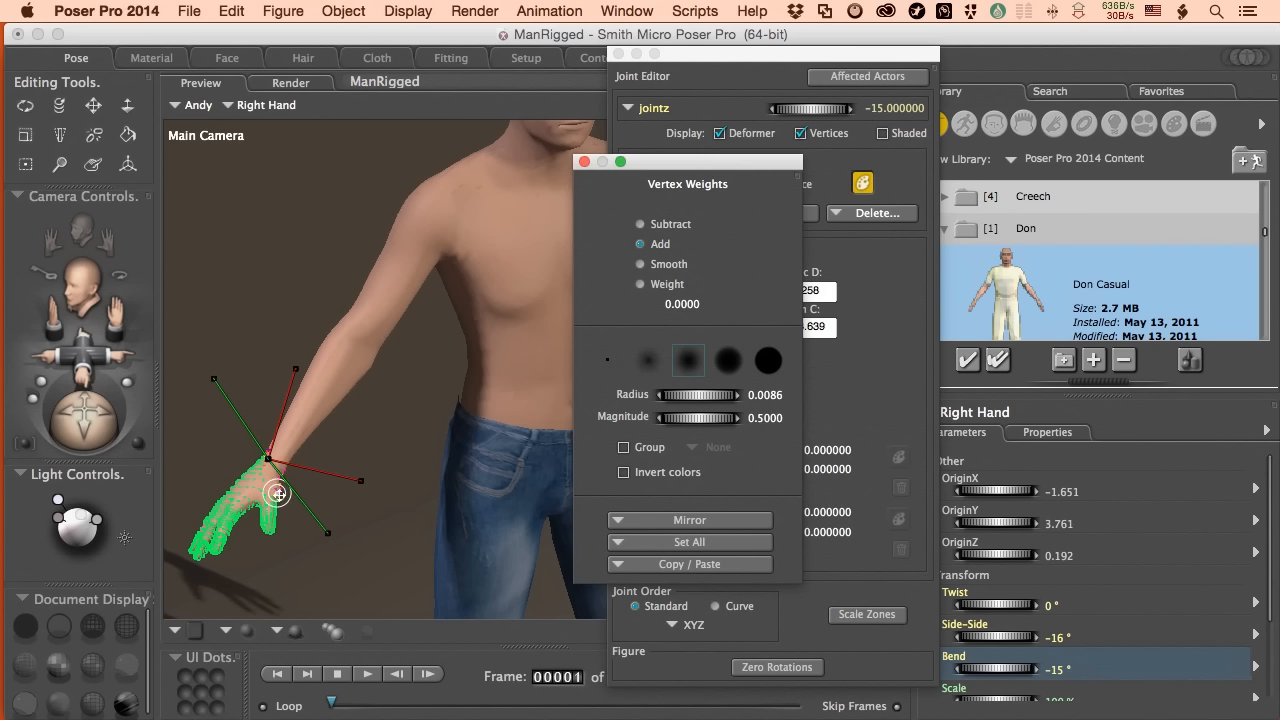
mouse_move(270, 483)
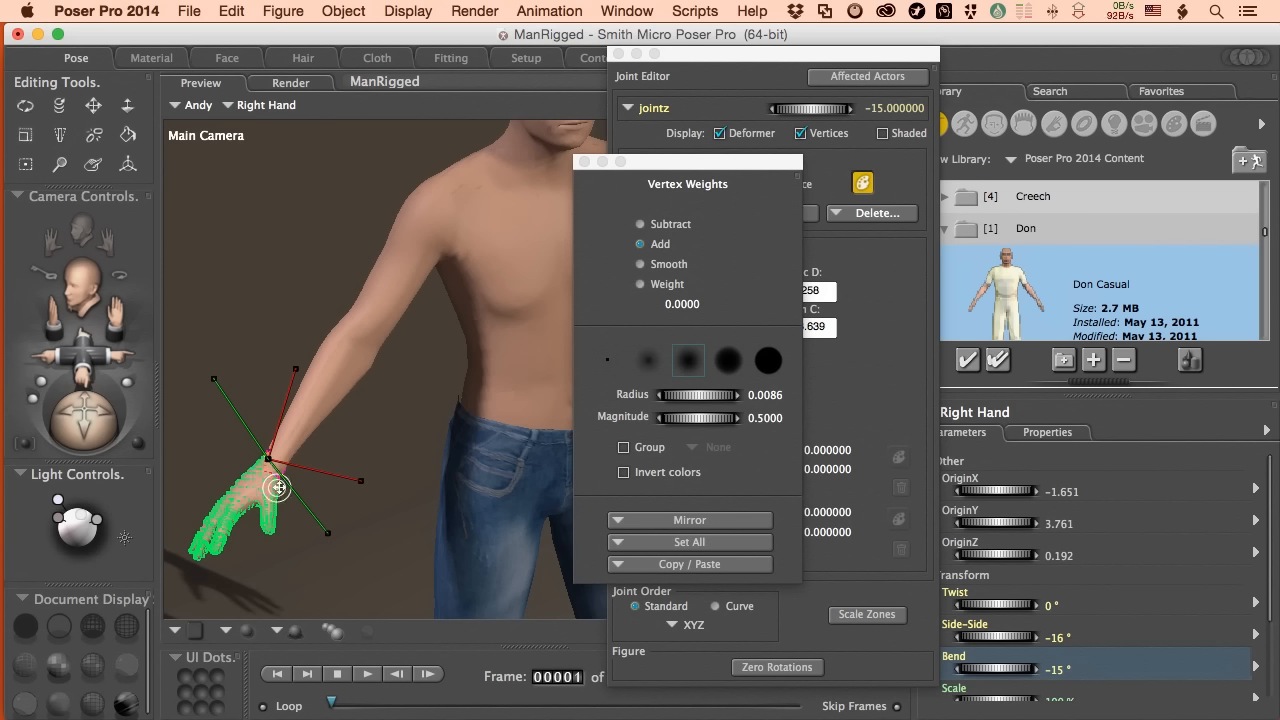
mouse_move(272, 476)
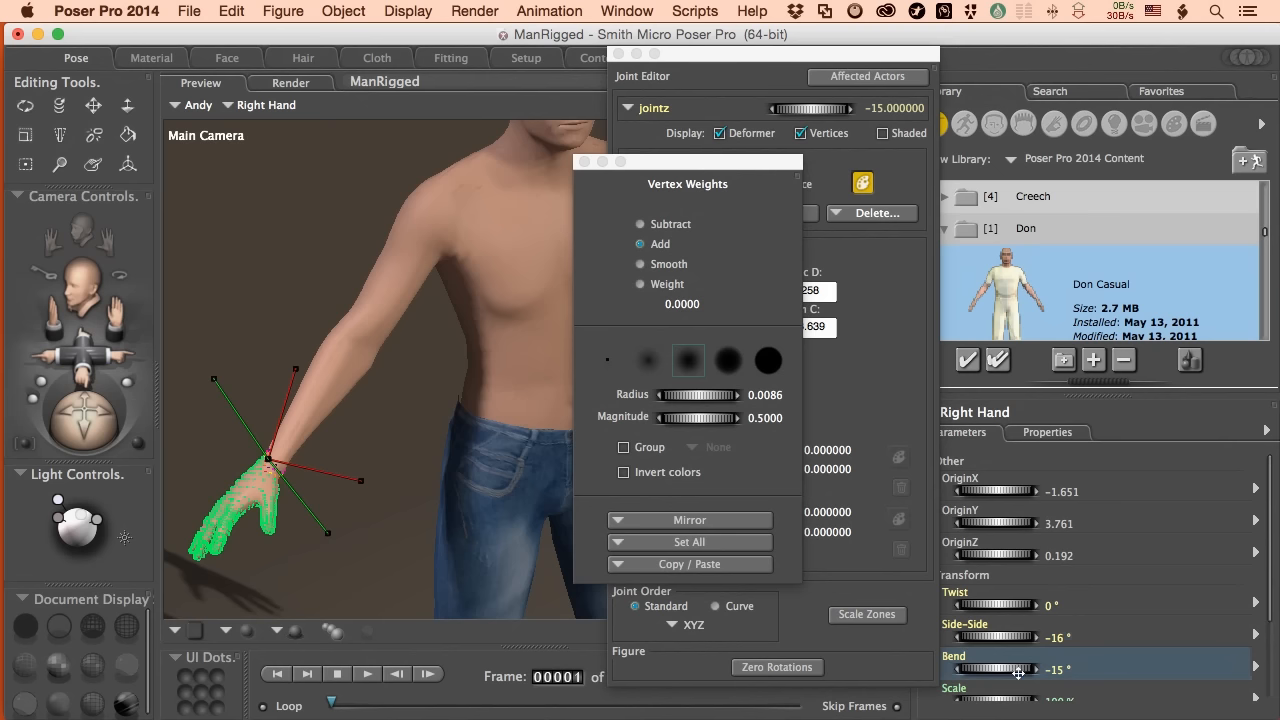
left_click_drag(990, 669, 1020, 669)
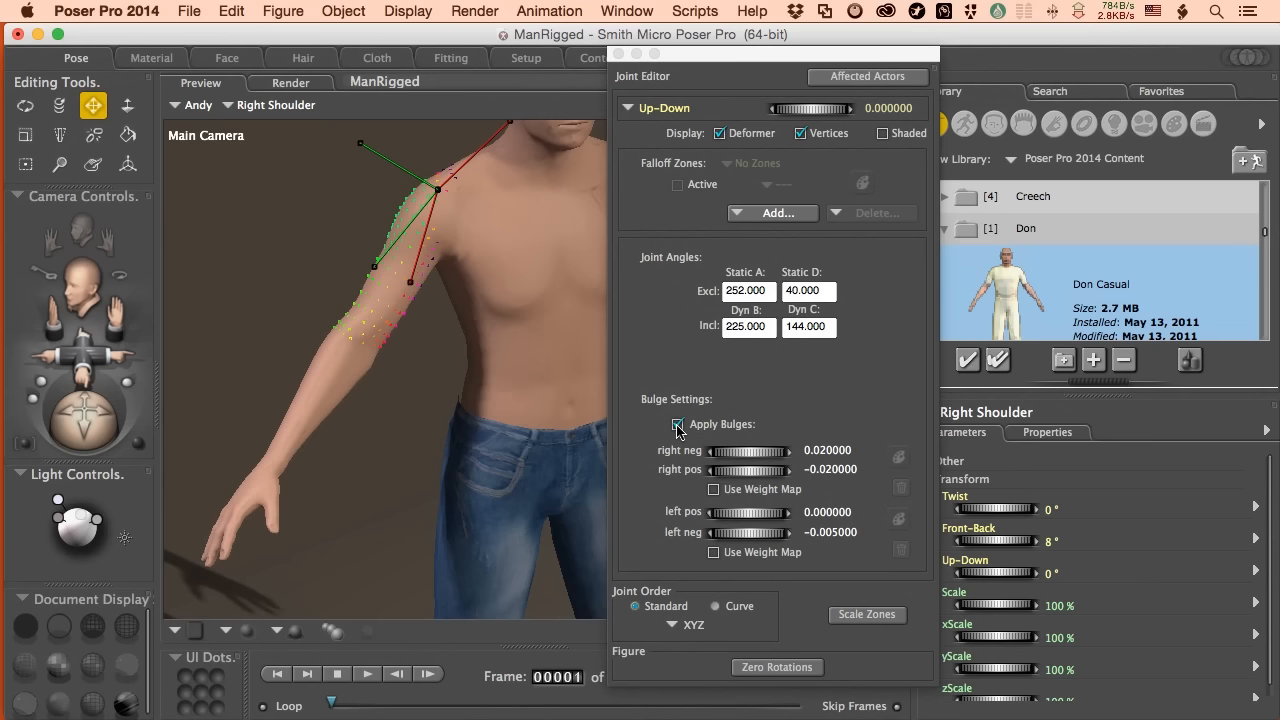
Step: Compare the right shoulder with bulges off and on, and lower its Up-Down to -3°
left_click(678, 424)
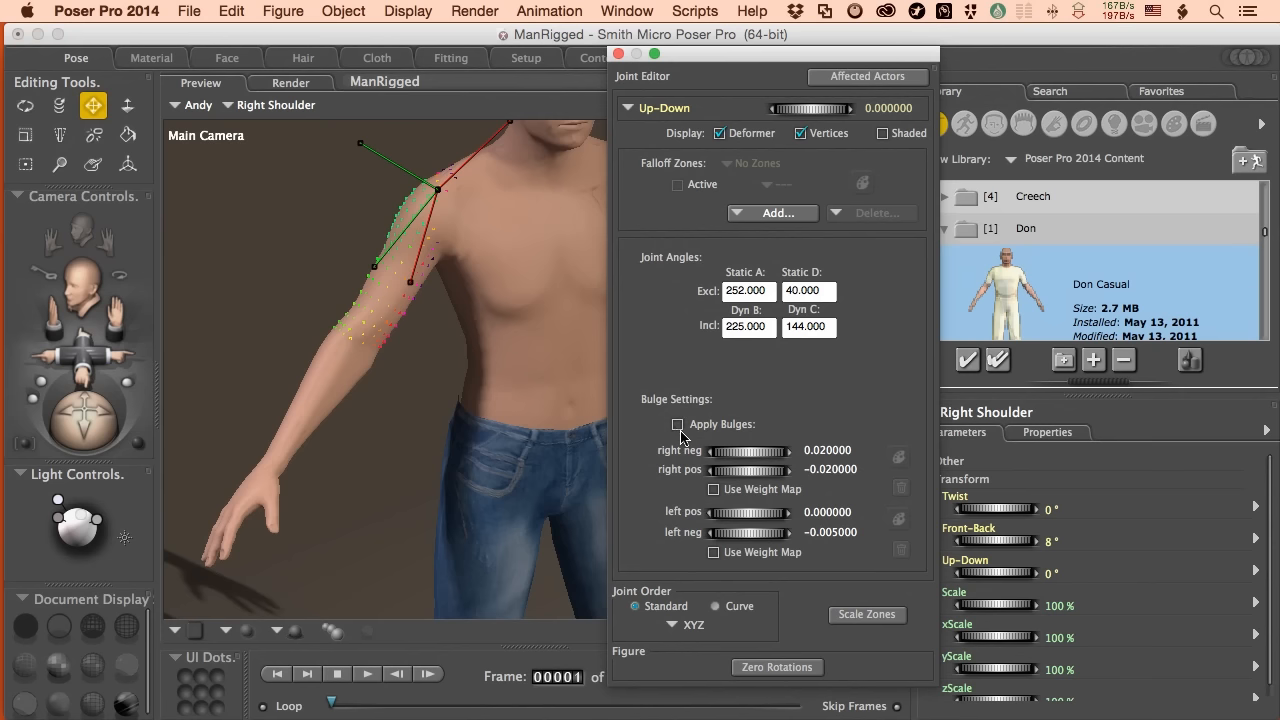
left_click_drag(1000, 573, 960, 573)
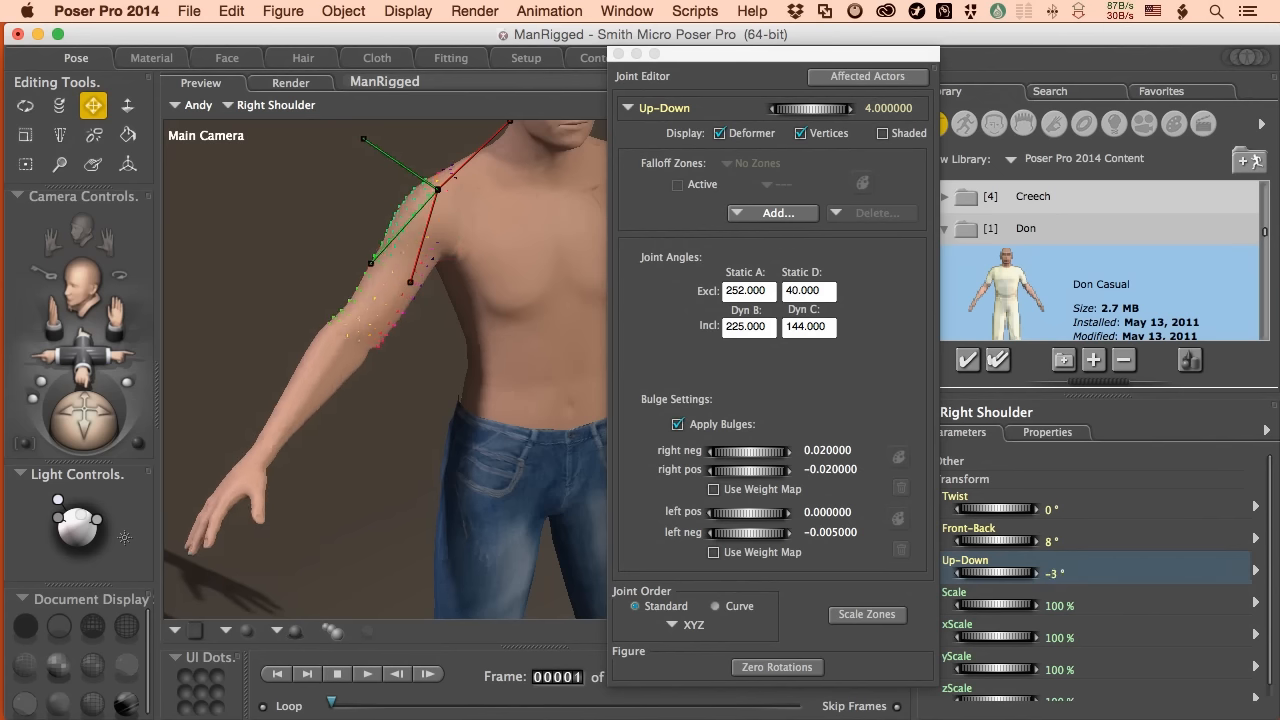
left_click_drag(990, 572, 970, 572)
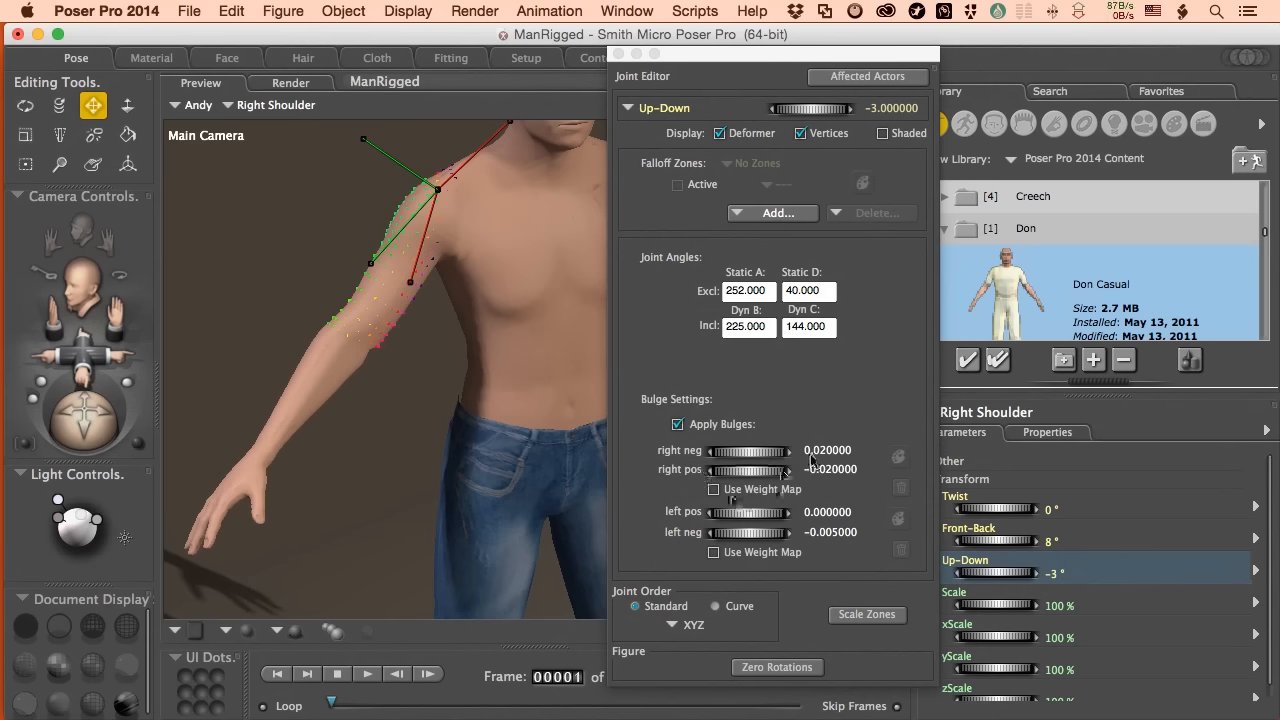
Step: Paint a weight map for the right bulge, set shoulder Up-Down to 13°, and open the Figure menu
left_click(713, 489)
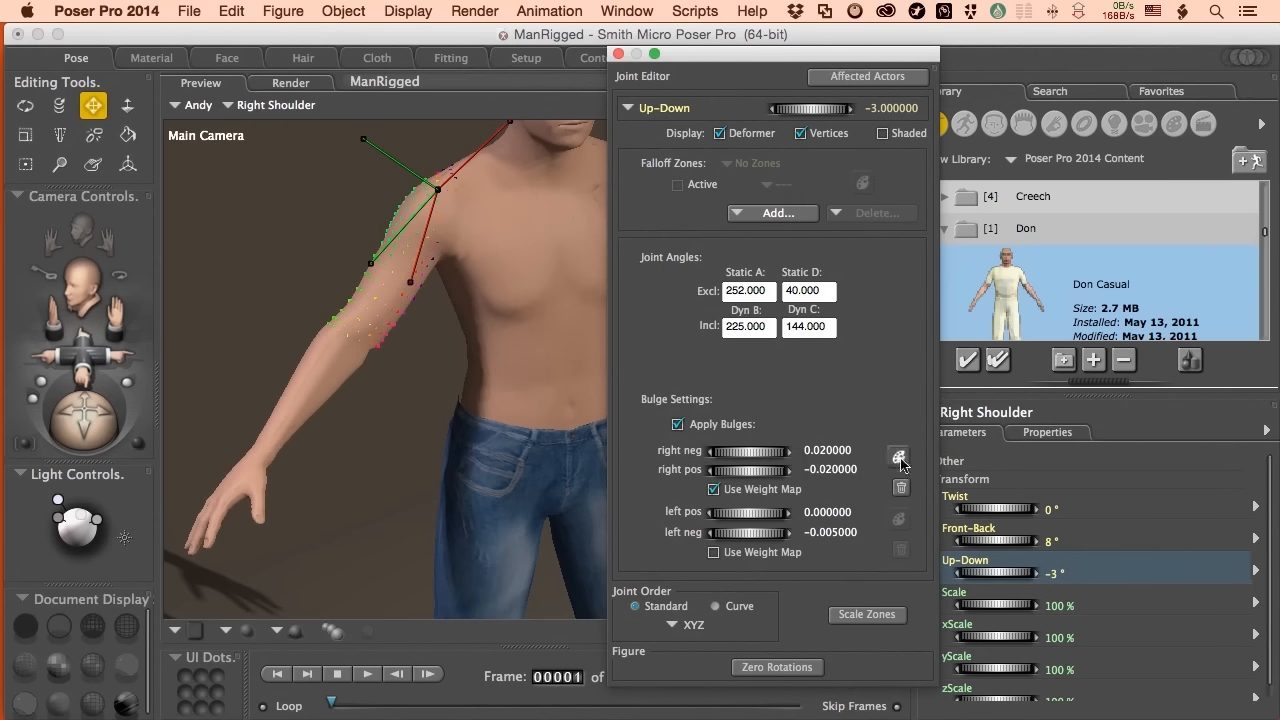
left_click(898, 457)
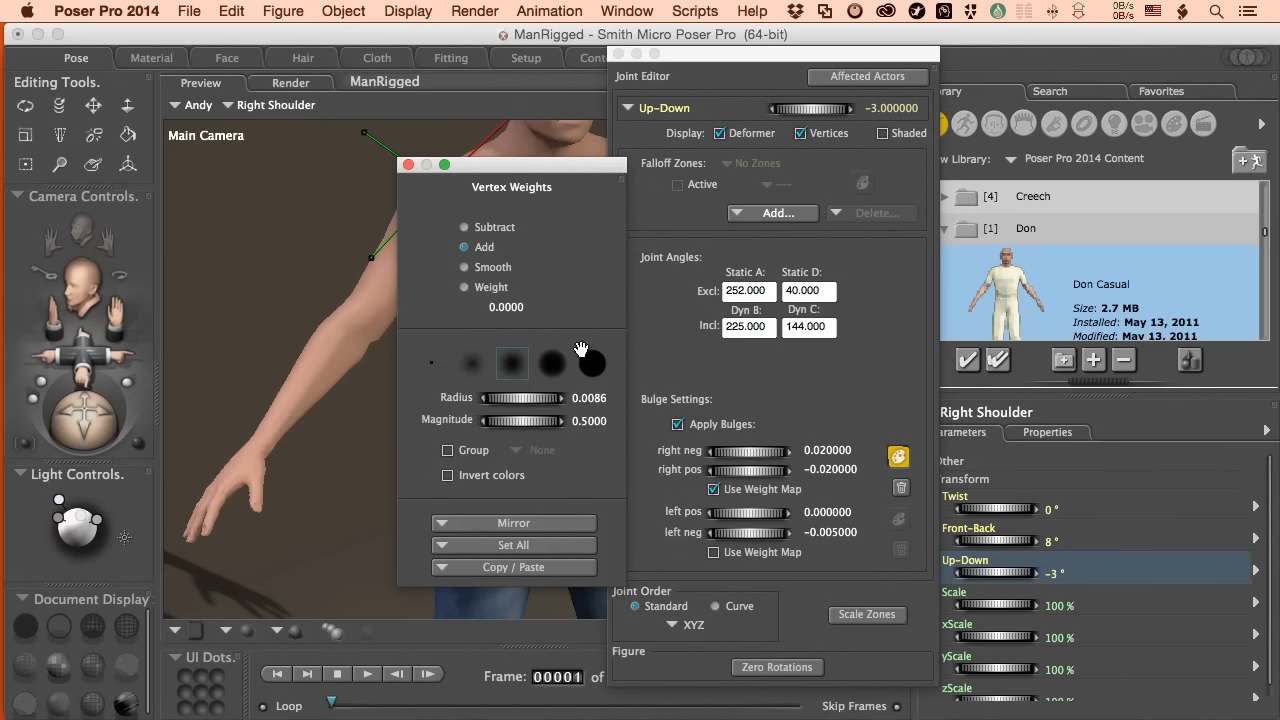
mouse_move(502, 170)
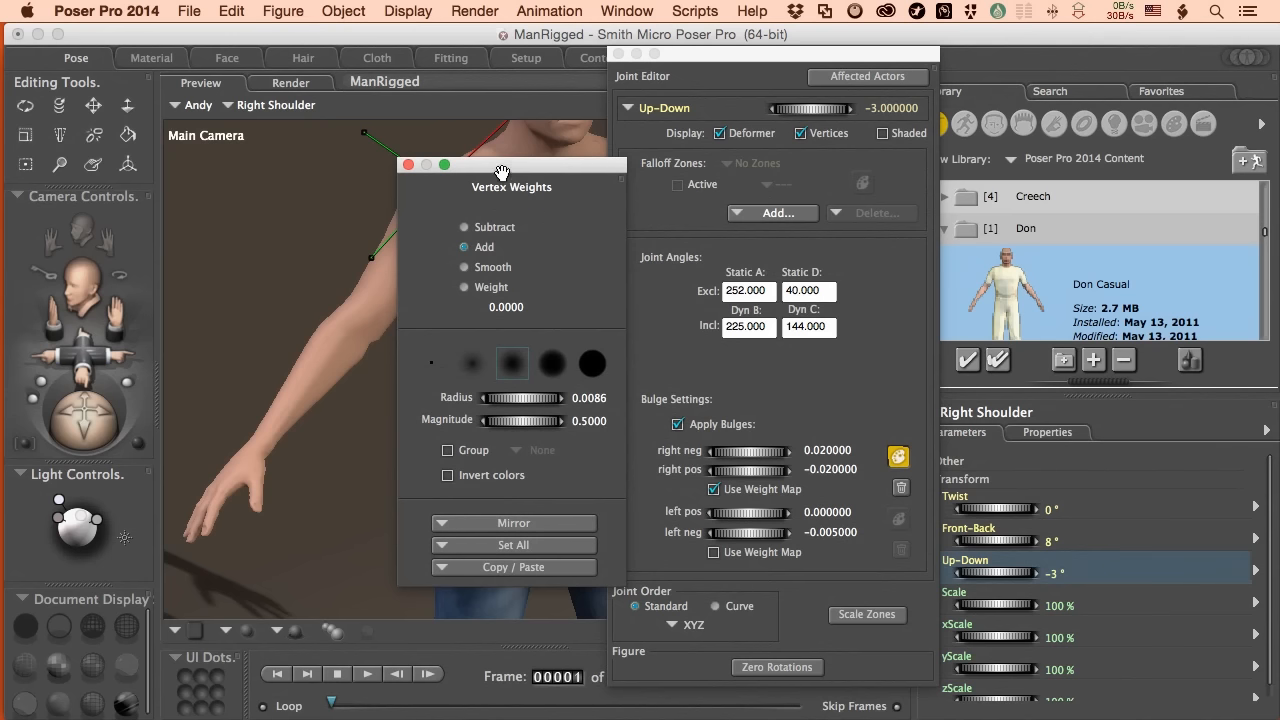
left_click_drag(502, 165, 640, 185)
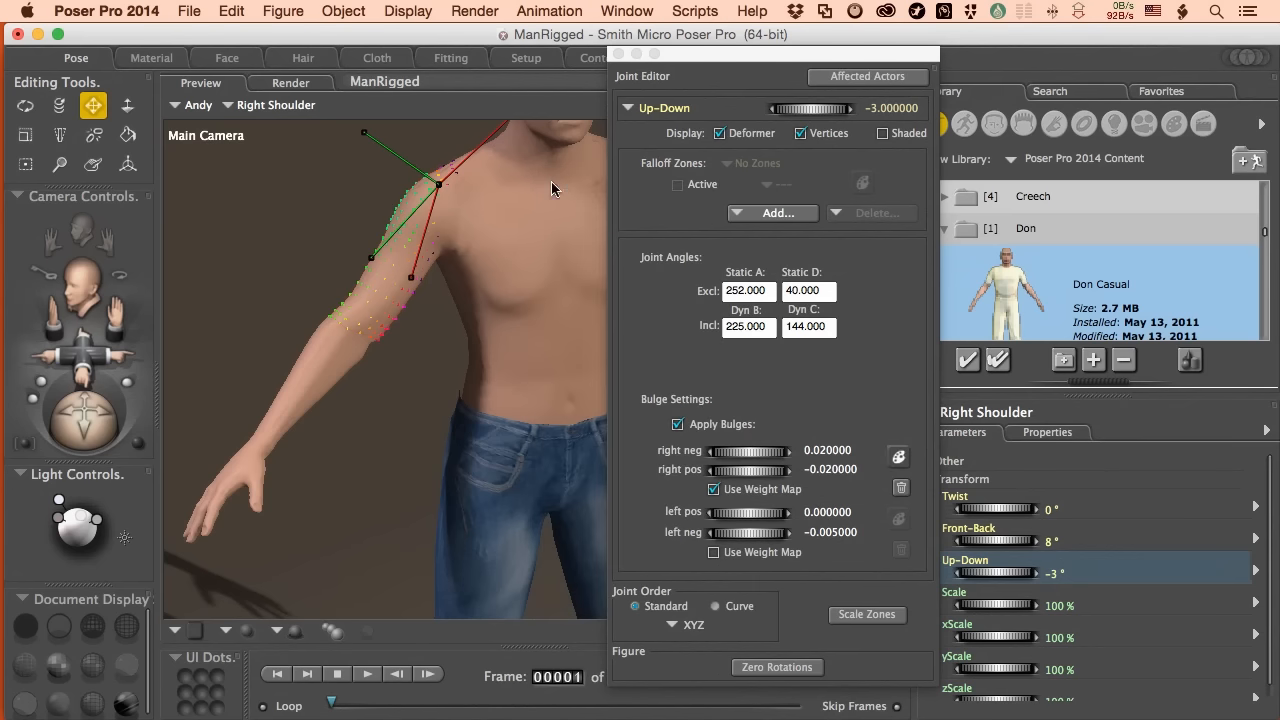
mouse_move(830, 390)
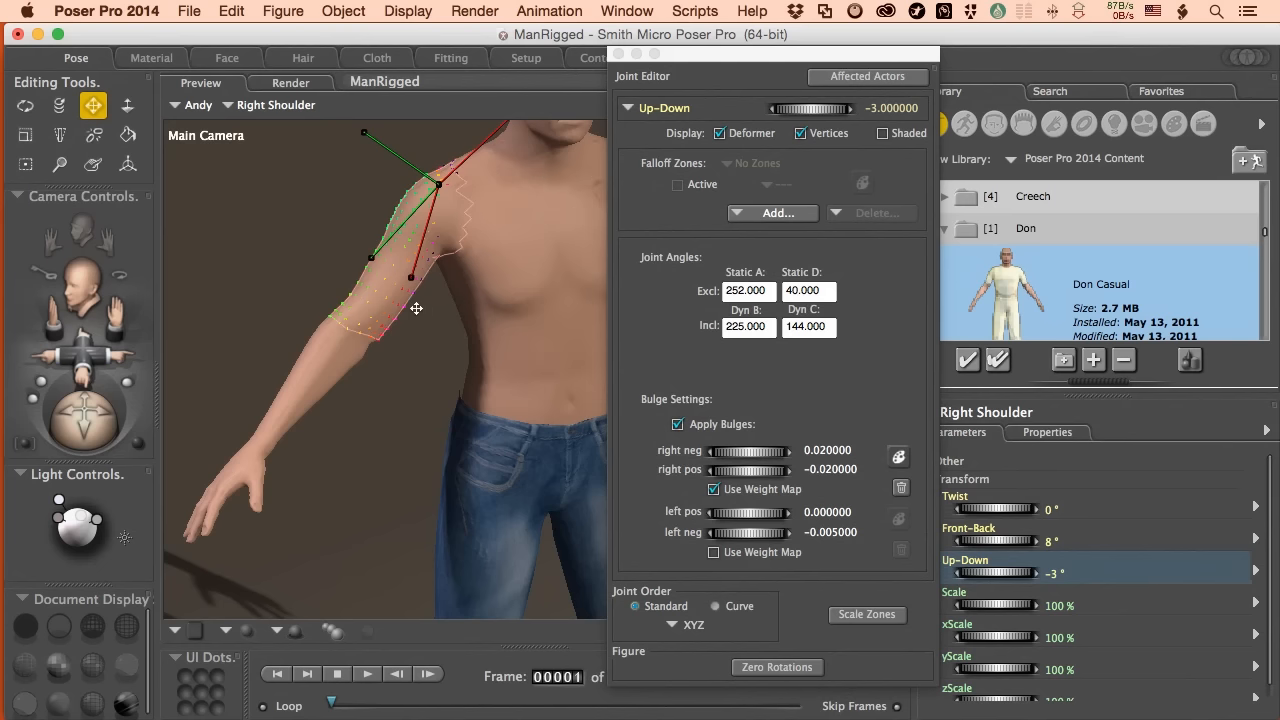
mouse_move(391, 329)
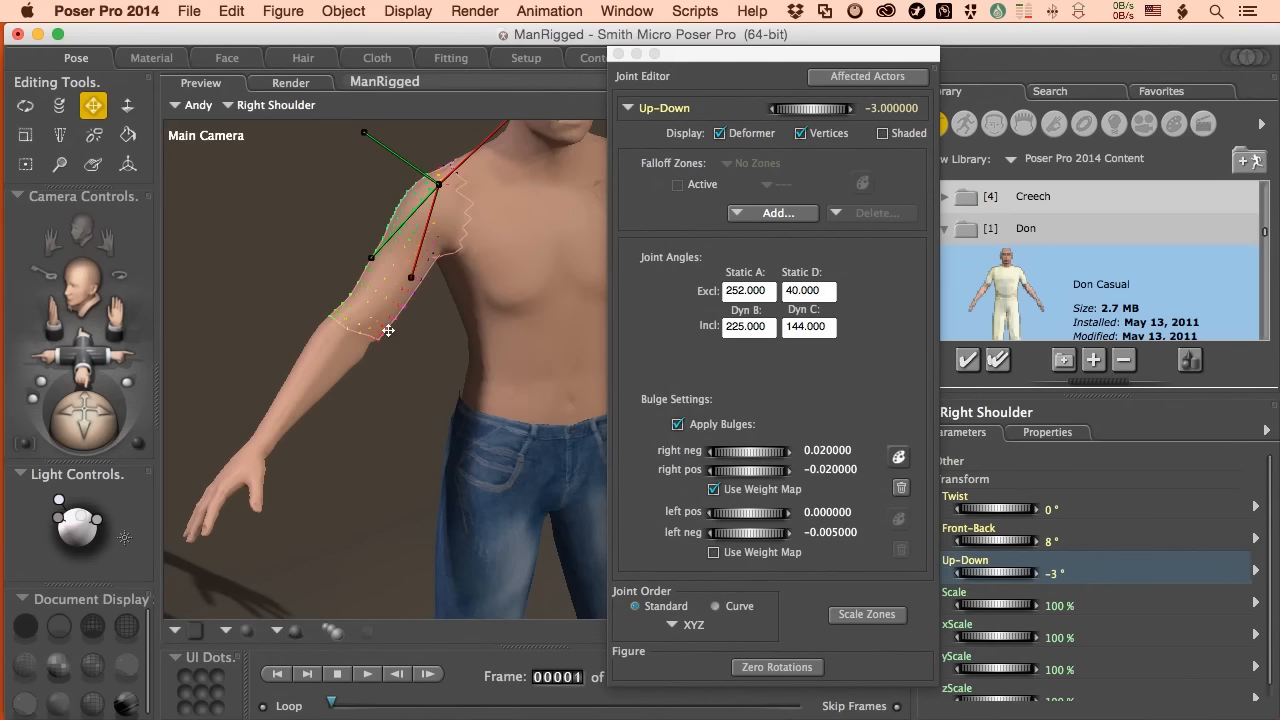
mouse_move(392, 288)
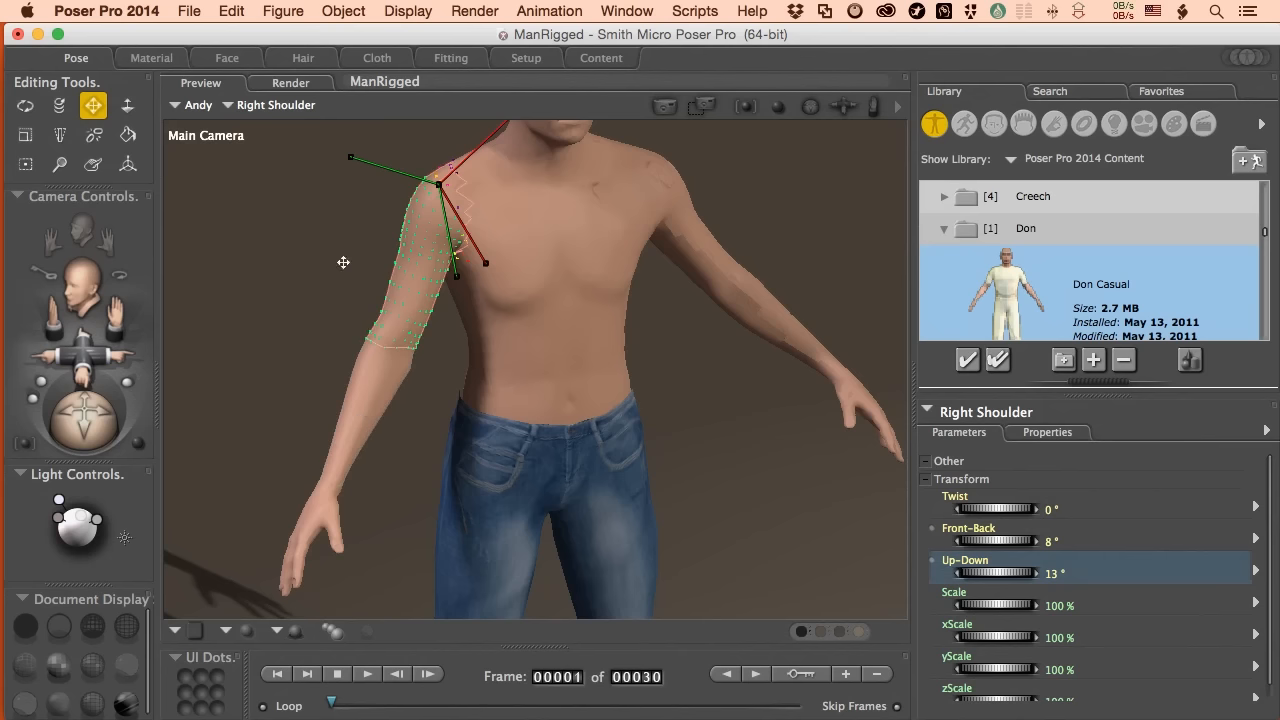
left_click(283, 11)
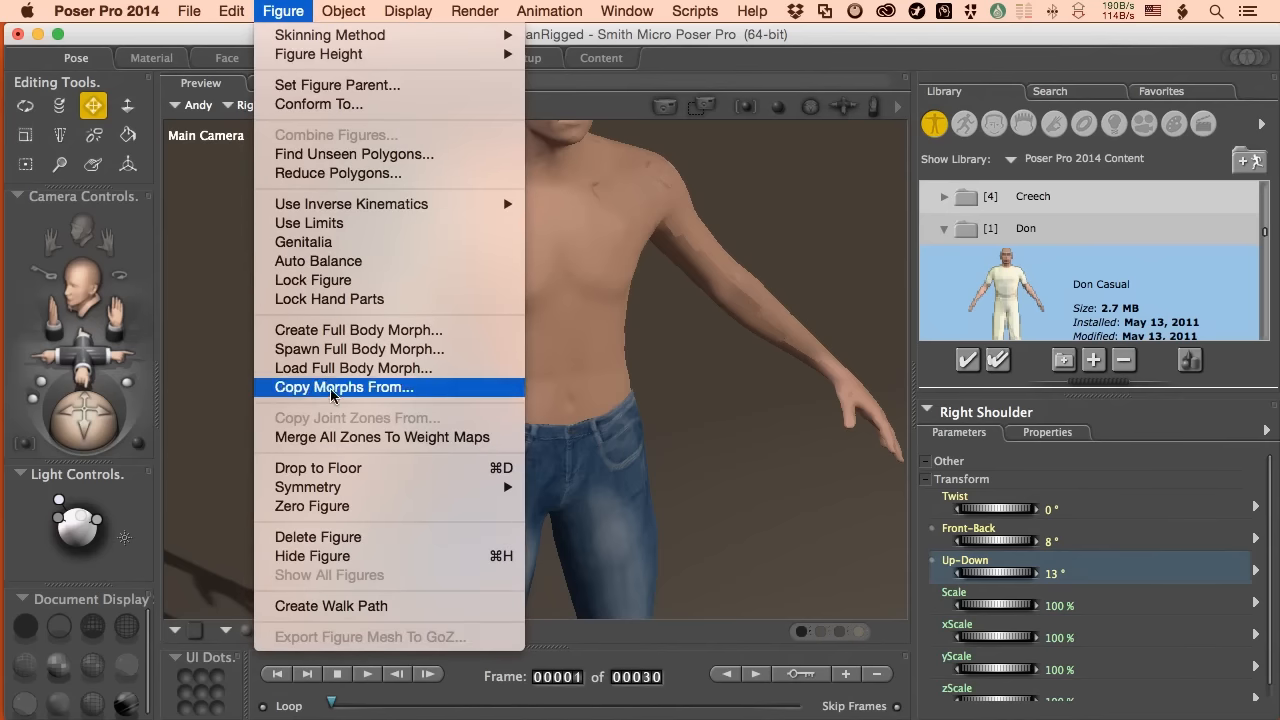
mouse_move(730, 33)
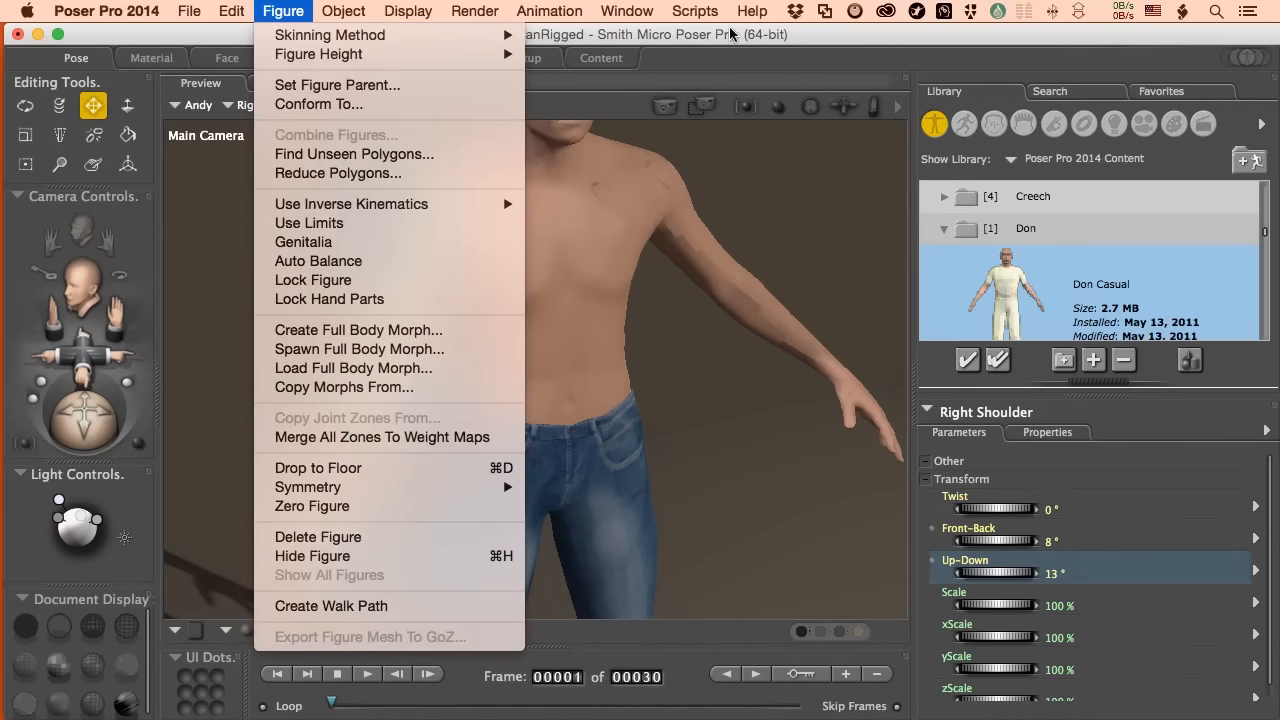